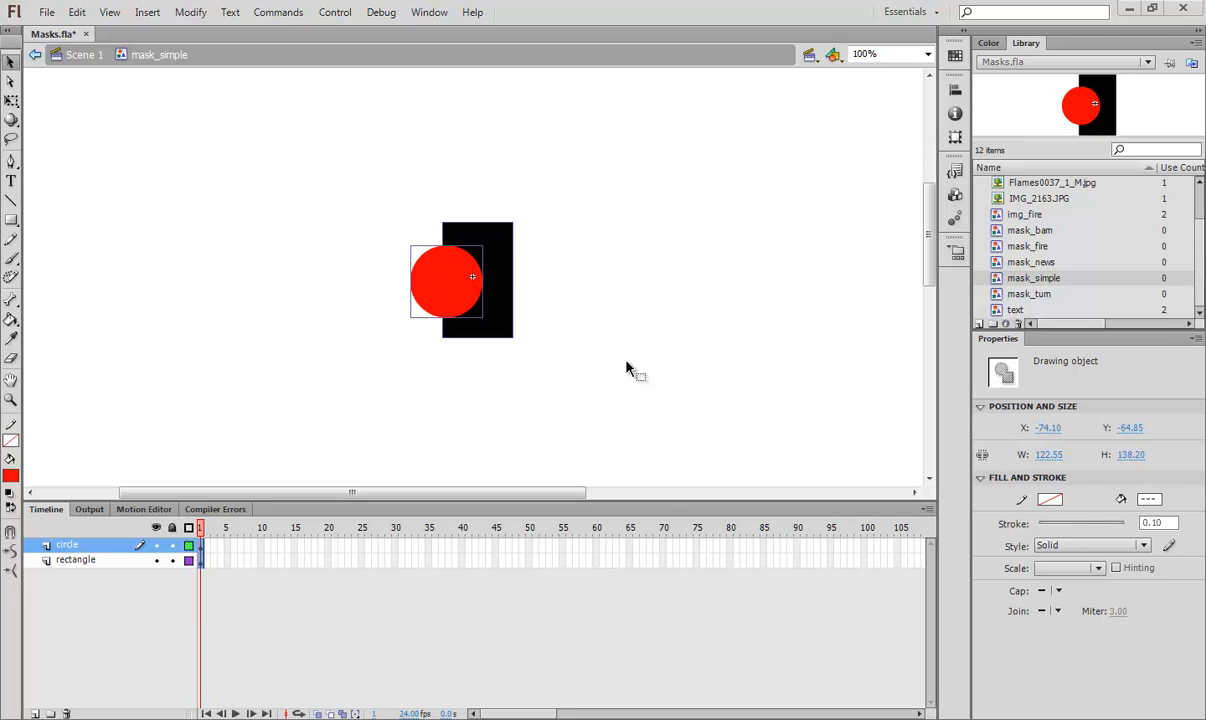
mouse_move(752, 520)
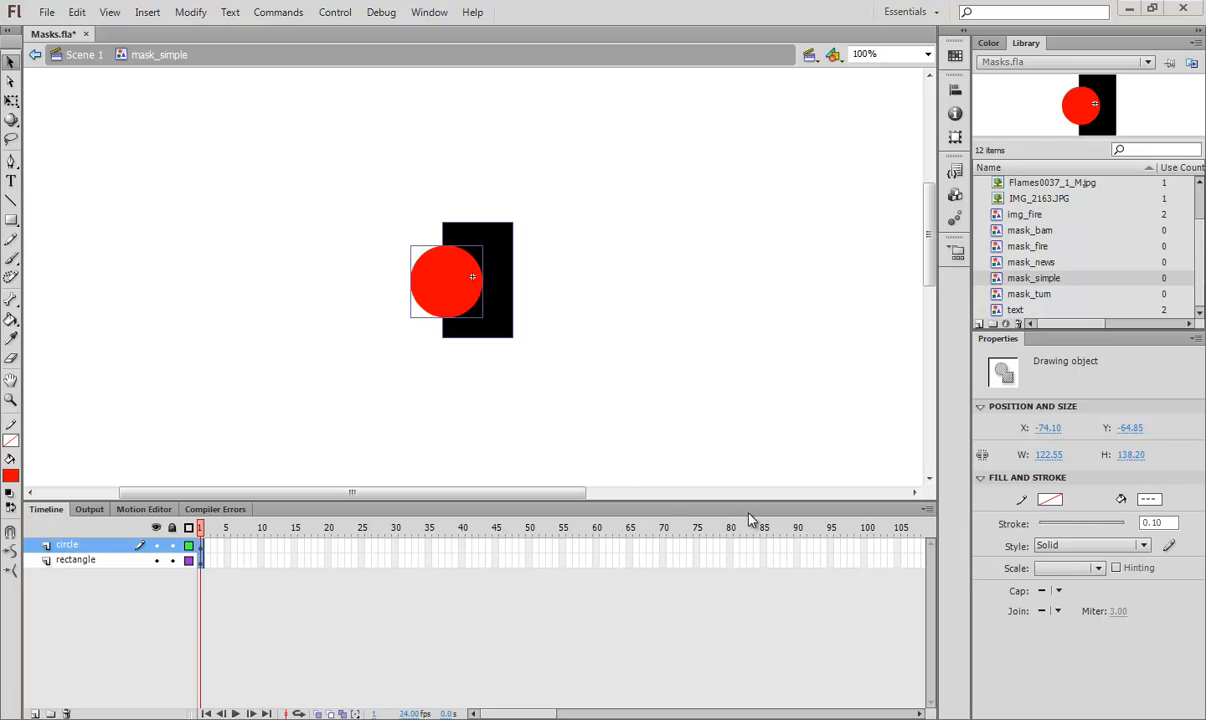
mouse_move(680, 352)
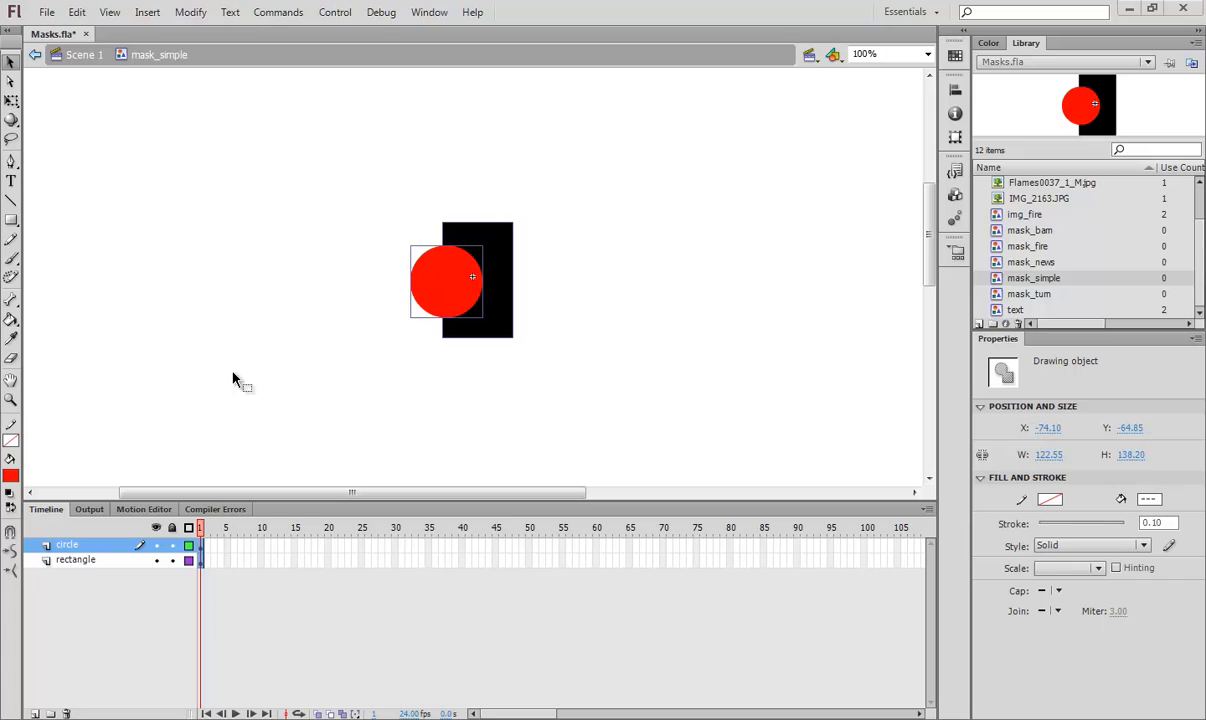
mouse_move(576, 314)
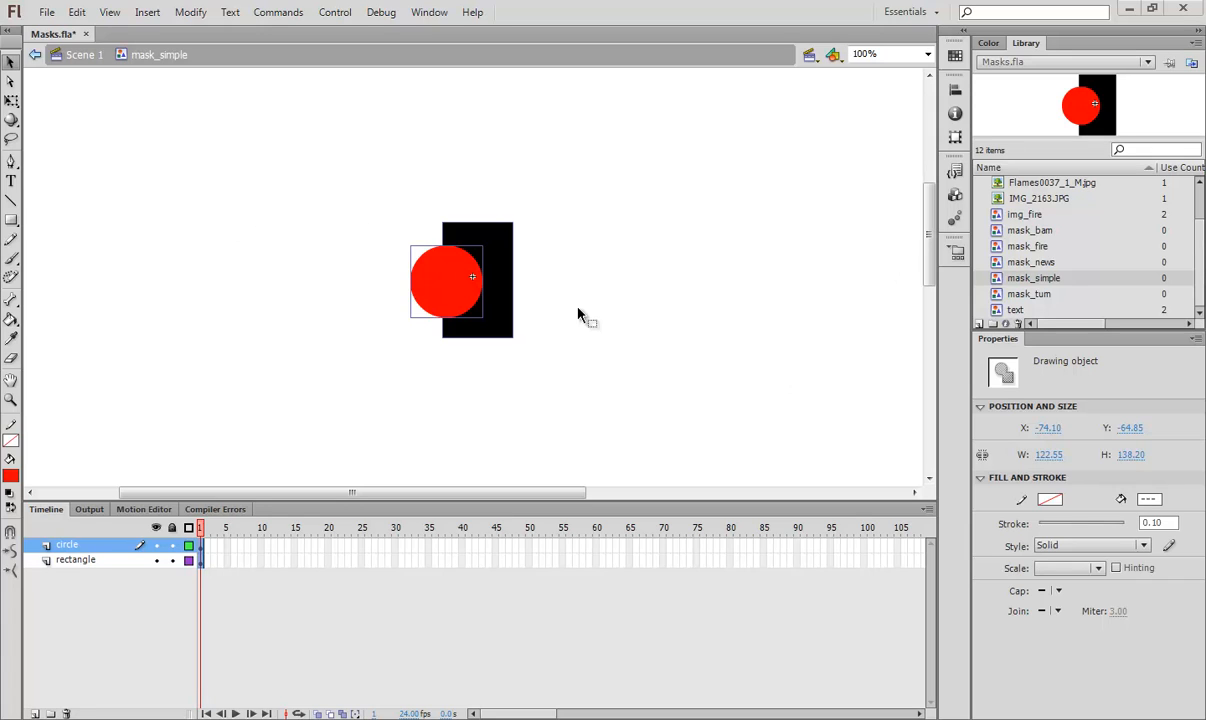
mouse_move(568, 172)
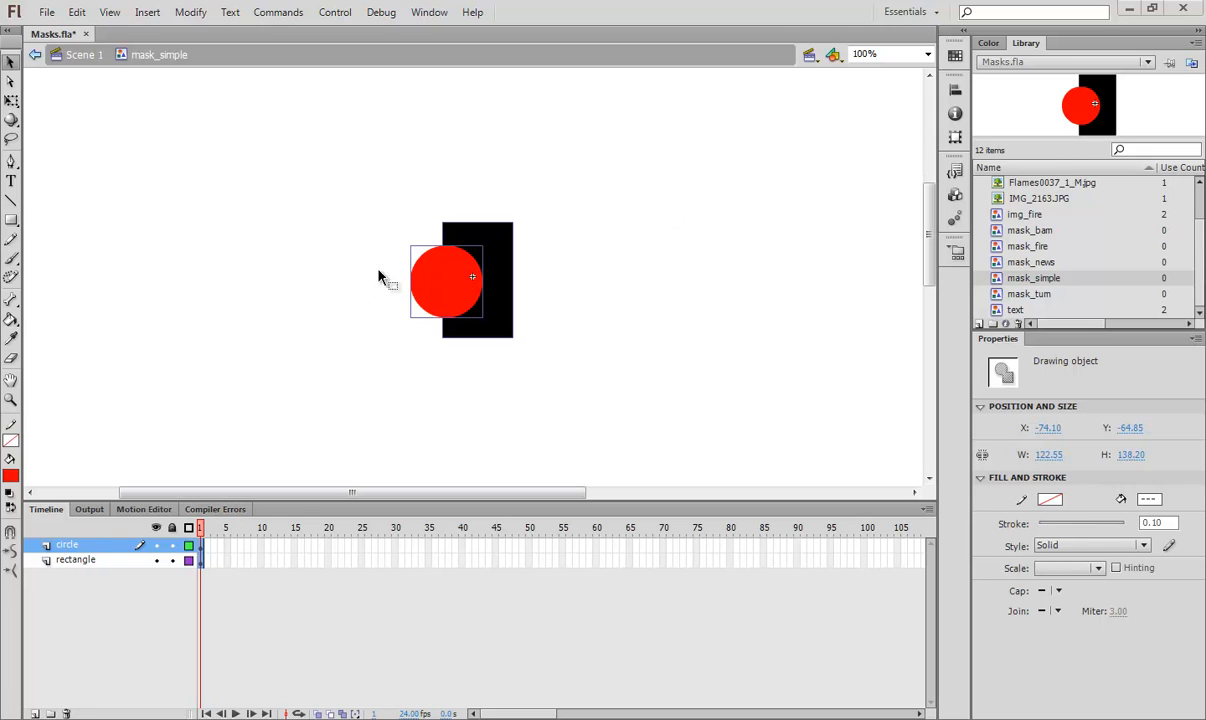
mouse_move(488, 262)
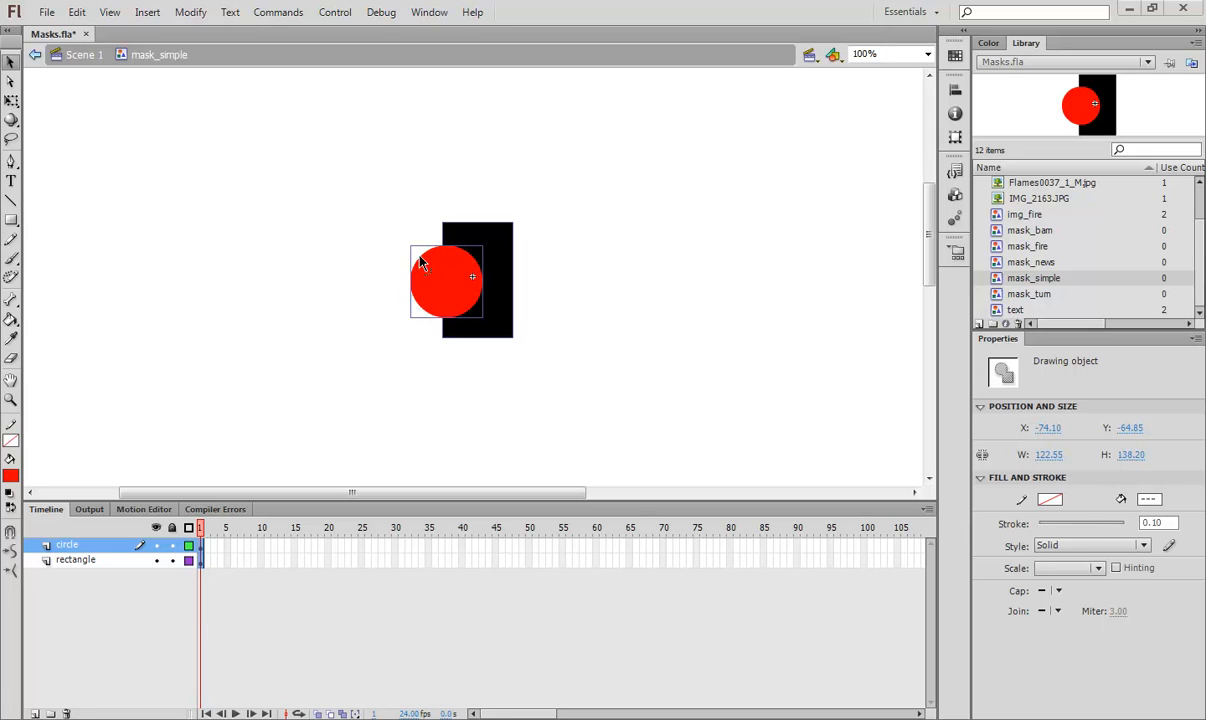
mouse_move(438, 252)
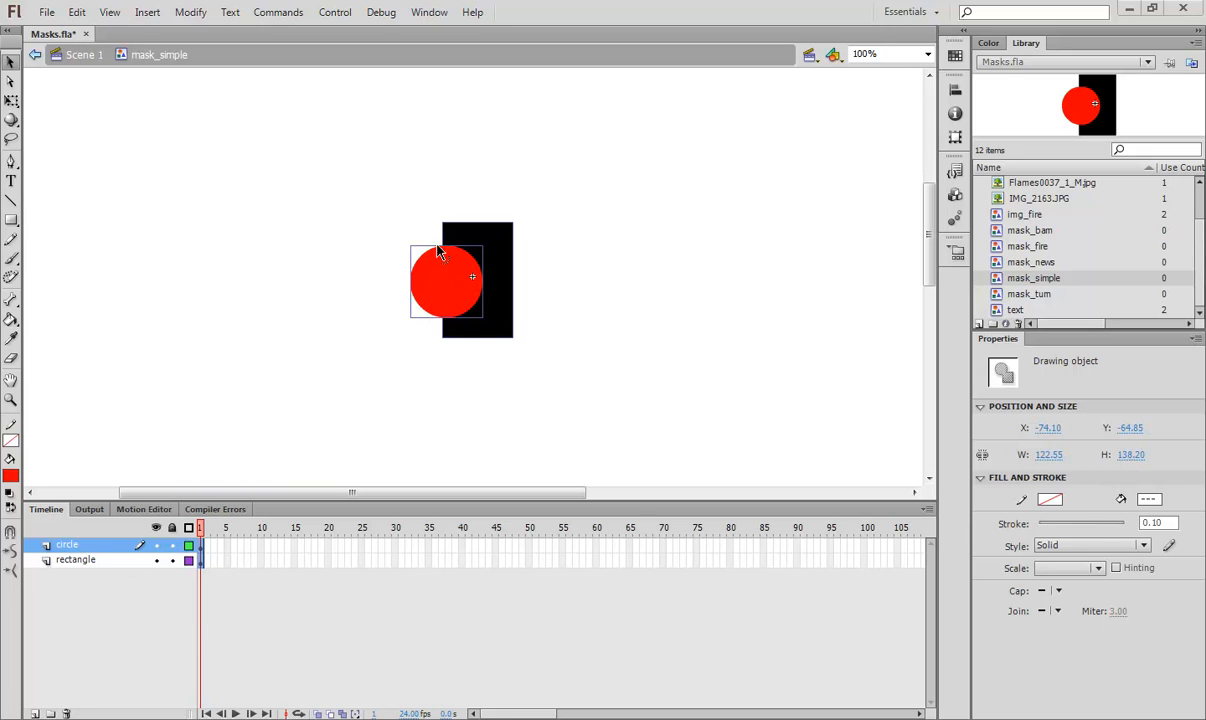
mouse_move(496, 364)
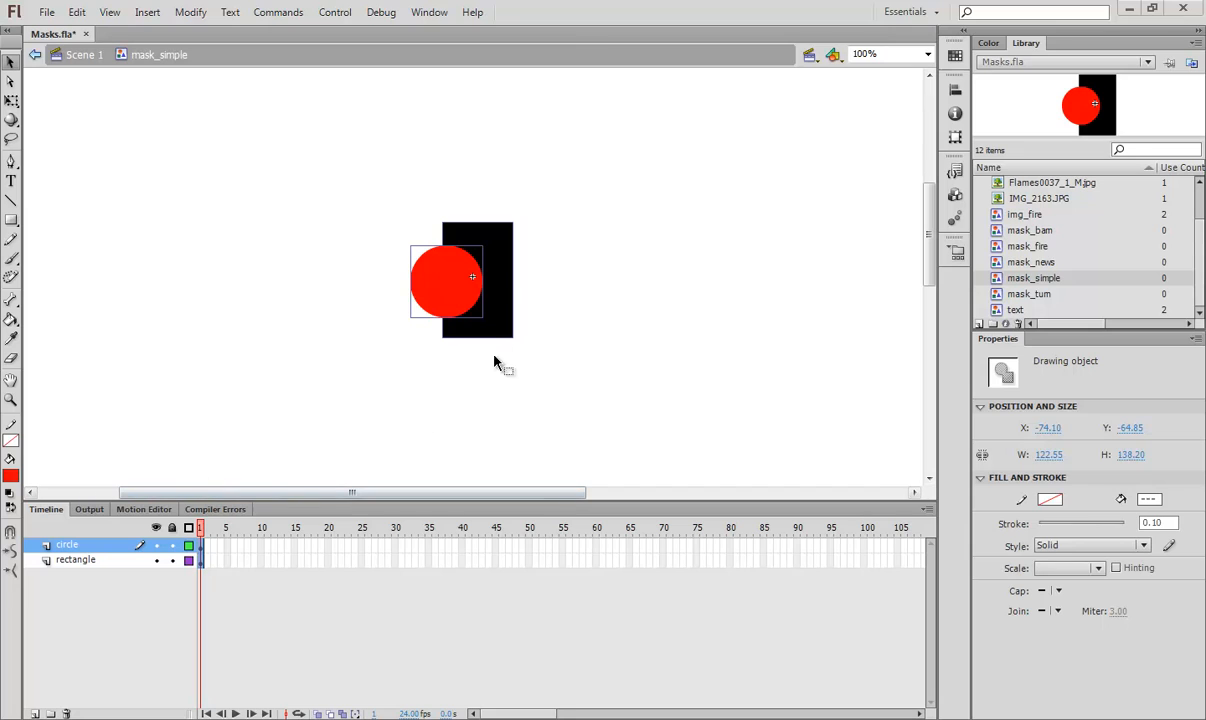
Move the red circle up so it sits over the rectangle's right side
drag(444, 278, 490, 256)
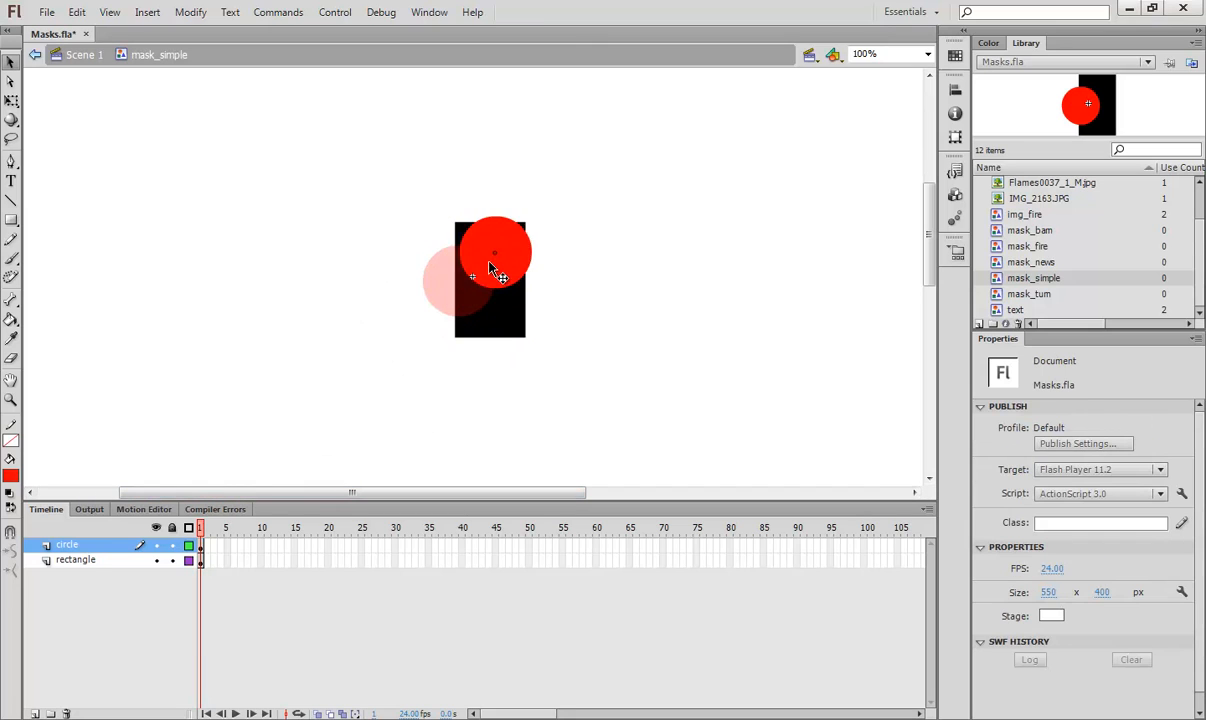
drag(496, 252, 472, 230)
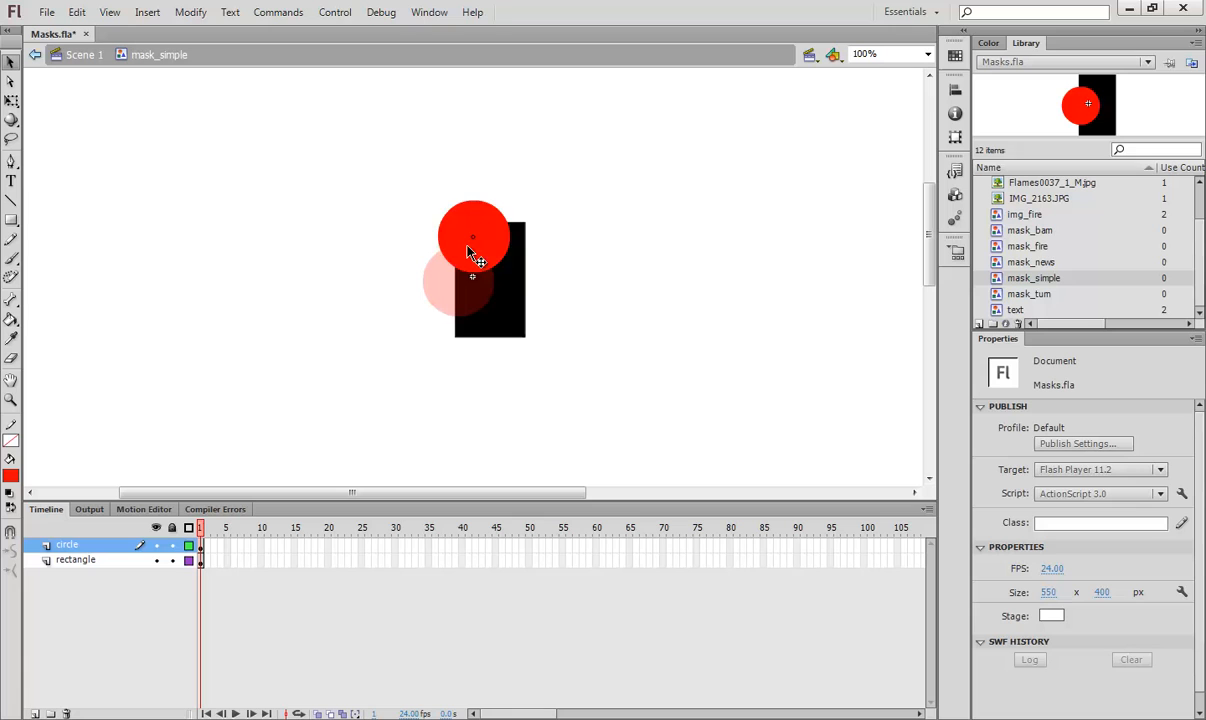
drag(472, 236, 508, 256)
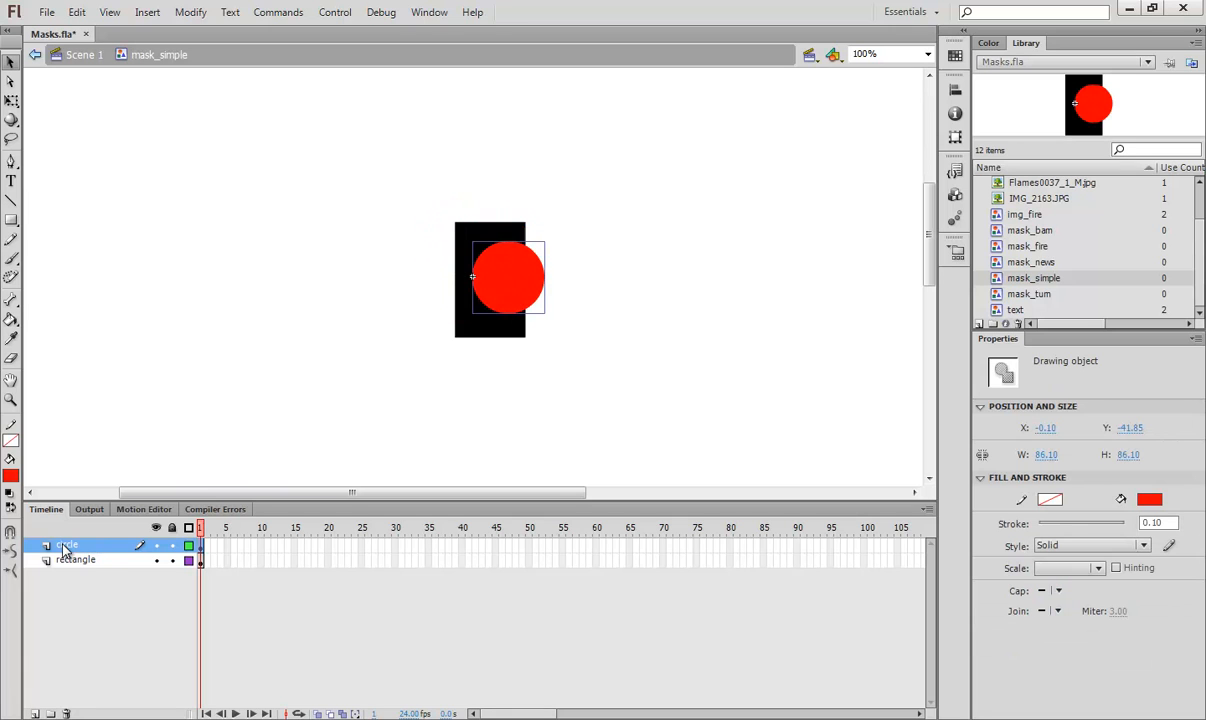
Make the circle layer a mask over the rectangle, then unlock it for editing
right_click(68, 546)
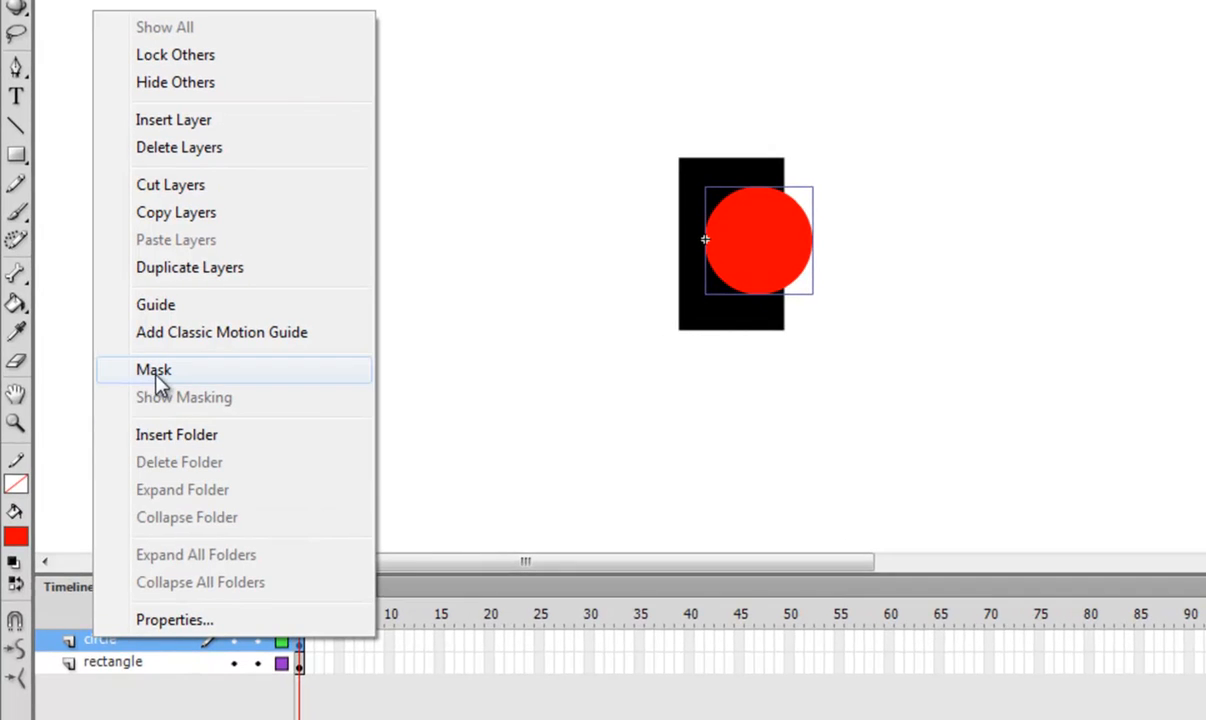
click(152, 370)
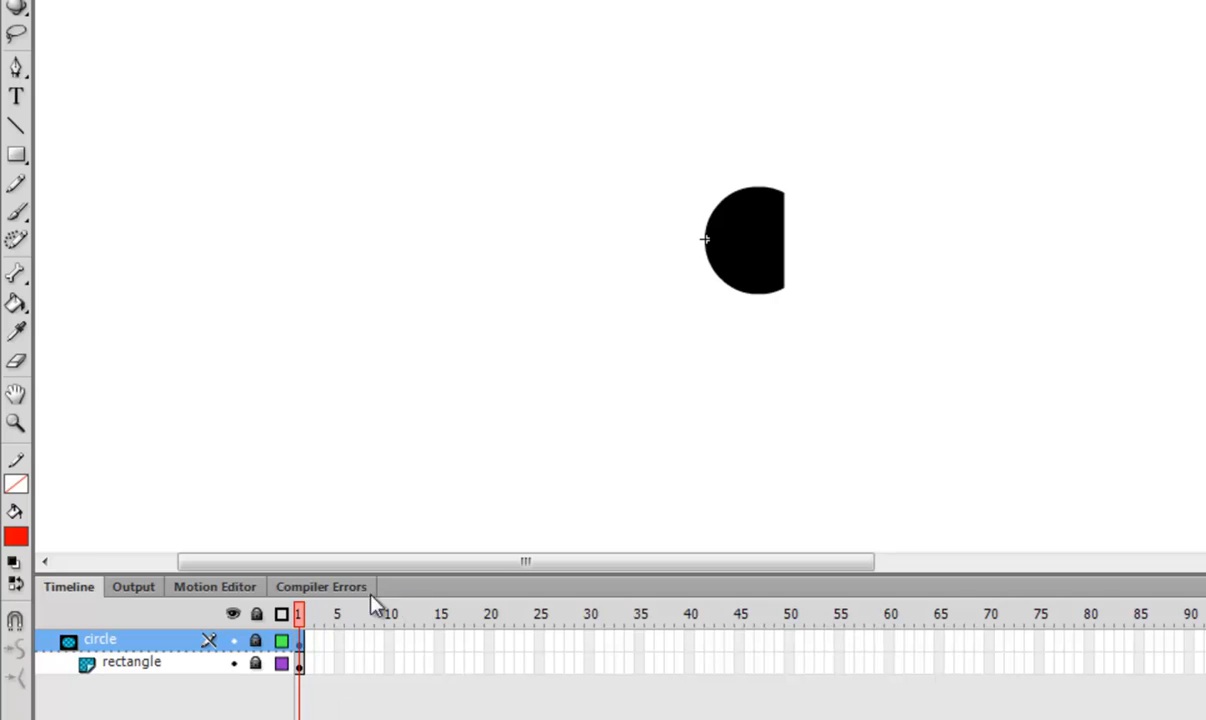
mouse_move(692, 212)
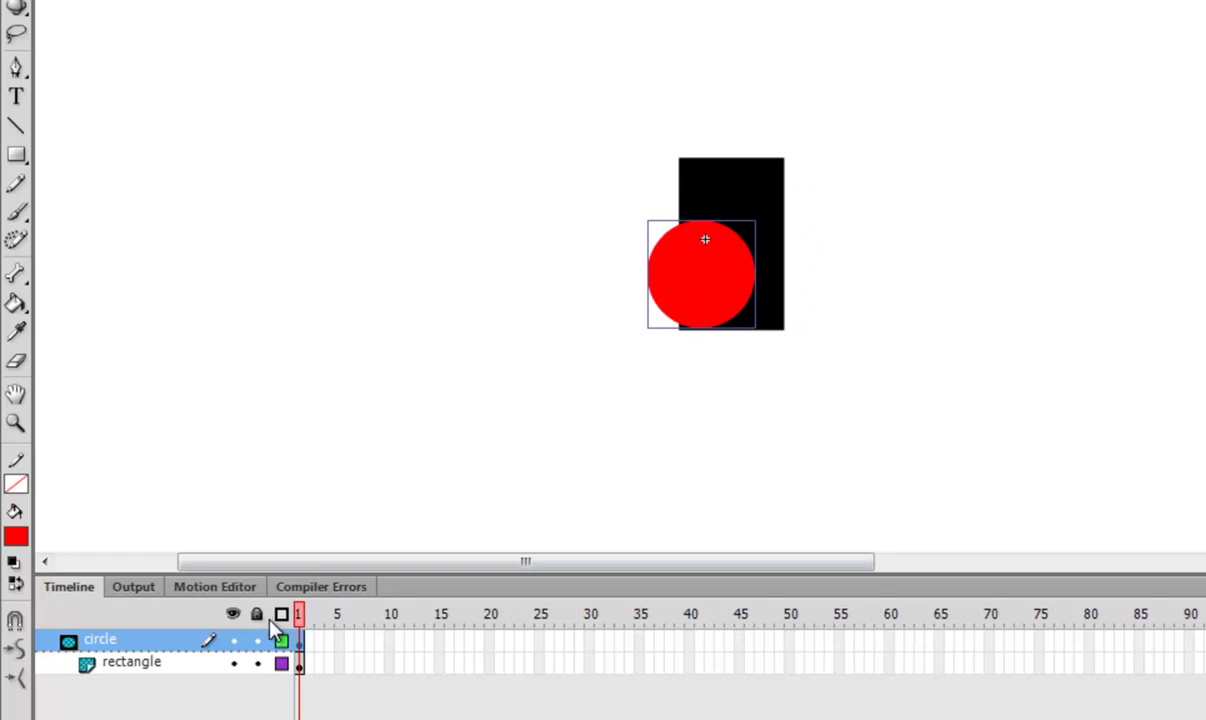
click(258, 638)
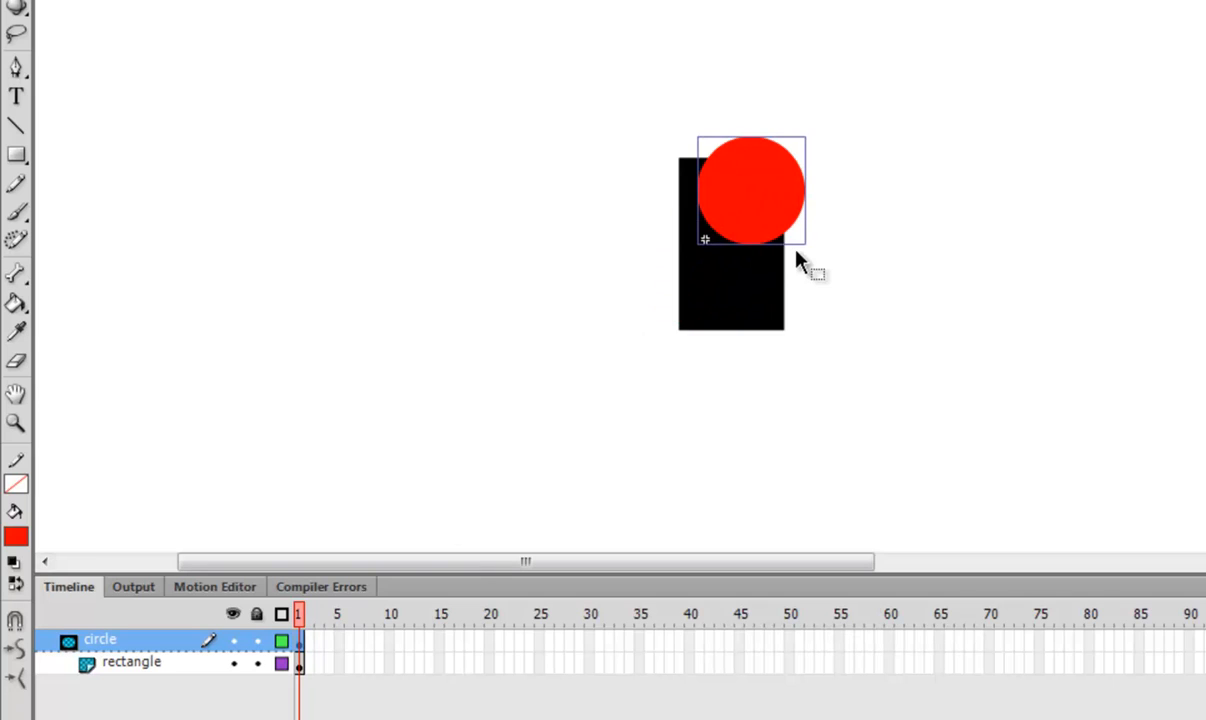
mouse_move(672, 150)
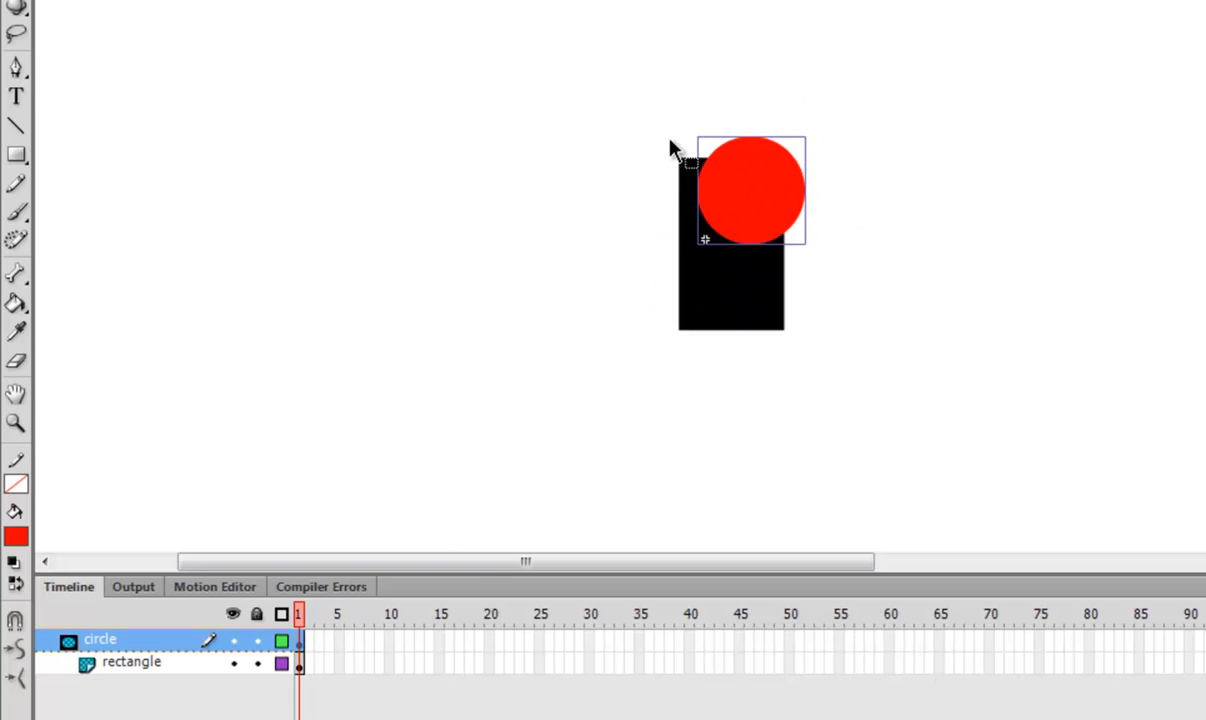
mouse_move(856, 120)
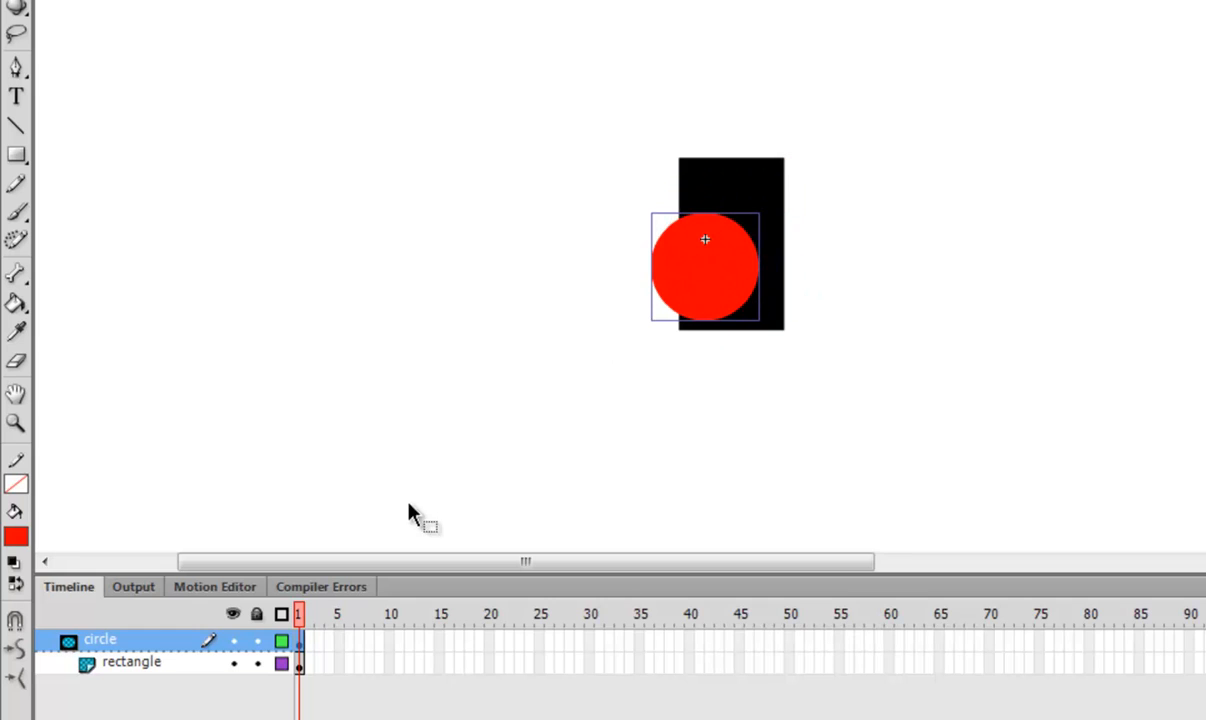
Remove the circle's mask role, move the black rectangle over the circle and mask with the rectangle layer
right_click(84, 638)
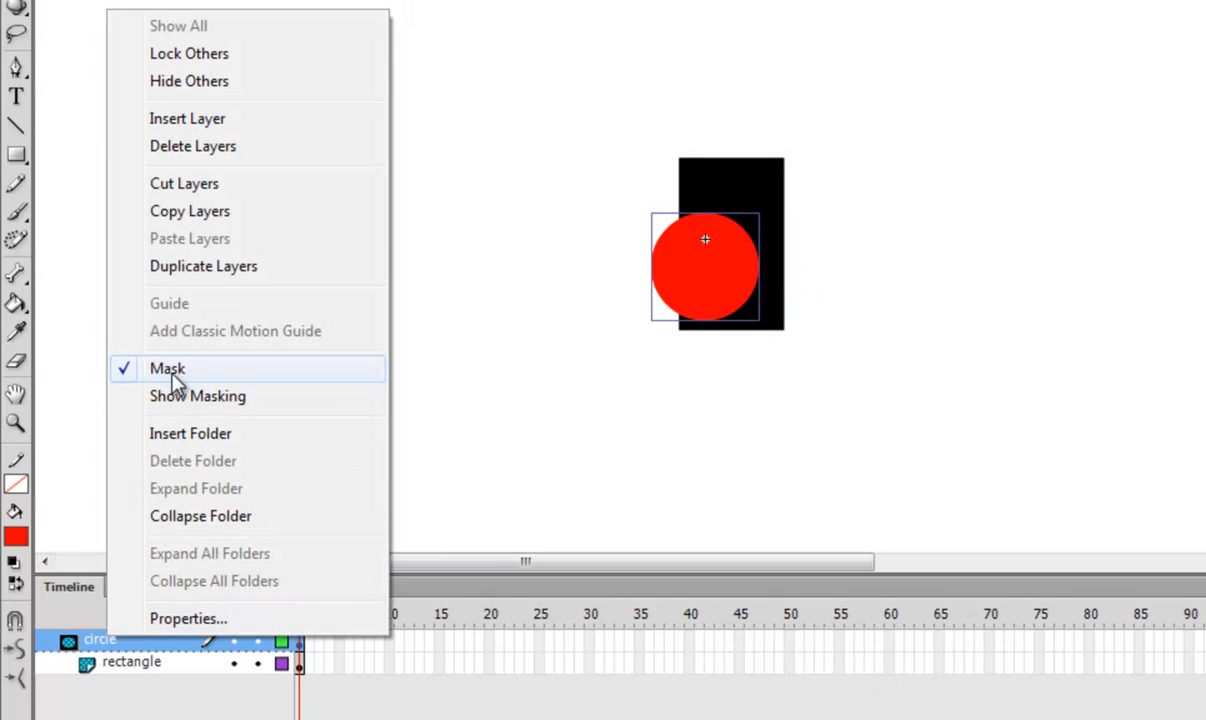
click(168, 368)
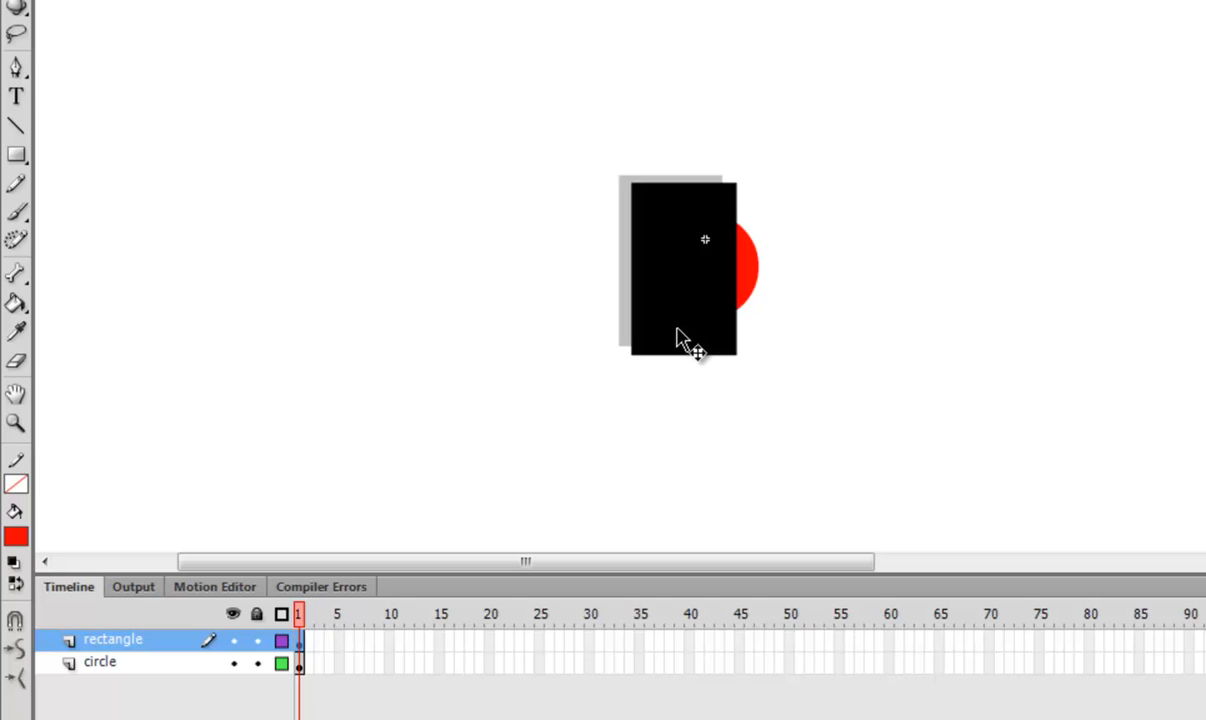
drag(670, 264, 718, 264)
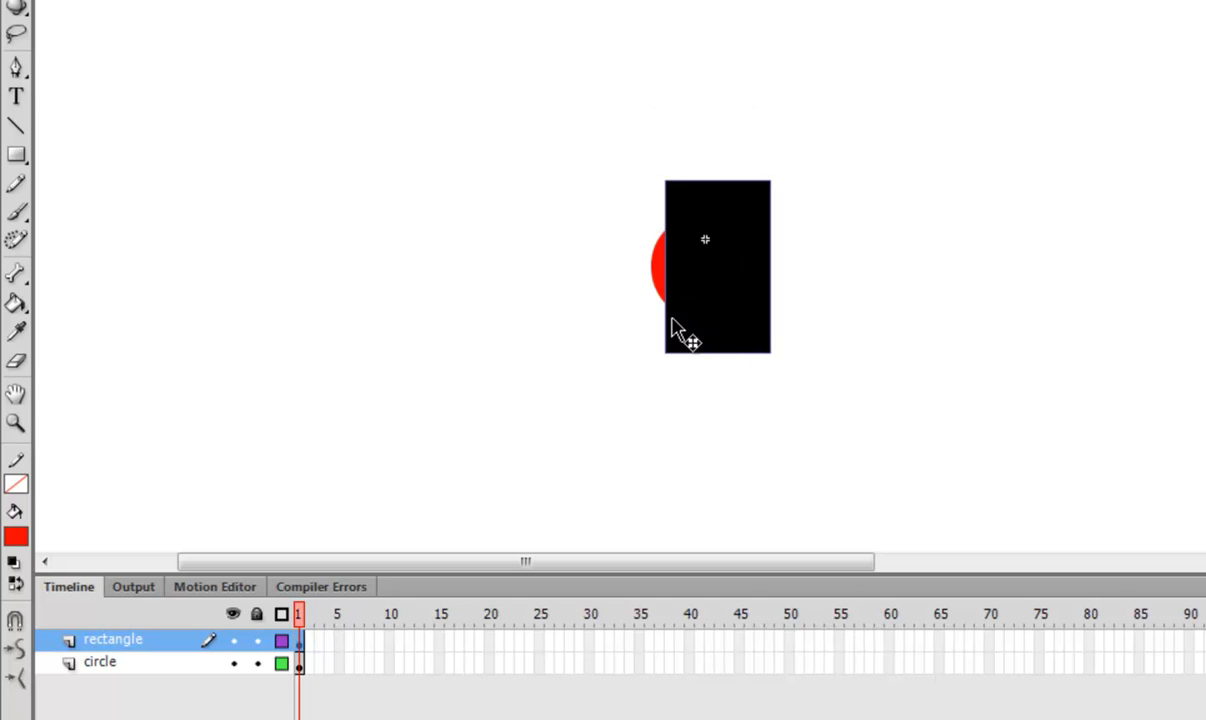
right_click(106, 640)
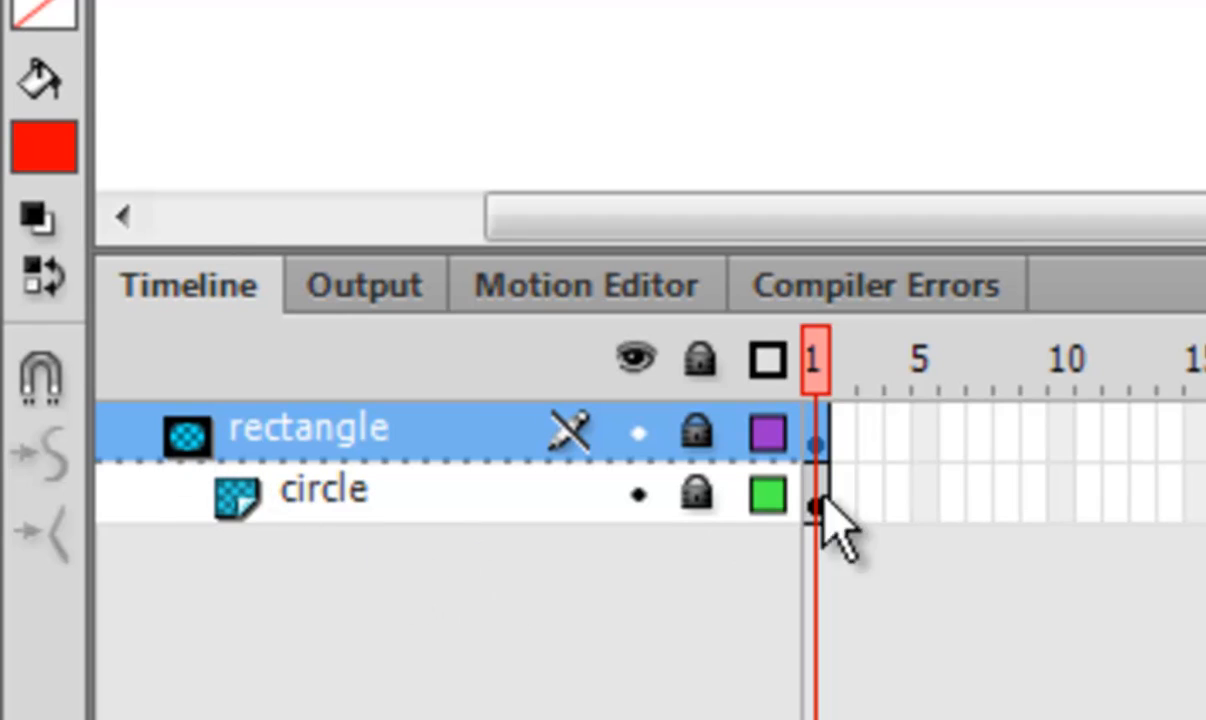
mouse_move(710, 508)
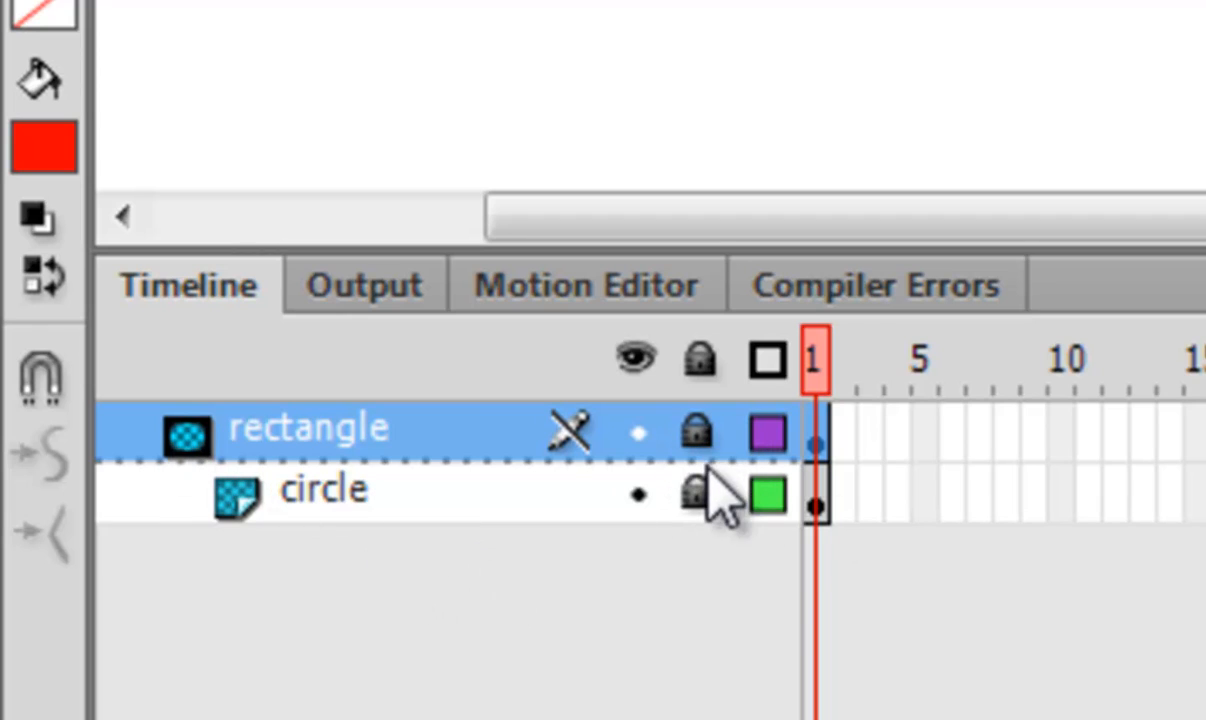
mouse_move(716, 436)
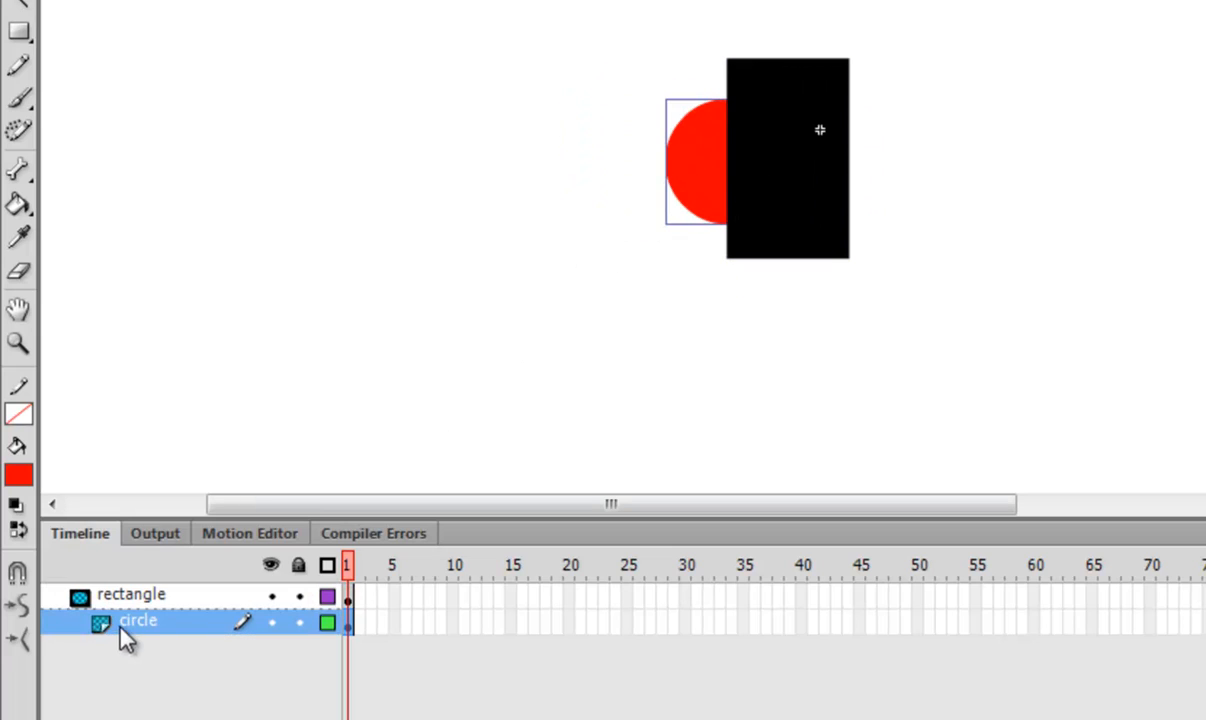
mouse_move(410, 300)
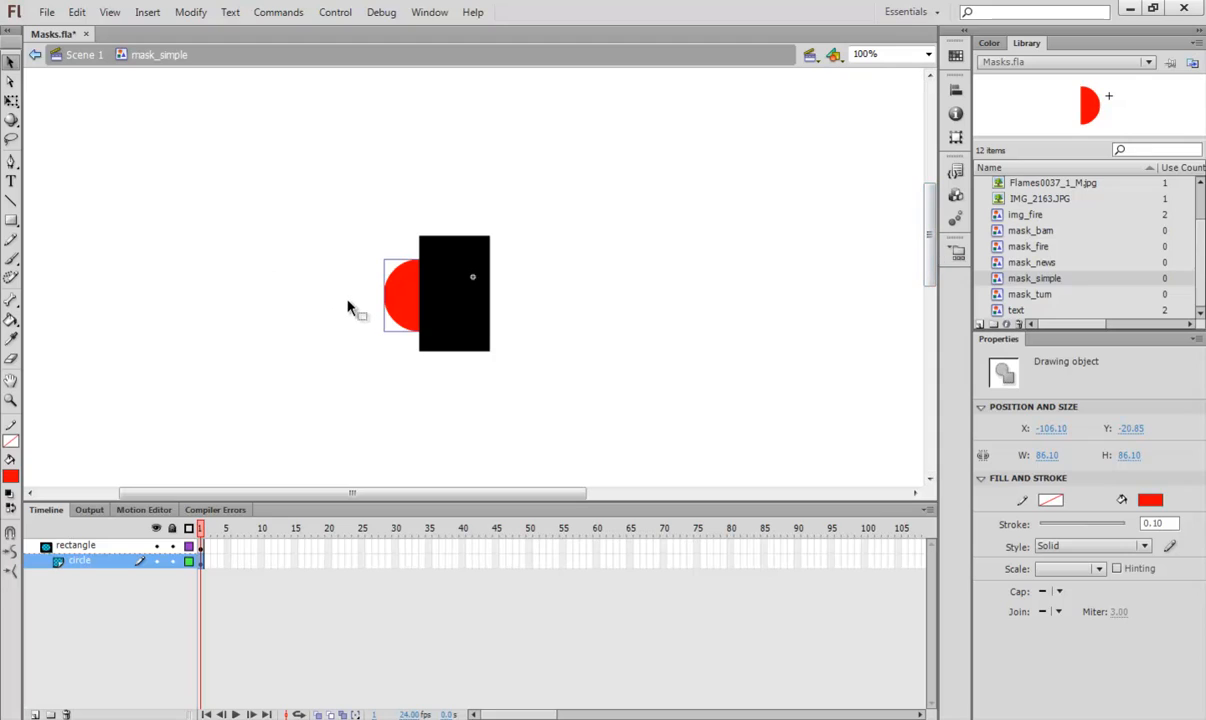
mouse_move(182, 88)
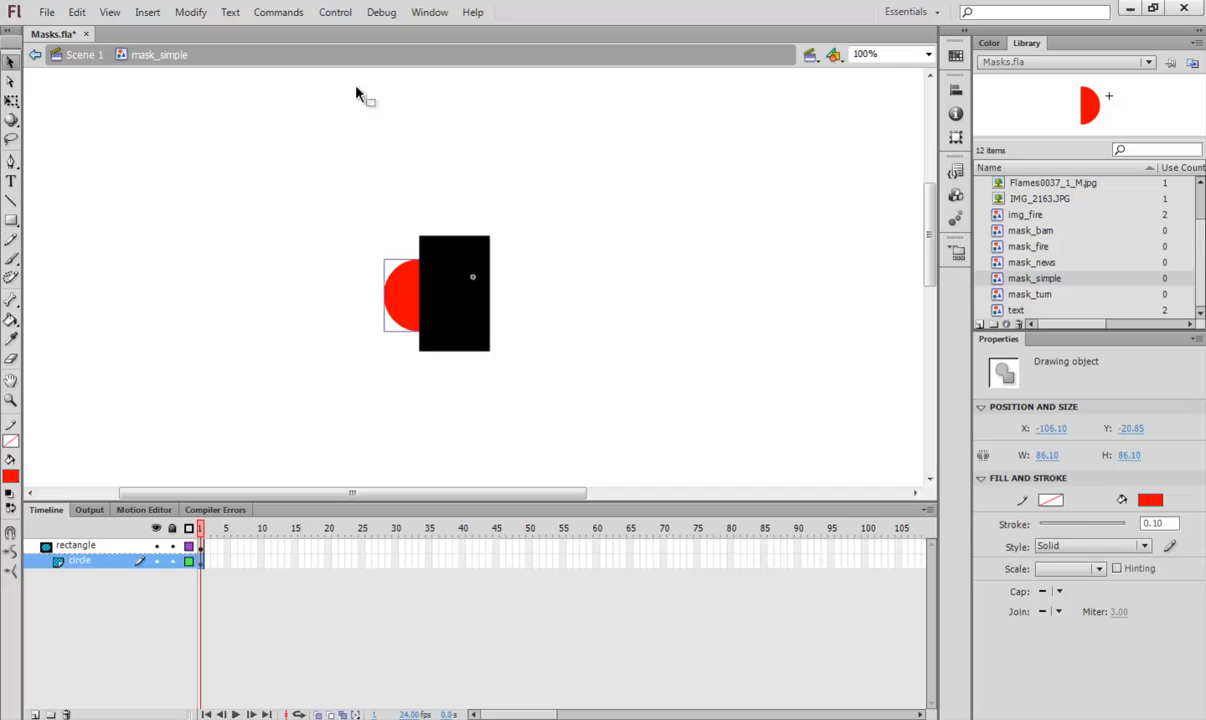
mouse_move(480, 230)
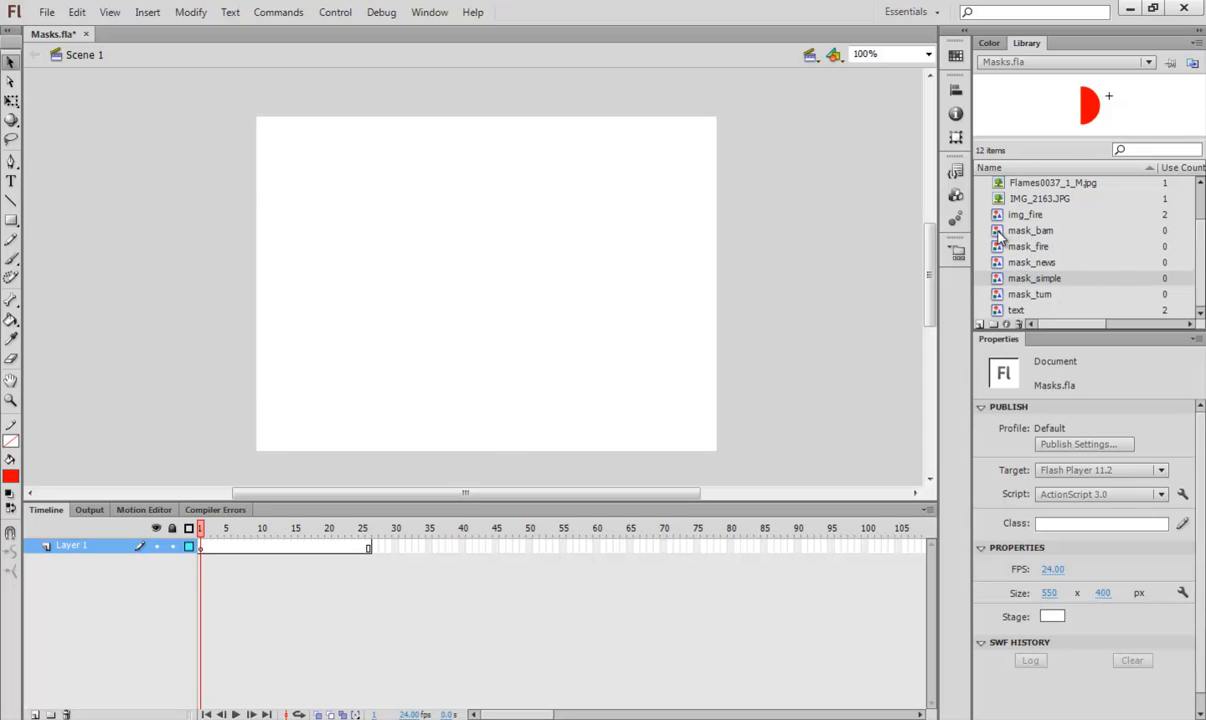
double_click(1030, 230)
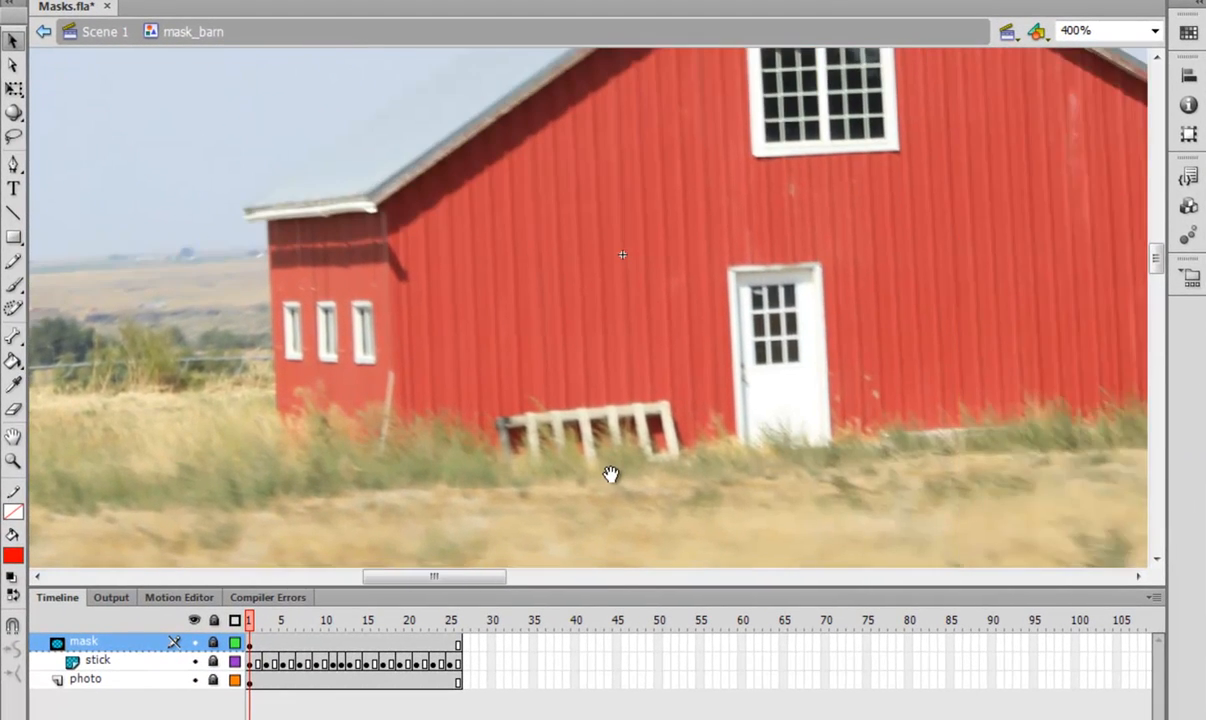
click(450, 624)
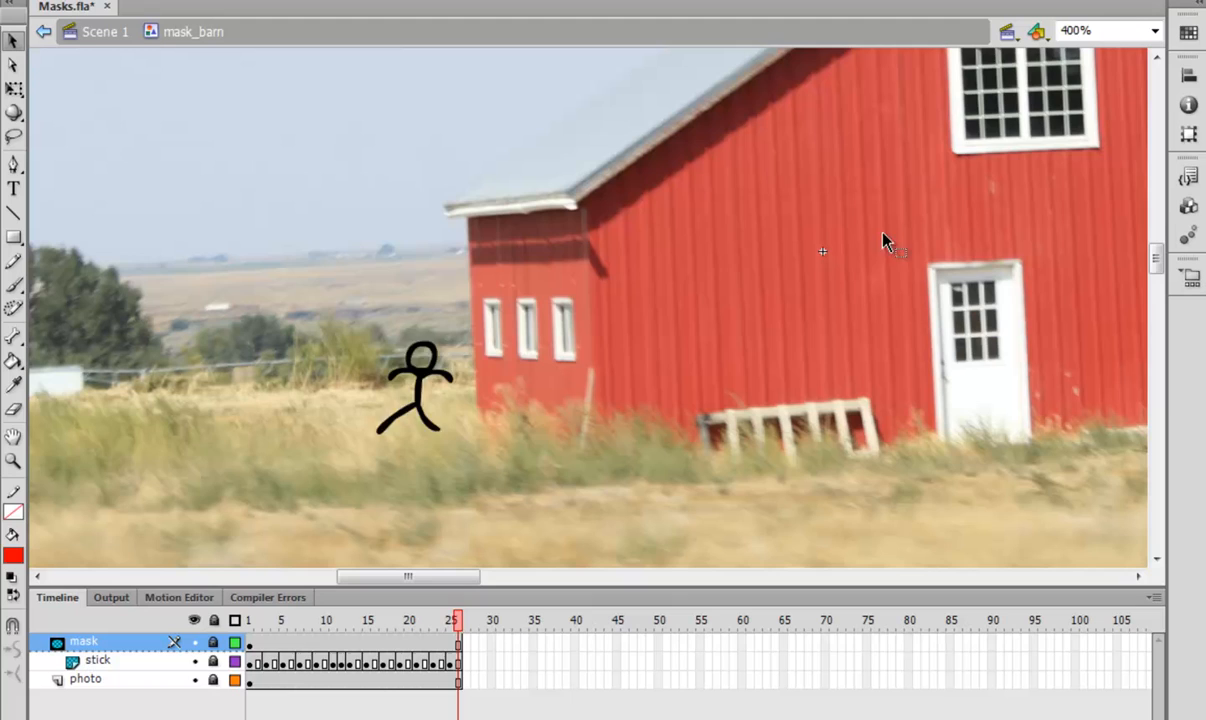
mouse_move(642, 178)
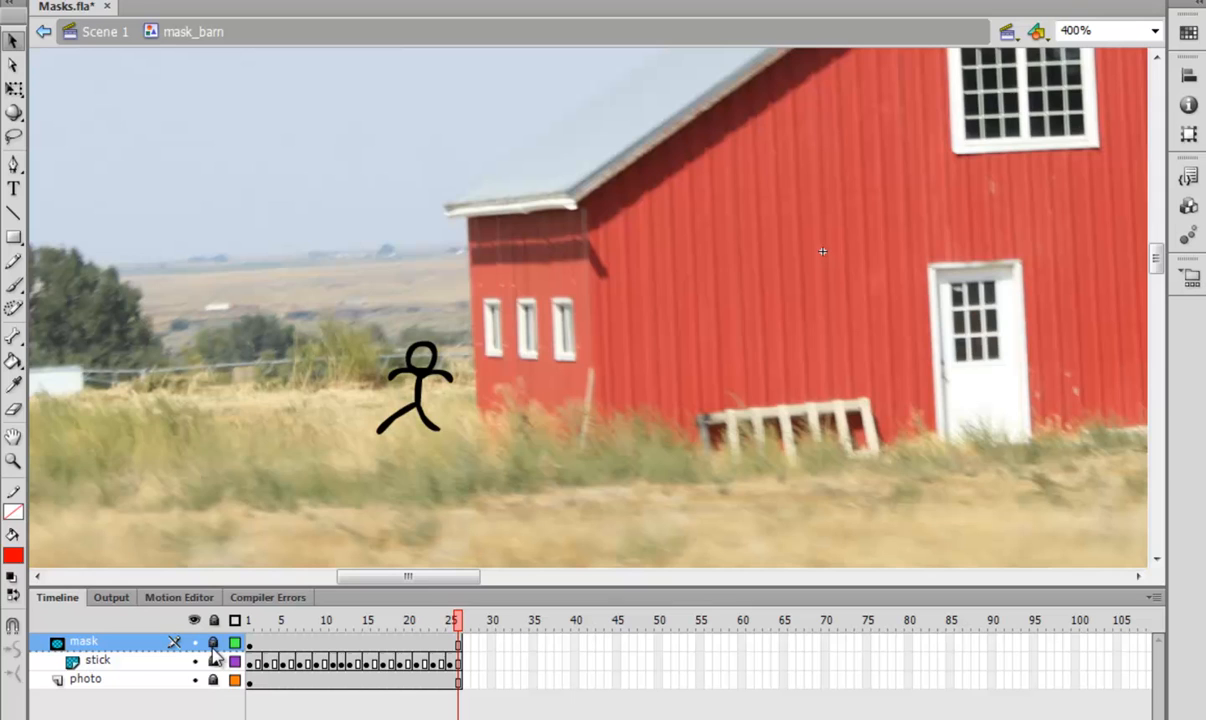
click(208, 642)
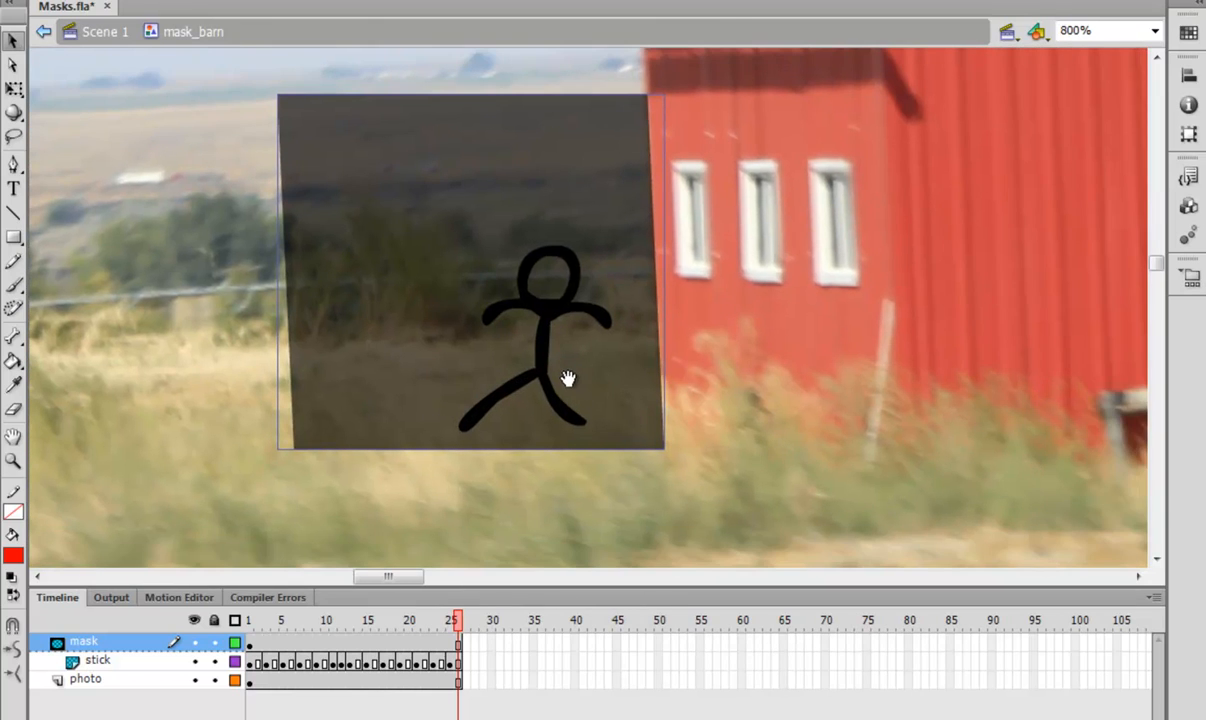
mouse_move(288, 480)
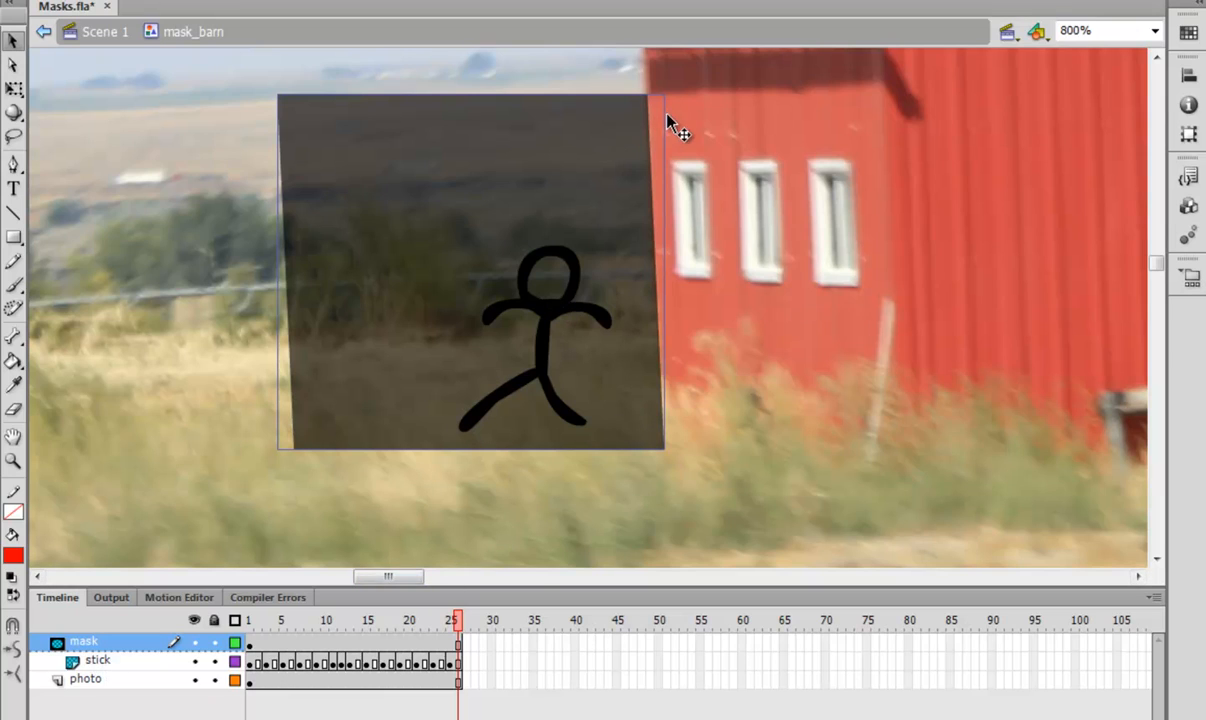
mouse_move(588, 310)
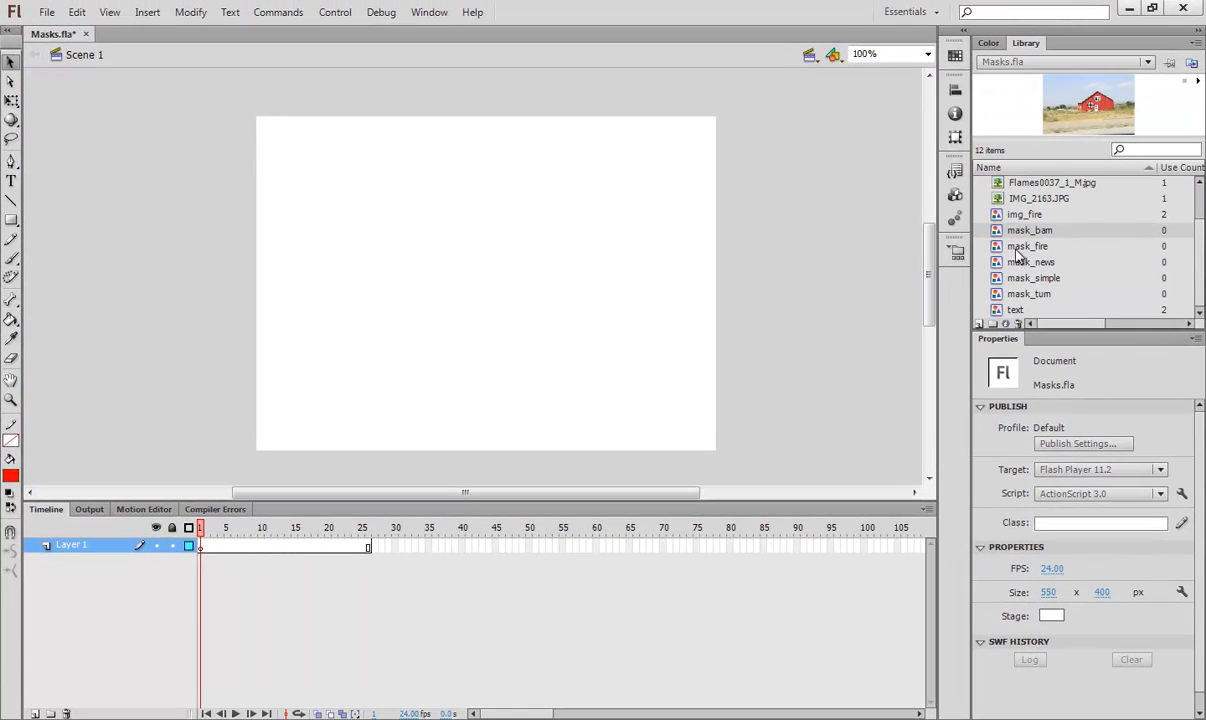
double_click(1032, 260)
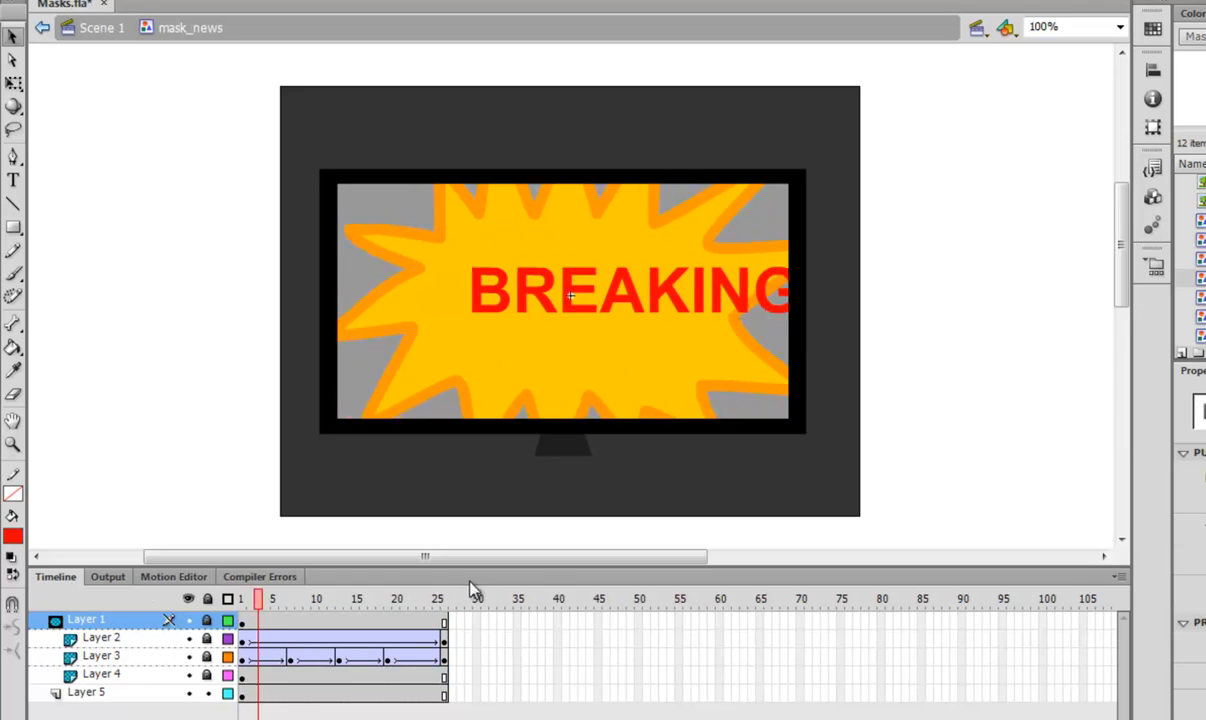
click(356, 598)
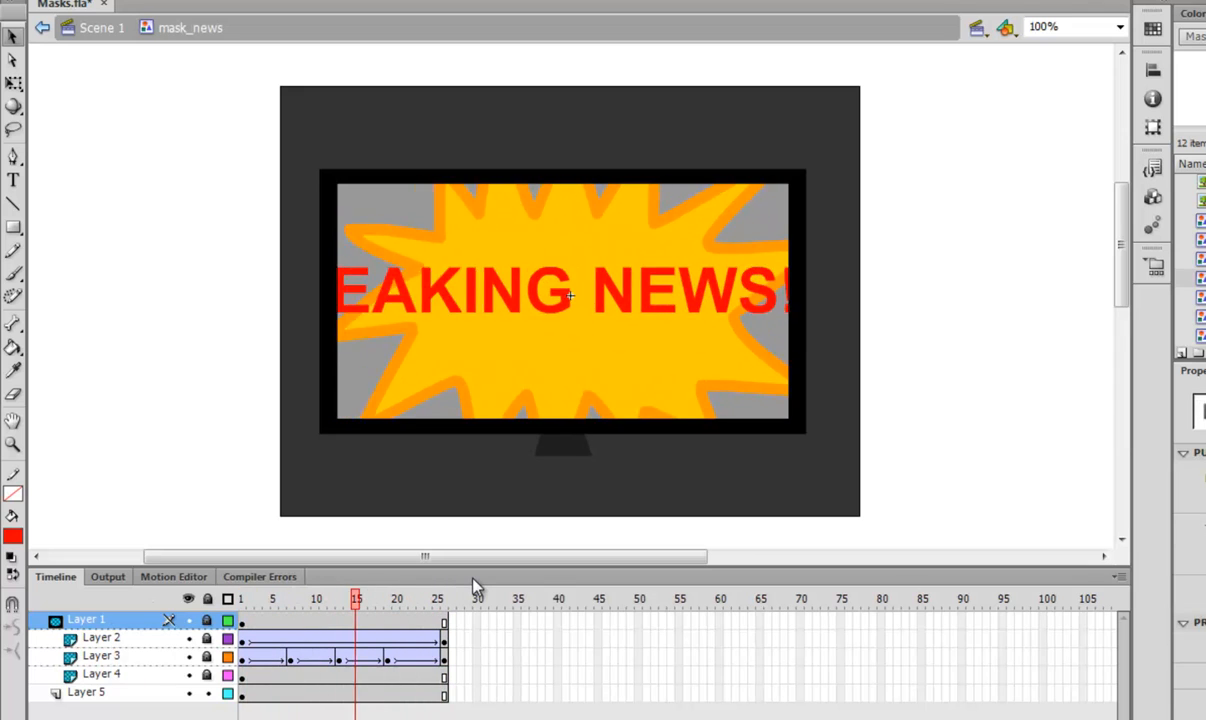
click(446, 598)
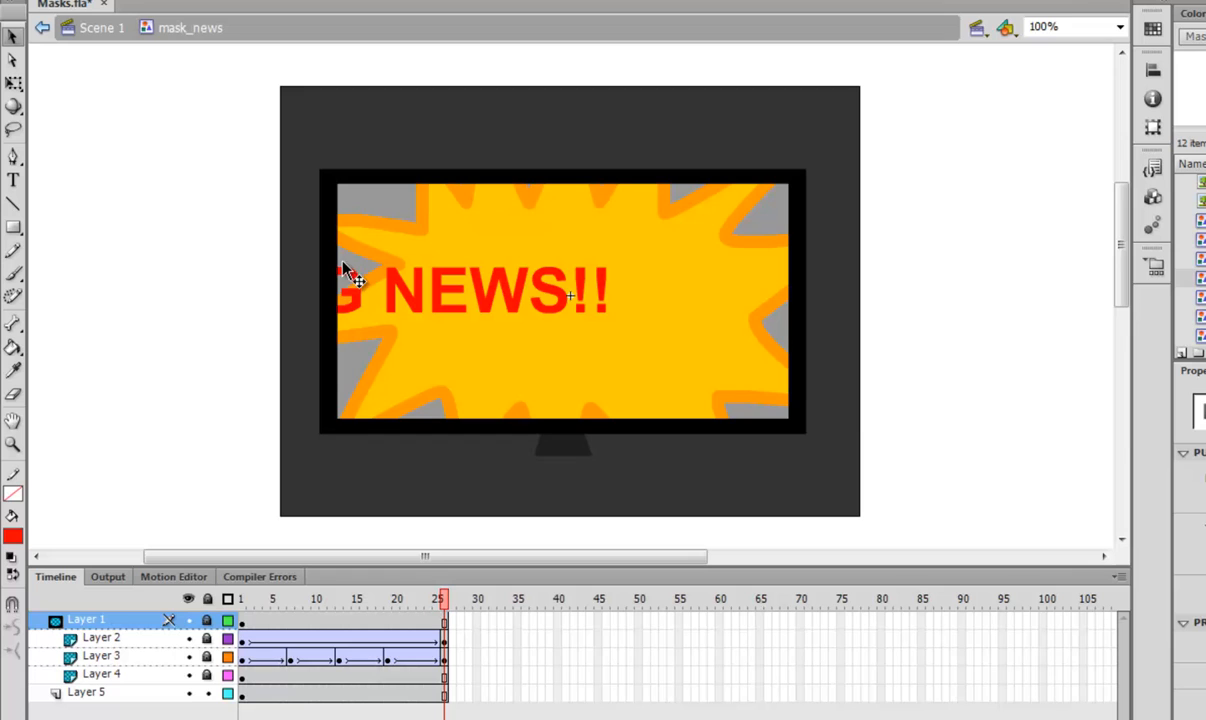
mouse_move(396, 200)
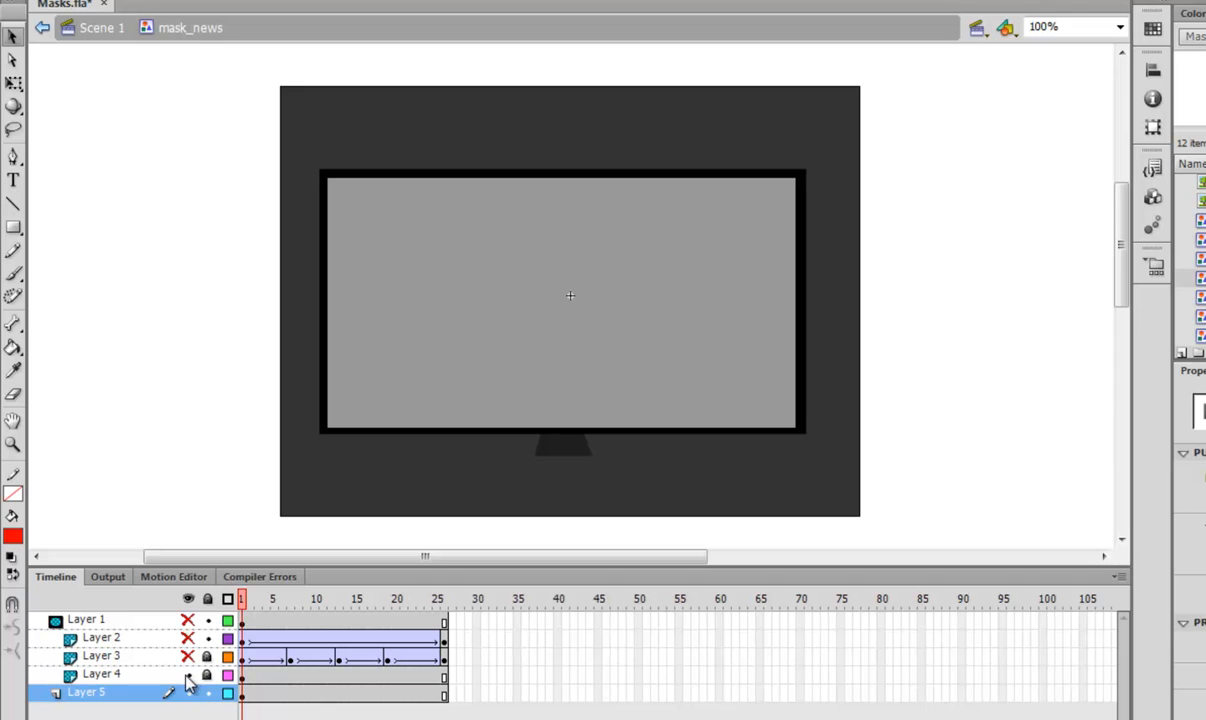
click(204, 676)
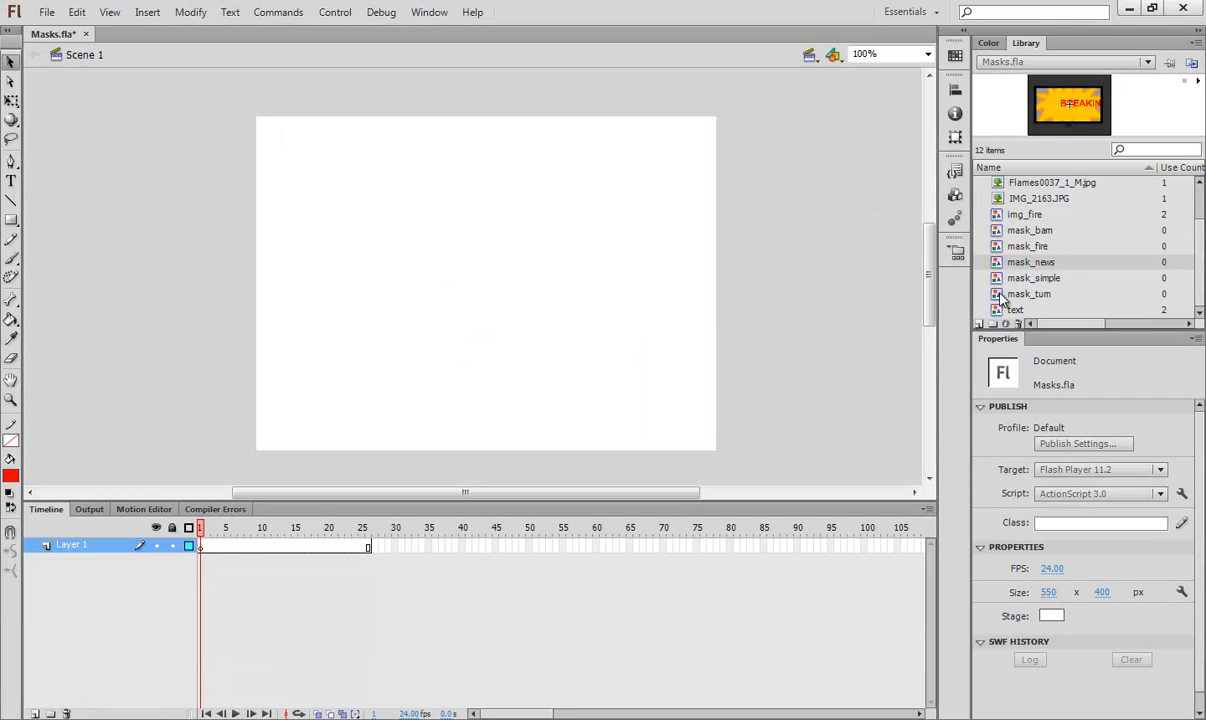
double_click(1028, 292)
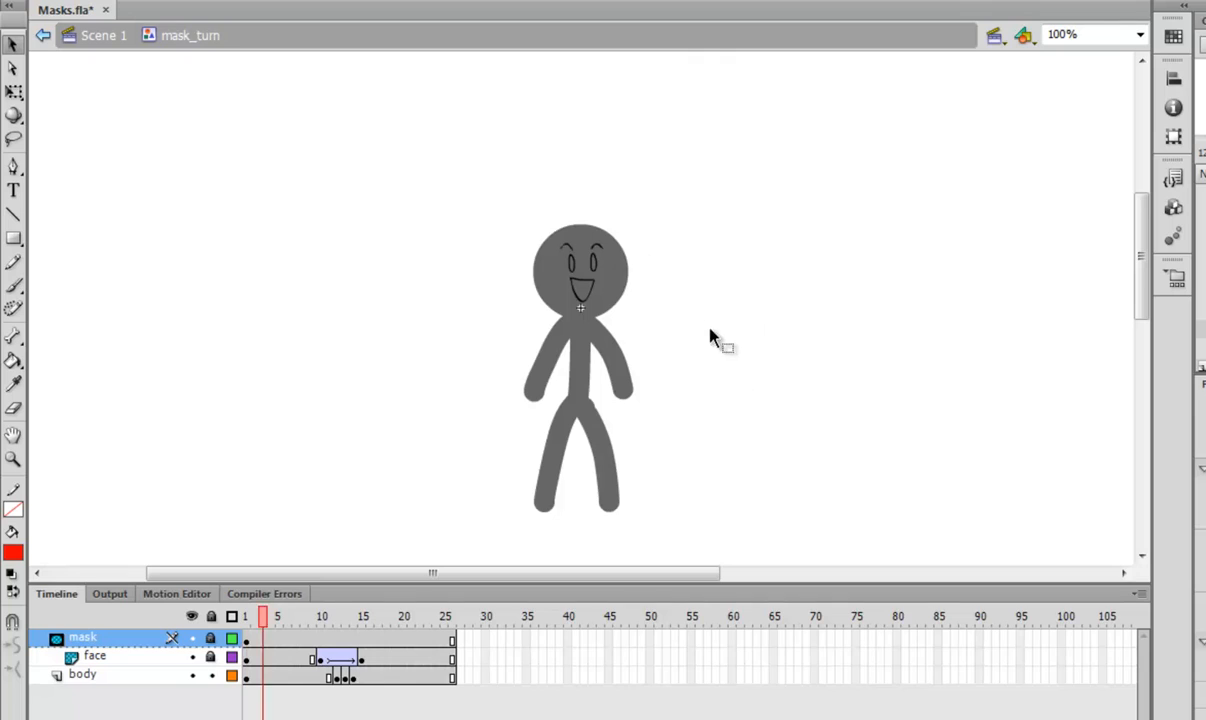
click(316, 620)
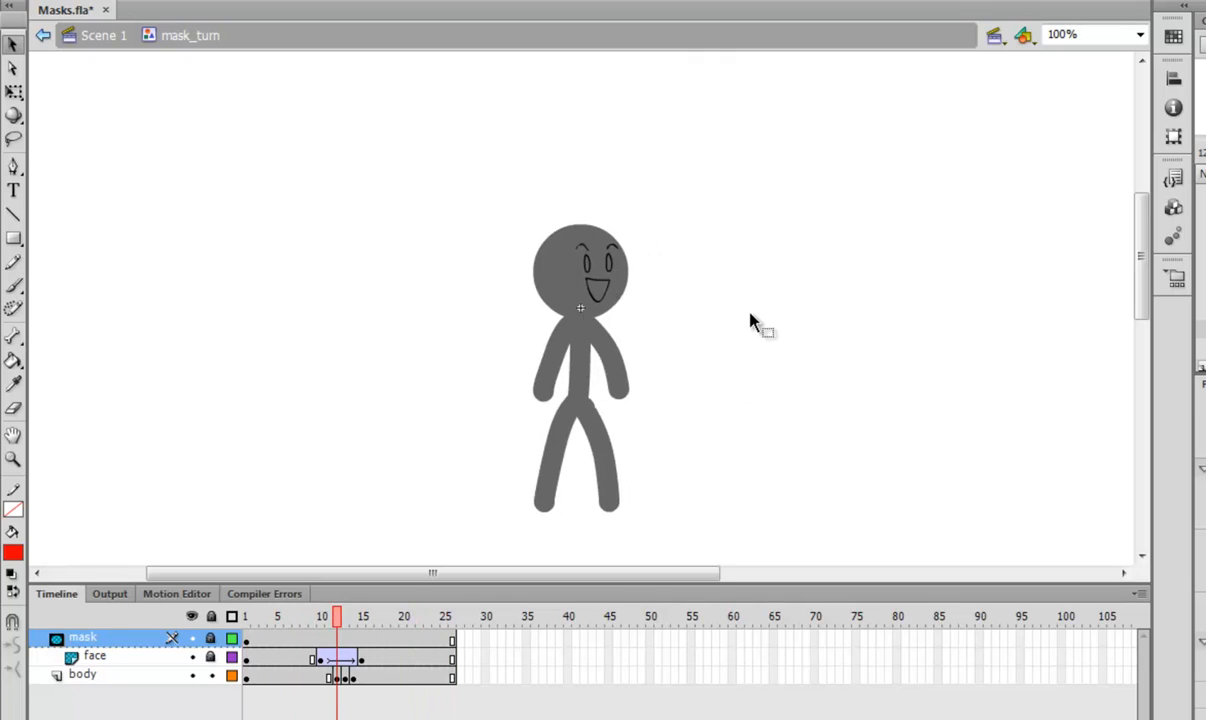
click(420, 614)
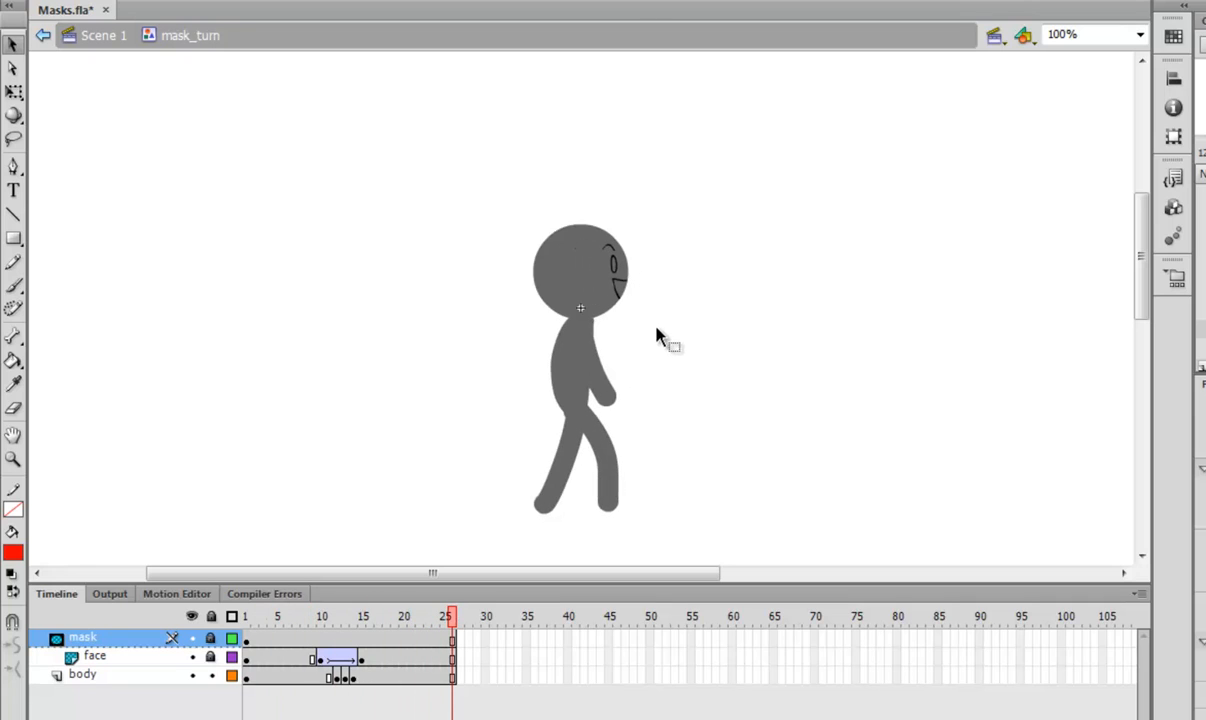
mouse_move(210, 650)
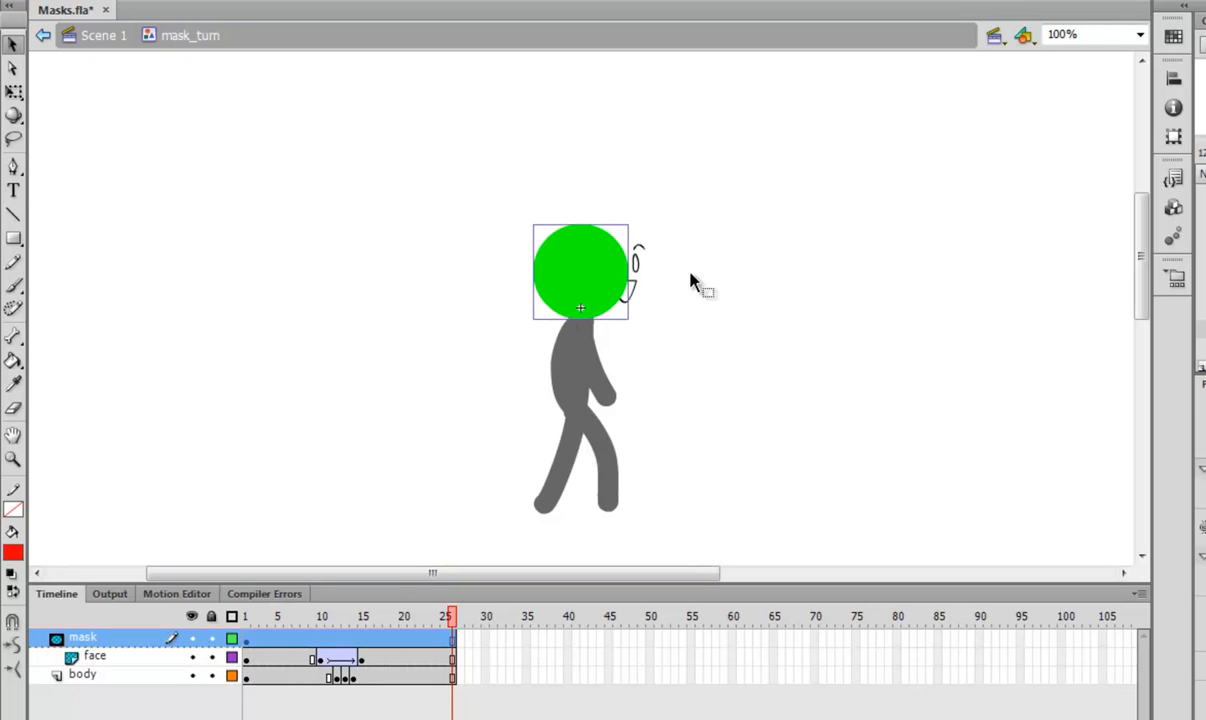
mouse_move(658, 278)
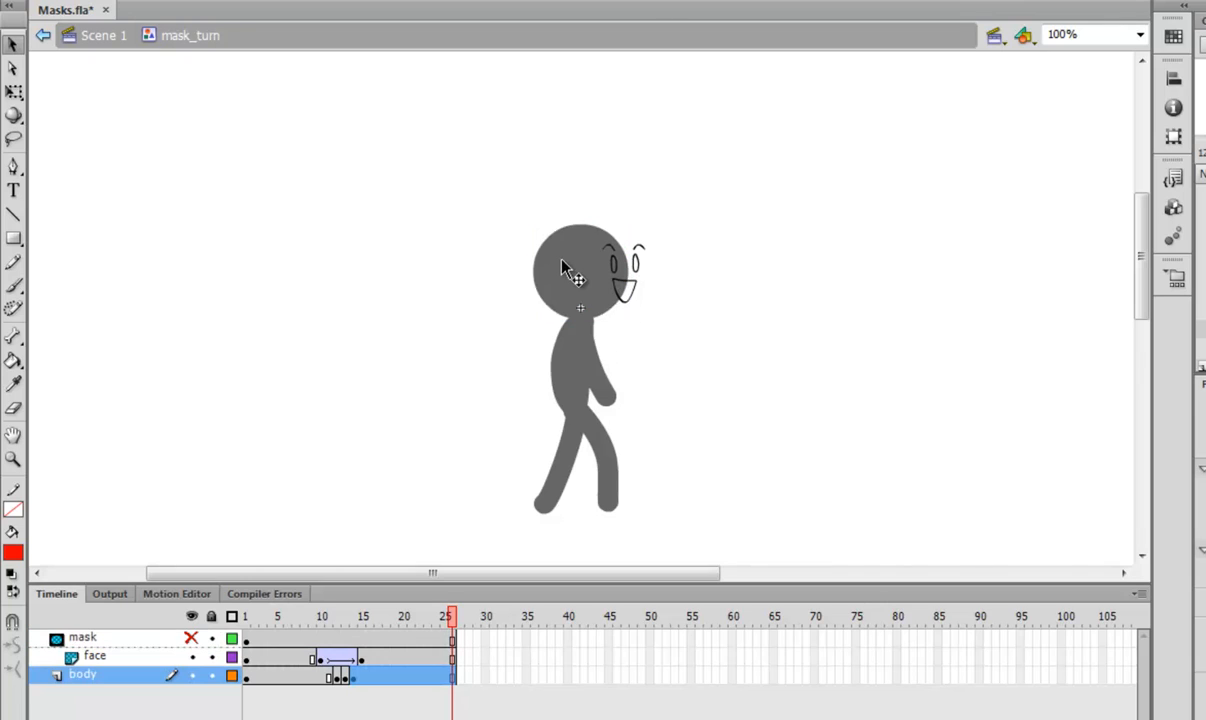
click(570, 270)
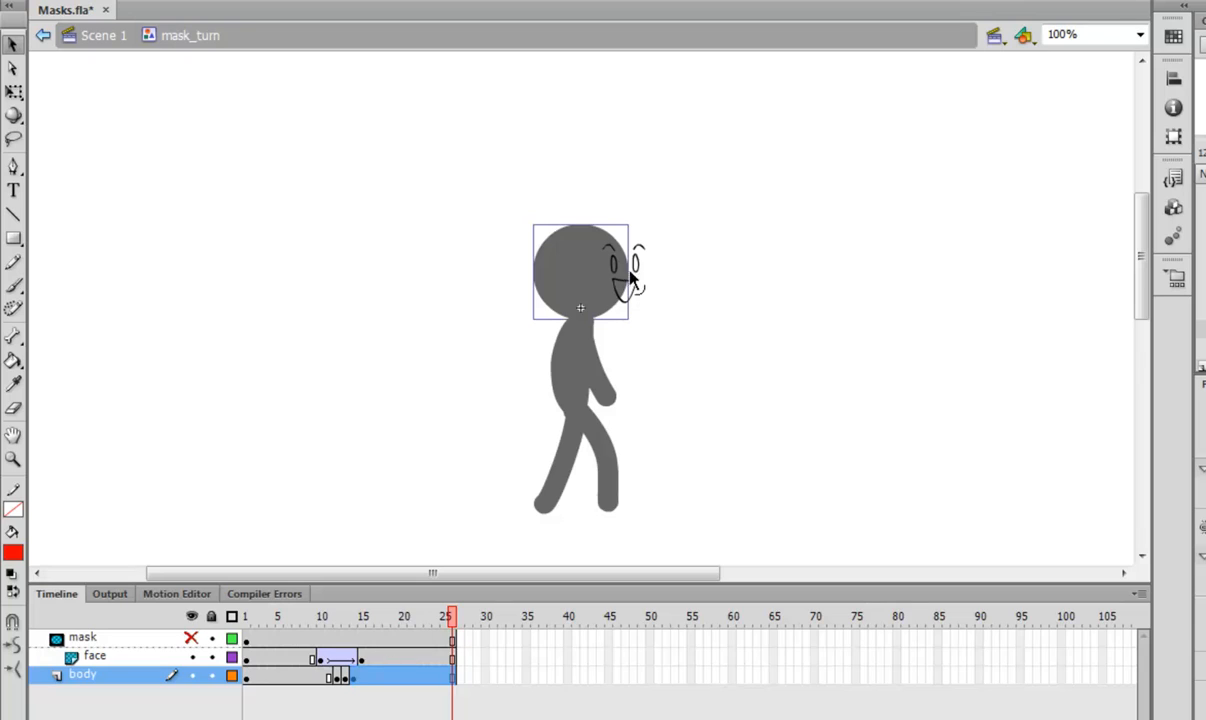
click(86, 656)
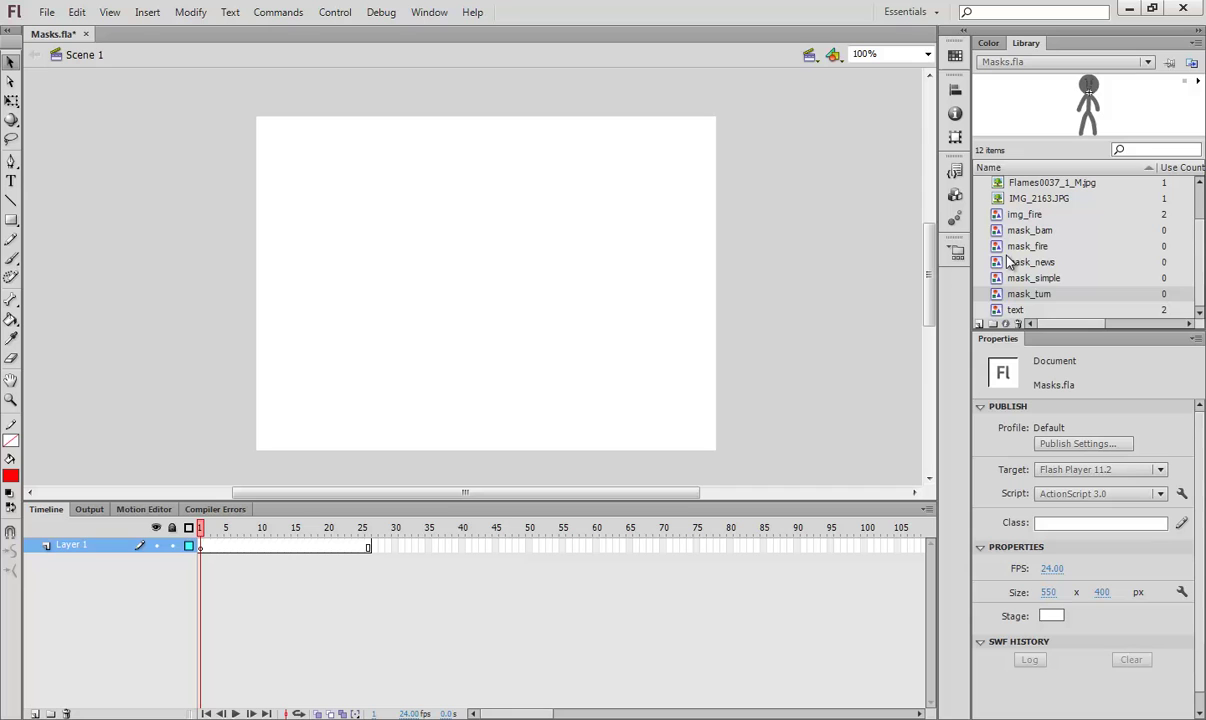
click(1028, 246)
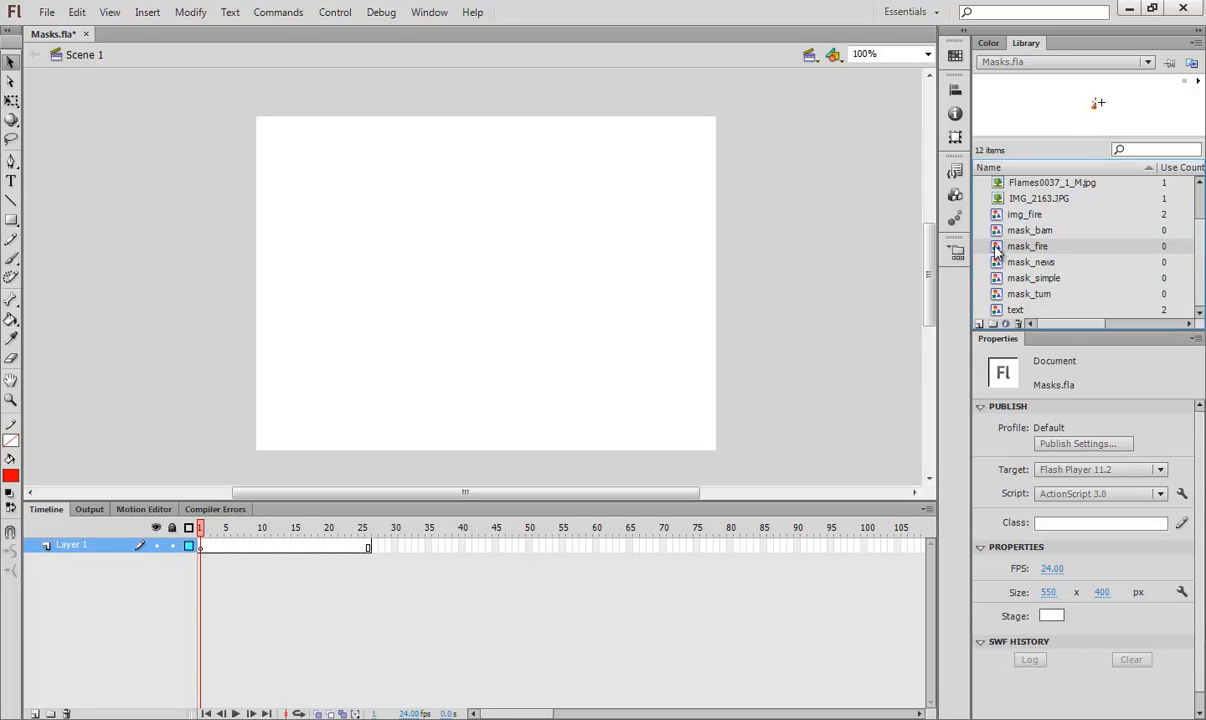
double_click(1028, 246)
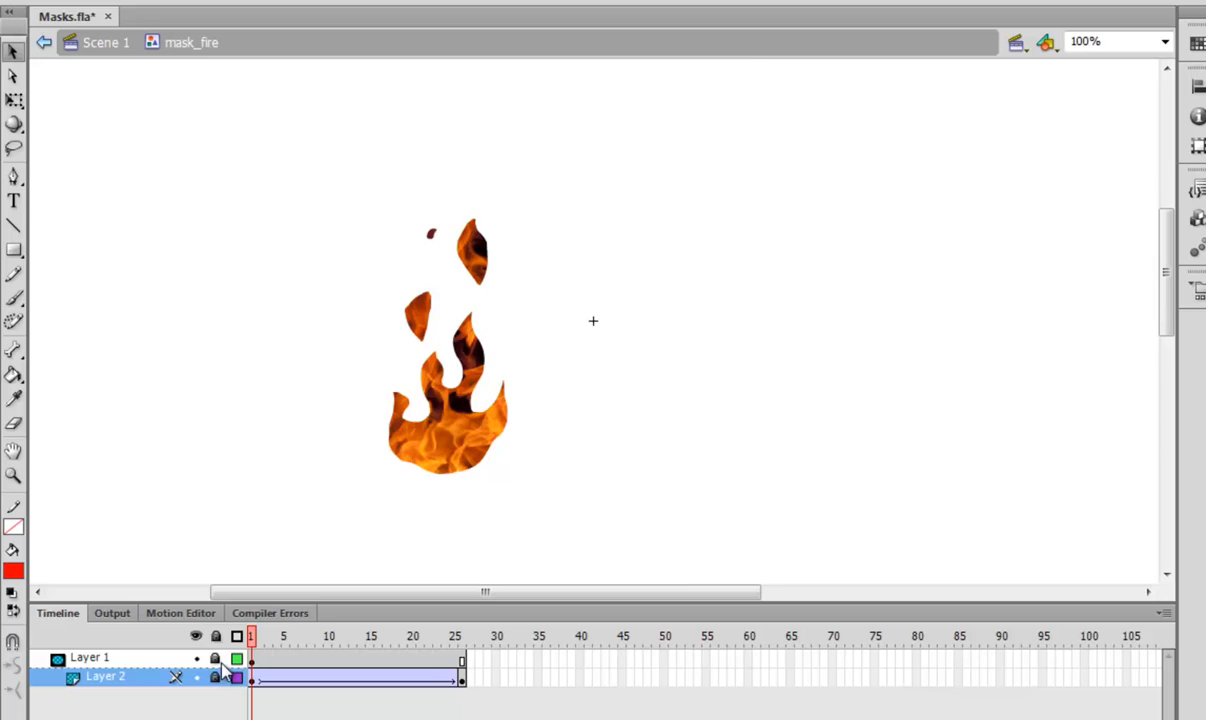
click(216, 678)
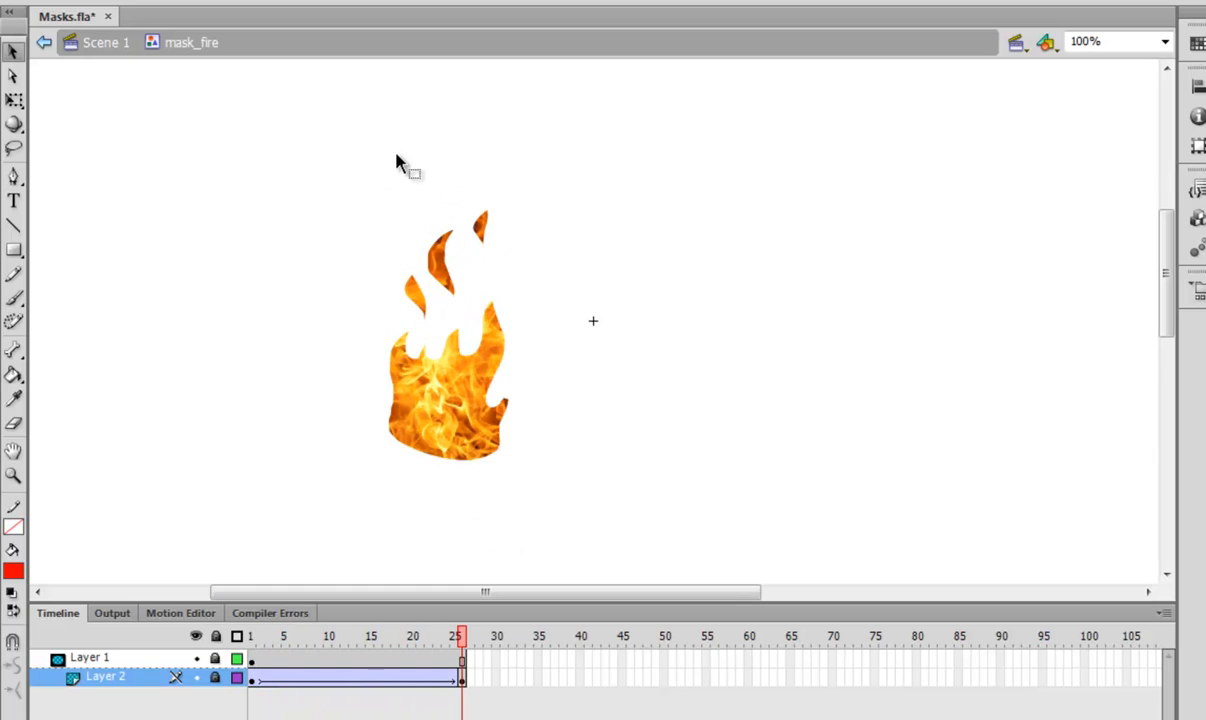
mouse_move(108, 52)
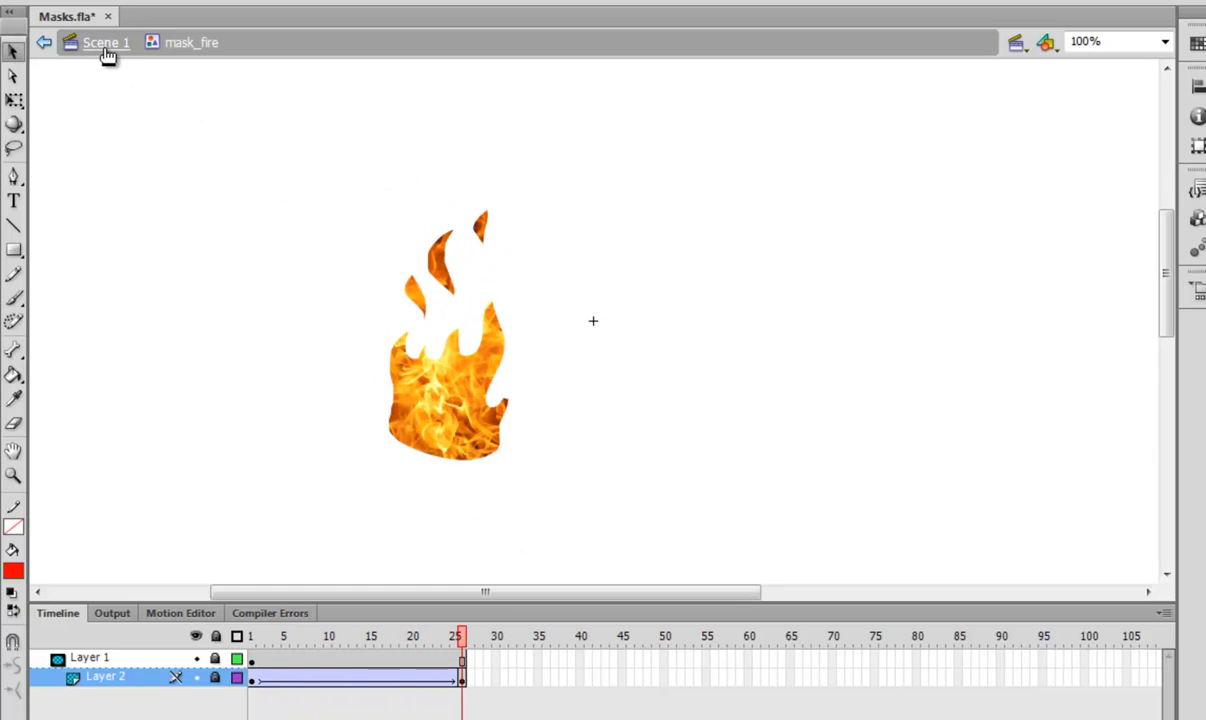
click(108, 44)
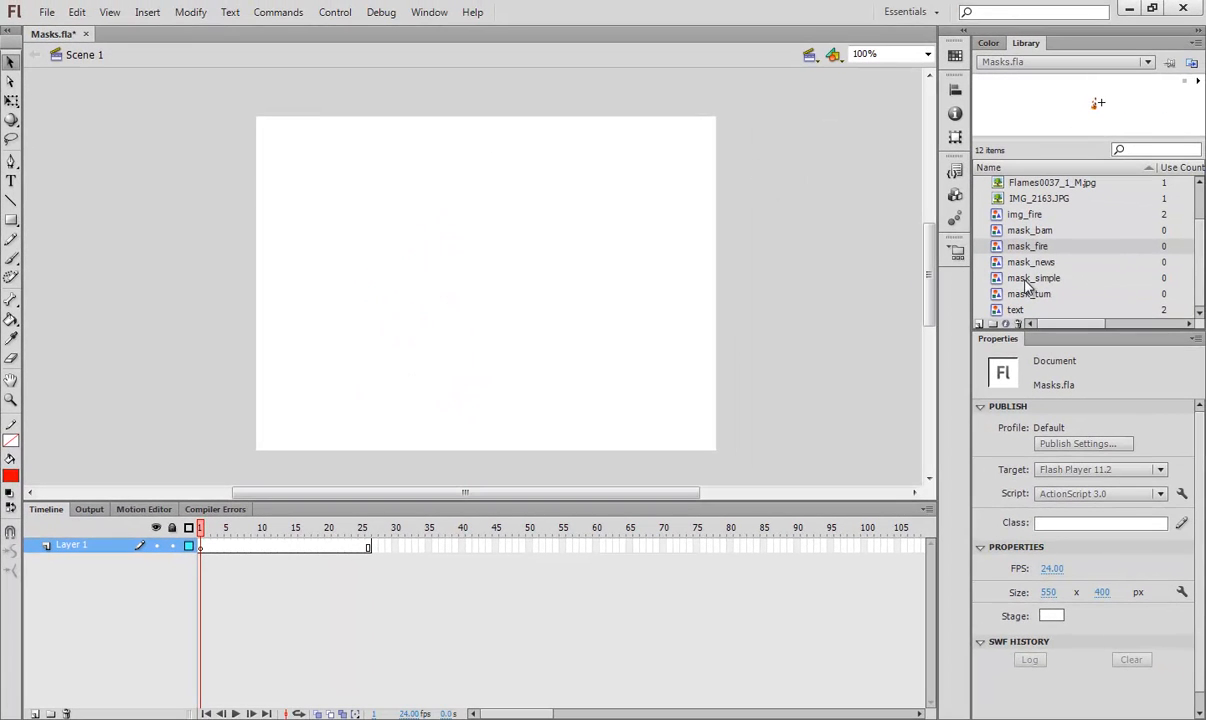
Place the barn photo IMG_2163.JPG on stage and ready the Brush tool on a new layer
click(1028, 230)
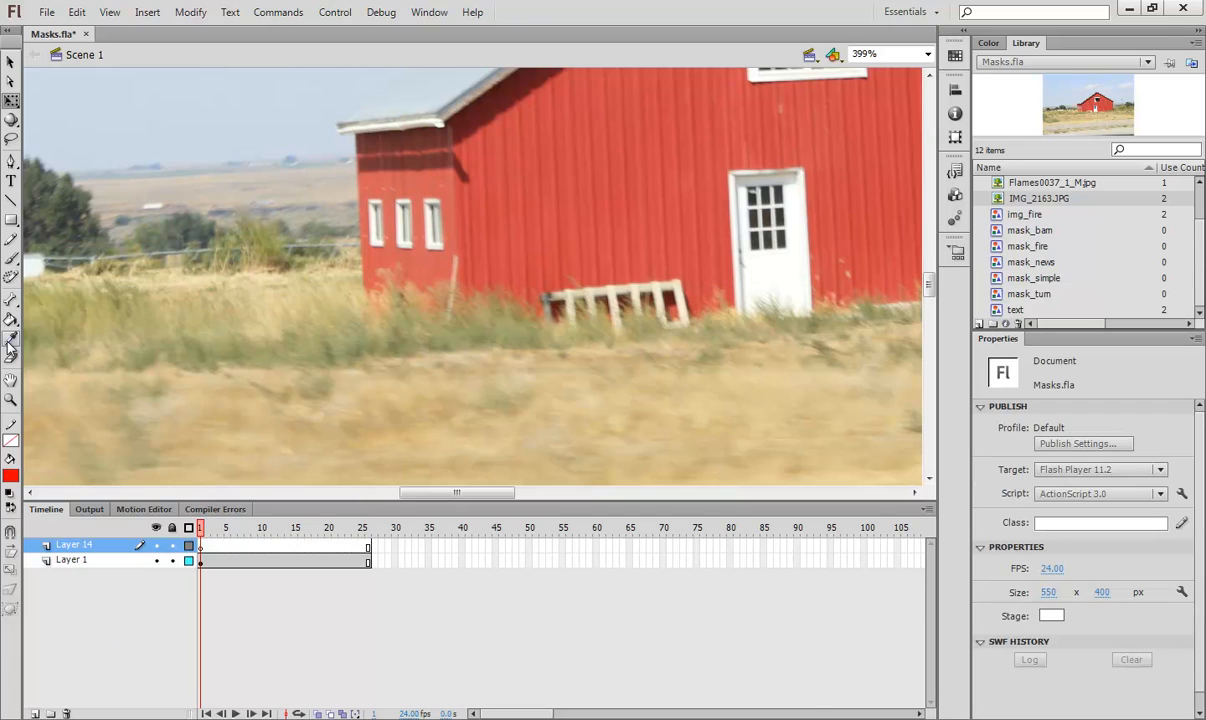
click(12, 344)
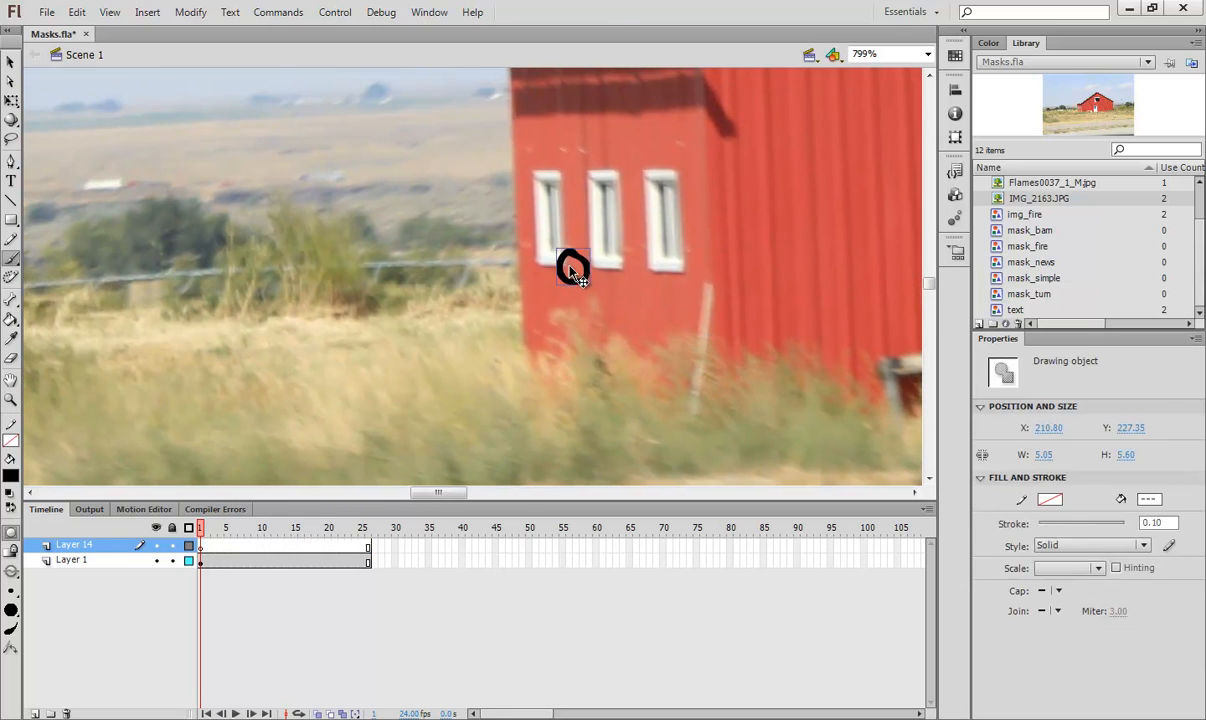
Draw successive stick-figure poses on new keyframes, then add an empty layer above
drag(572, 270, 564, 330)
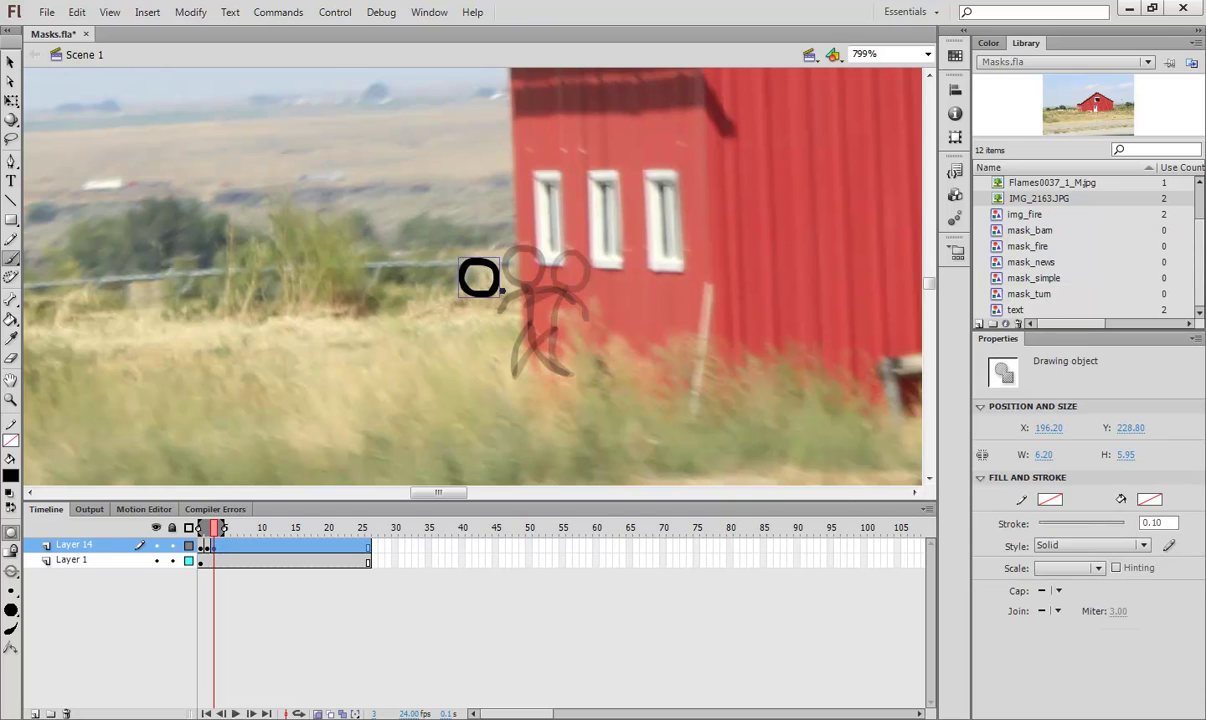
drag(496, 276, 512, 378)
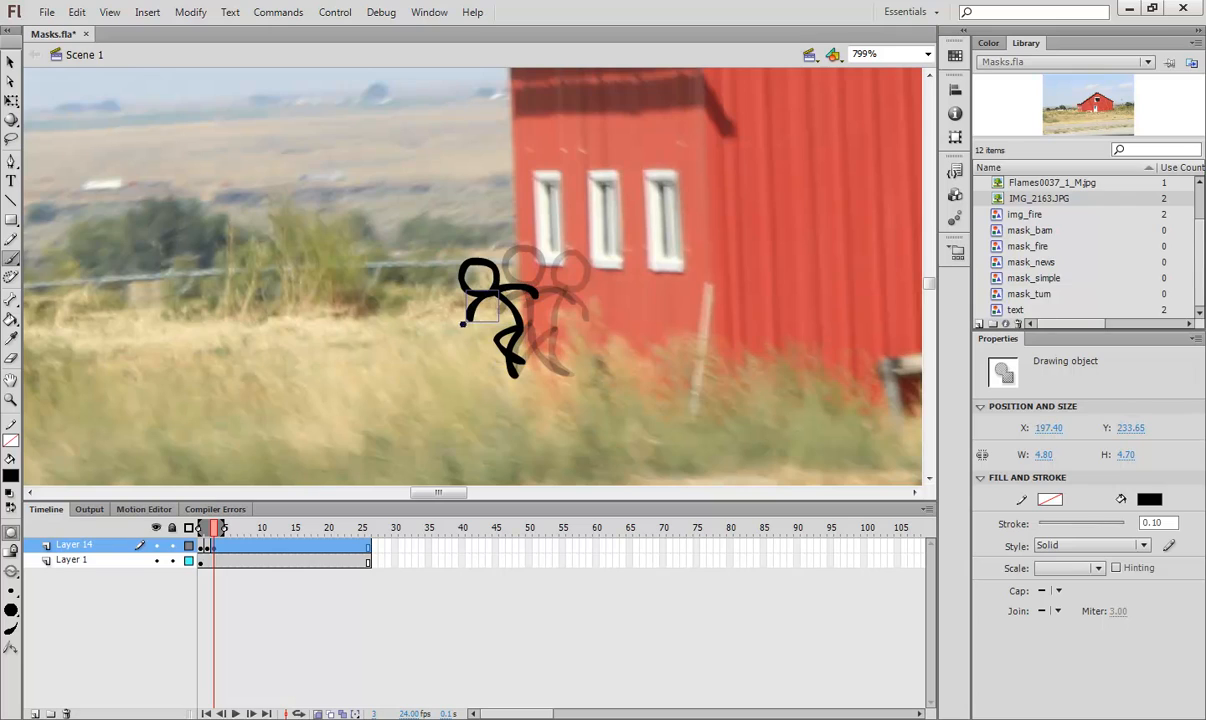
click(246, 564)
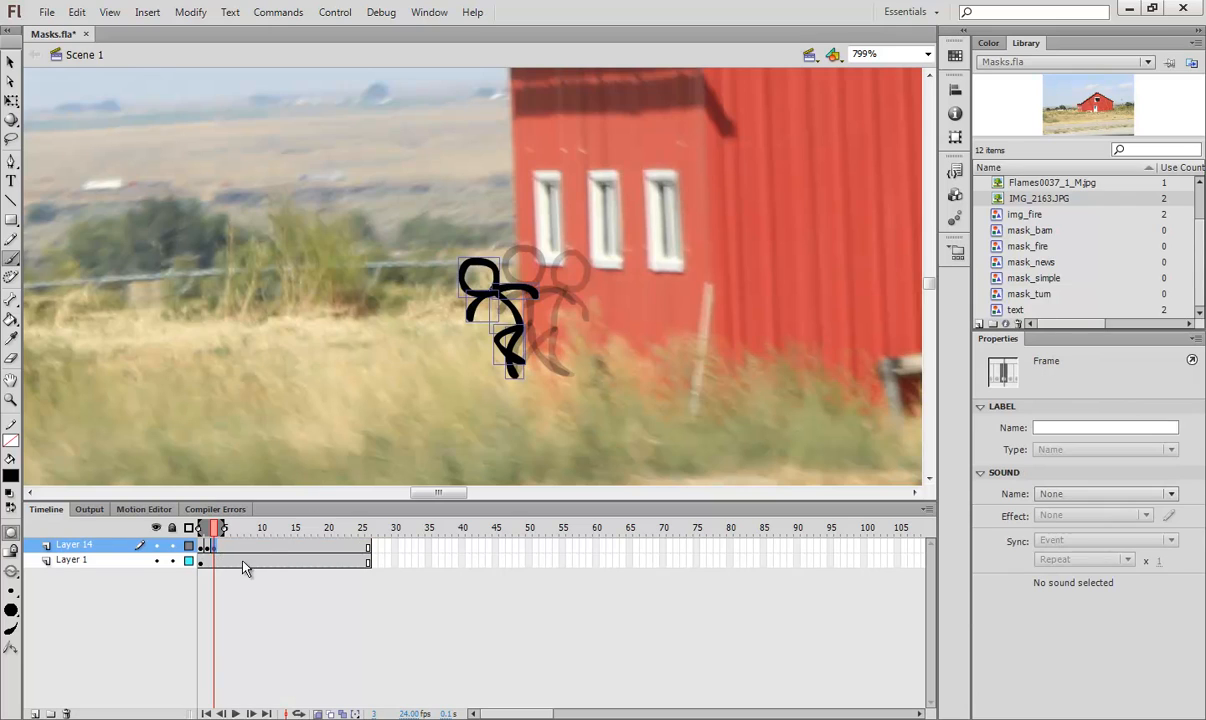
click(222, 528)
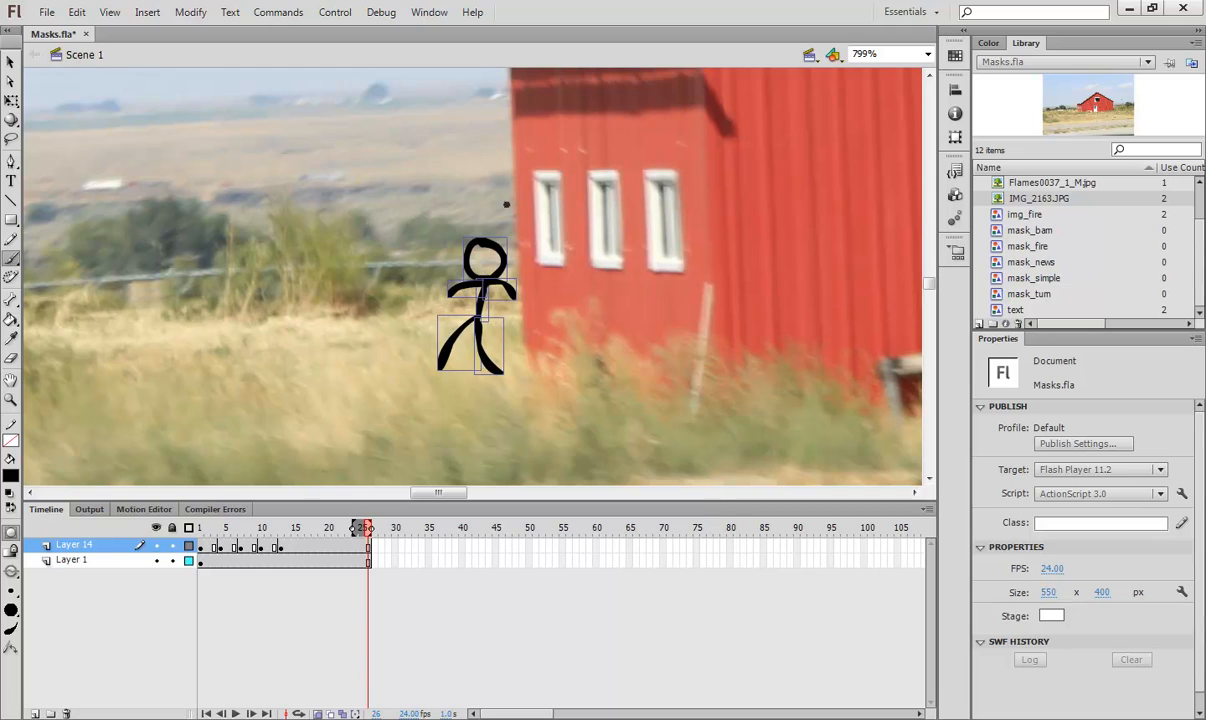
click(12, 220)
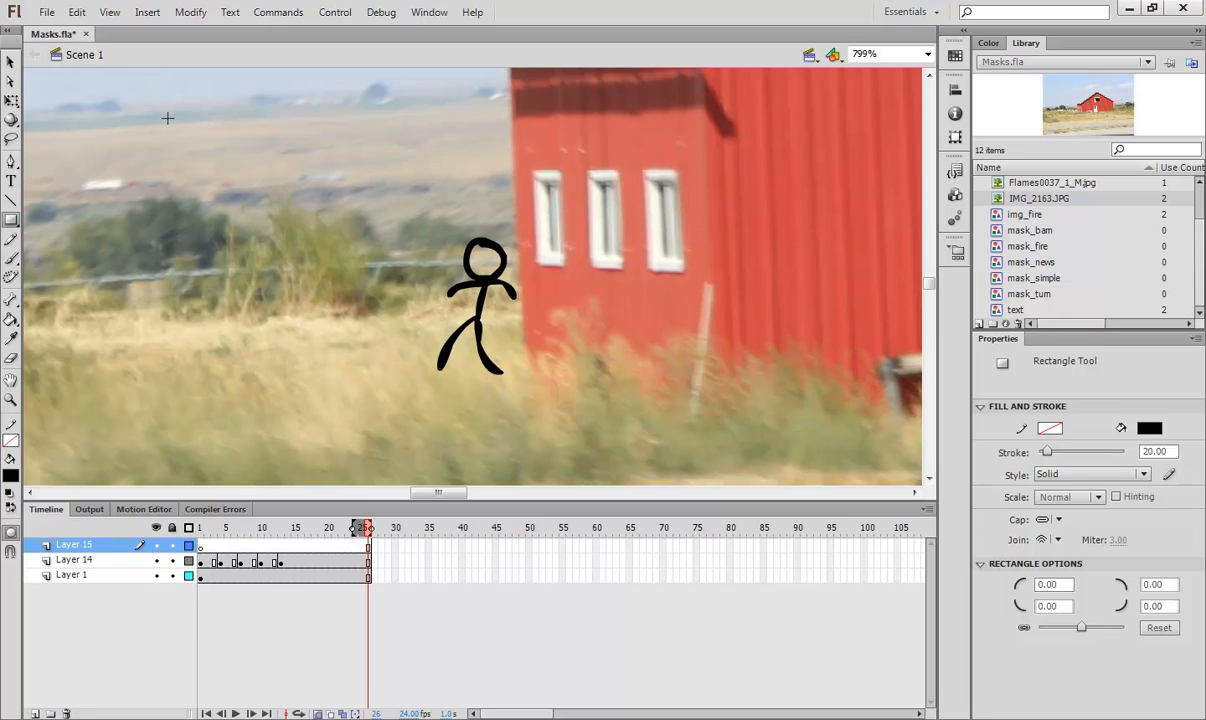
Draw a large black rectangle over the left half and make its layer a mask
drag(168, 118, 528, 418)
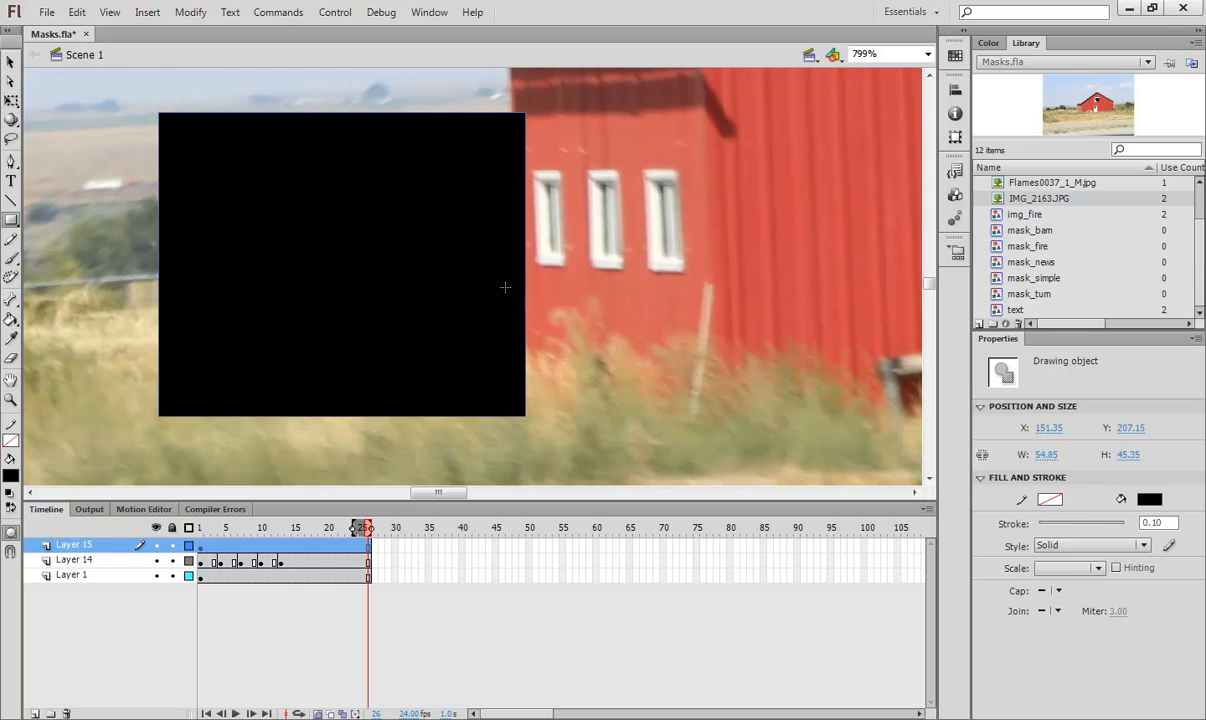
mouse_move(680, 200)
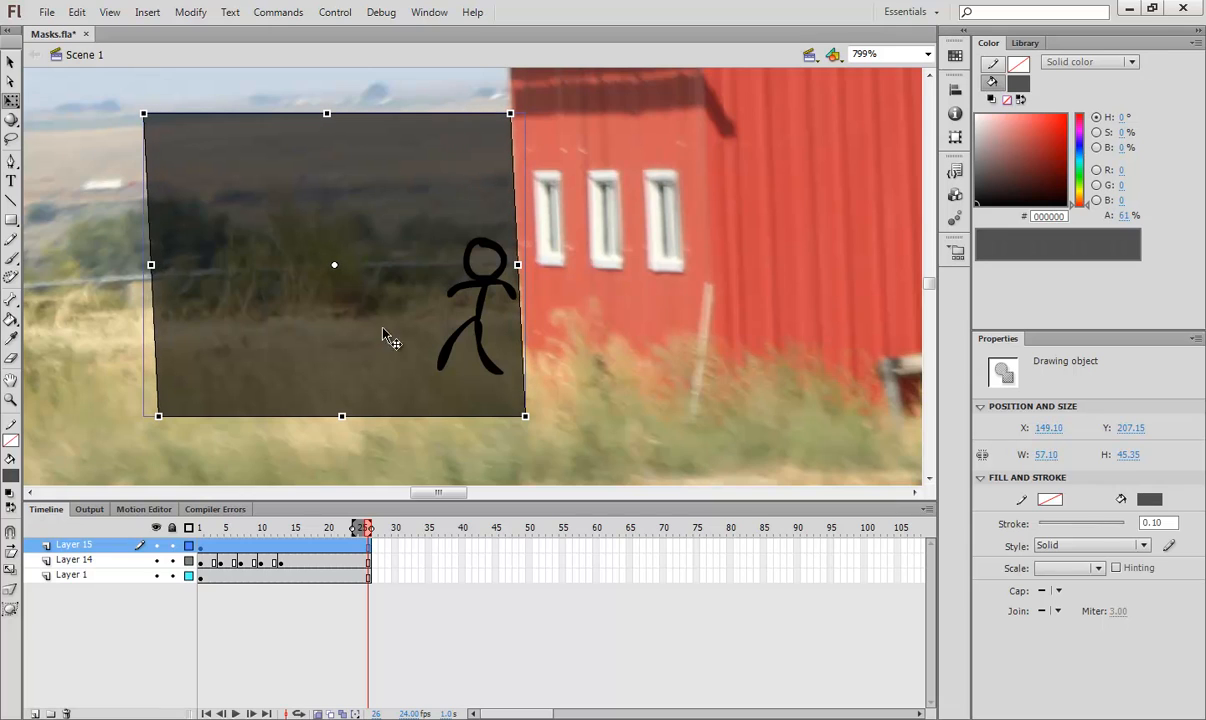
right_click(70, 544)
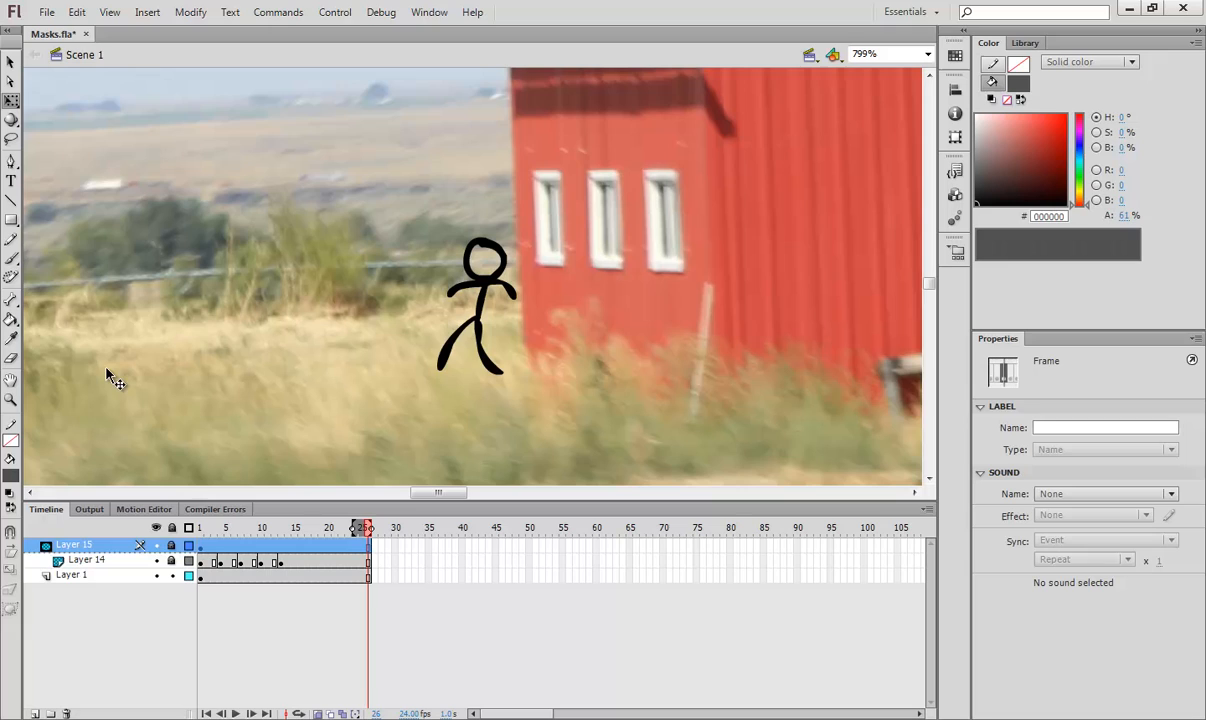
Scrub the timeline to preview the figure passing behind the barn wall
click(216, 528)
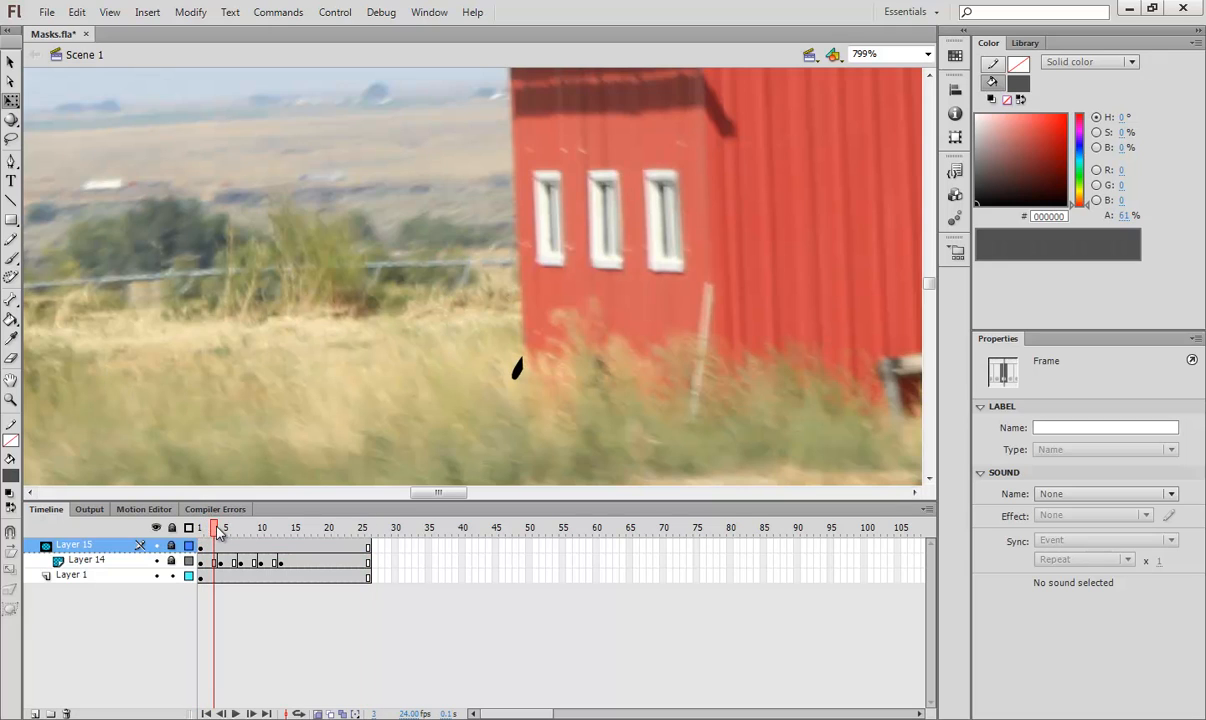
click(244, 528)
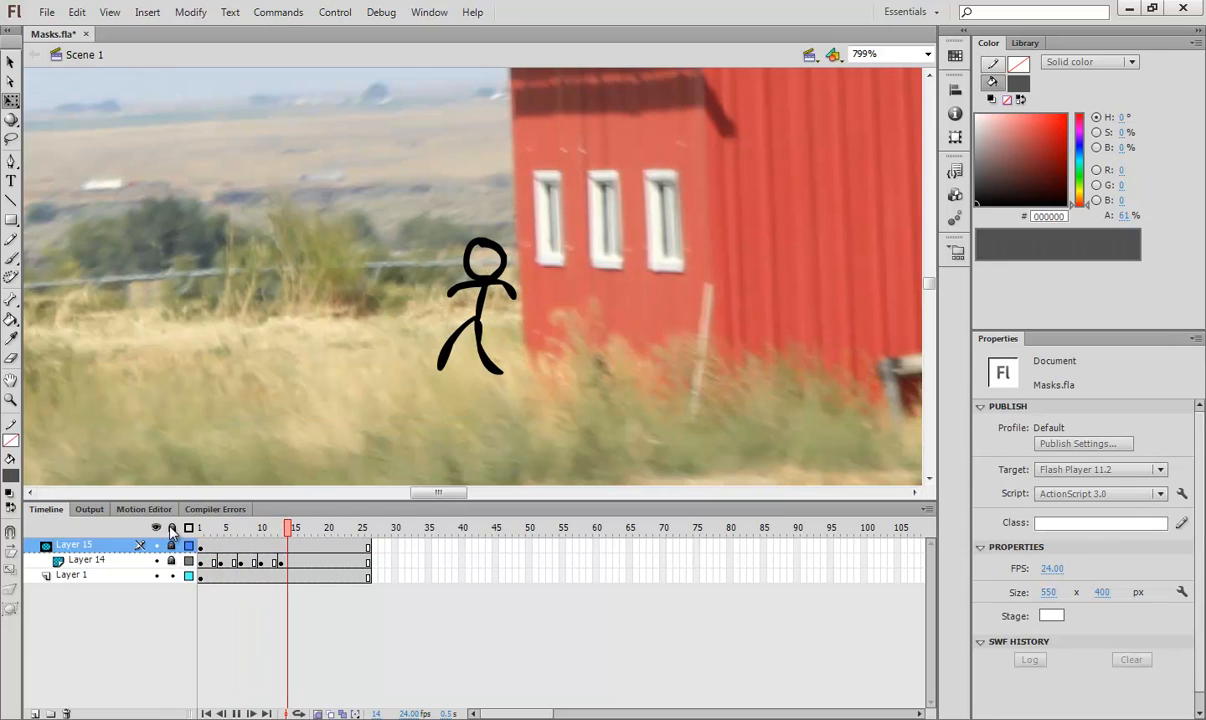
click(248, 528)
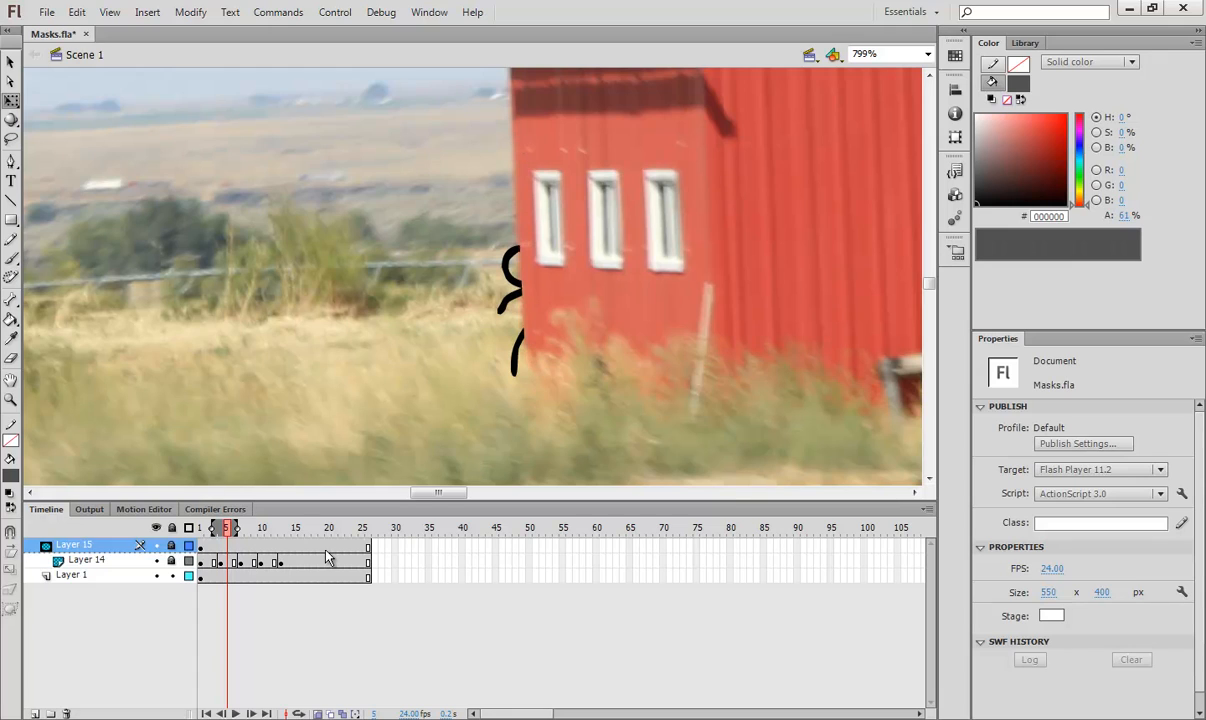
mouse_move(344, 522)
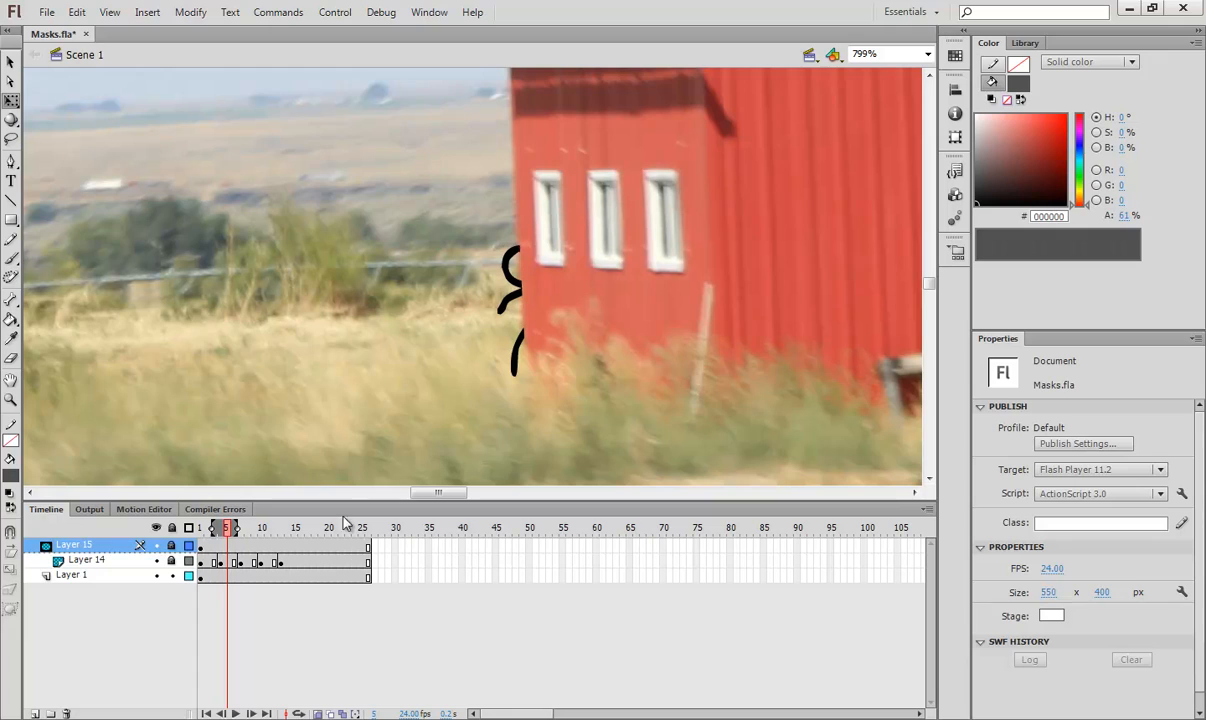
mouse_move(120, 52)
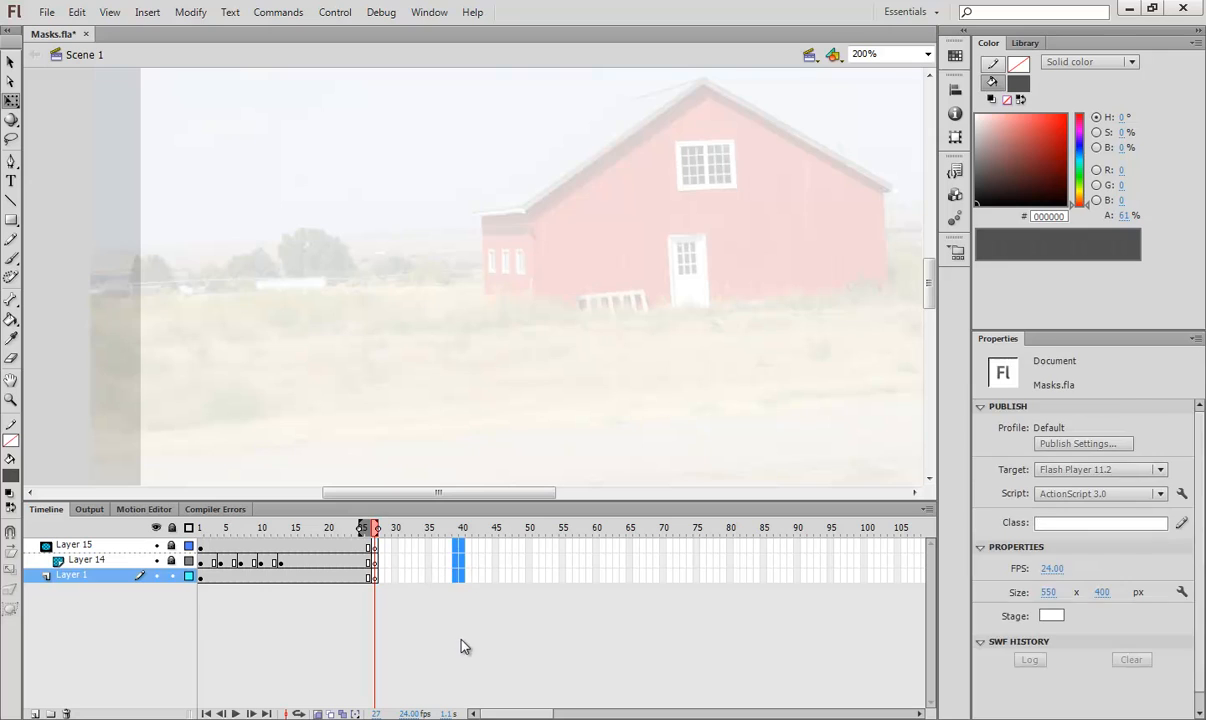
Delete the stick-figure mask layers, leaving a single layer for a rectangle outline
click(68, 546)
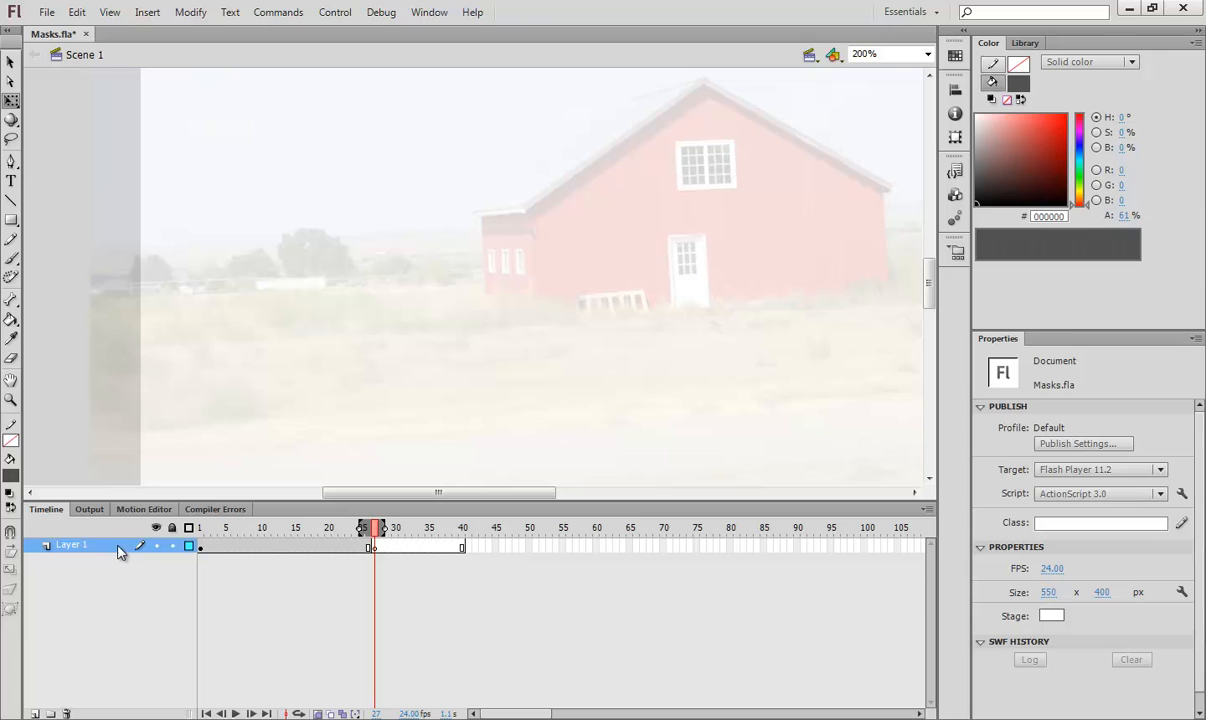
click(200, 528)
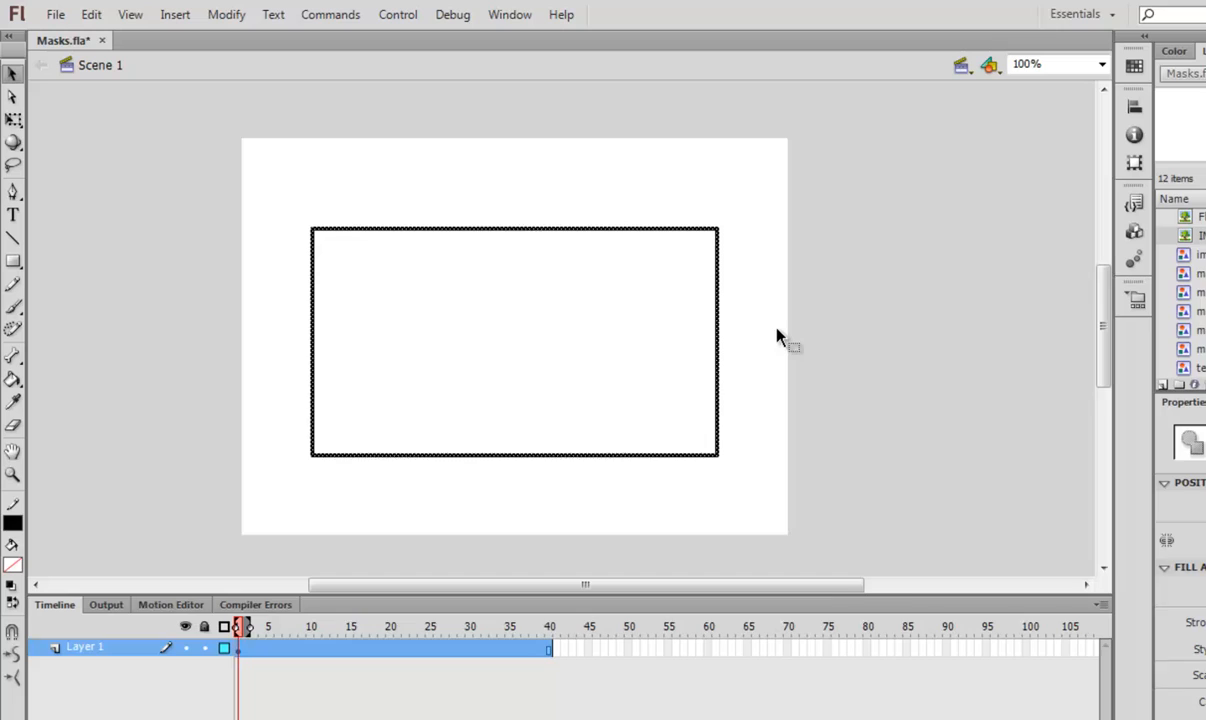
mouse_move(620, 336)
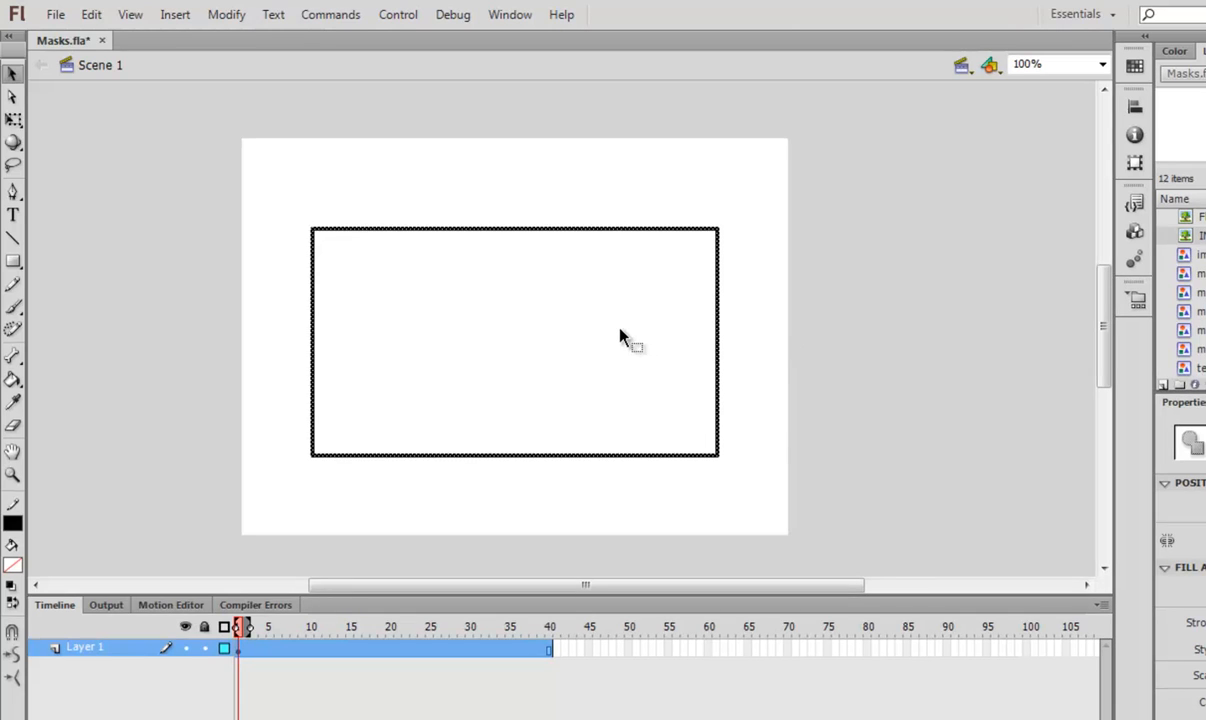
mouse_move(720, 318)
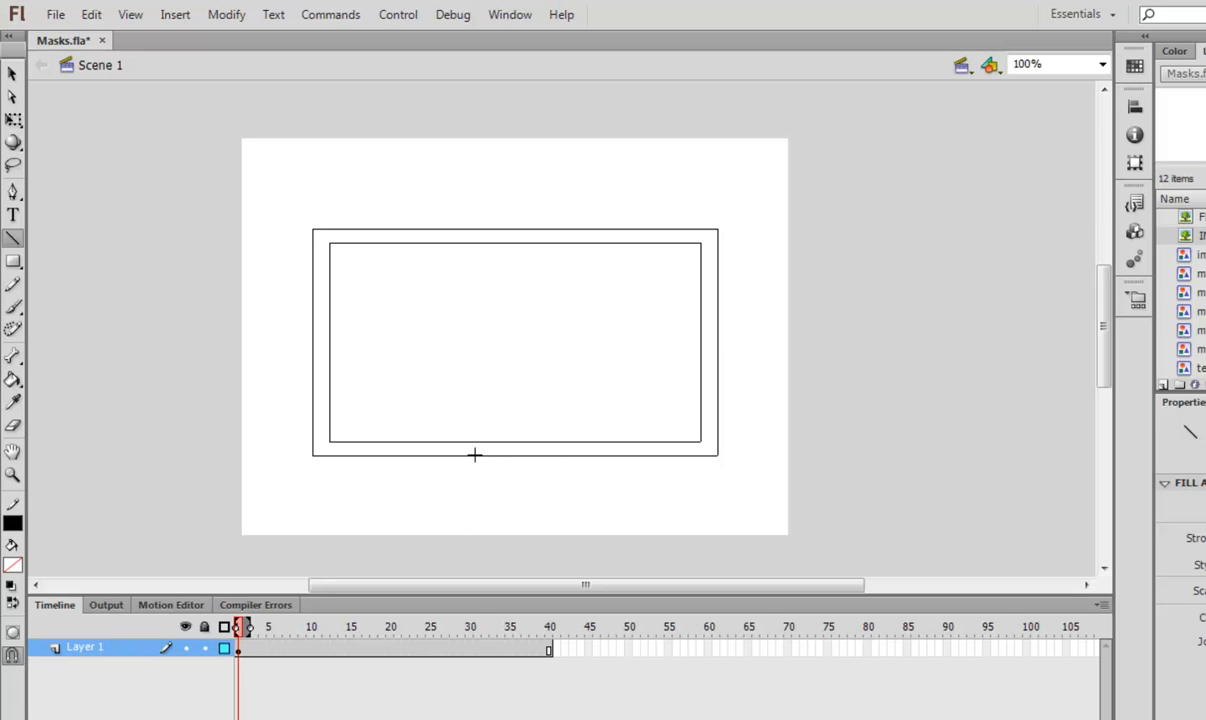
Draw the two slanted stand edges and fill the monitor frame and stand black
drag(484, 460, 460, 520)
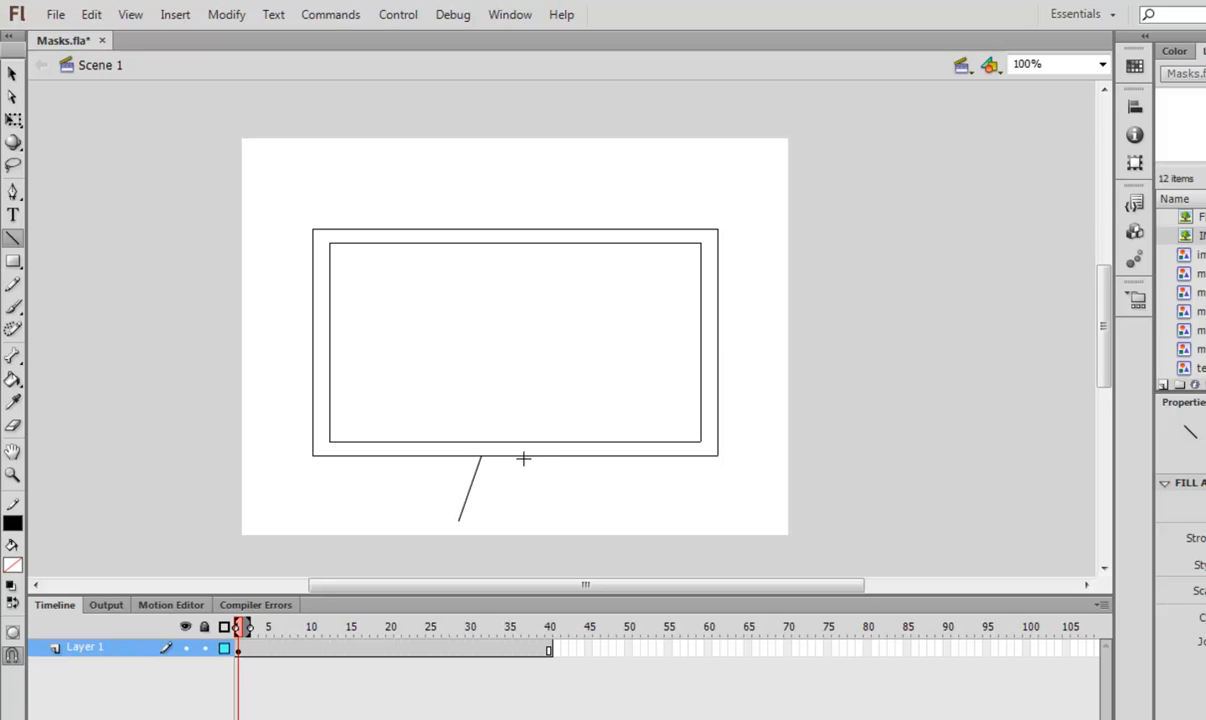
drag(524, 458, 560, 516)
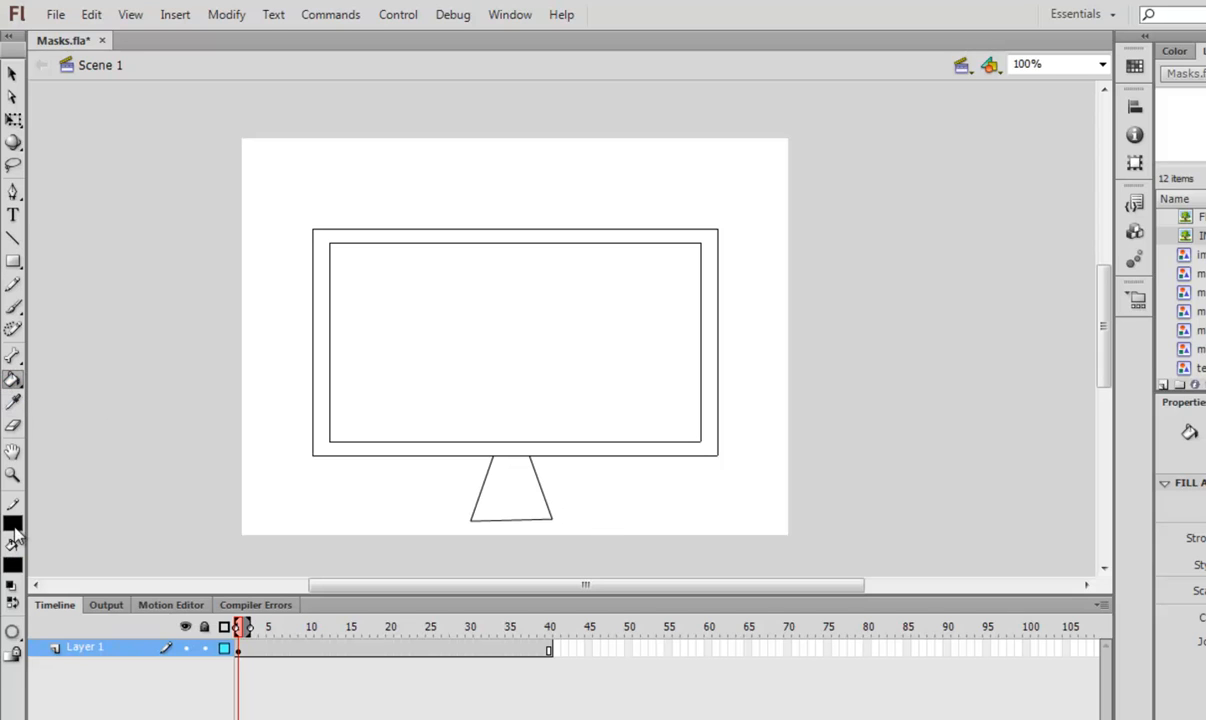
click(16, 536)
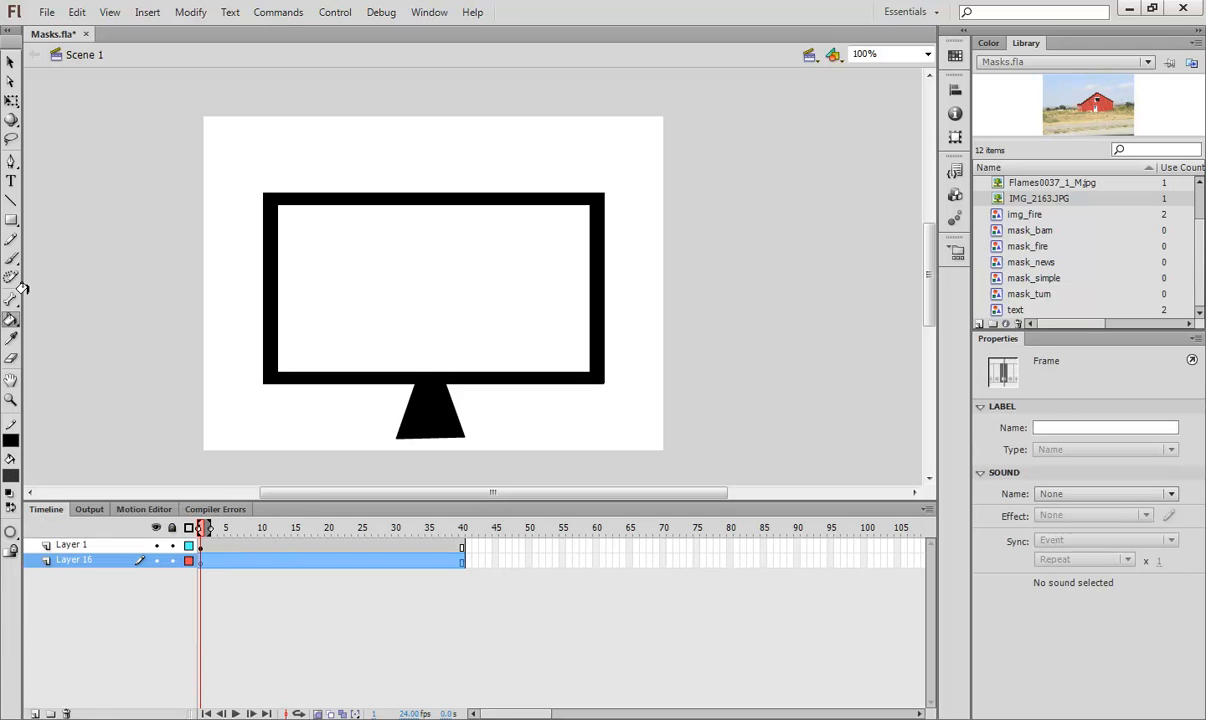
Add a dark grey stage-sized backdrop on a bottom layer and choose green as fill colour
click(12, 218)
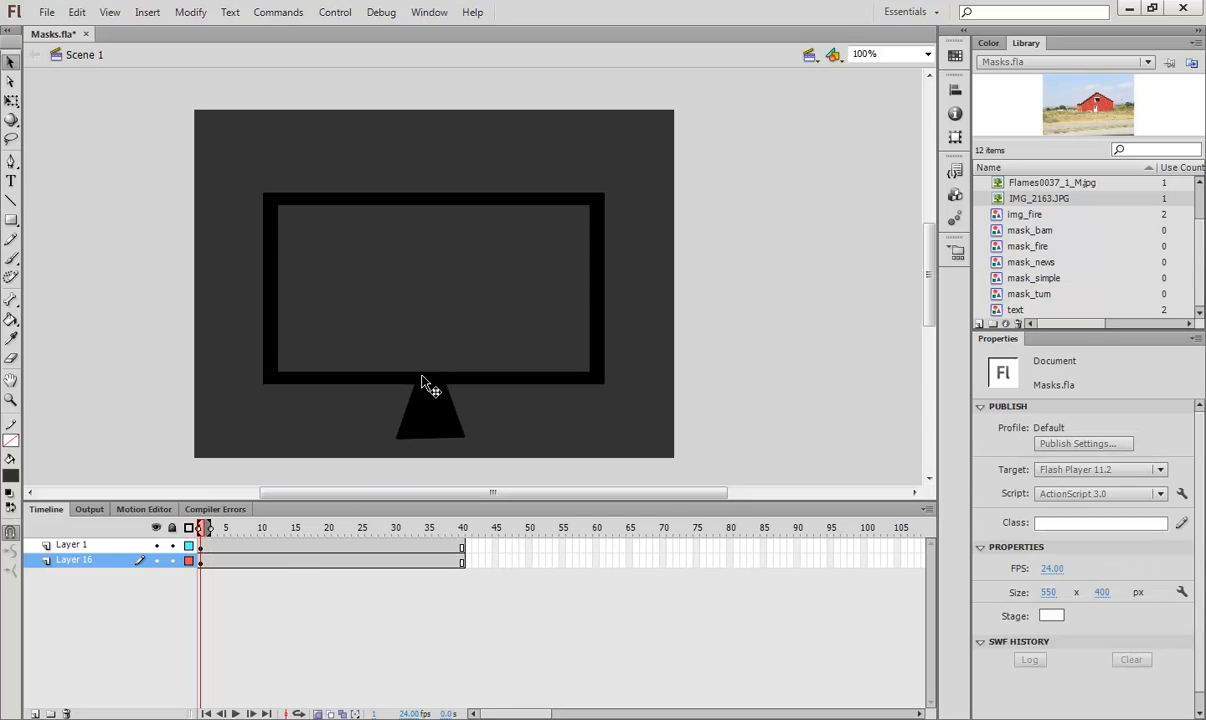
click(428, 374)
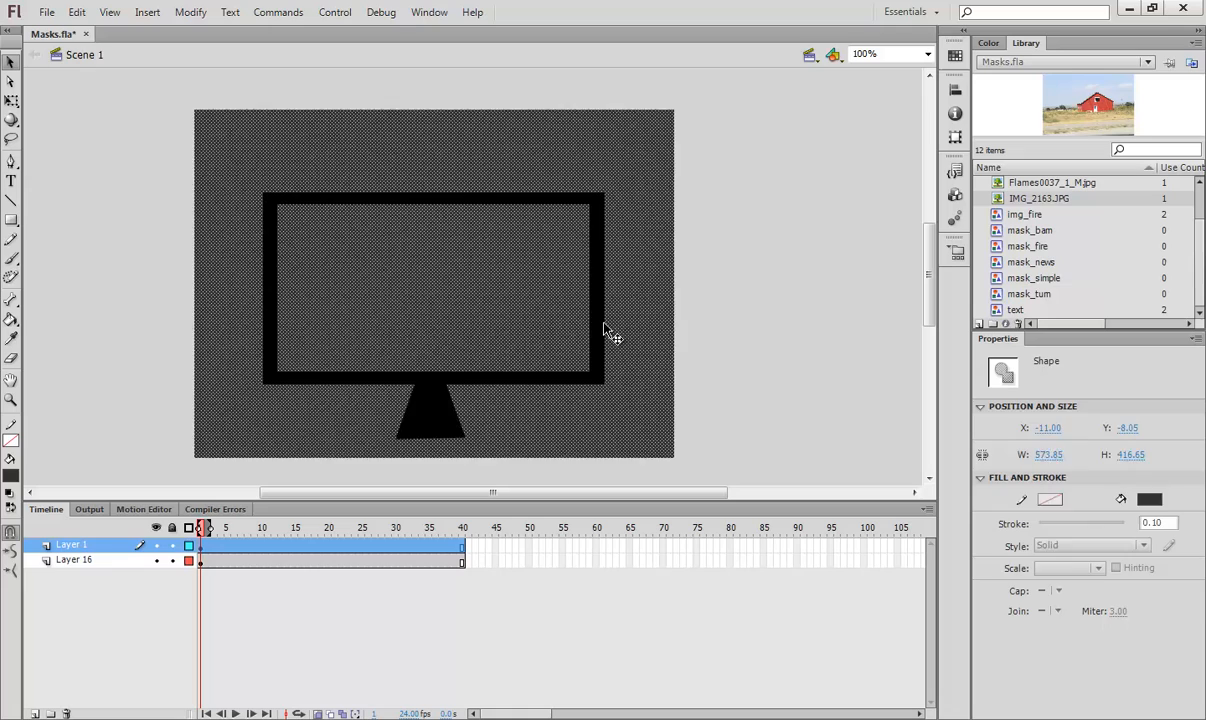
click(428, 464)
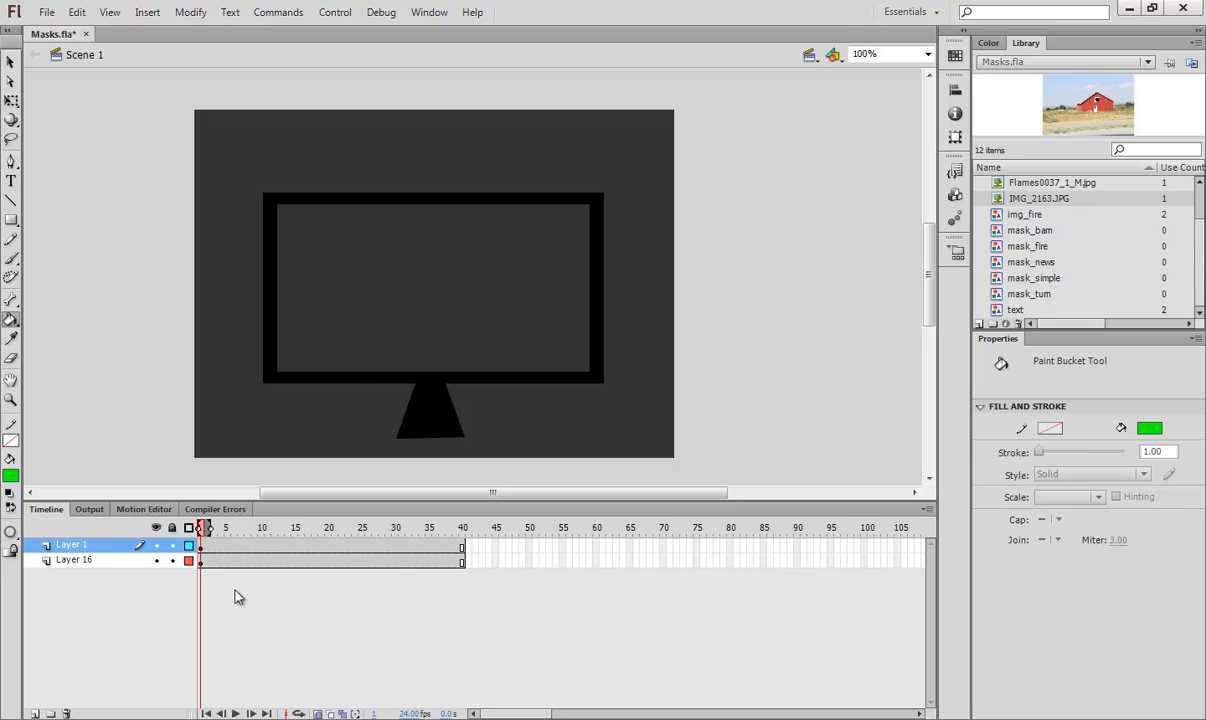
click(492, 312)
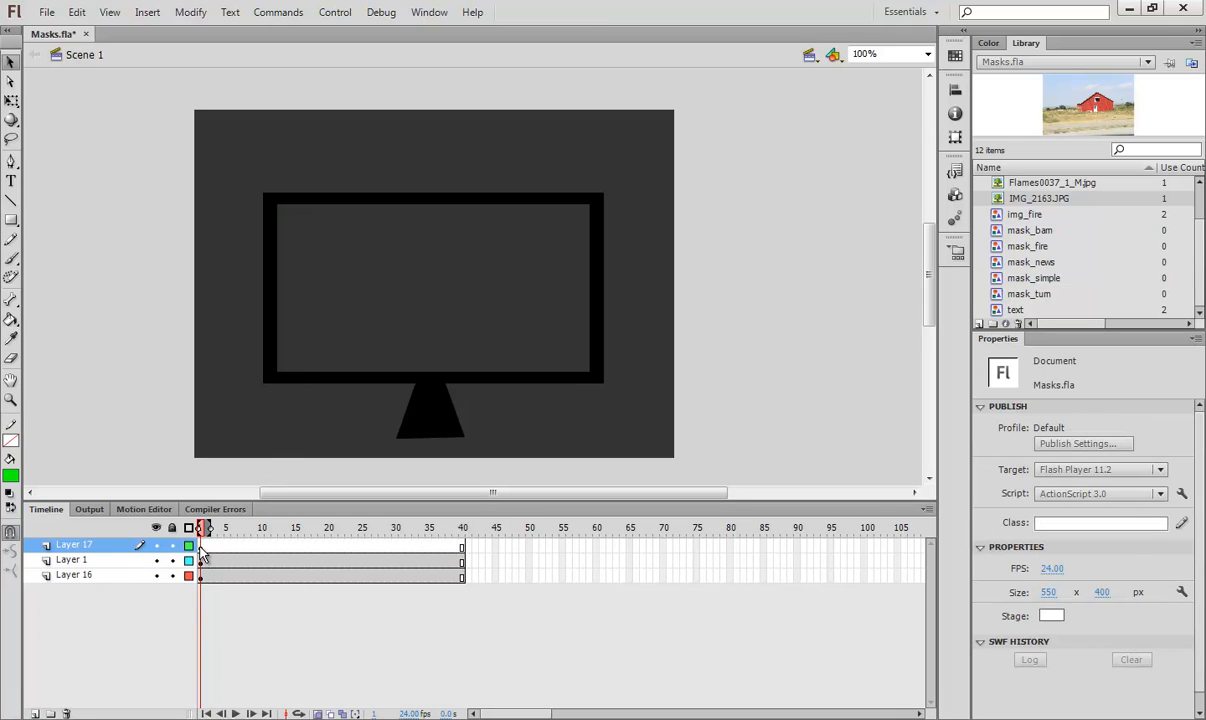
Fill the monitor's screen opening with green on its own layer
click(204, 560)
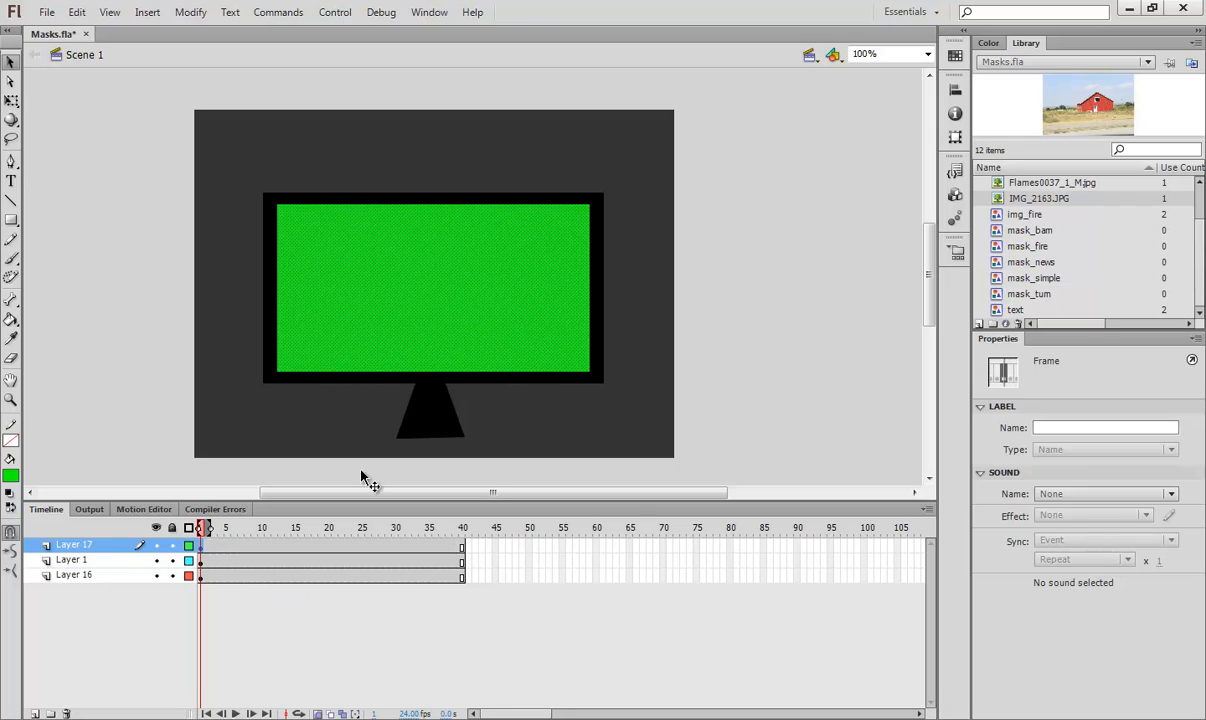
mouse_move(406, 422)
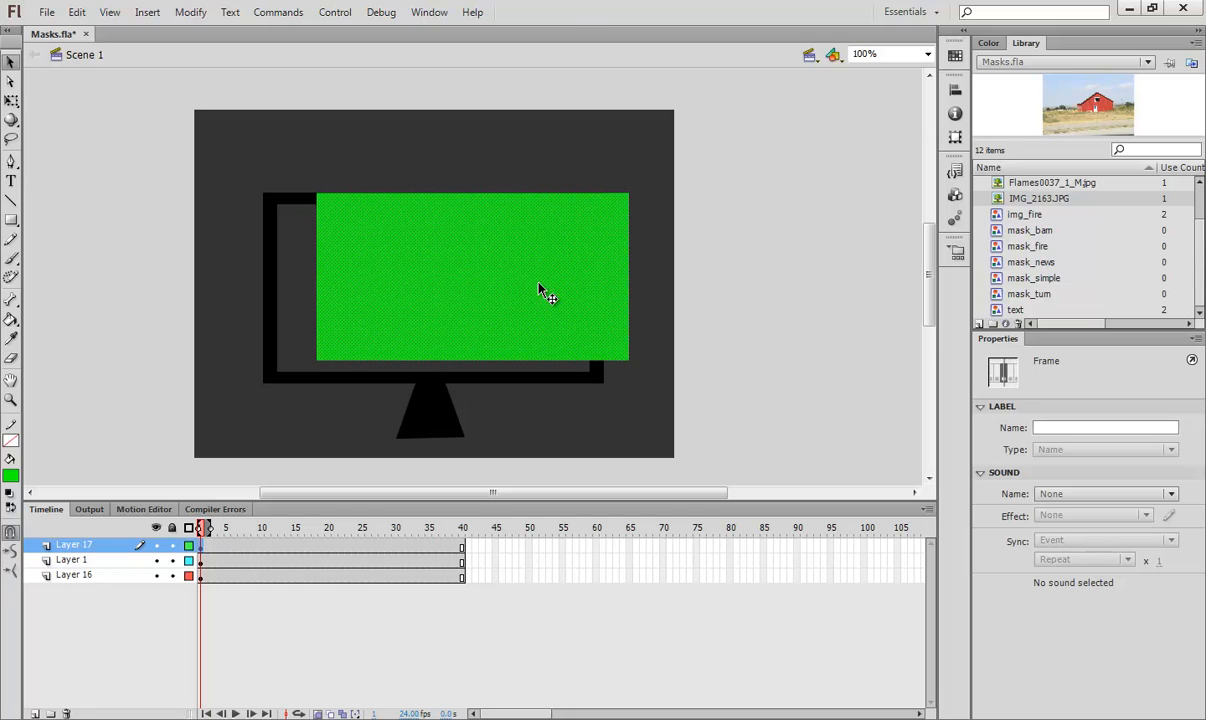
mouse_move(406, 254)
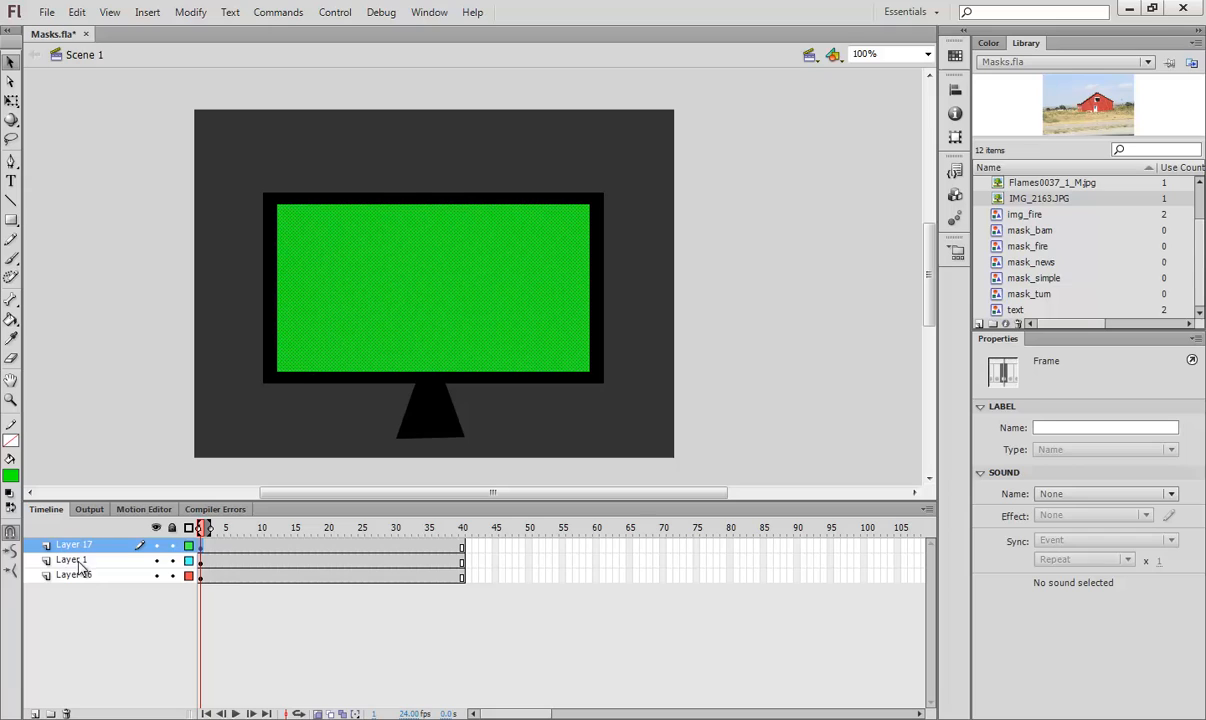
click(68, 560)
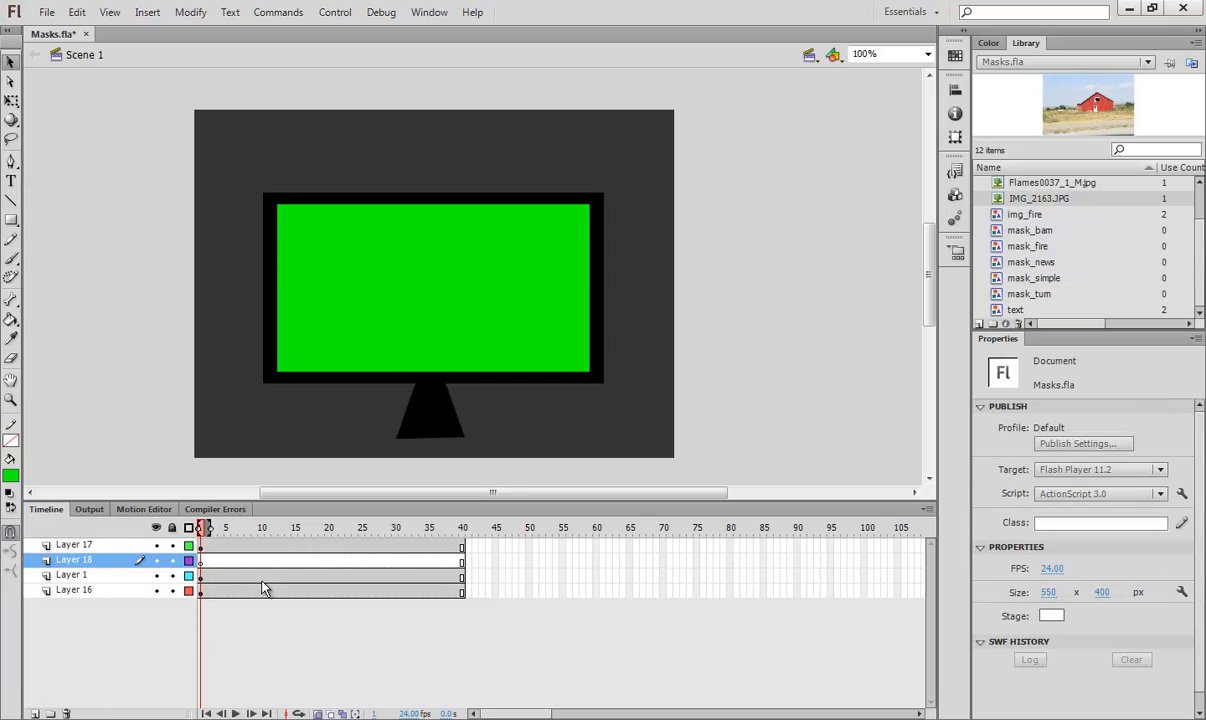
Type the BREAKING NEWS!!! headline, place it right of the screen and convert it to a symbol
click(12, 184)
text(BREAKING N)
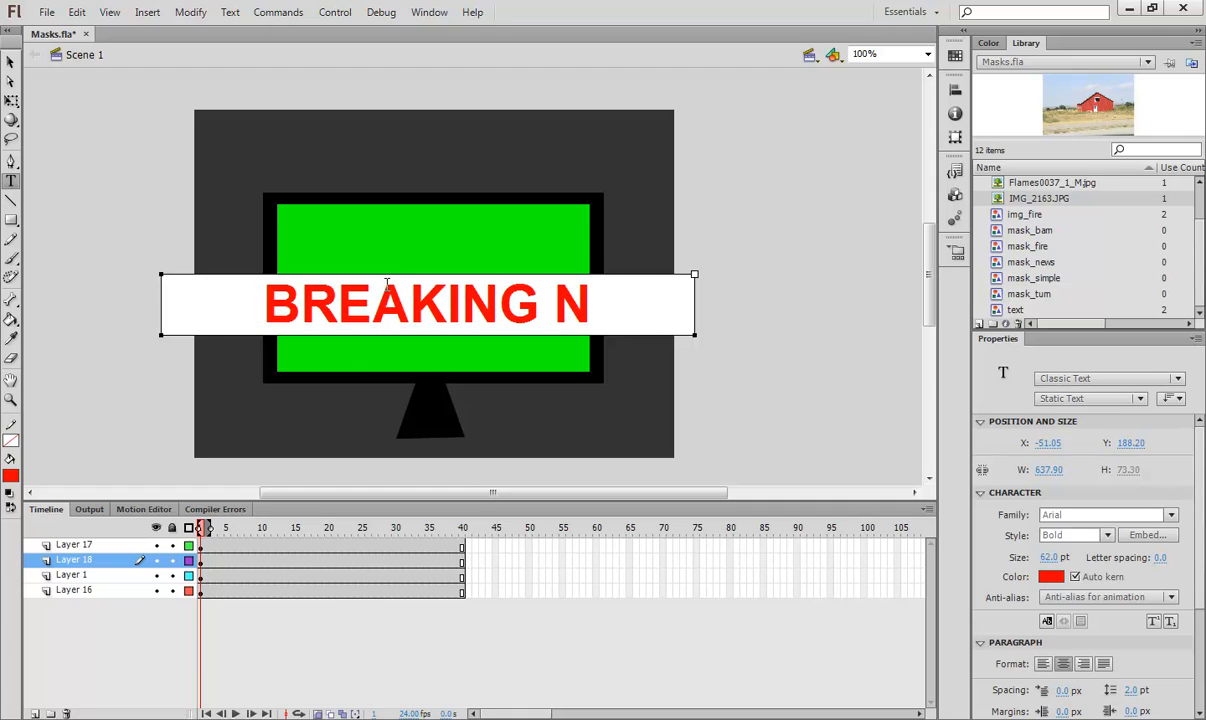
text(EWS!!!)
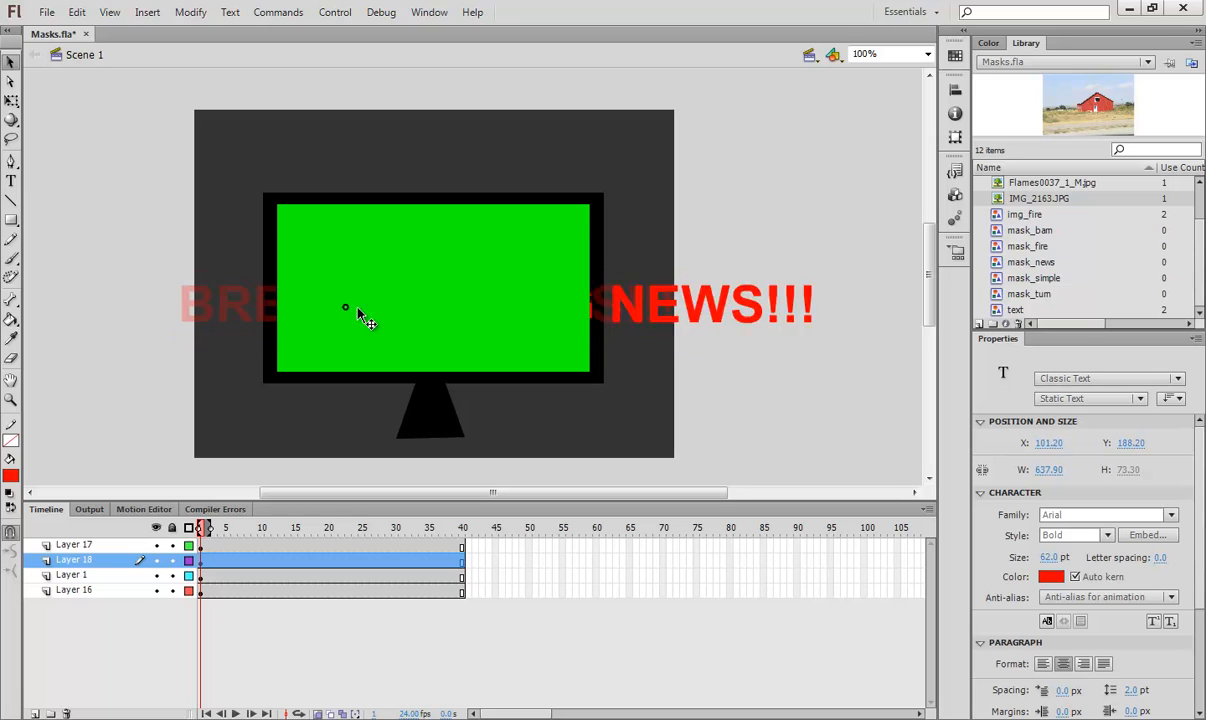
drag(344, 308, 584, 390)
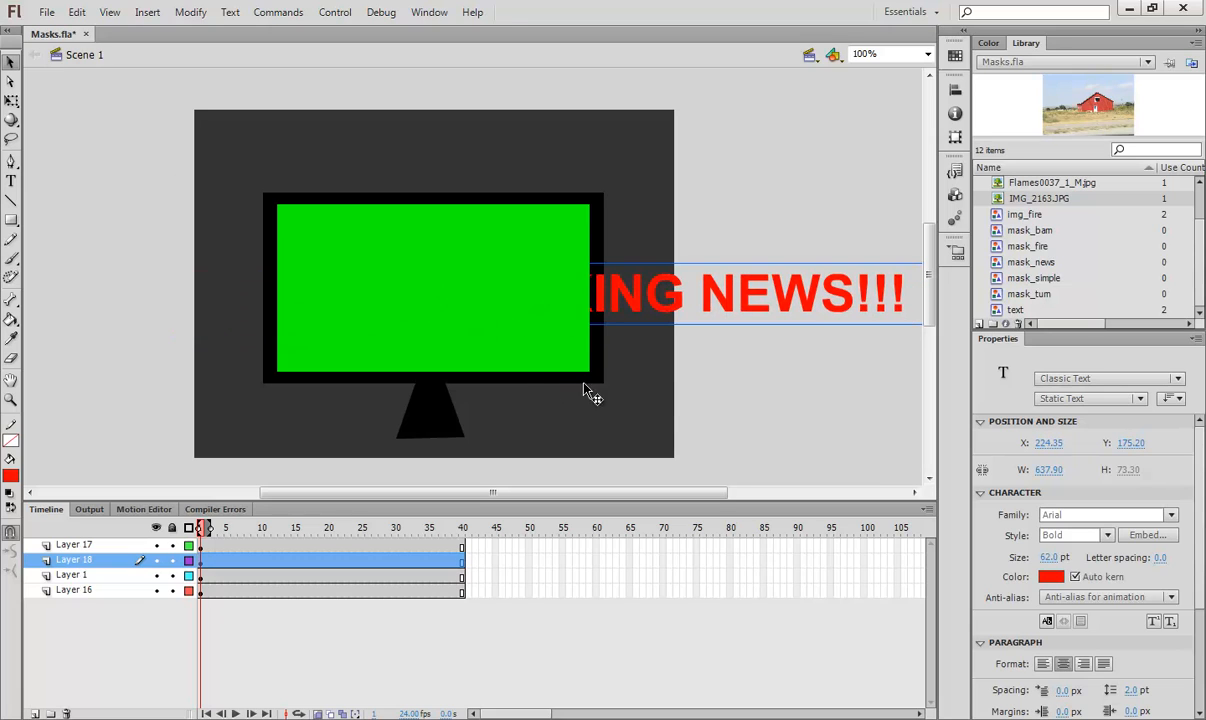
mouse_move(752, 378)
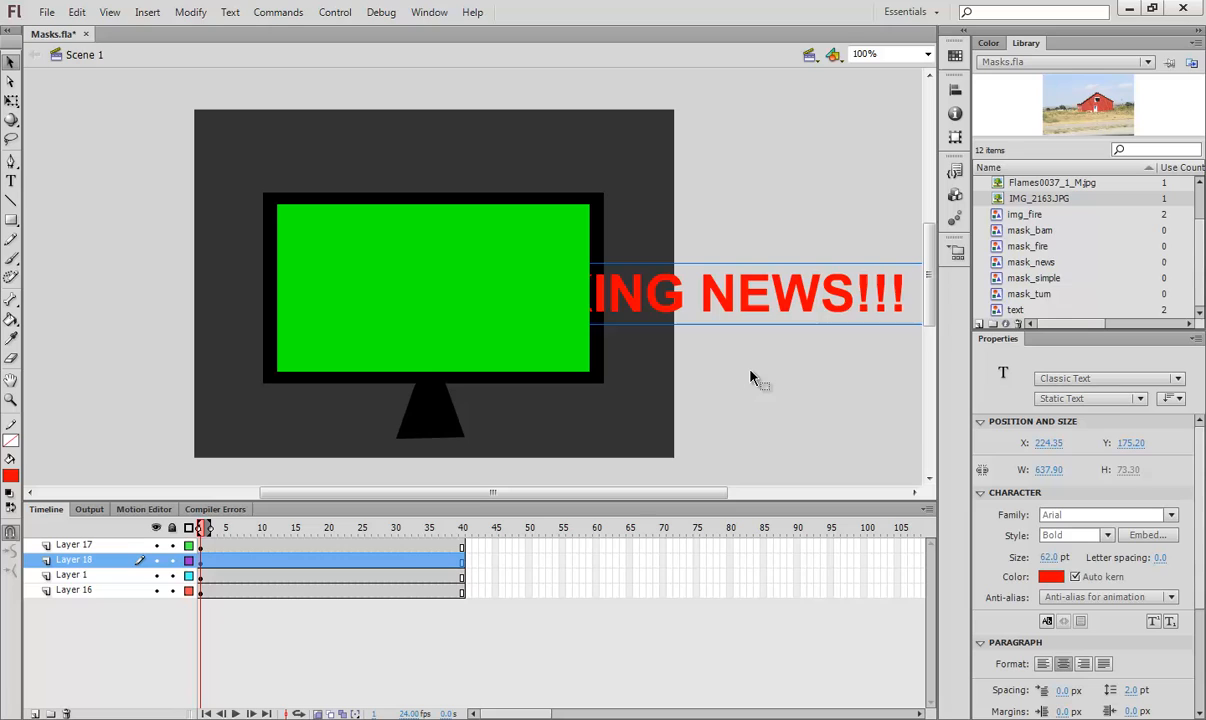
key(F8)
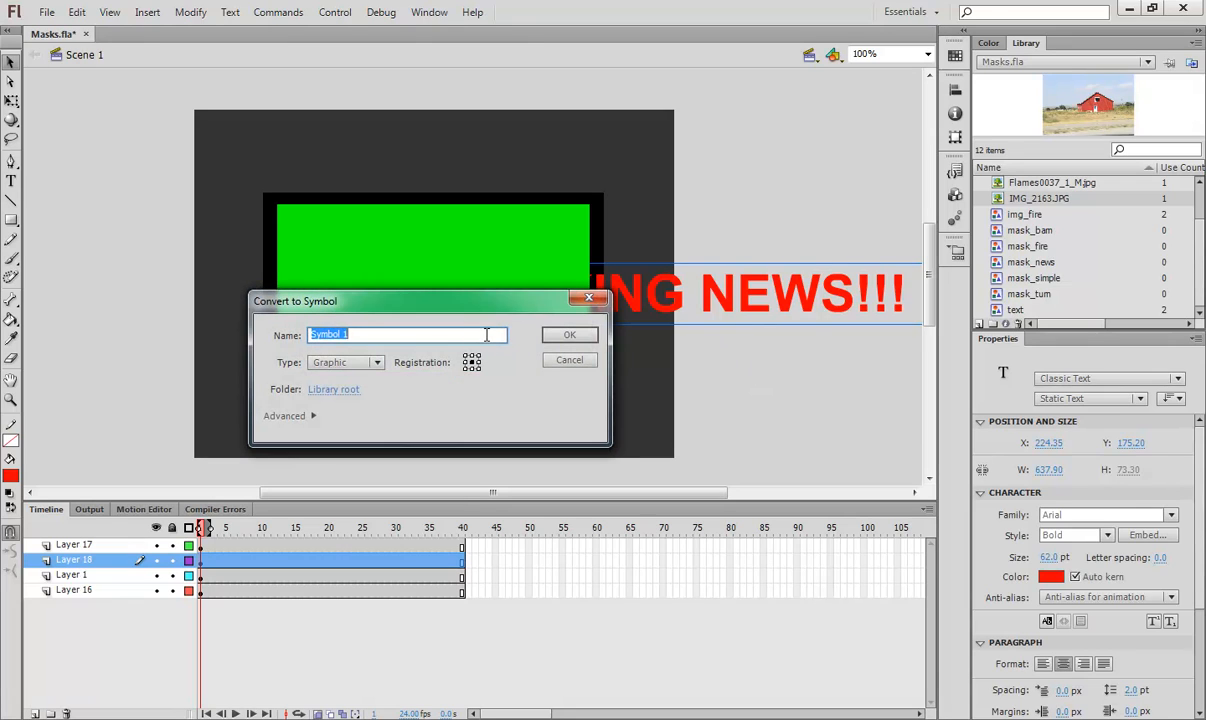
click(568, 334)
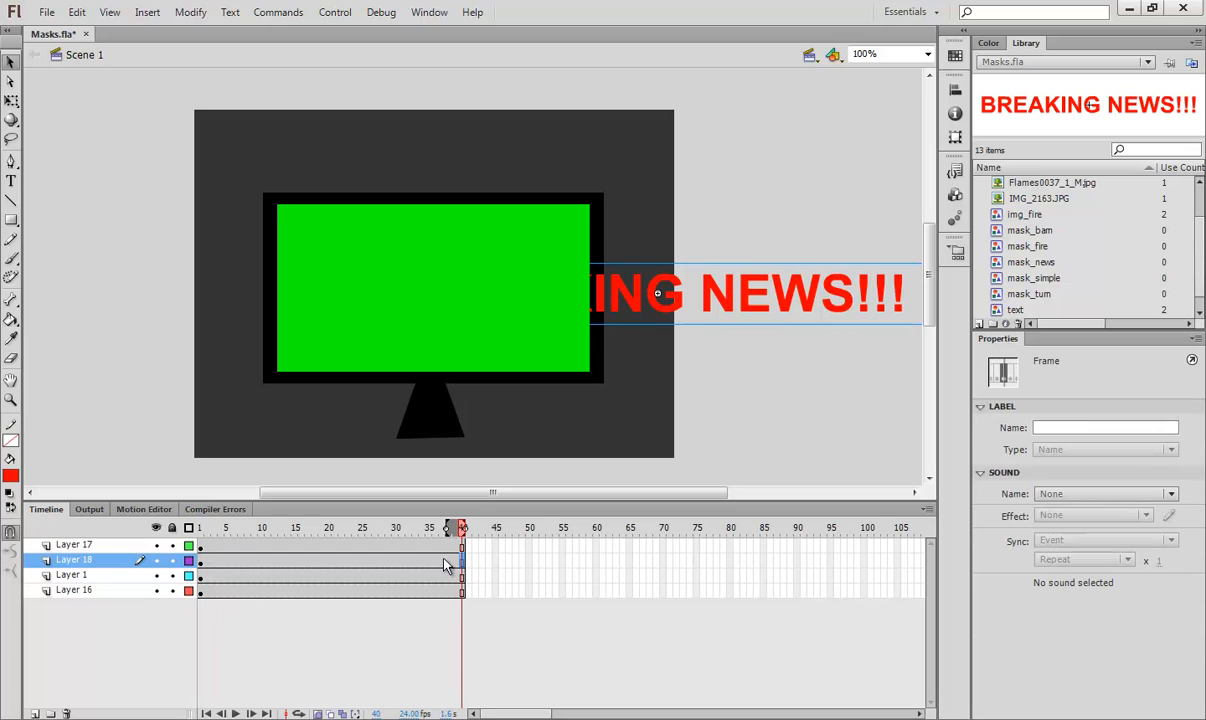
mouse_move(710, 310)
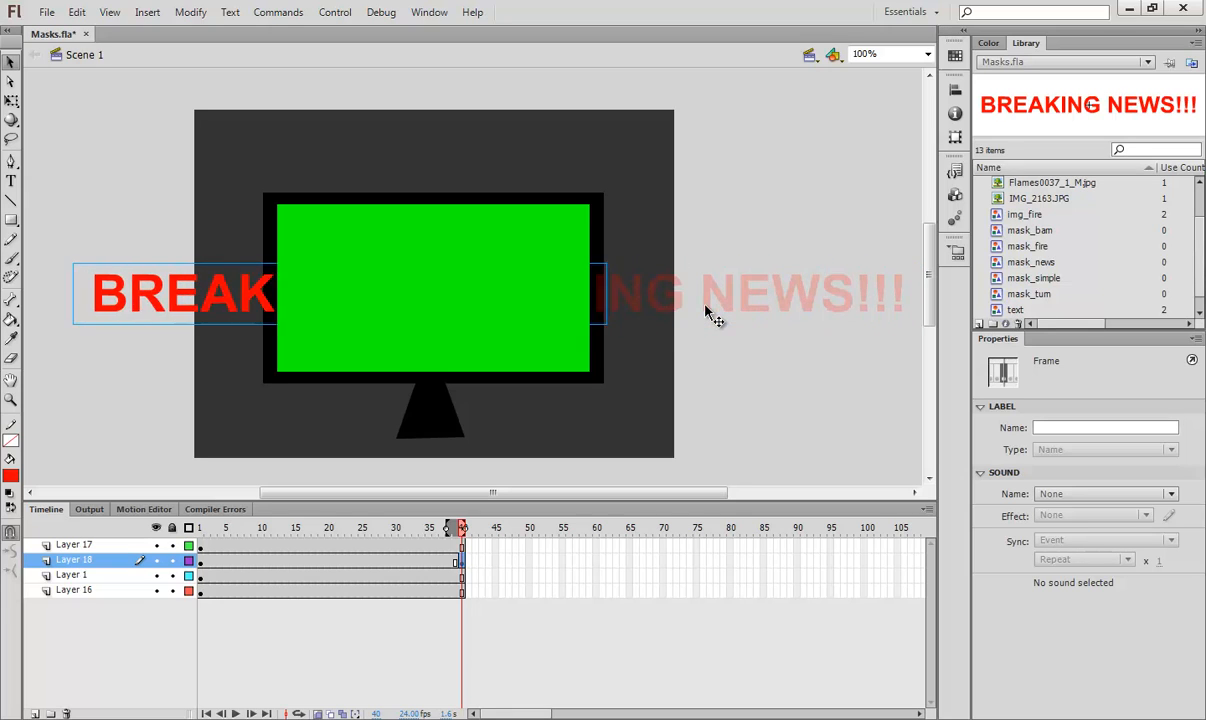
Add a classic tween so the headline slides leftward across 40 frames
right_click(212, 560)
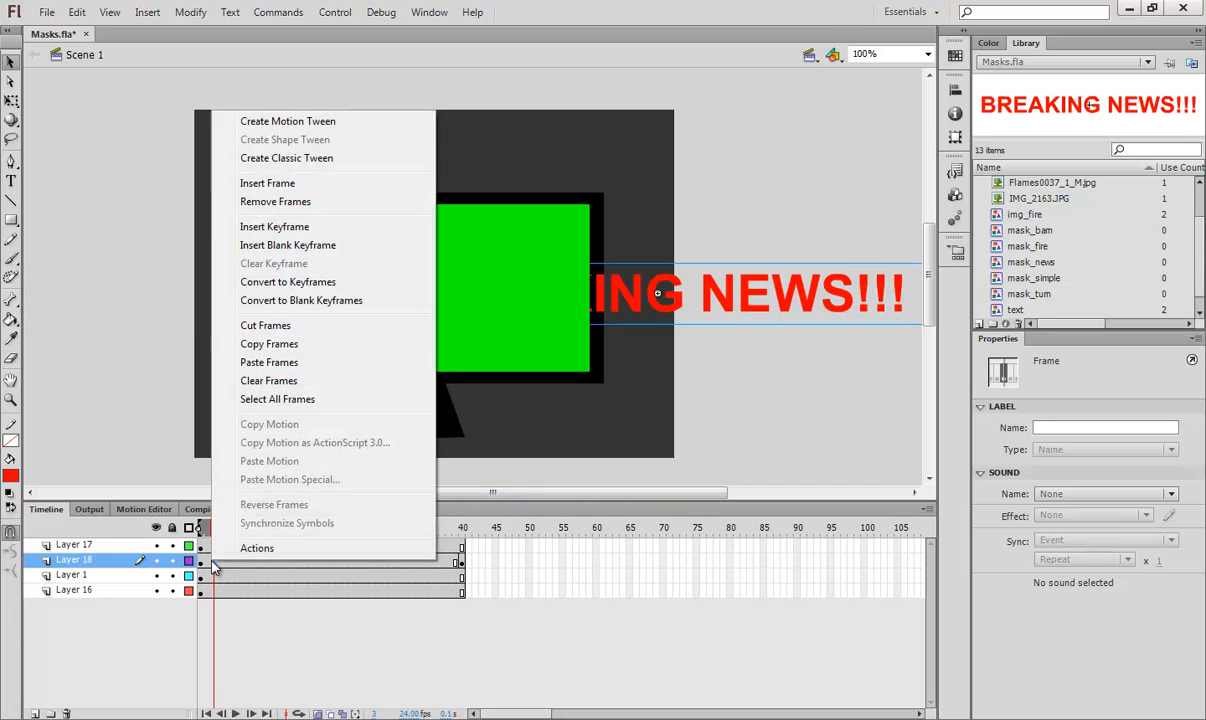
mouse_move(288, 164)
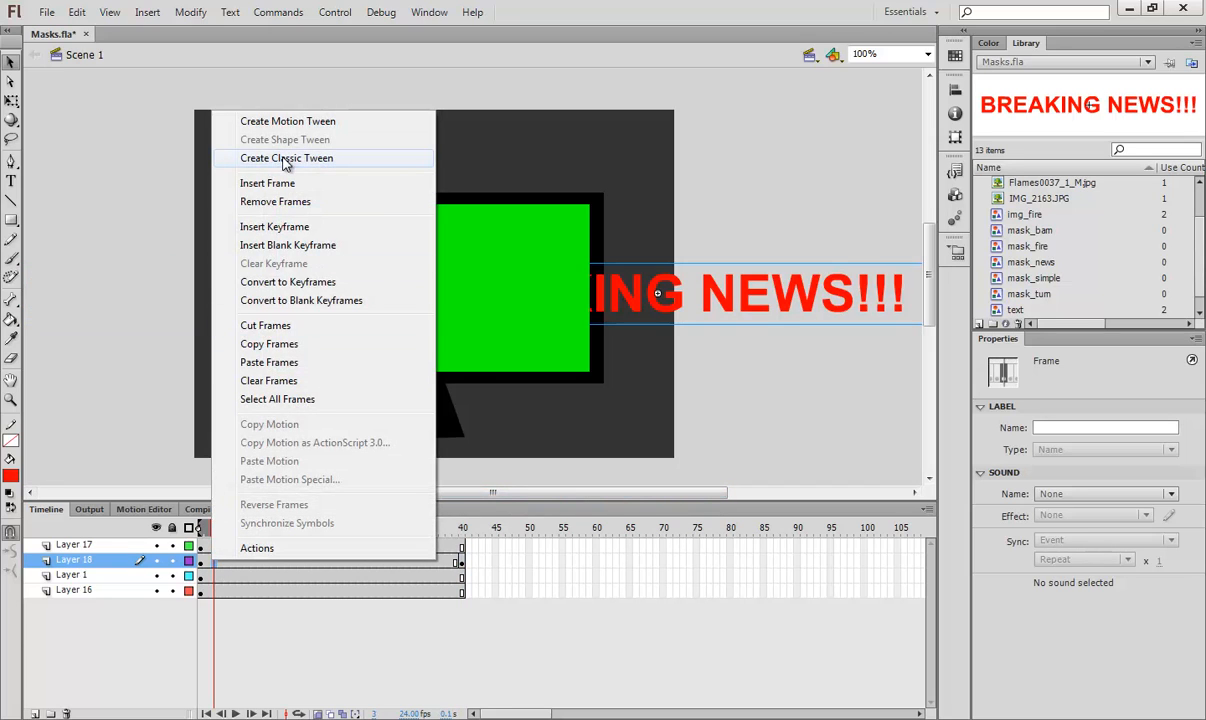
click(286, 158)
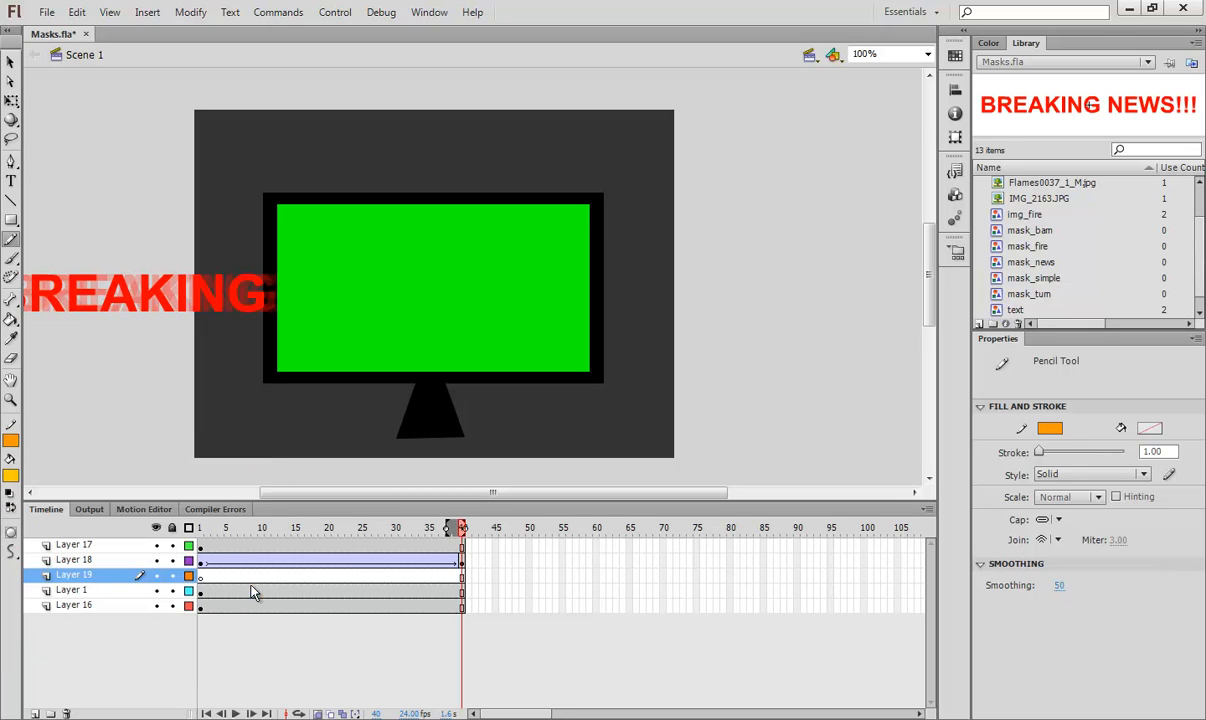
Draw a spiky orange burst with the Pencil behind the TV and convert it to graphic symbol 'tv_th'
drag(436, 224, 524, 250)
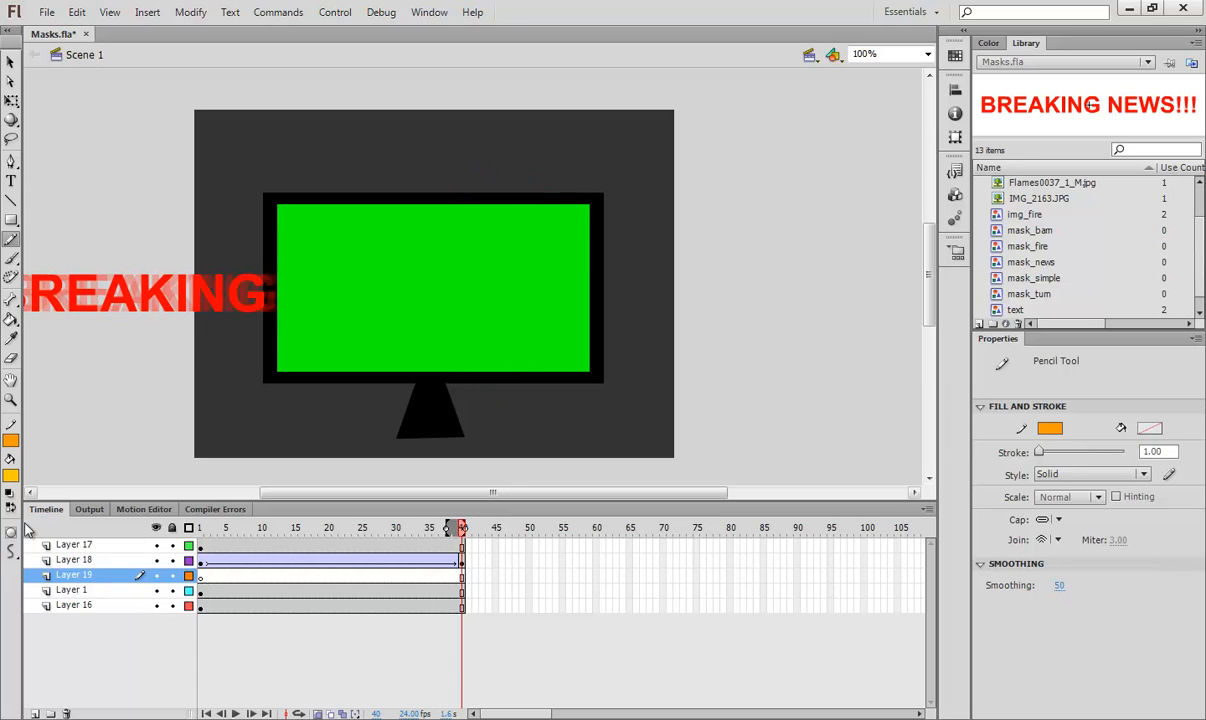
mouse_move(12, 536)
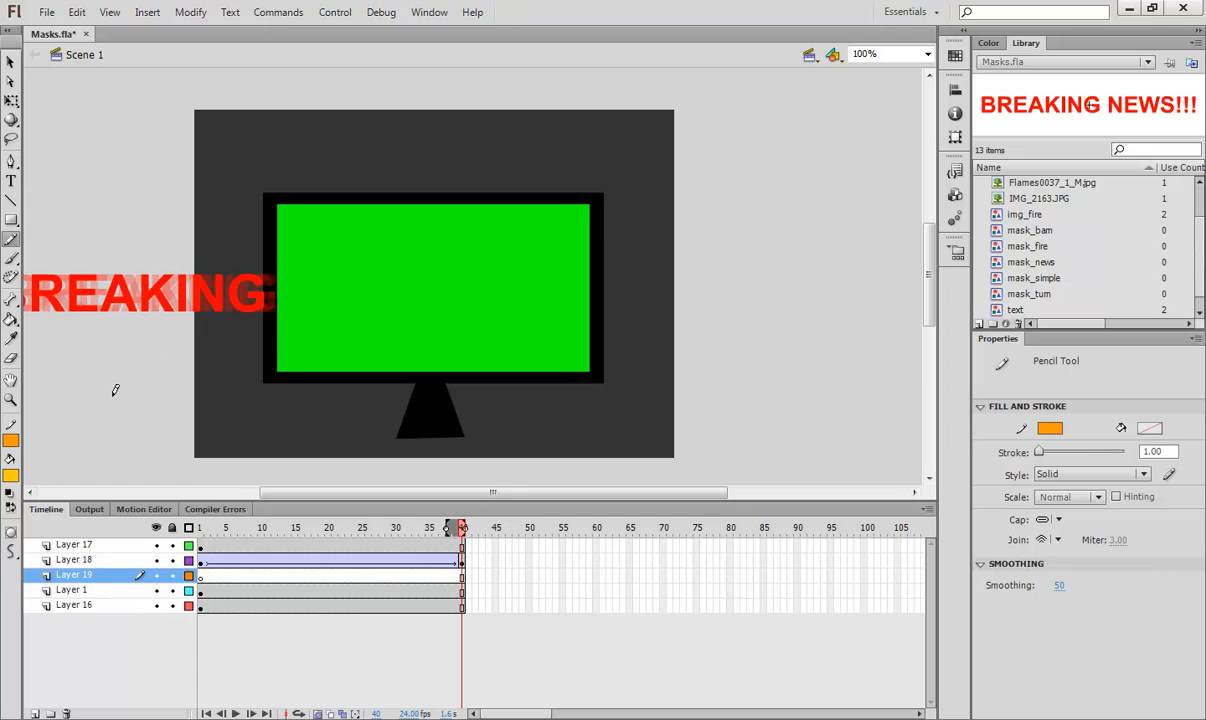
click(1156, 448)
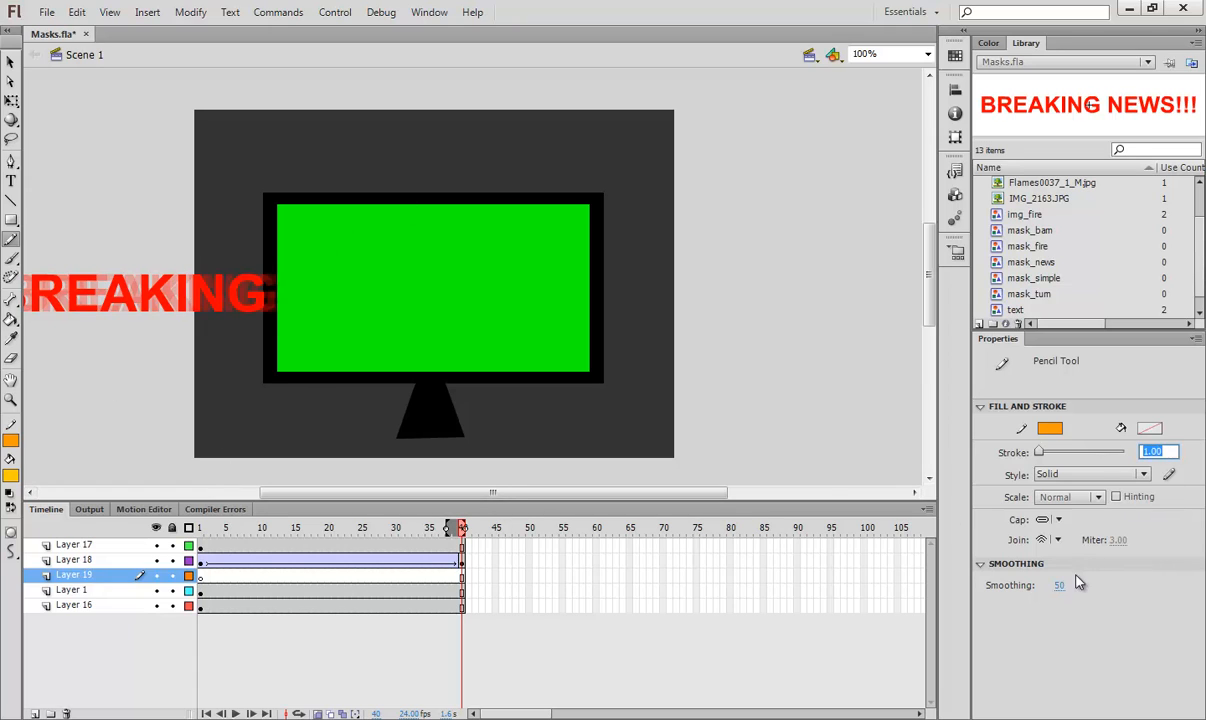
drag(420, 224, 510, 176)
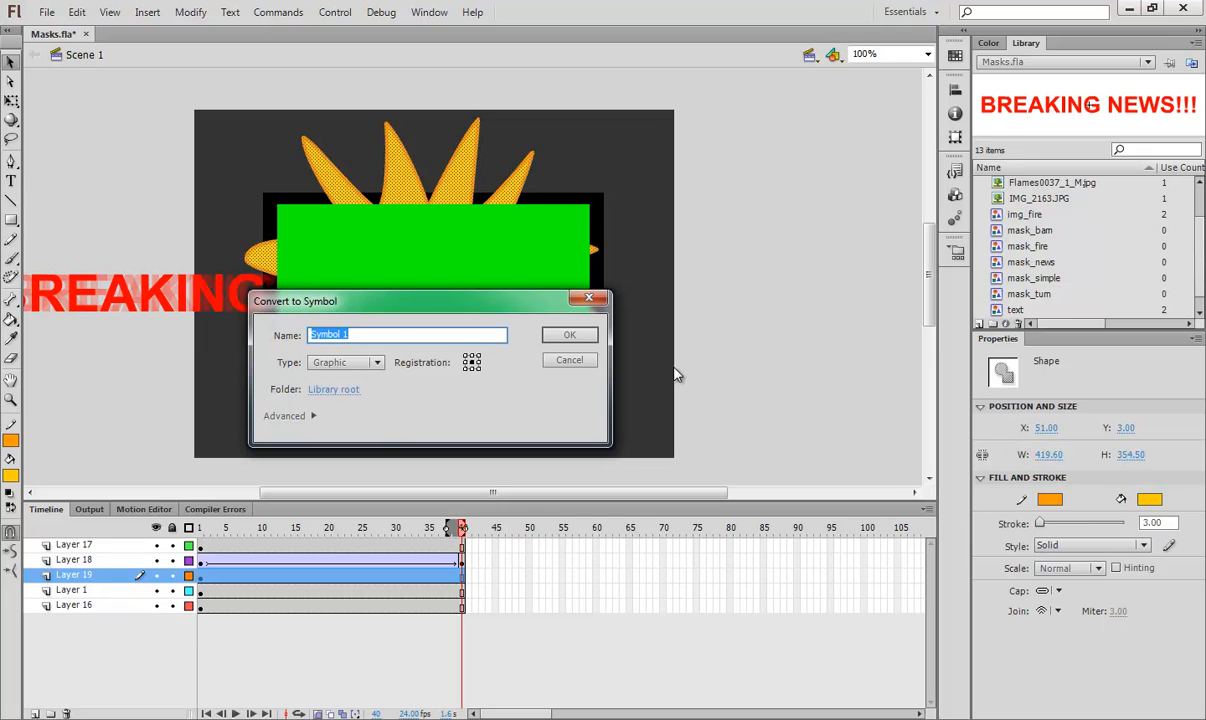
text(tv_th)
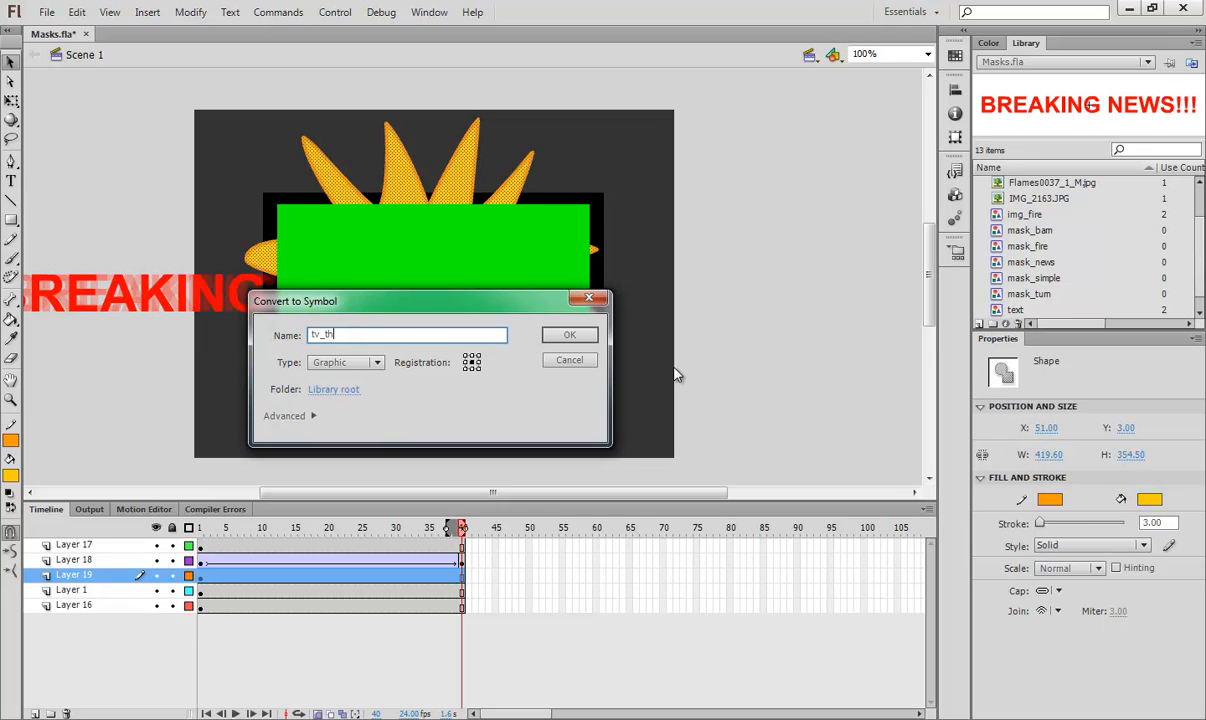
click(568, 334)
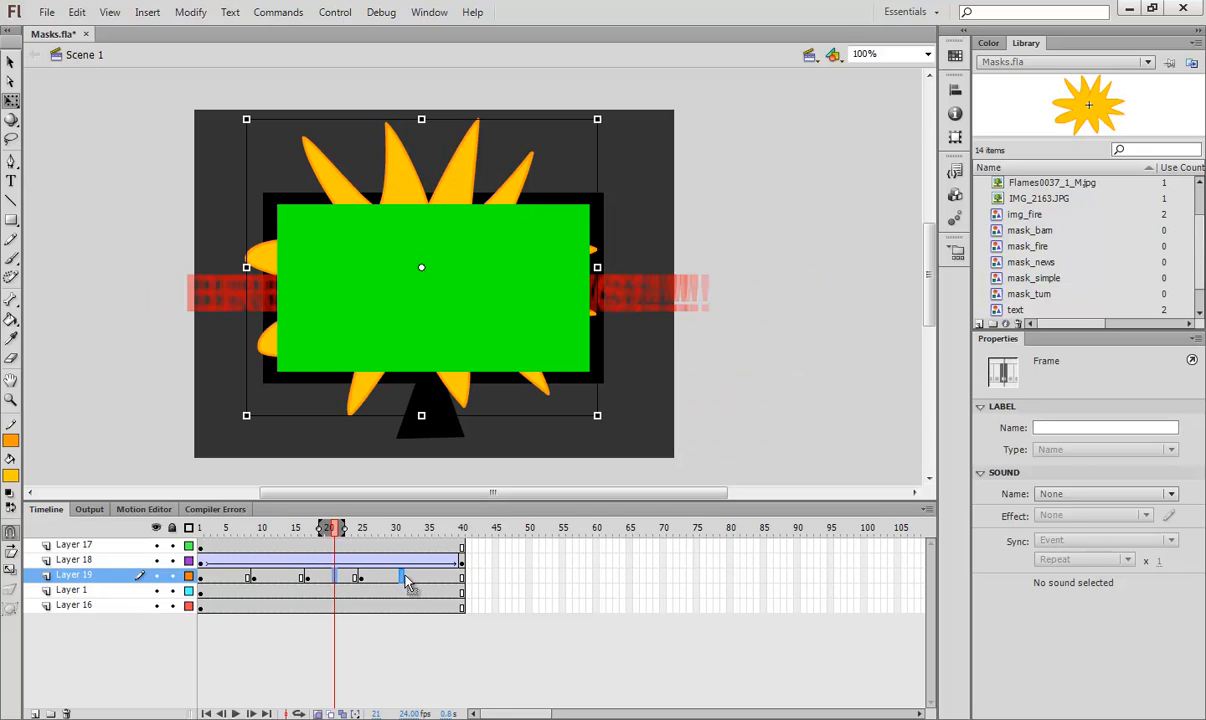
Apply a classic tween to the burst's keyframes on Layer 19 and shape a custom ease curve
click(392, 528)
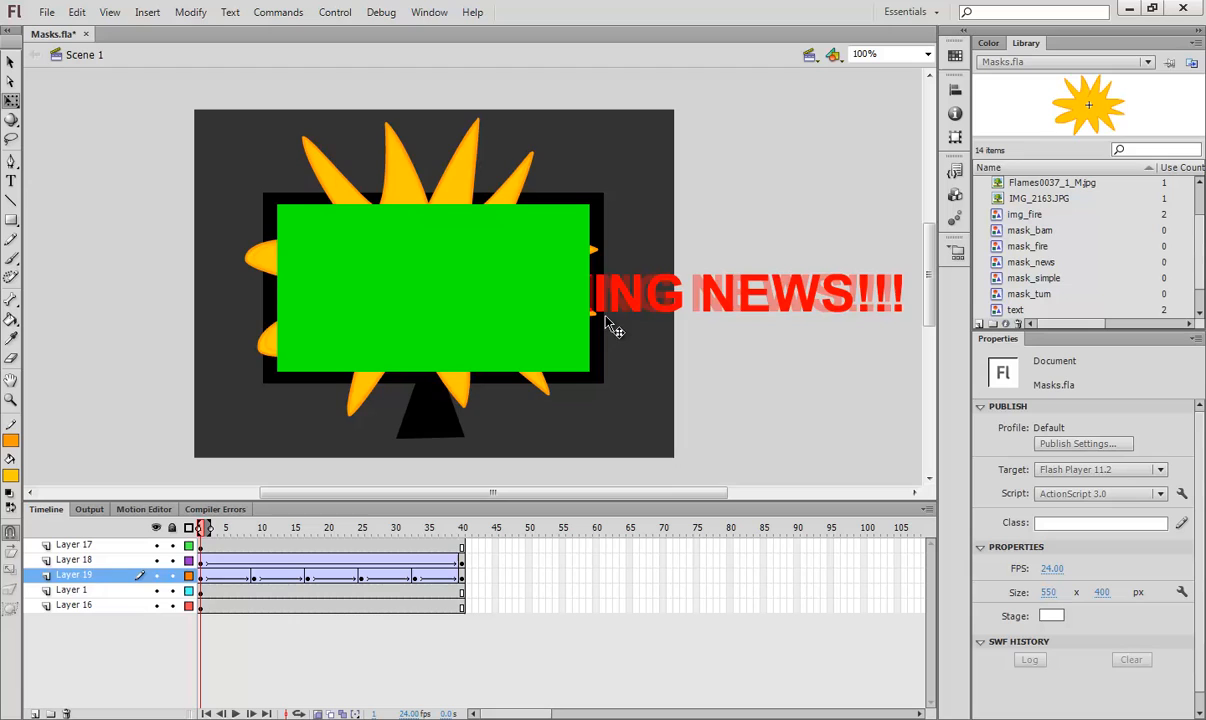
click(398, 528)
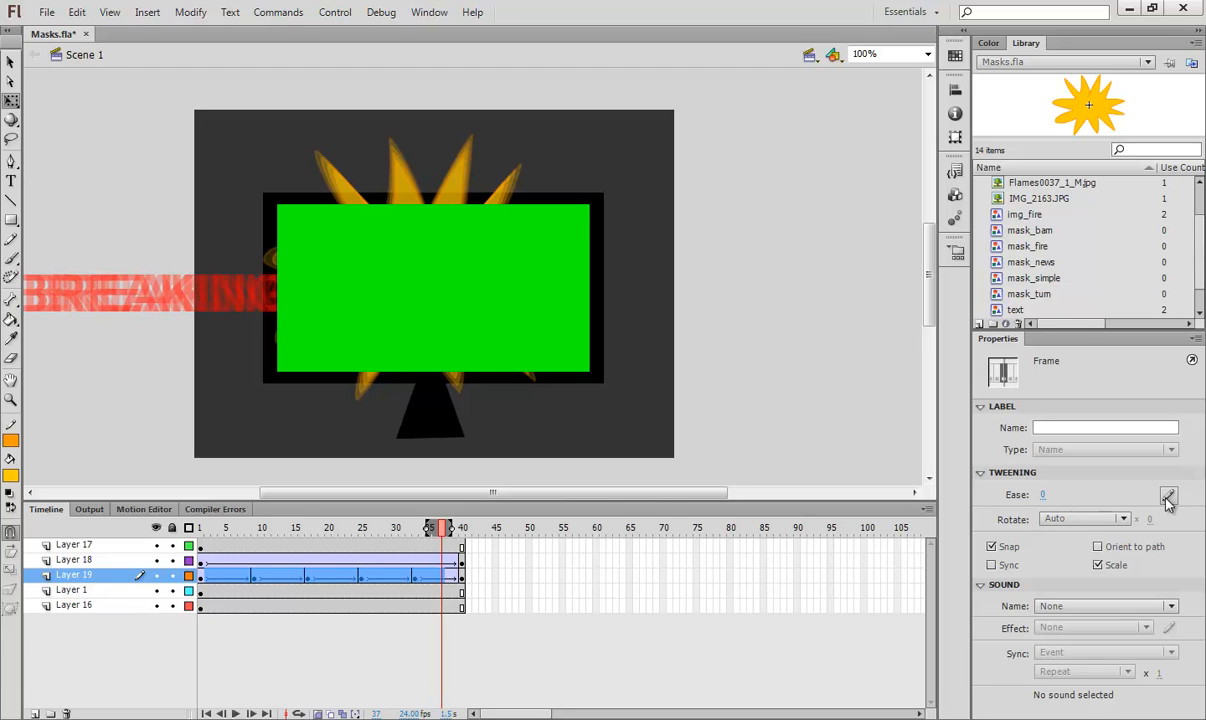
click(1170, 496)
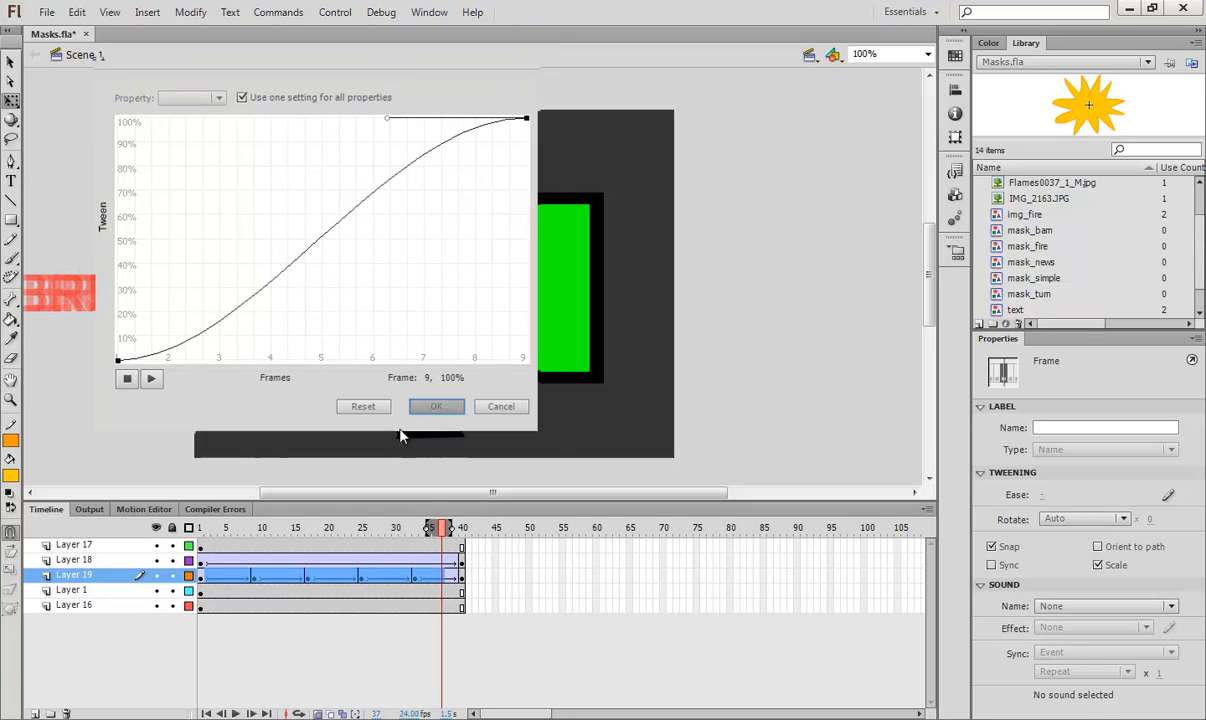
click(436, 406)
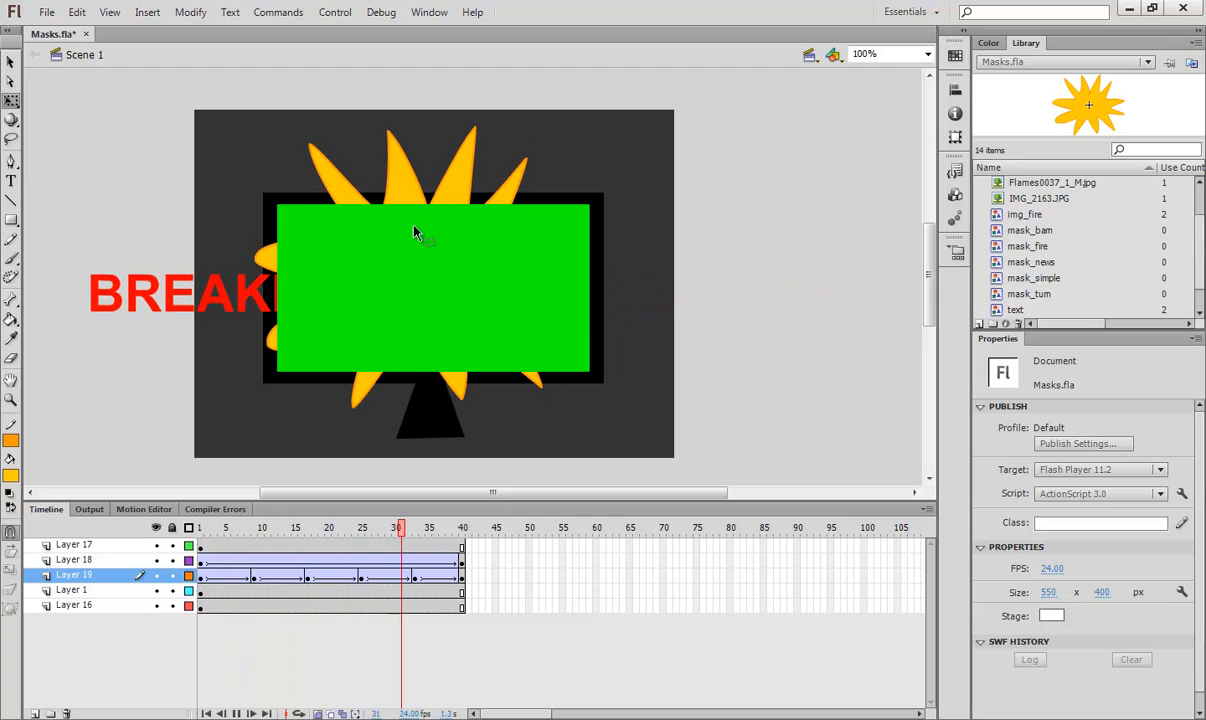
click(462, 528)
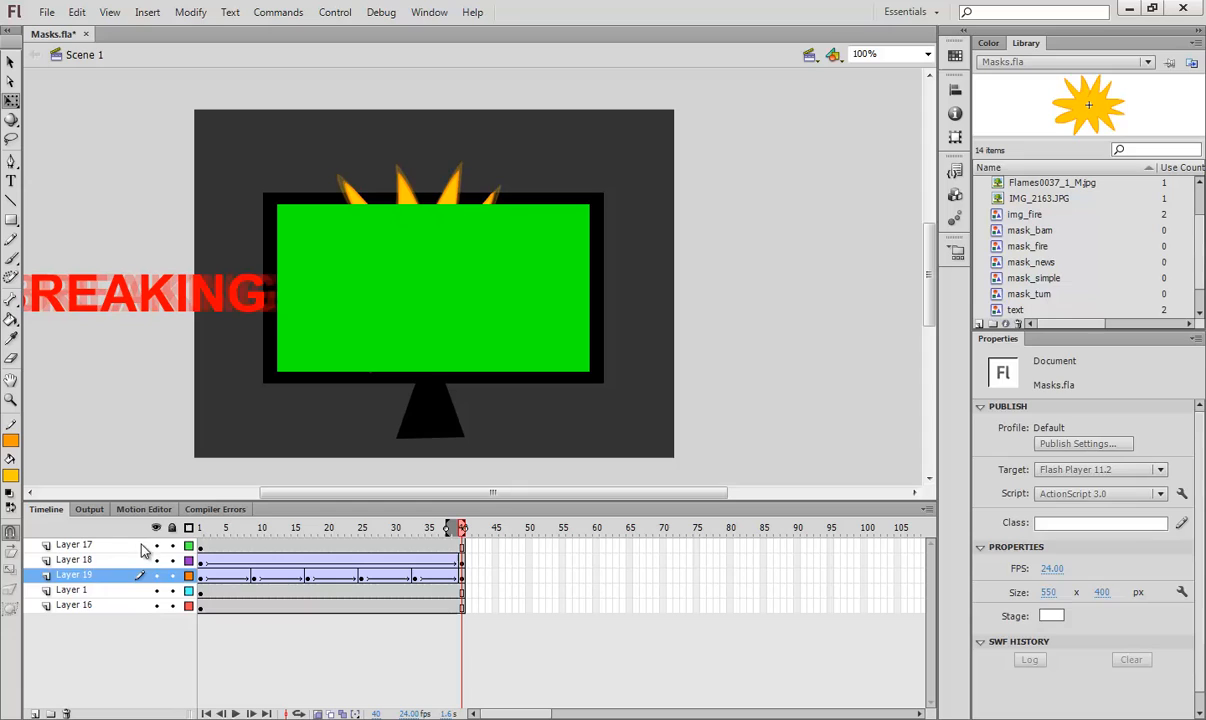
Turn the green screen layer (Layer 17) into a mask and scrub the timeline to check it
click(76, 544)
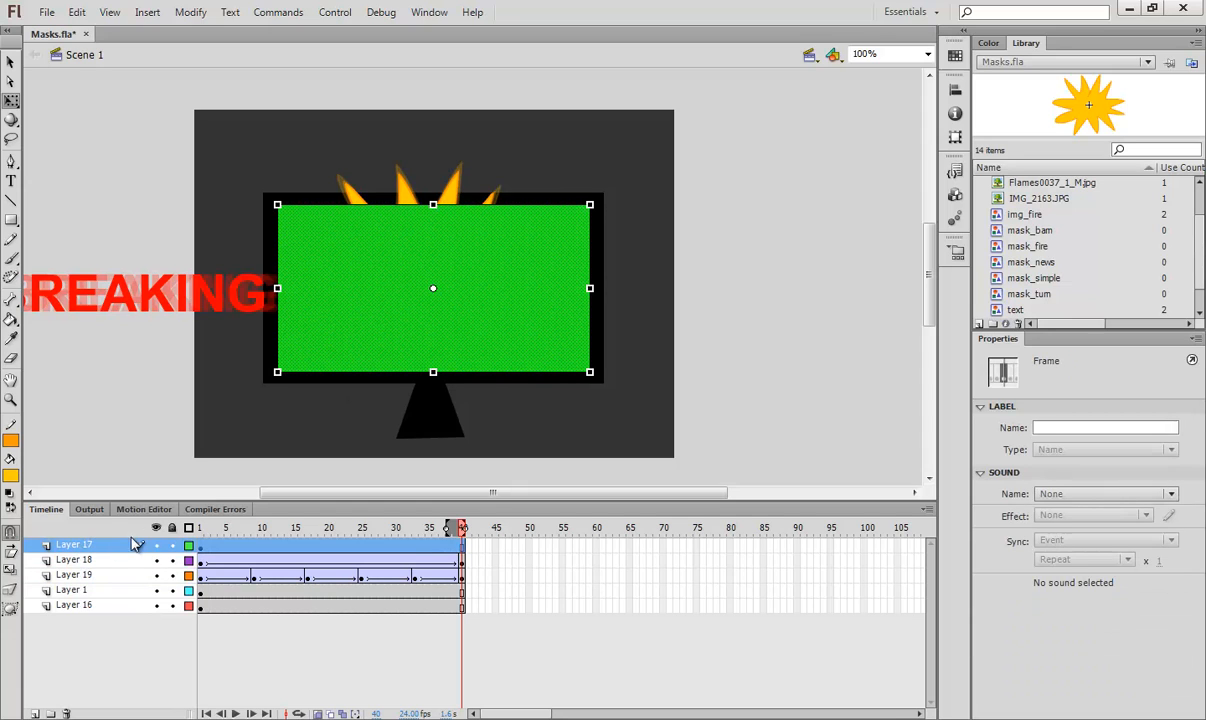
right_click(76, 544)
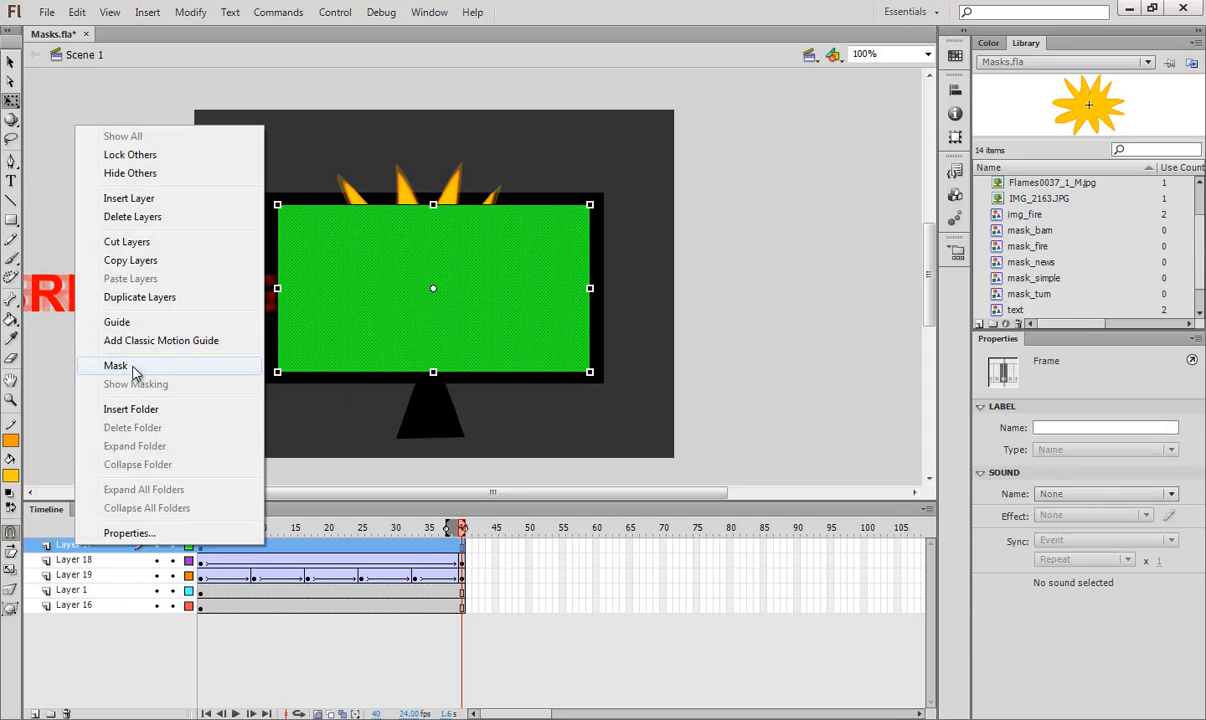
click(116, 364)
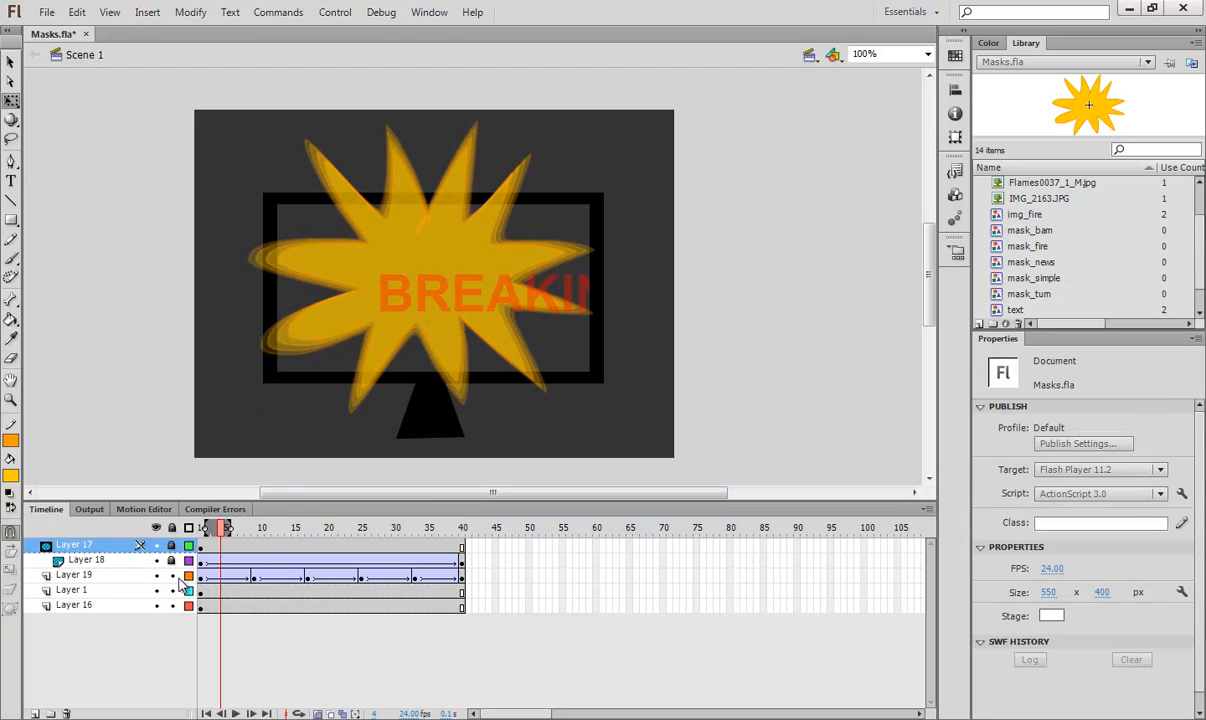
click(294, 528)
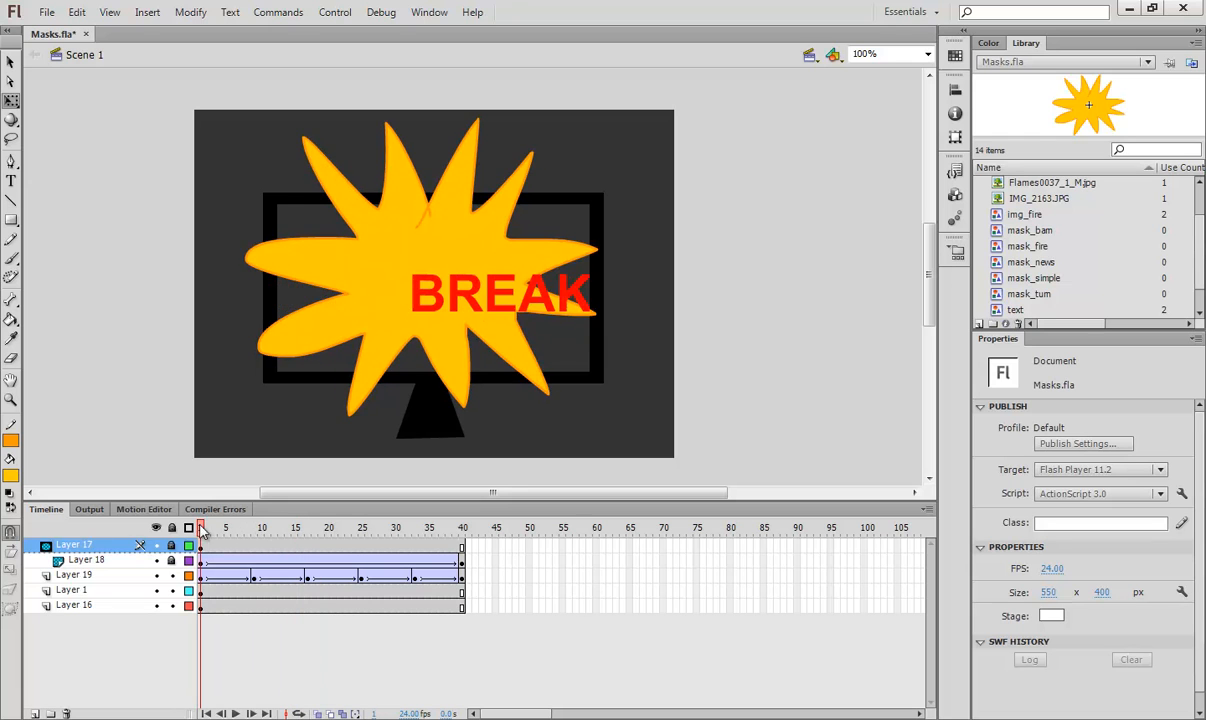
click(356, 528)
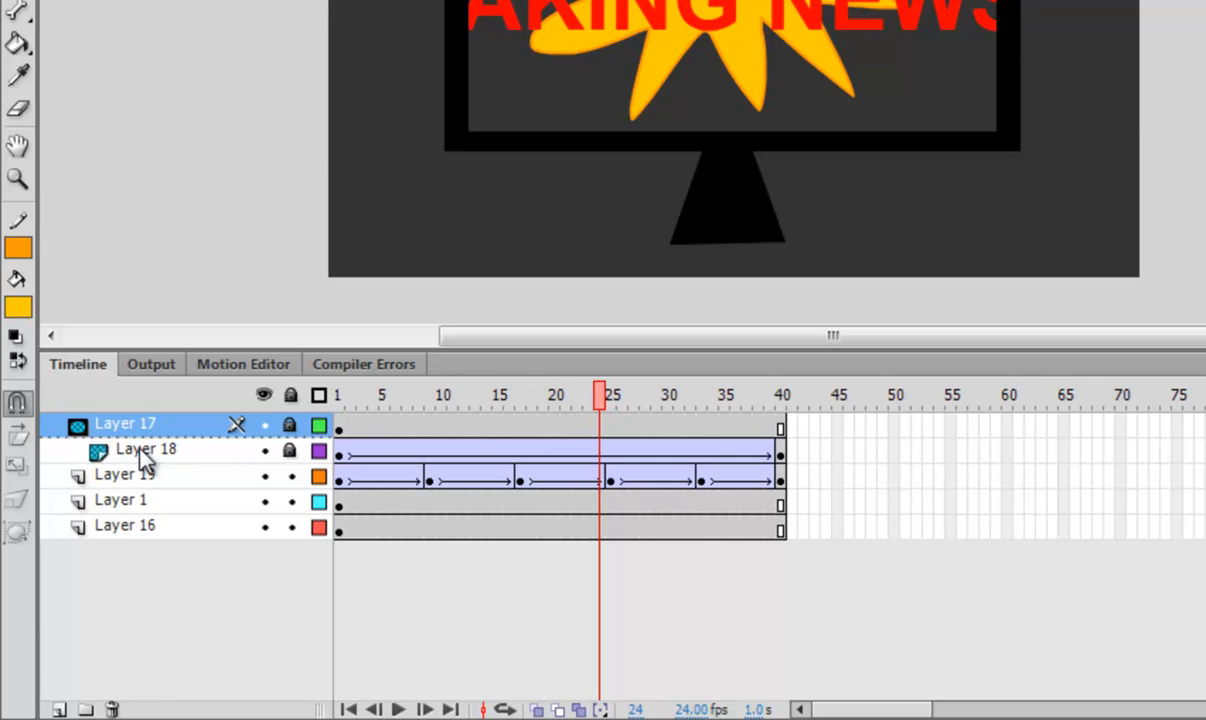
Nest Layers 18 and 19 under the mask, lock all layers to preview, then start a new document
click(144, 448)
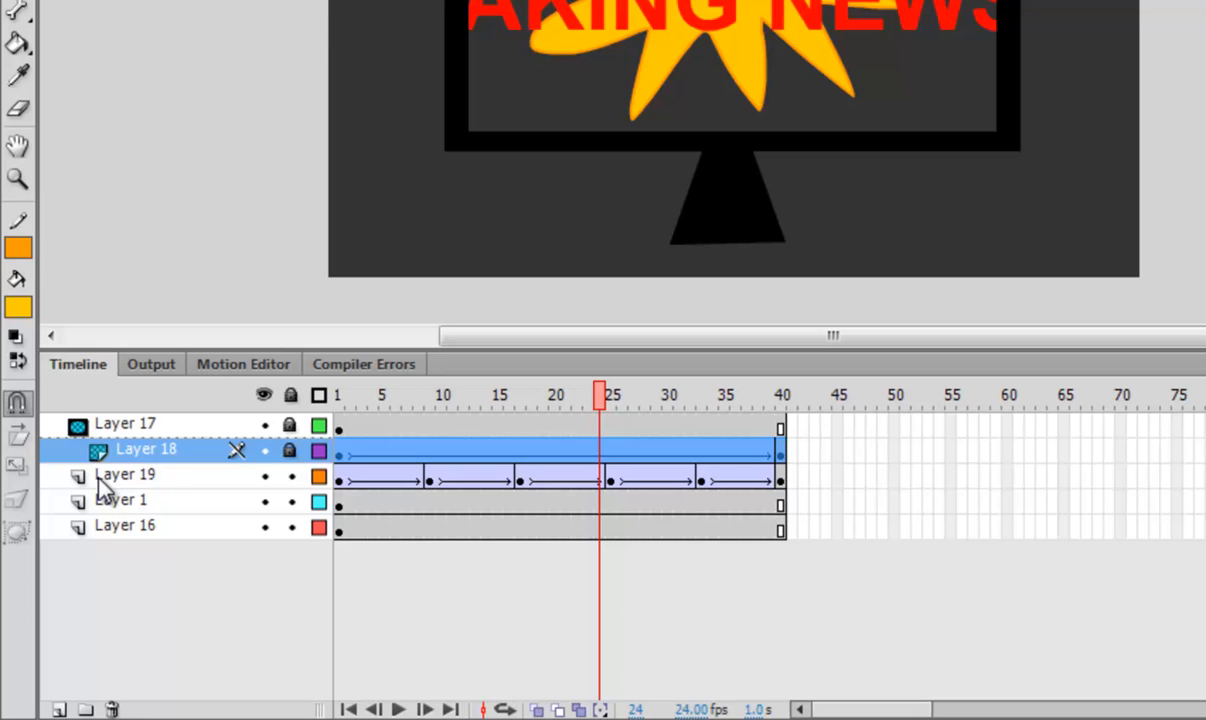
click(124, 476)
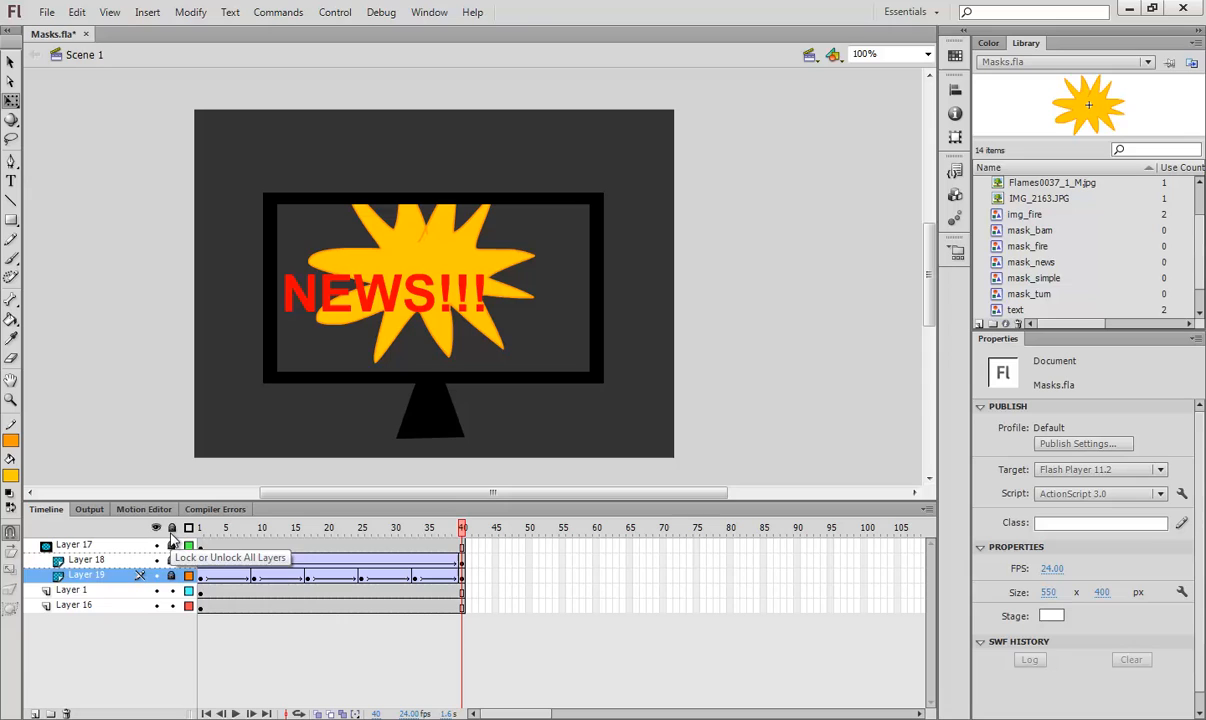
click(172, 528)
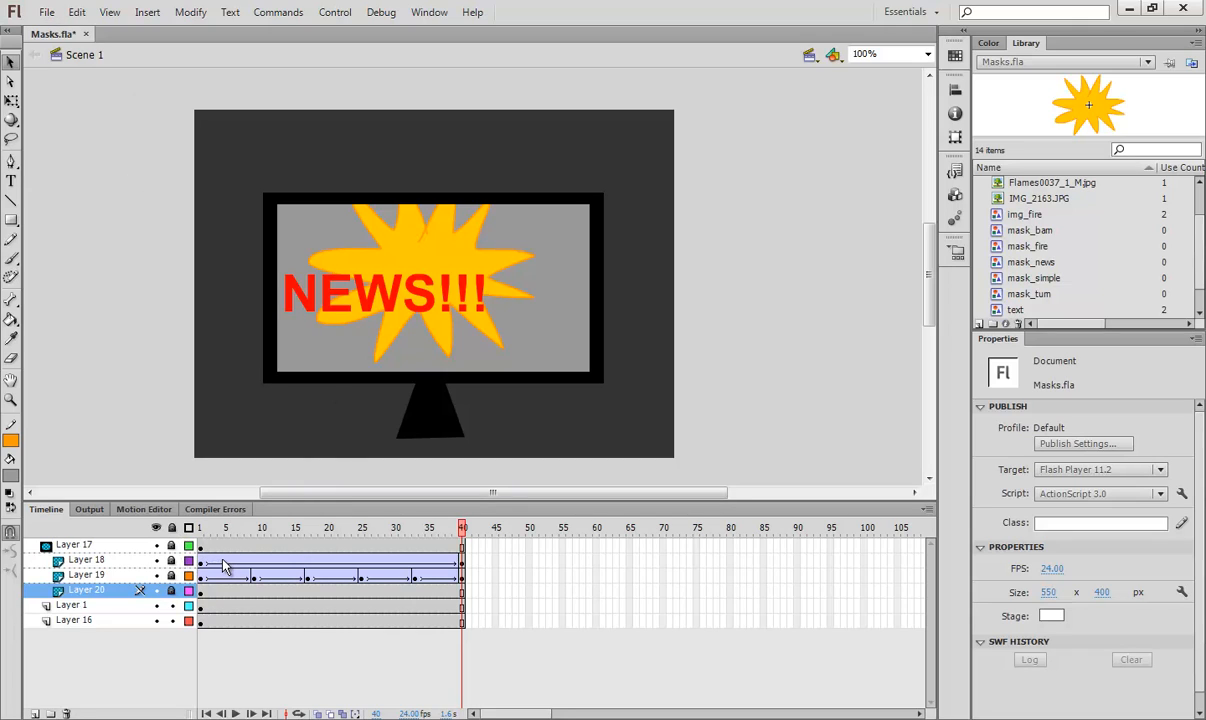
click(72, 544)
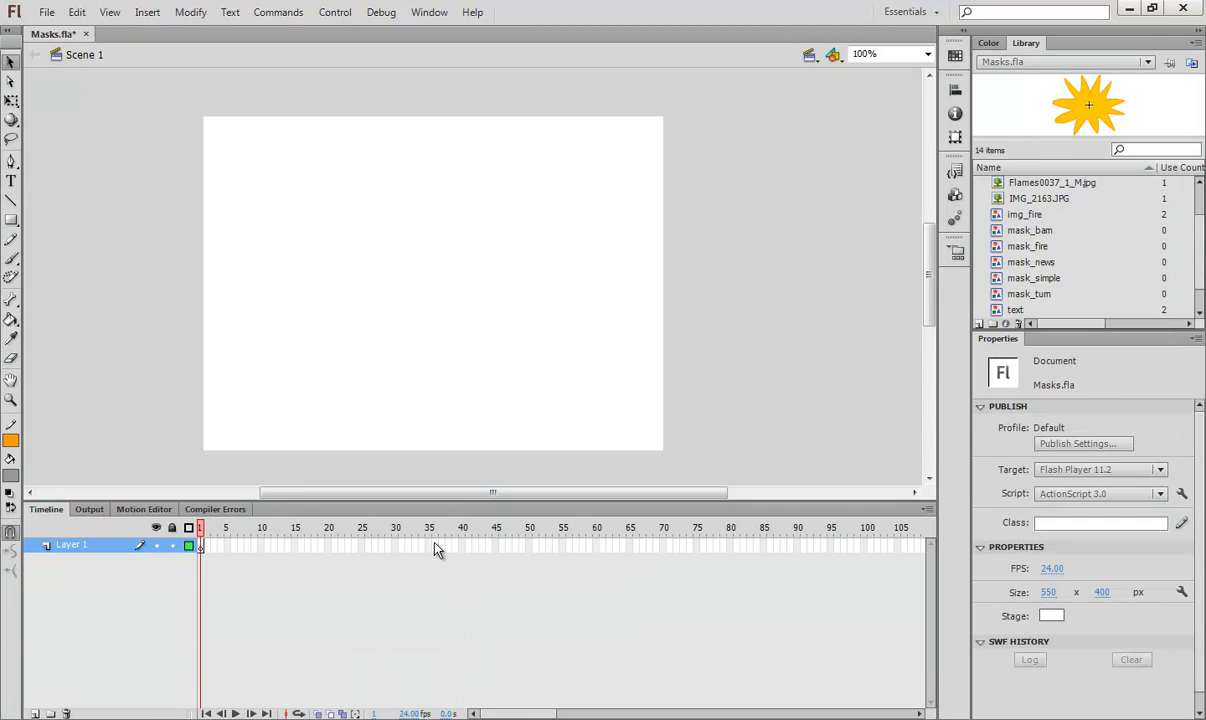
Extend Layer 1 to about frame 45 and draw a dark grey filled circle with the Oval tool
click(502, 548)
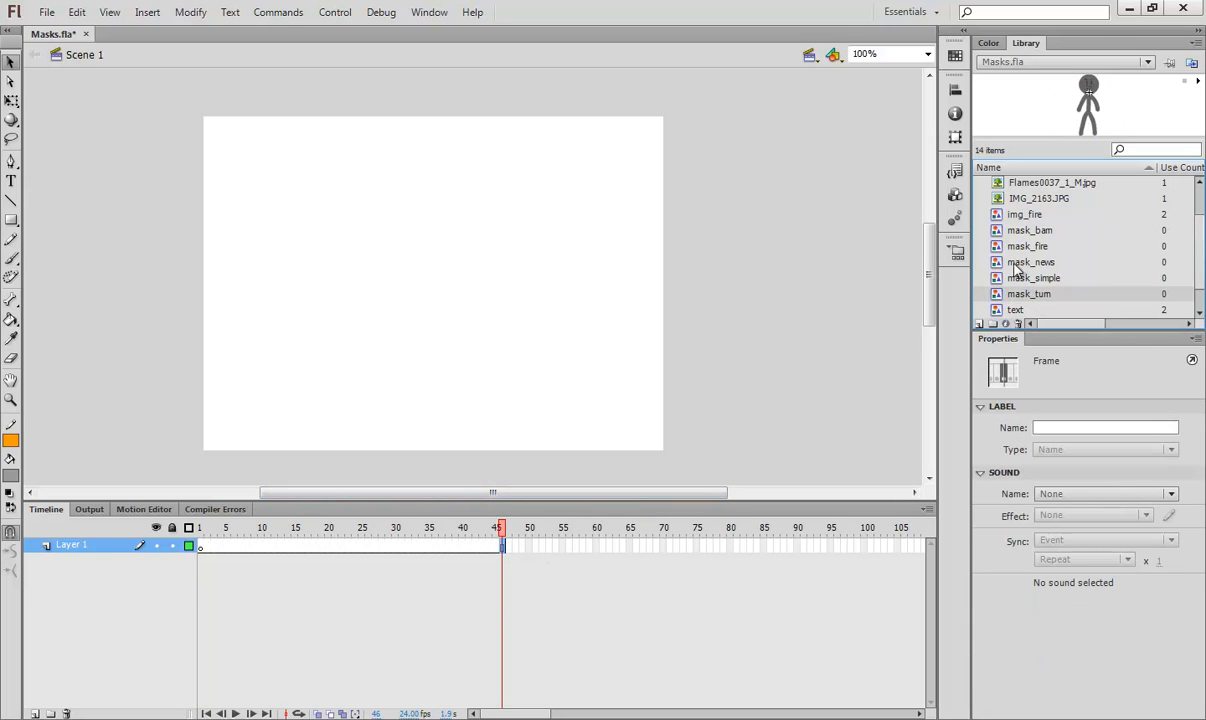
click(12, 218)
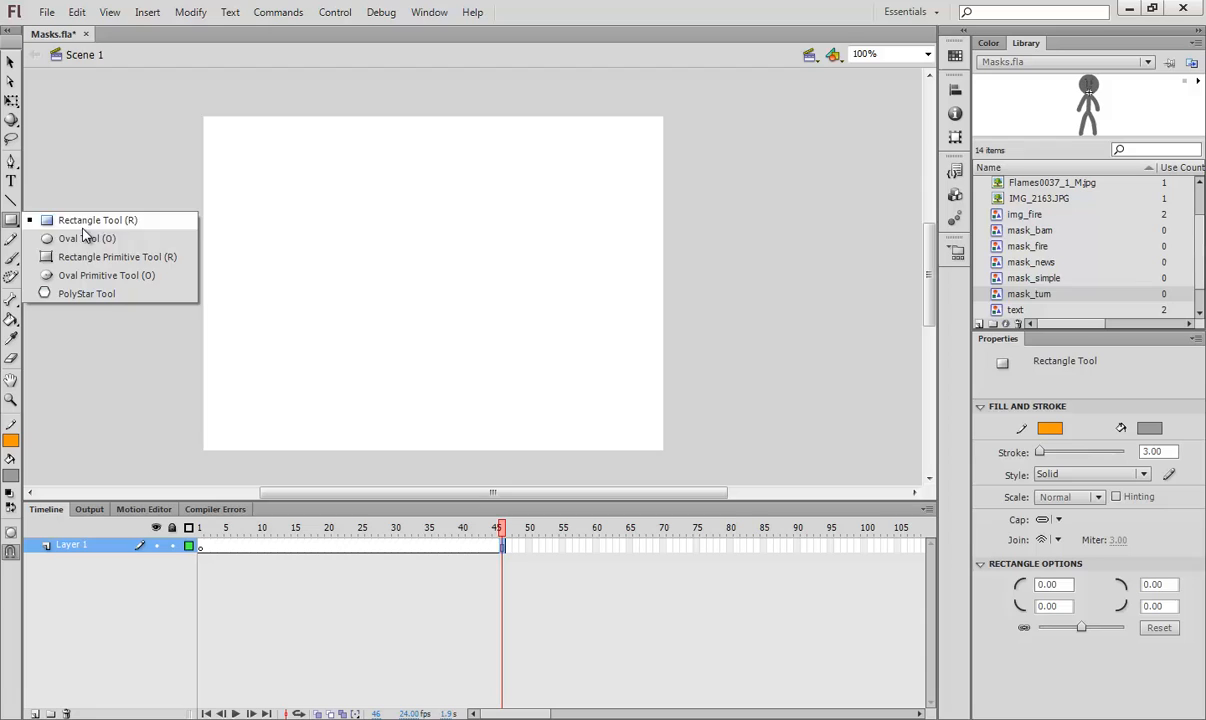
click(72, 238)
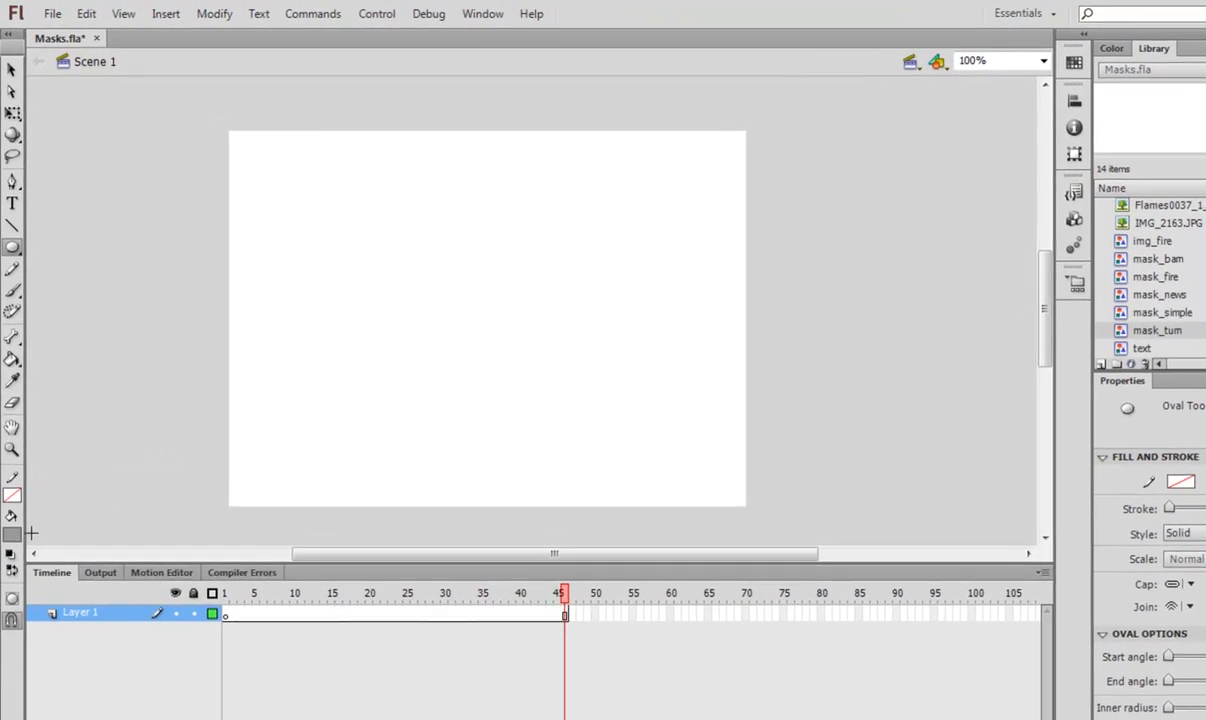
drag(440, 258, 504, 284)
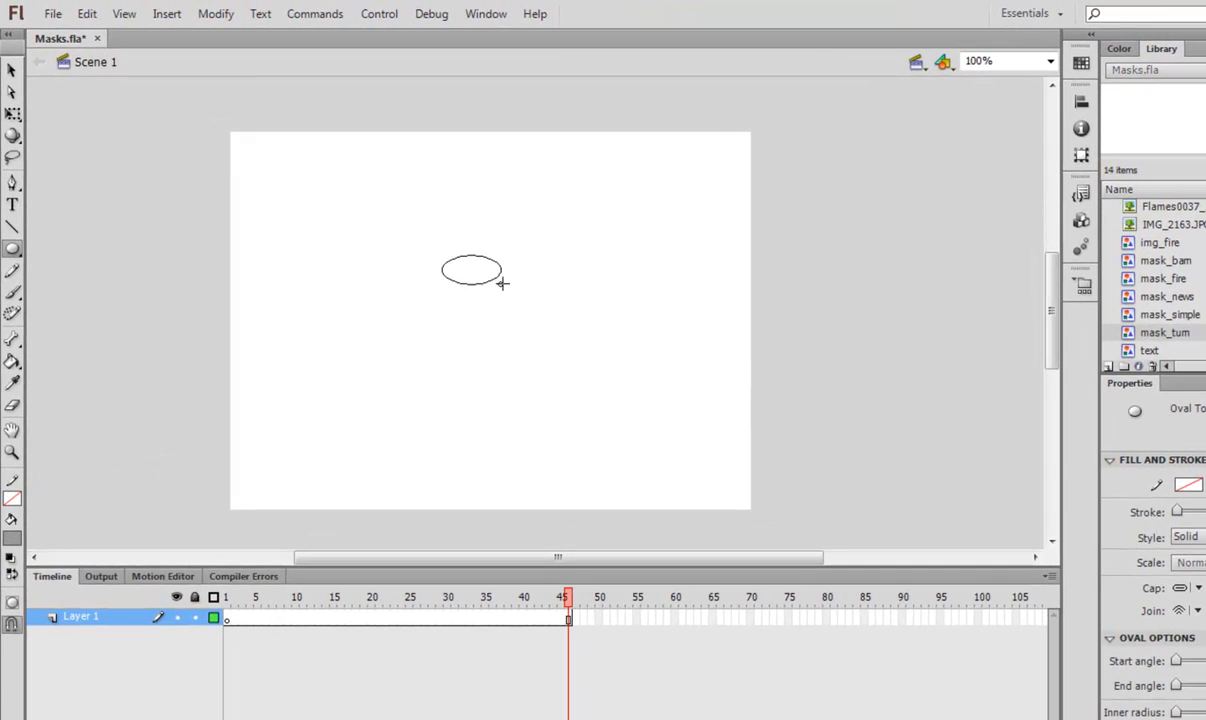
drag(440, 256, 516, 324)
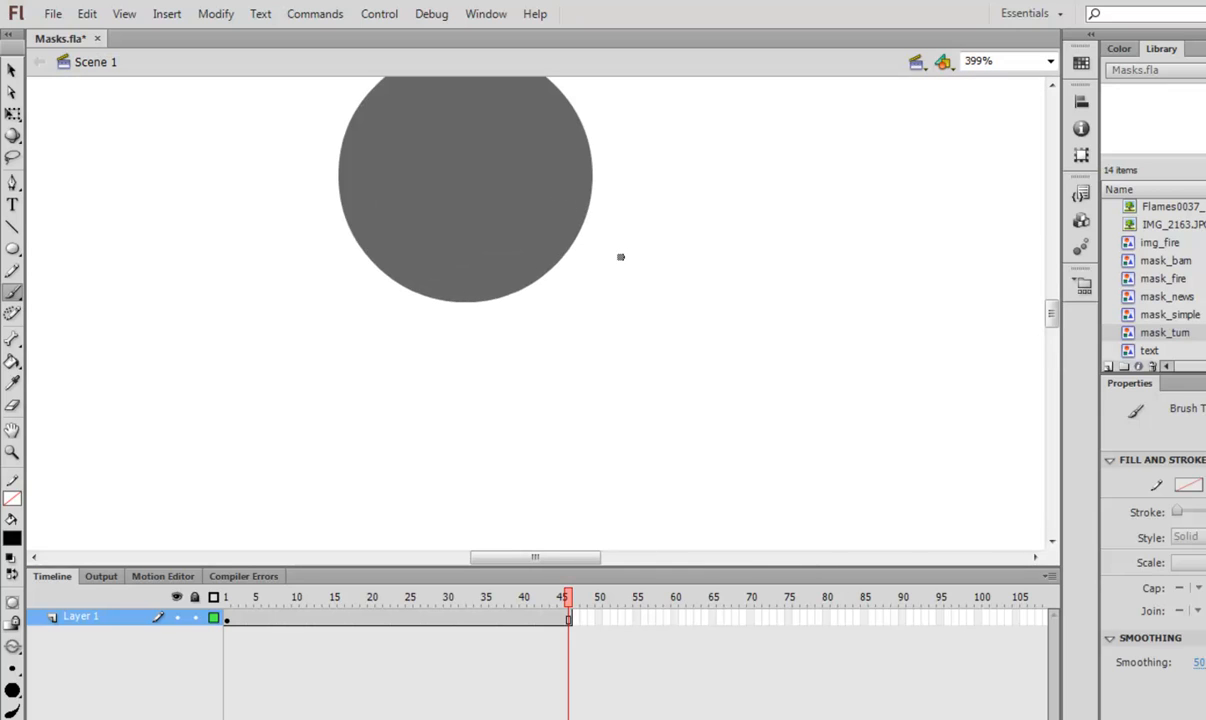
drag(620, 256, 640, 426)
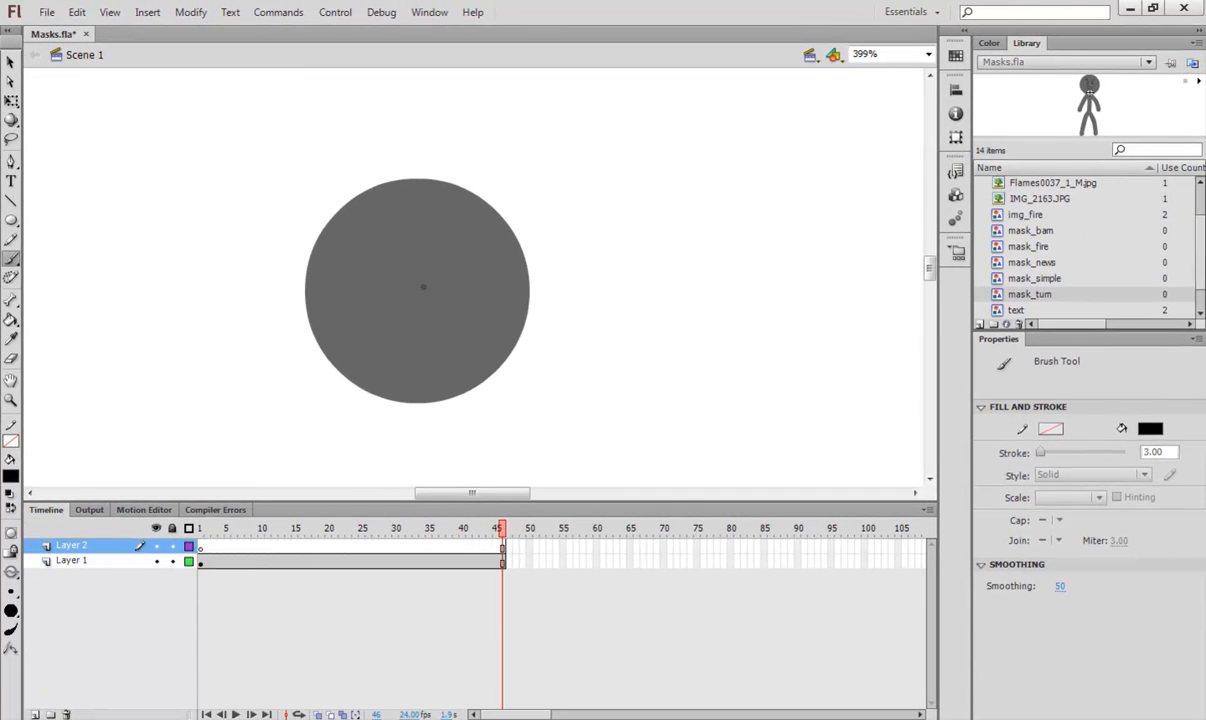
mouse_move(12, 534)
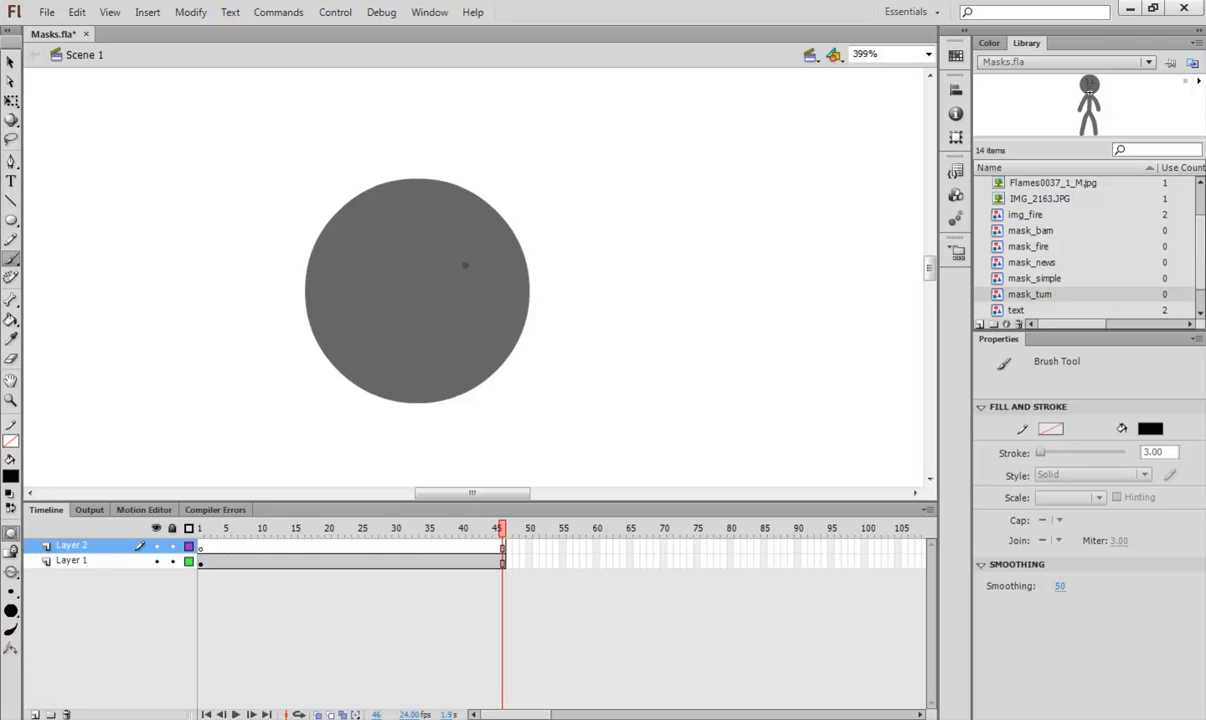
Brush eyes and a mouth over the circle on Layer 2 and convert the face to a graphic symbol
drag(476, 256, 456, 290)
text(face)
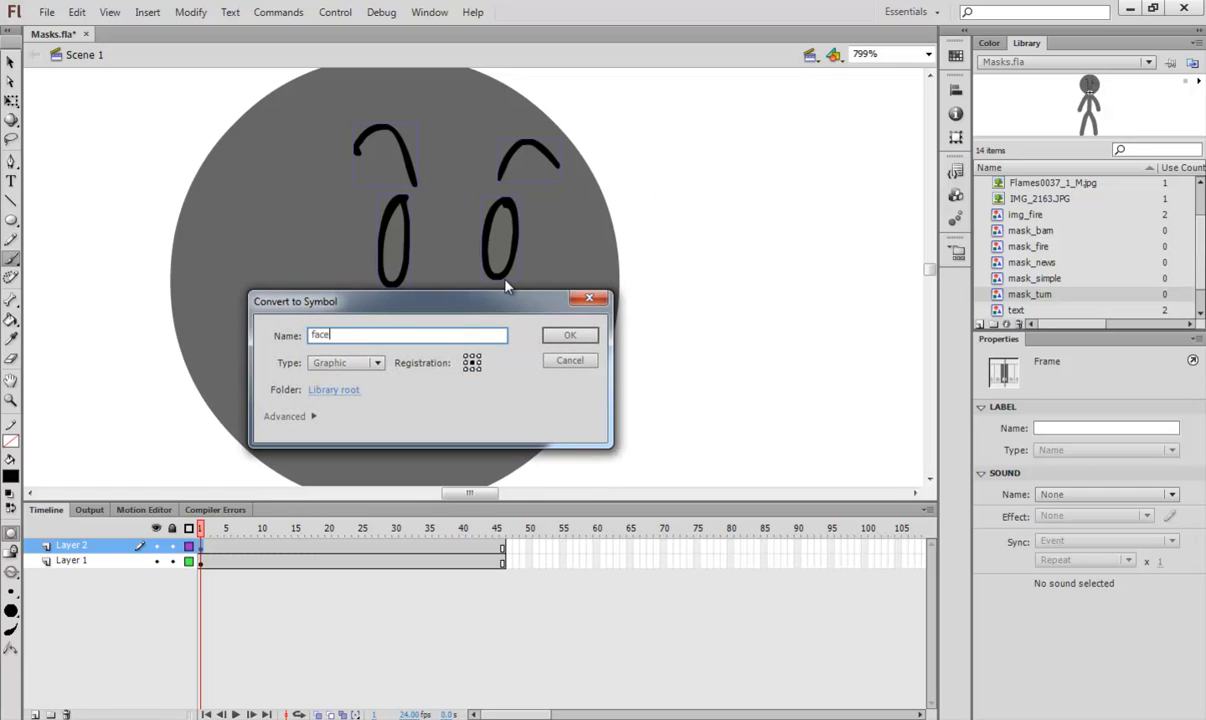
click(570, 334)
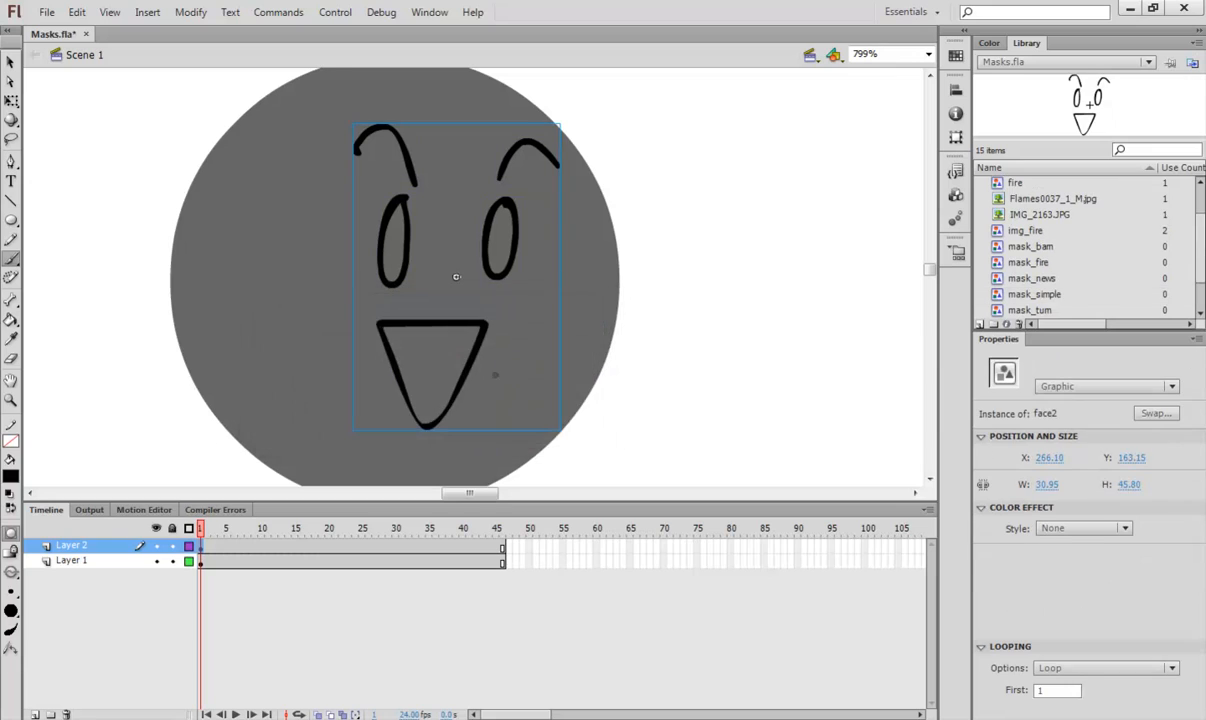
click(296, 544)
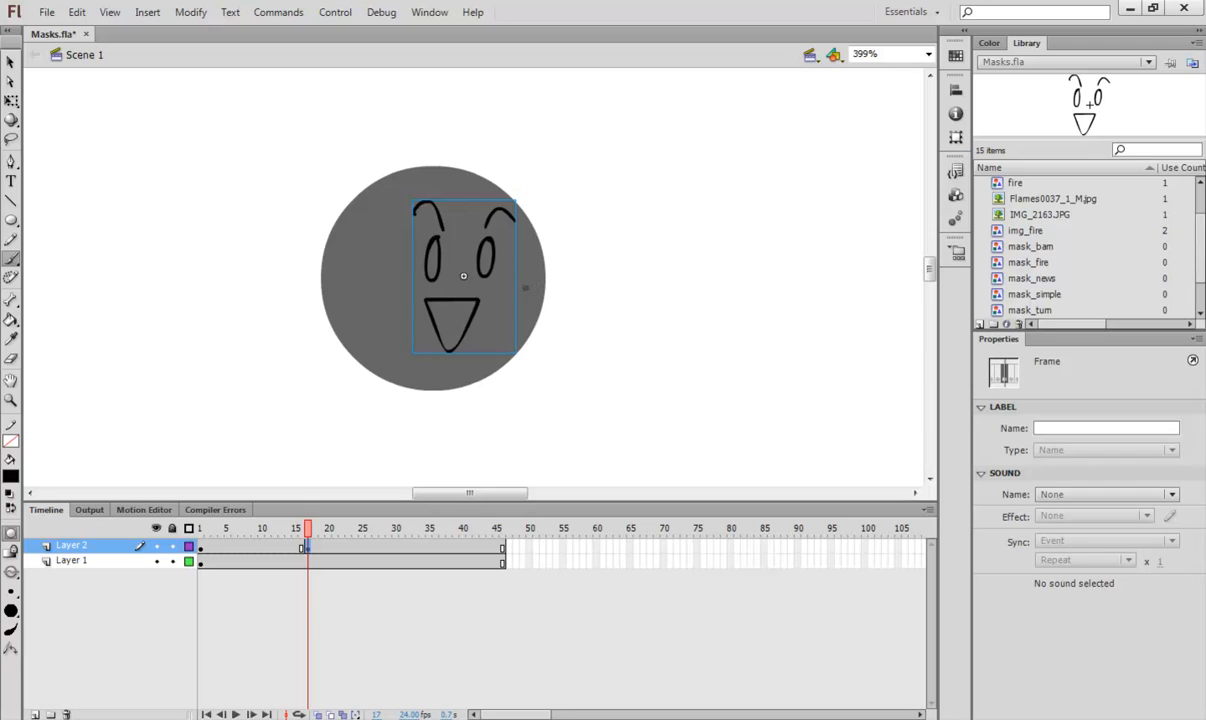
Move the face to a new position, add a classic tween between keyframes and set a custom ease-in/out curve
click(486, 274)
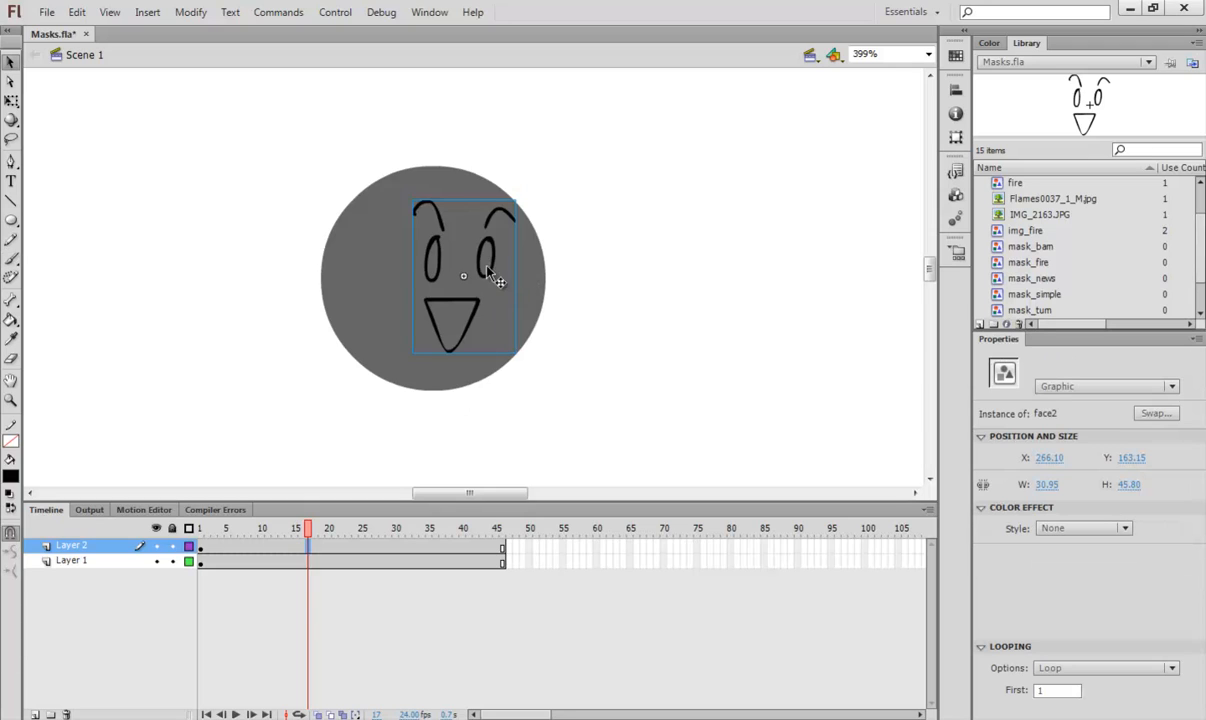
drag(490, 276, 476, 360)
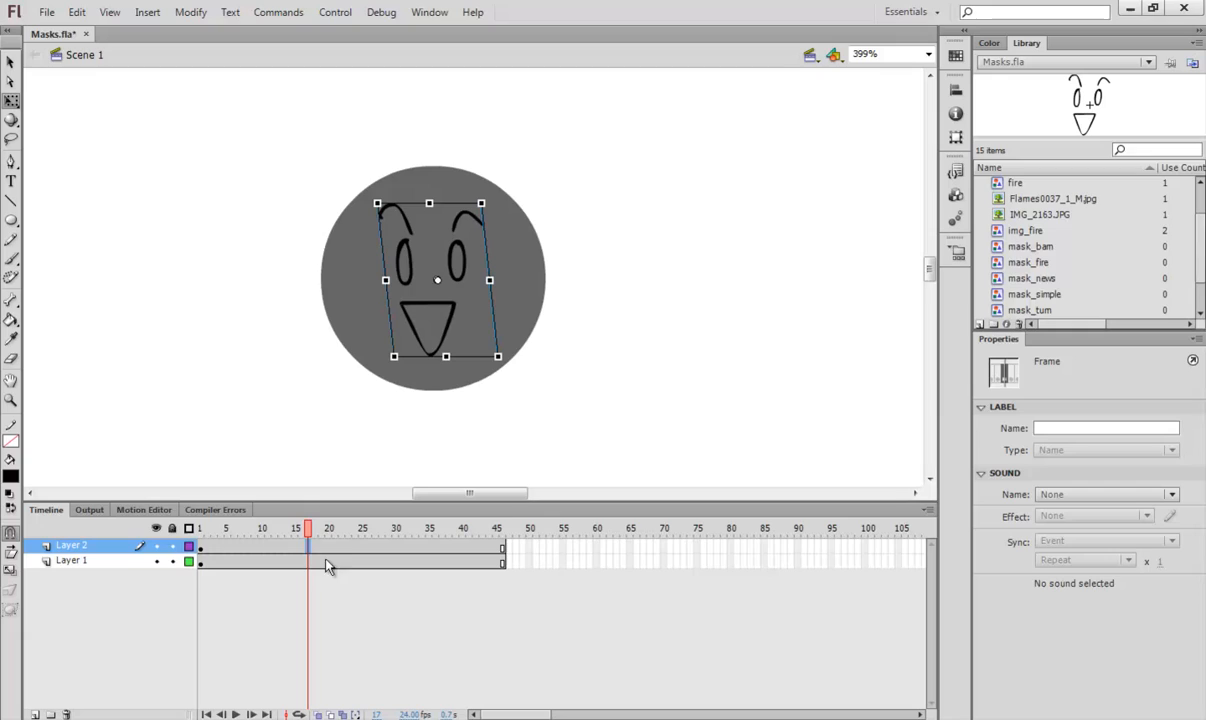
mouse_move(312, 560)
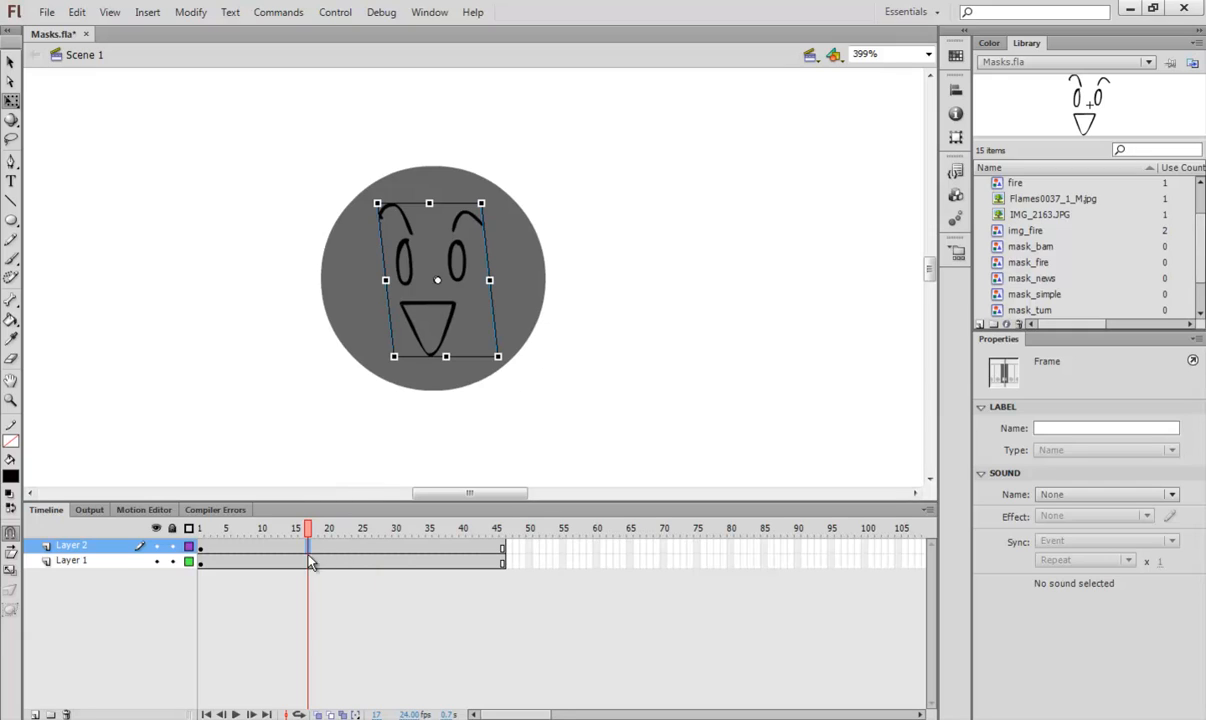
mouse_move(316, 568)
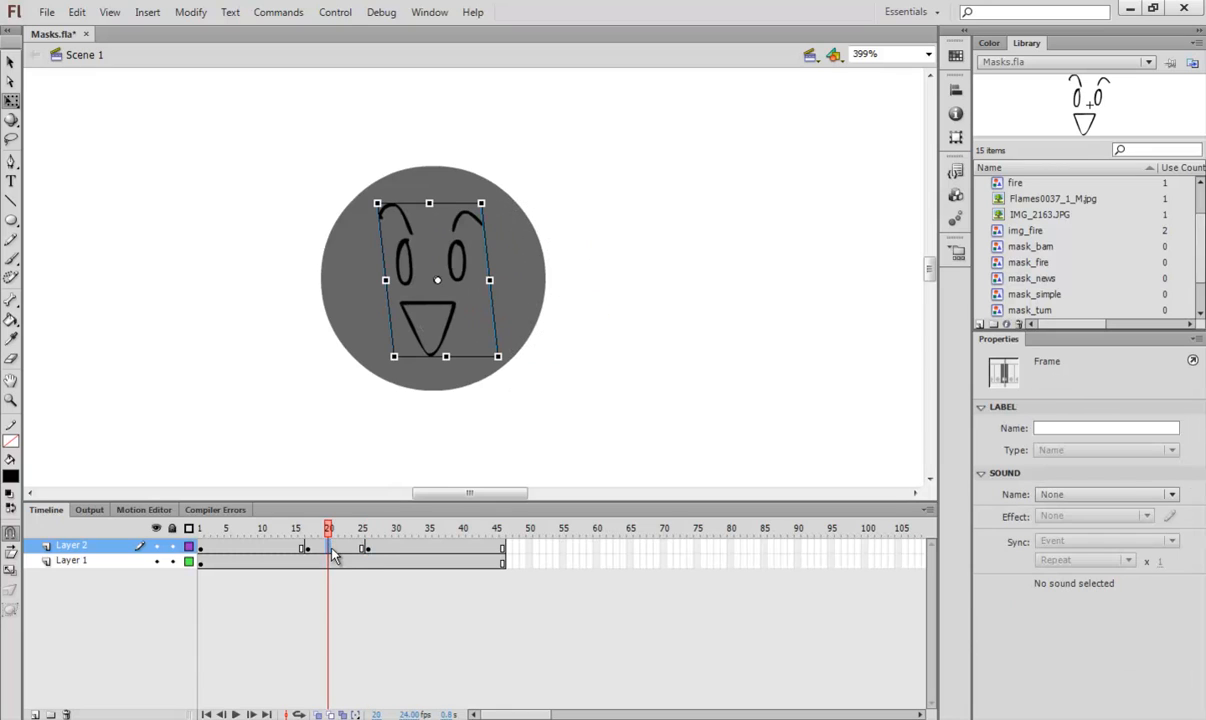
right_click(330, 552)
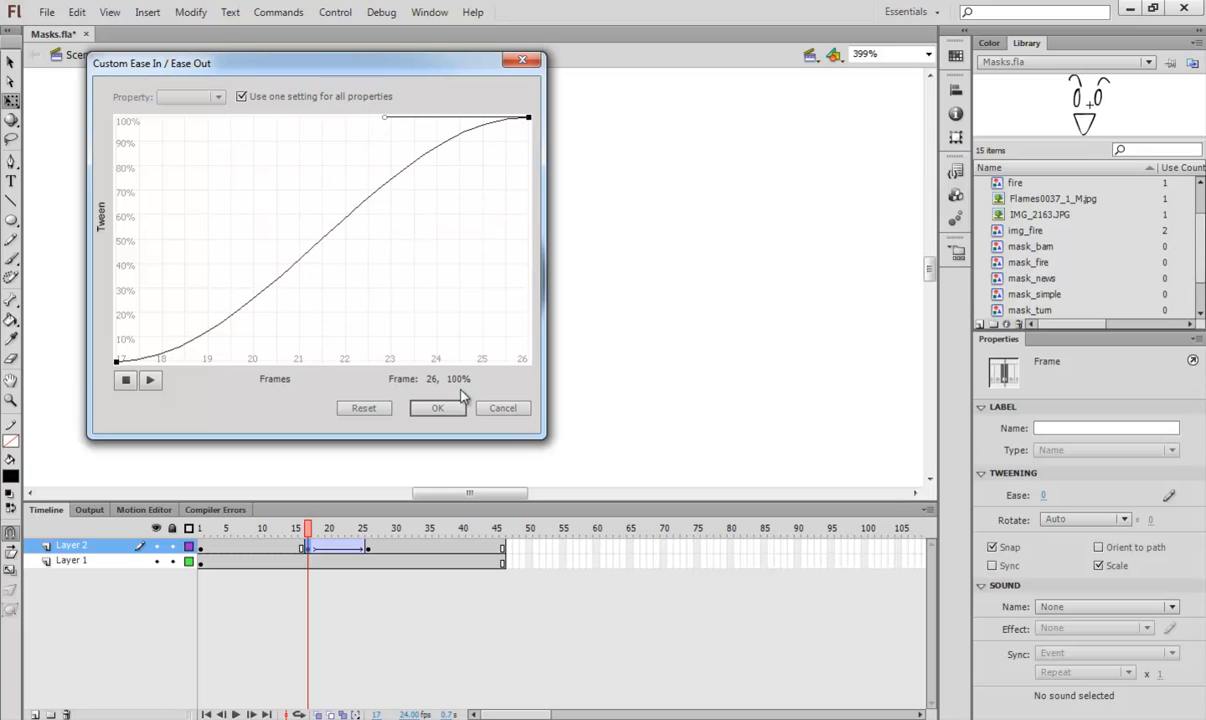
click(436, 408)
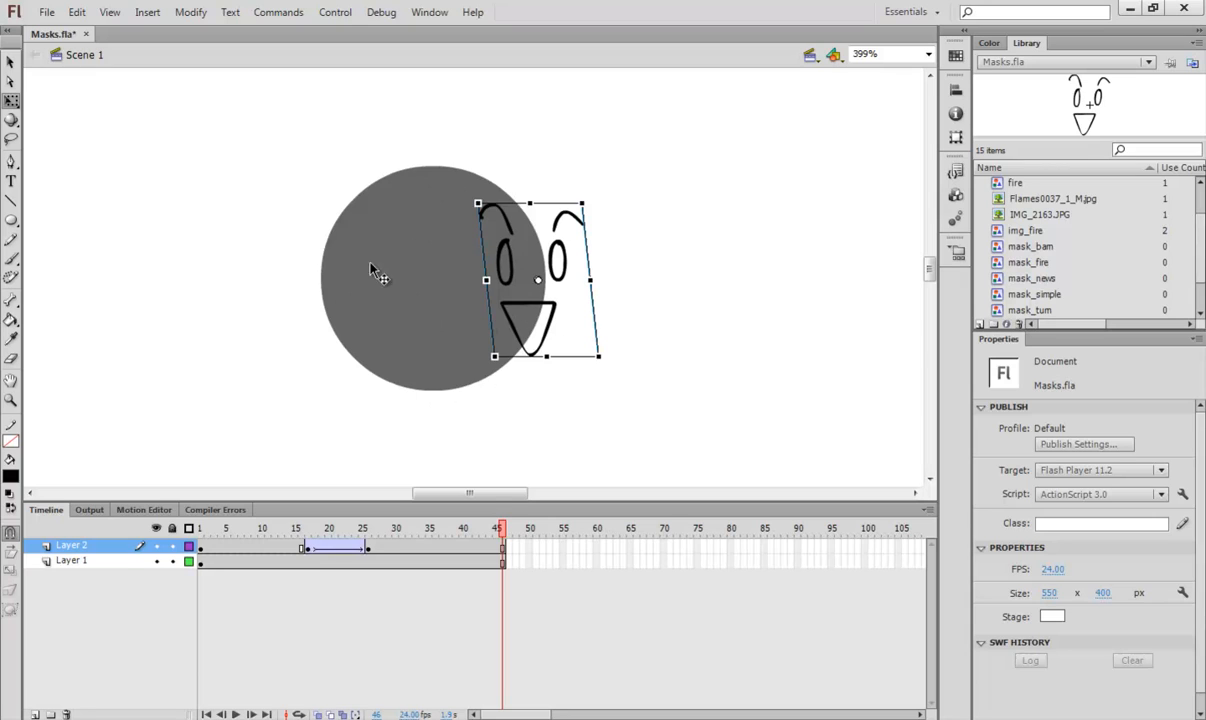
Place a red copy of the circle on new Layer 3 and set that layer as a mask over the face
click(72, 560)
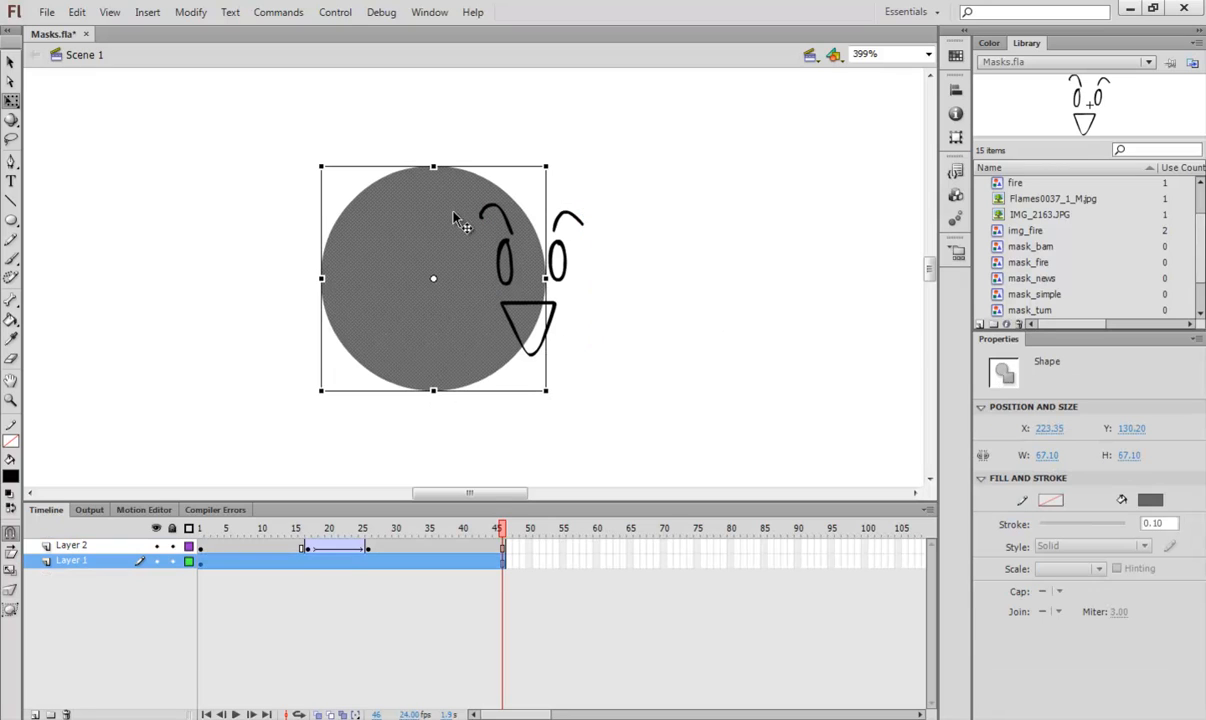
mouse_move(568, 376)
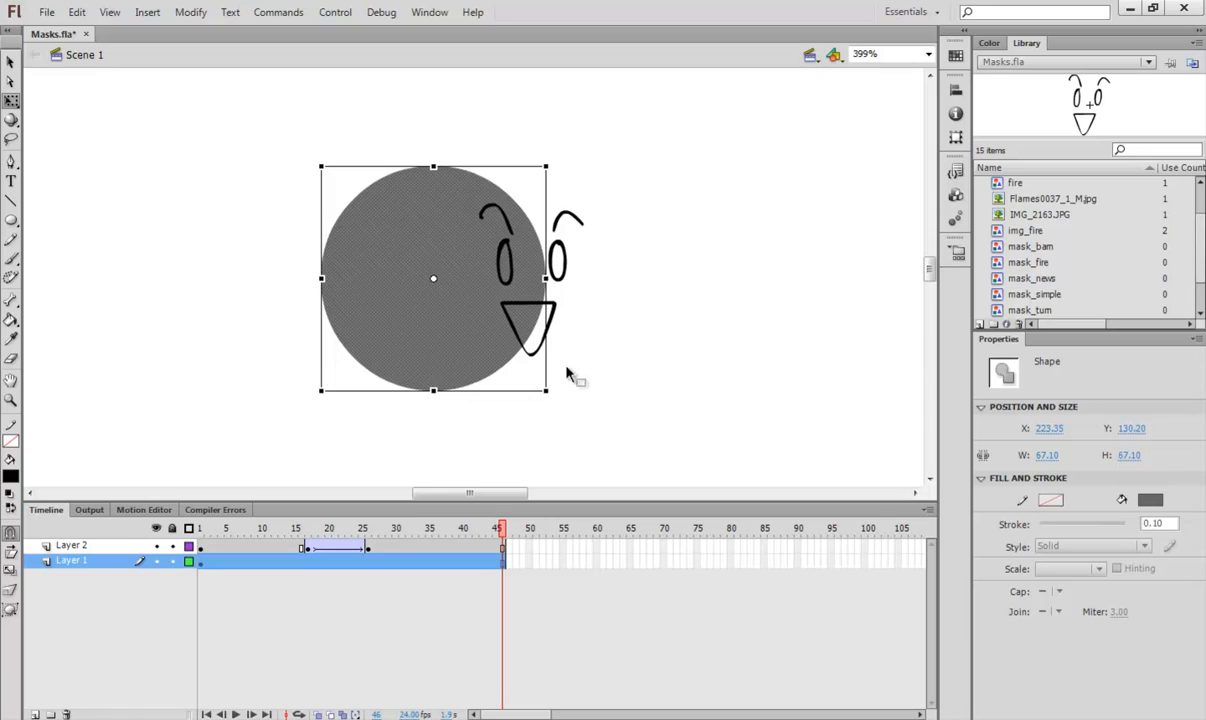
mouse_move(52, 680)
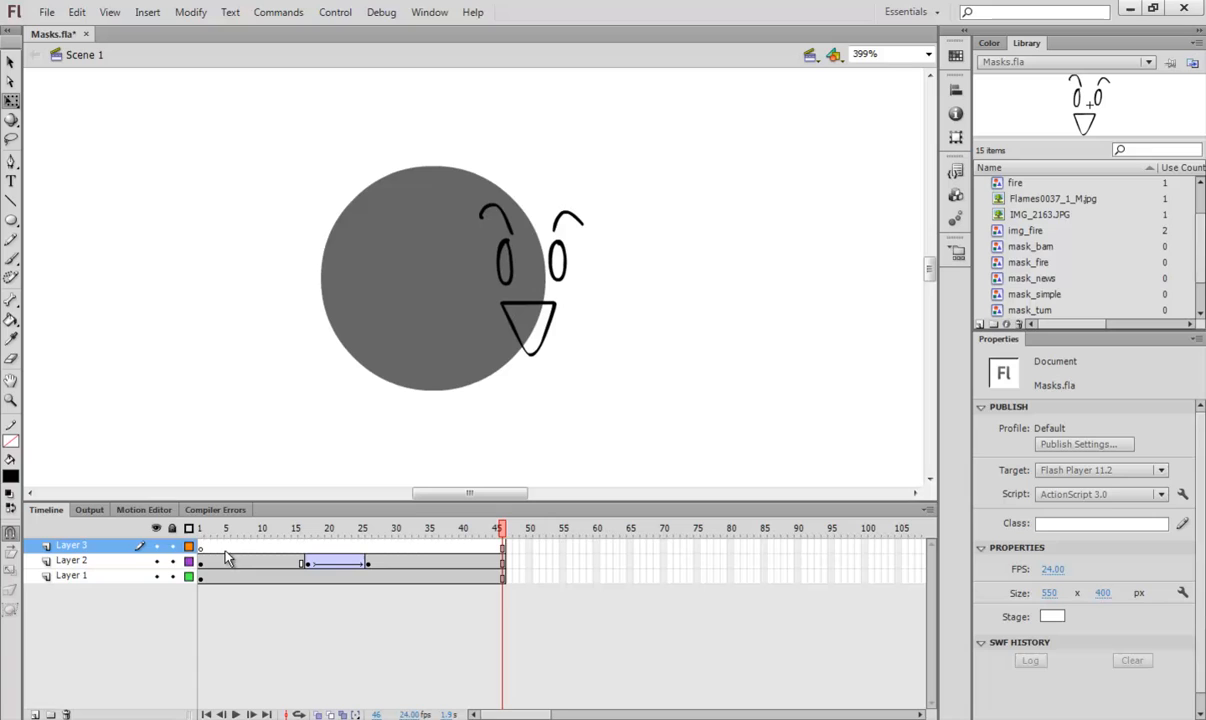
mouse_move(532, 318)
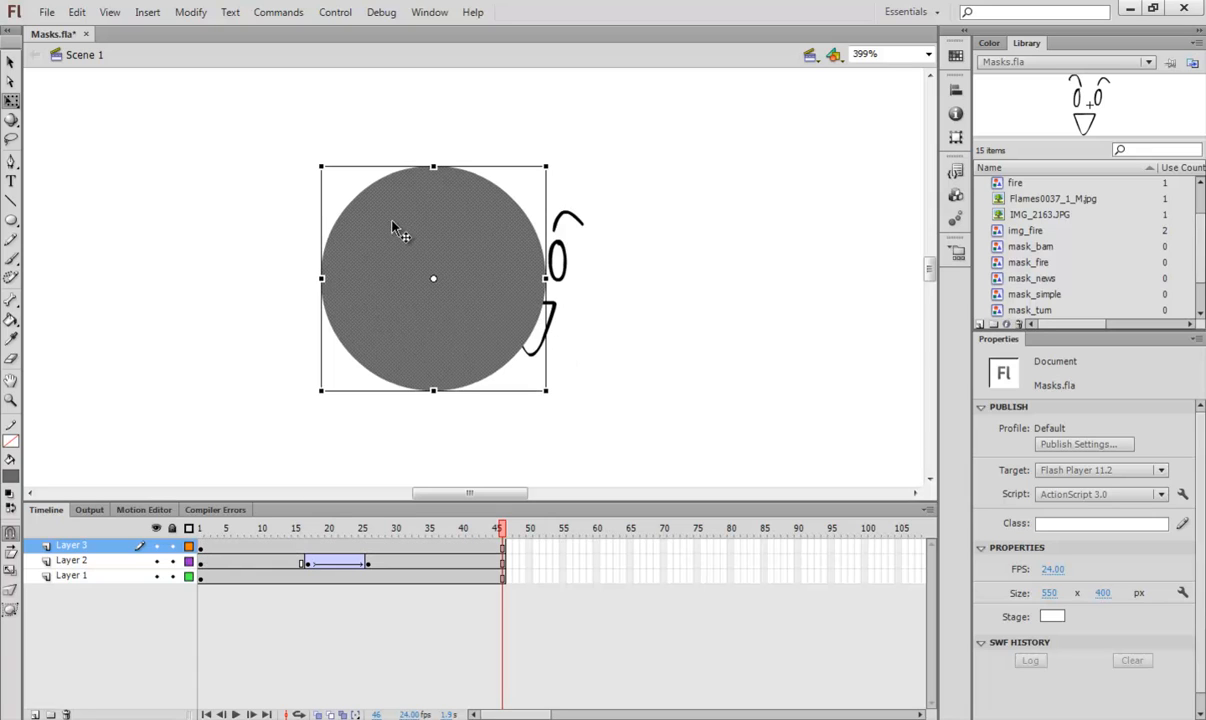
mouse_move(370, 384)
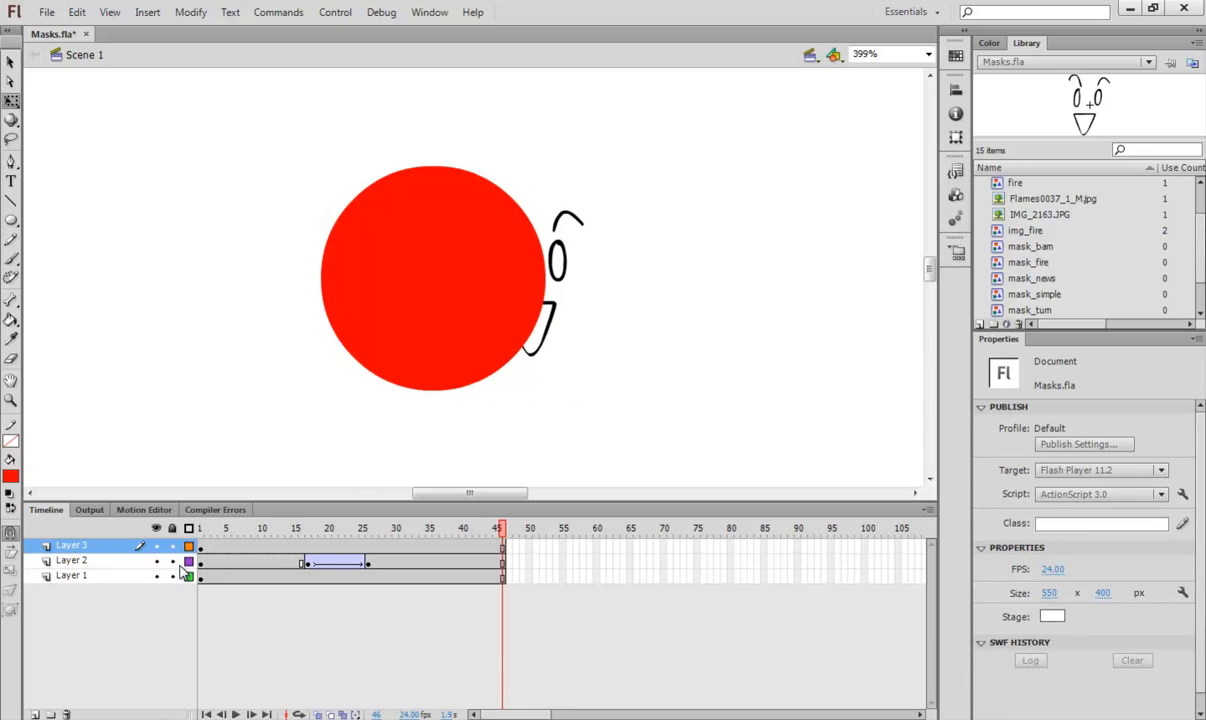
right_click(64, 546)
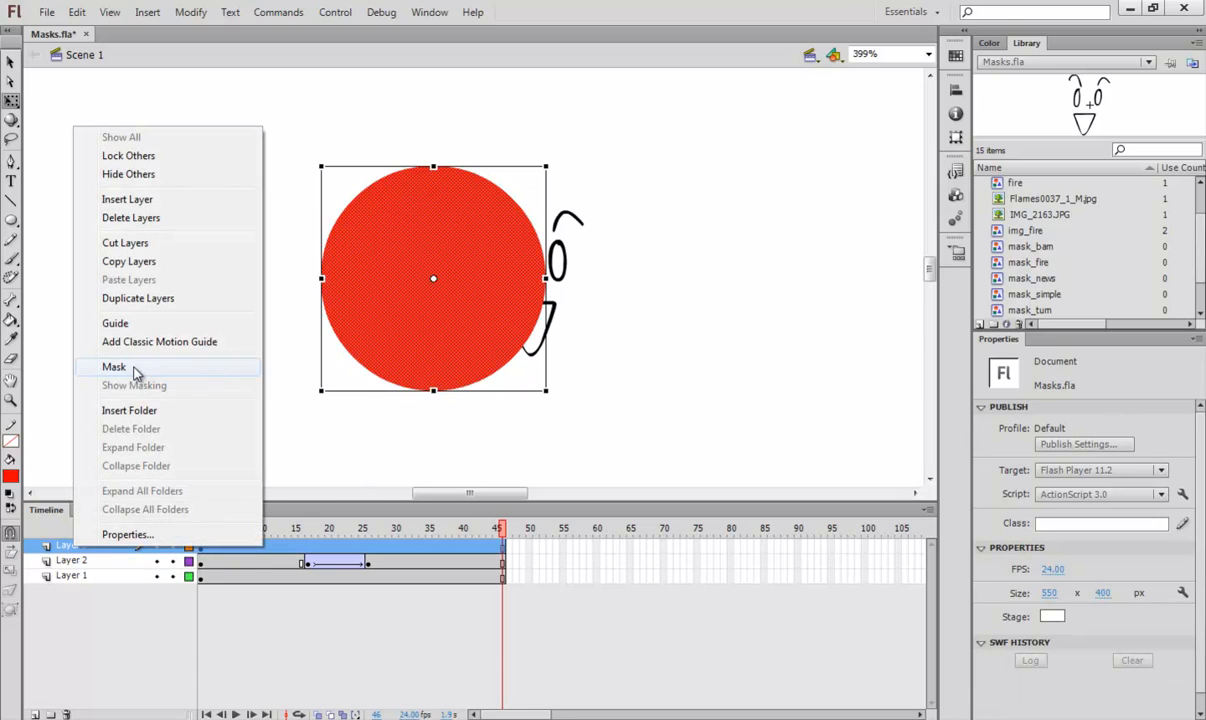
click(112, 366)
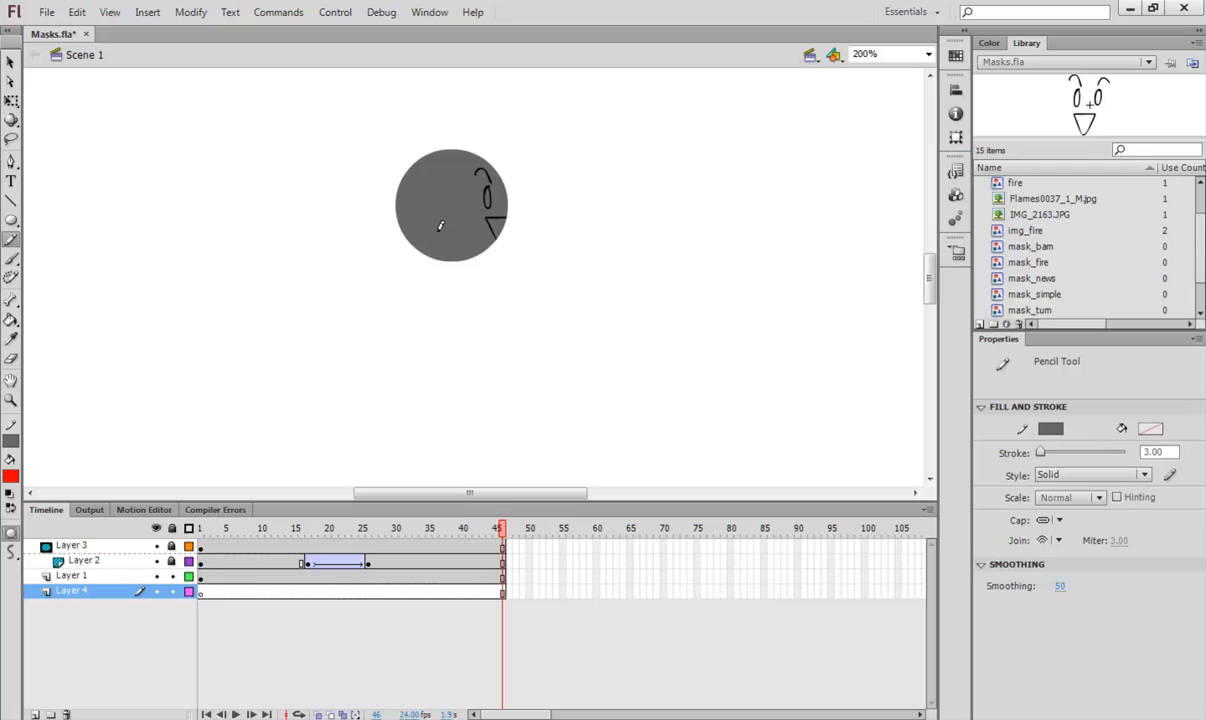
Draw the stick figure's thick grey body, arms and legs with a 20-size Pencil stroke on Layer 4
click(1158, 452)
text(20)
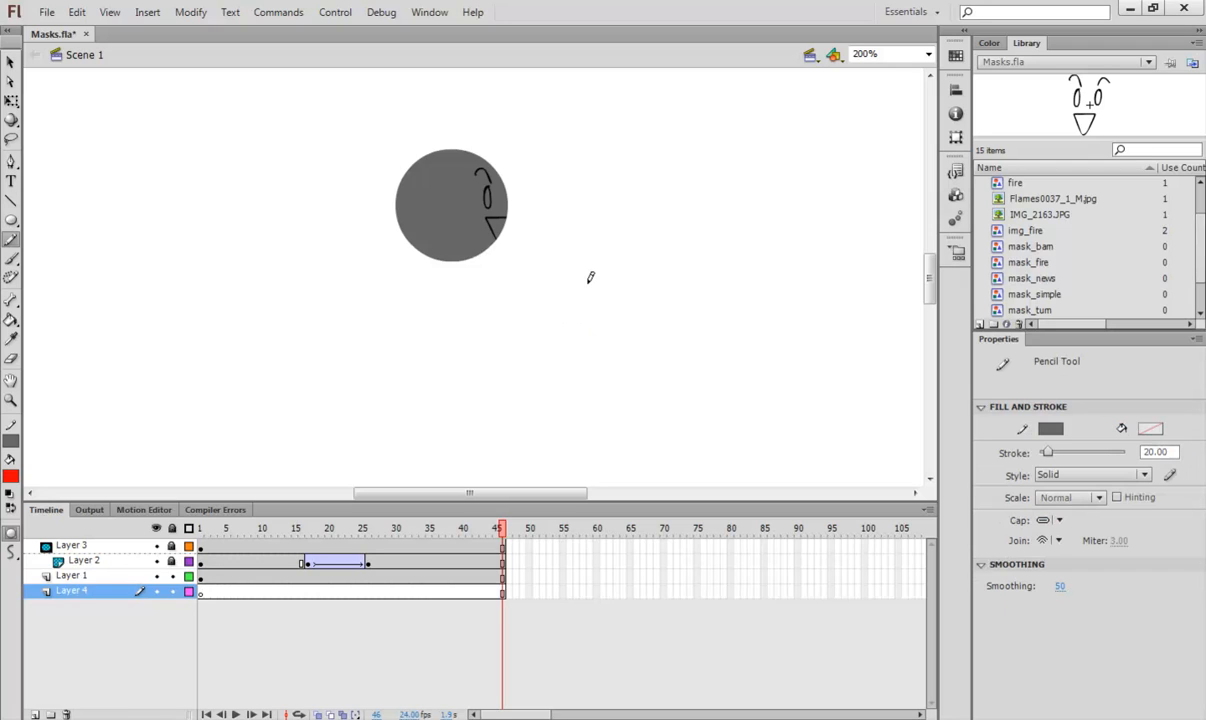
mouse_move(464, 242)
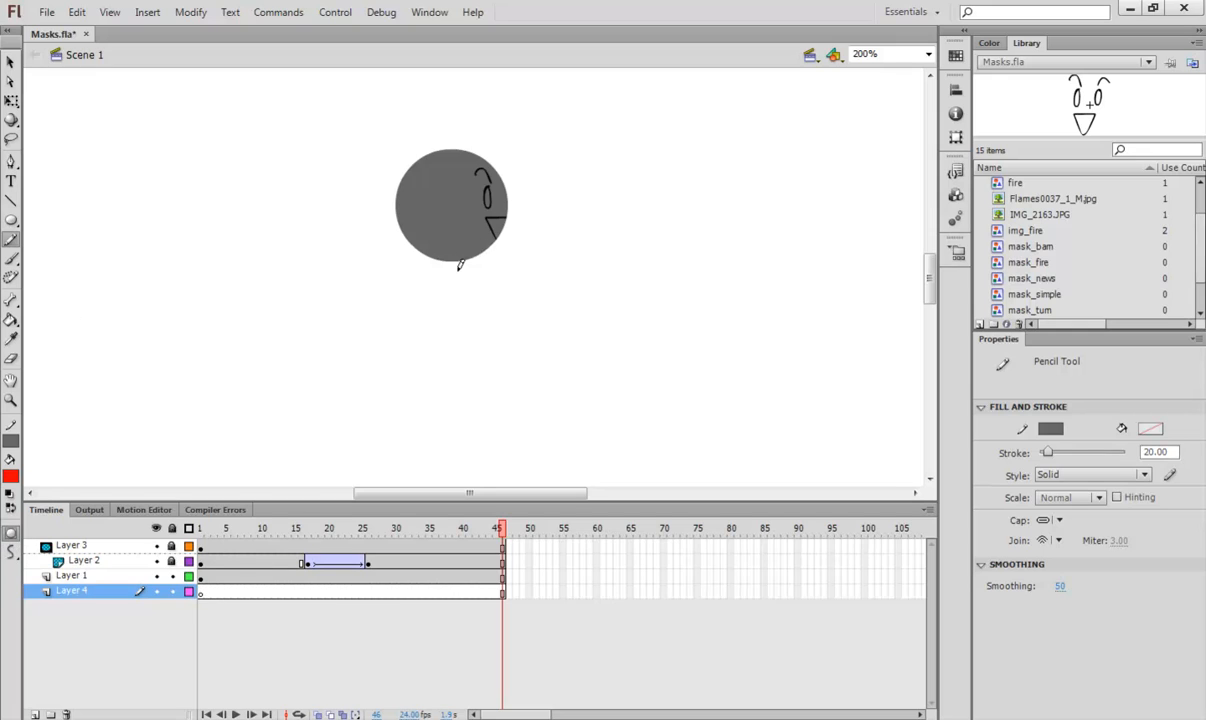
click(310, 528)
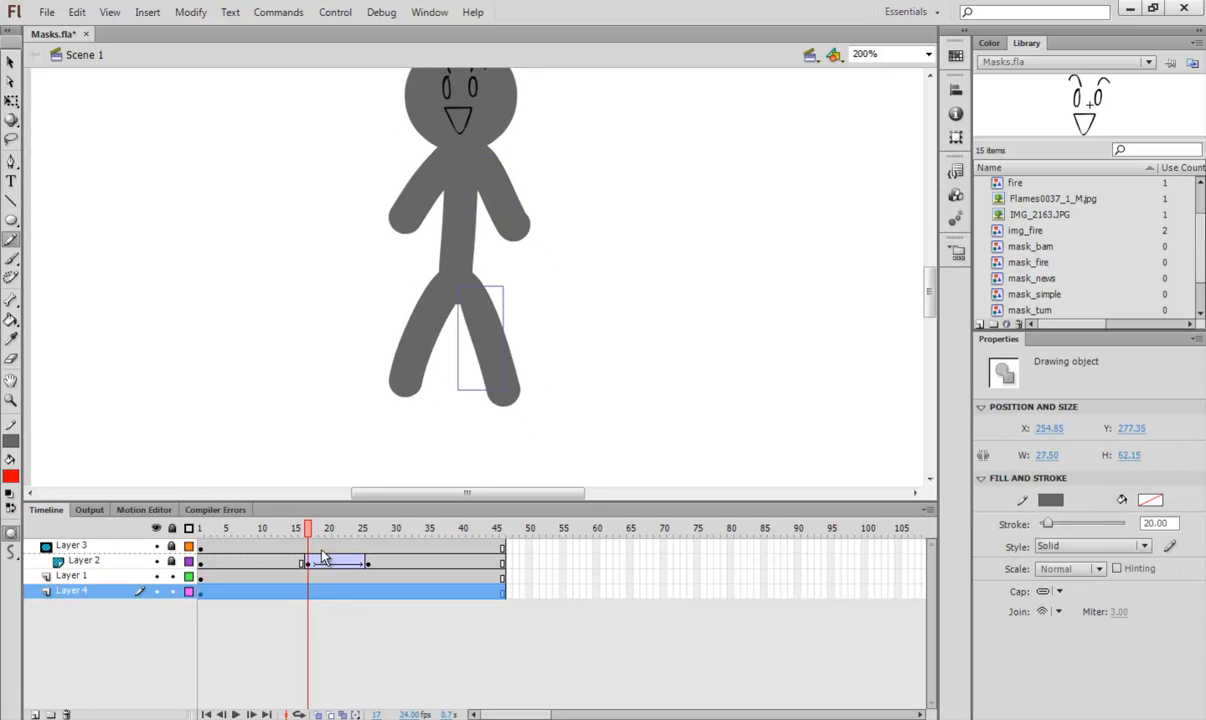
click(328, 528)
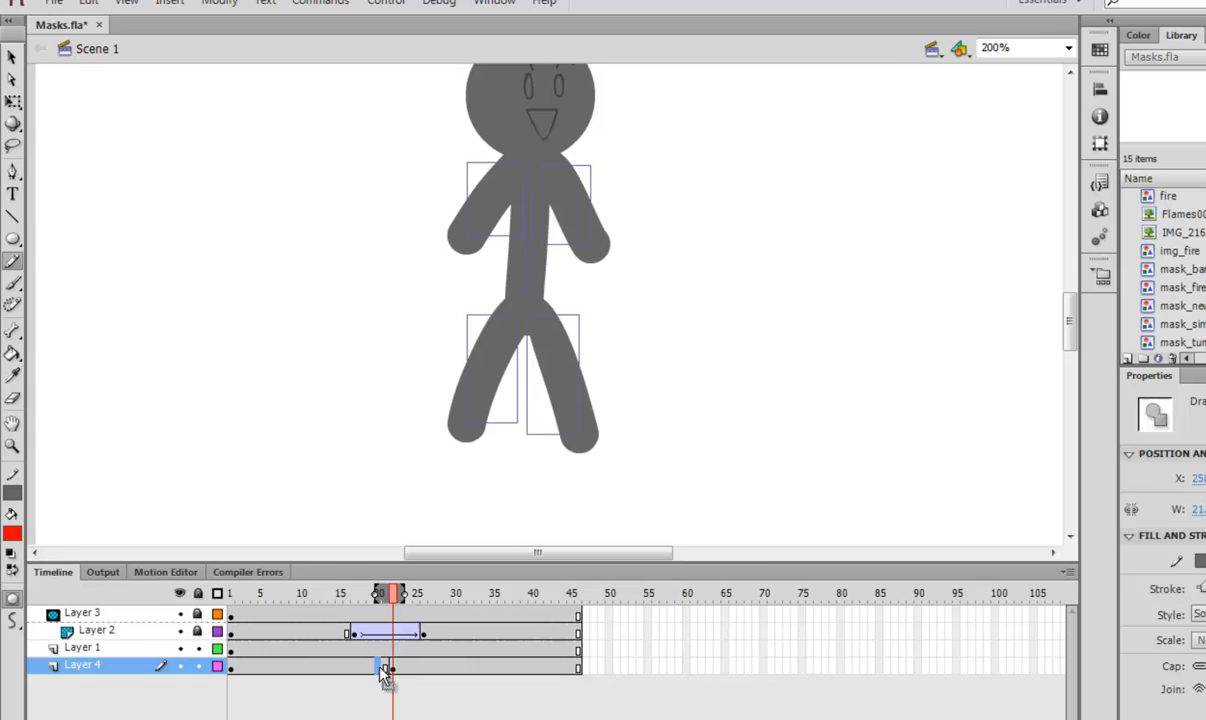
Reshape the figure's leg into different stepping poses at two keyframes on Layer 4
click(380, 592)
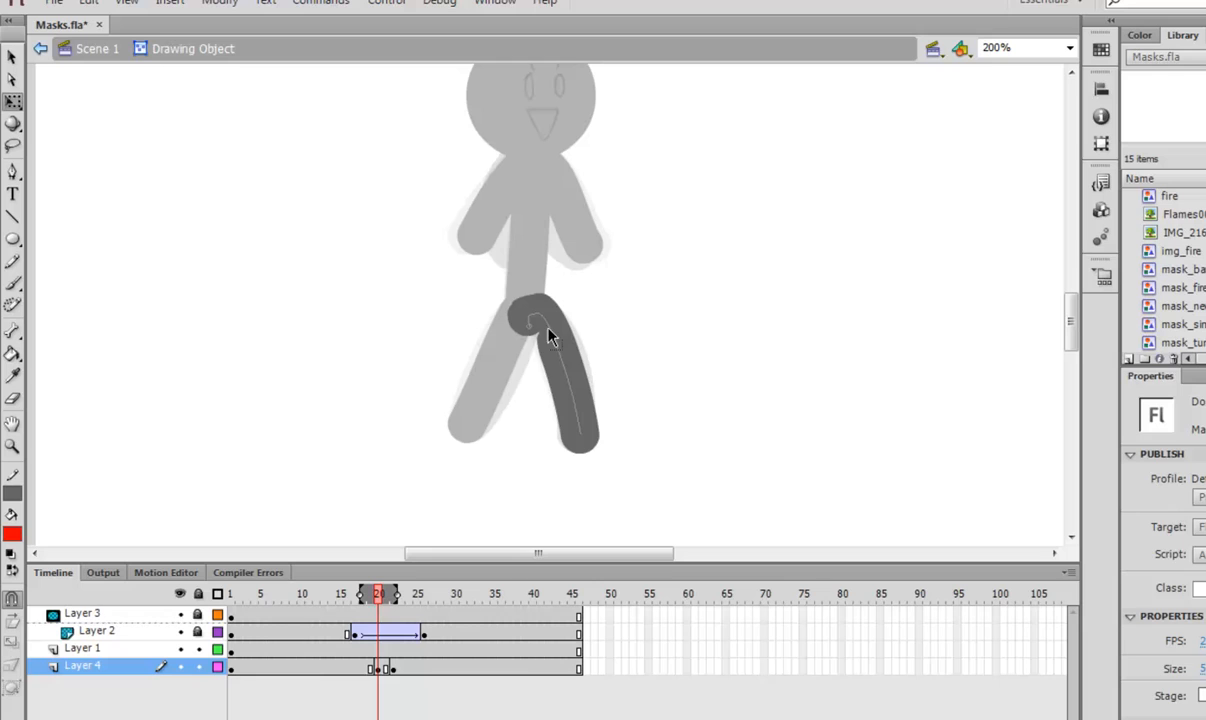
click(556, 376)
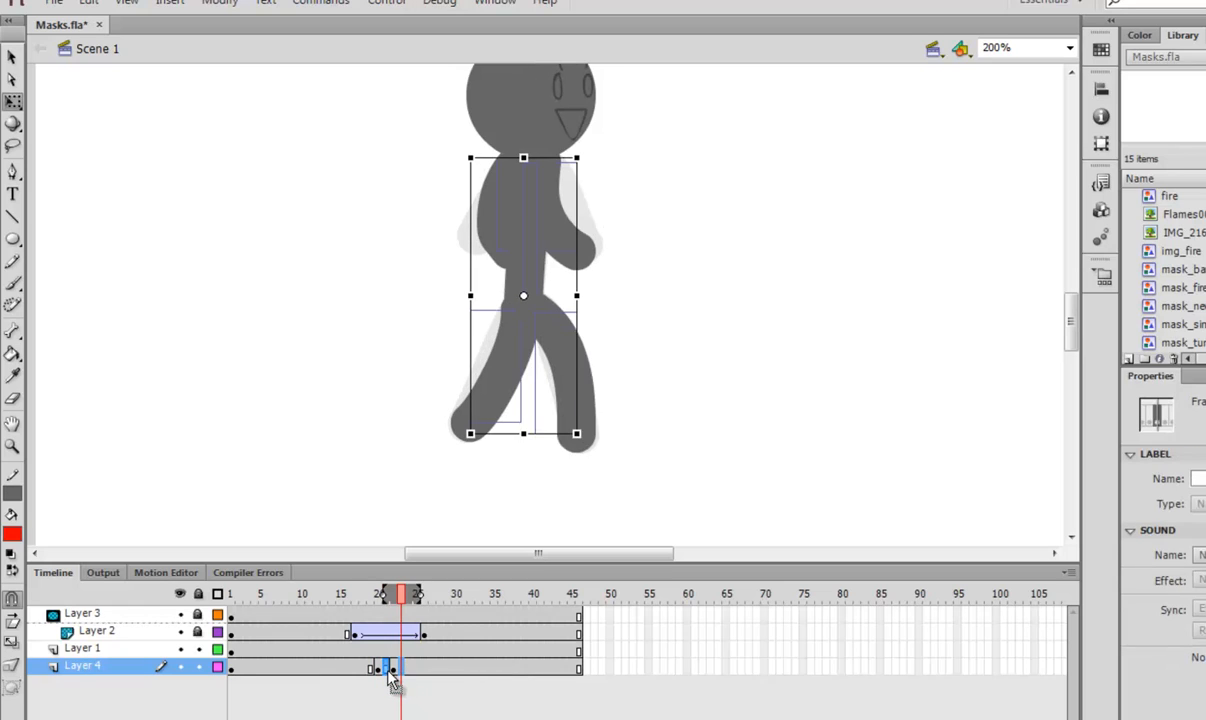
click(390, 592)
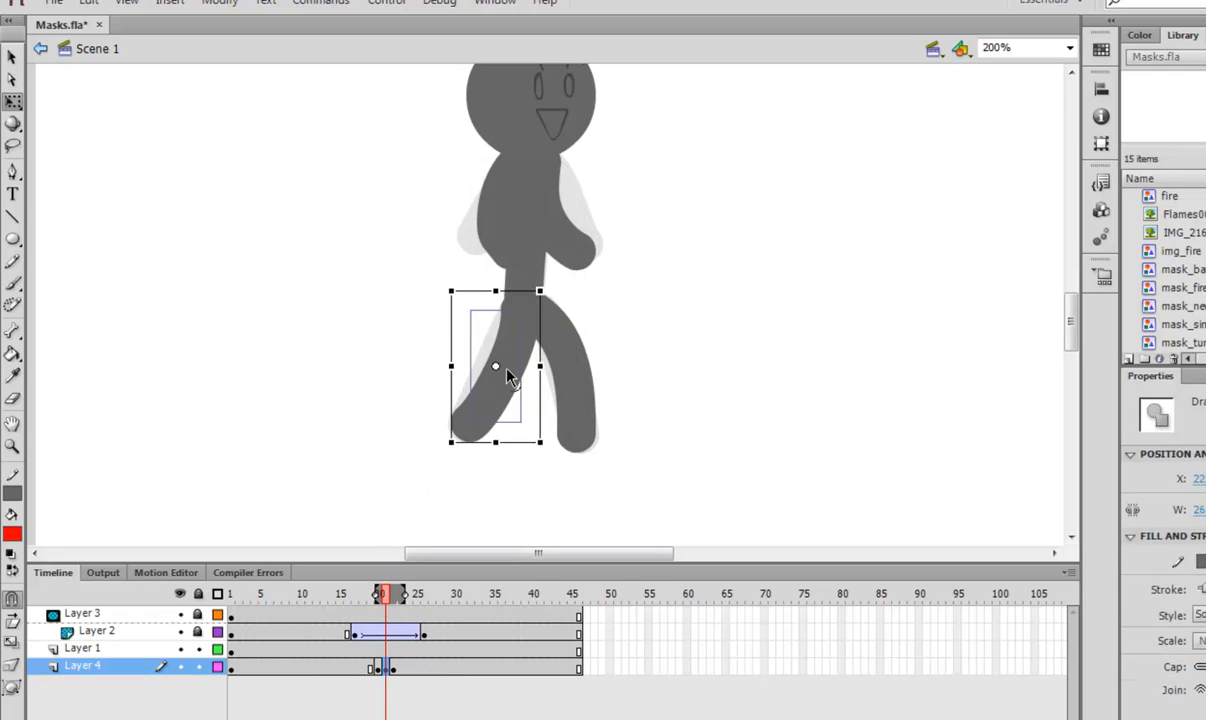
double_click(496, 376)
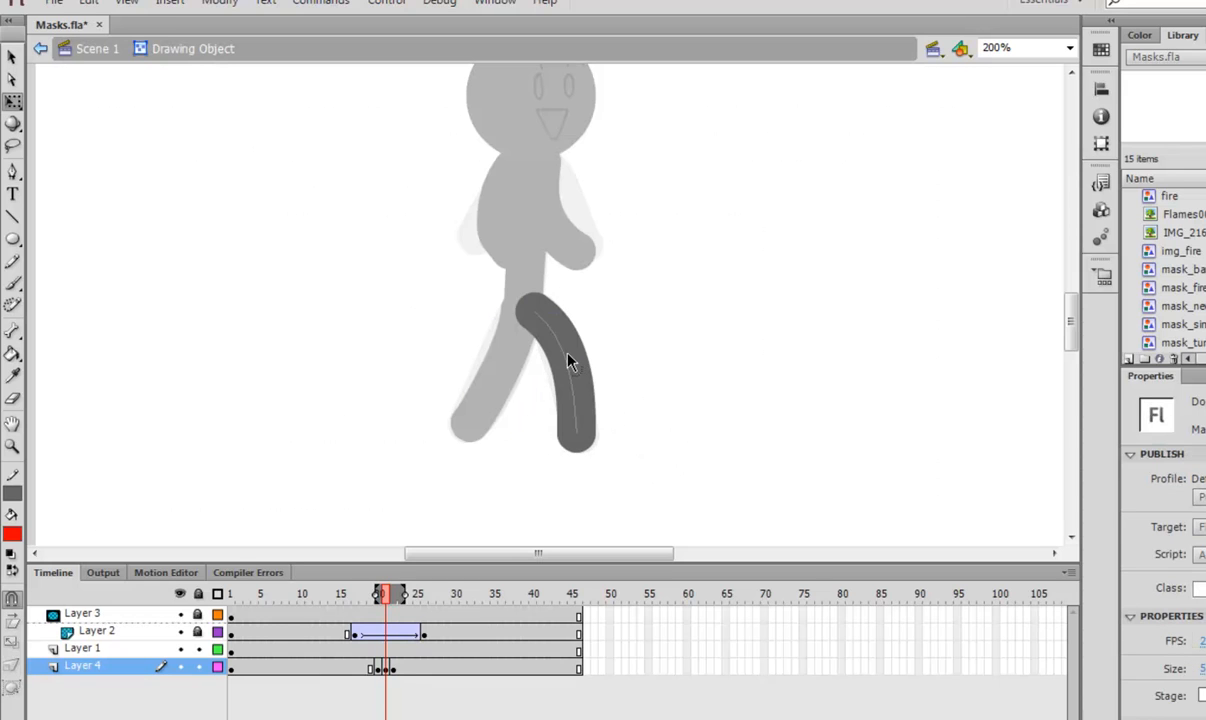
click(570, 362)
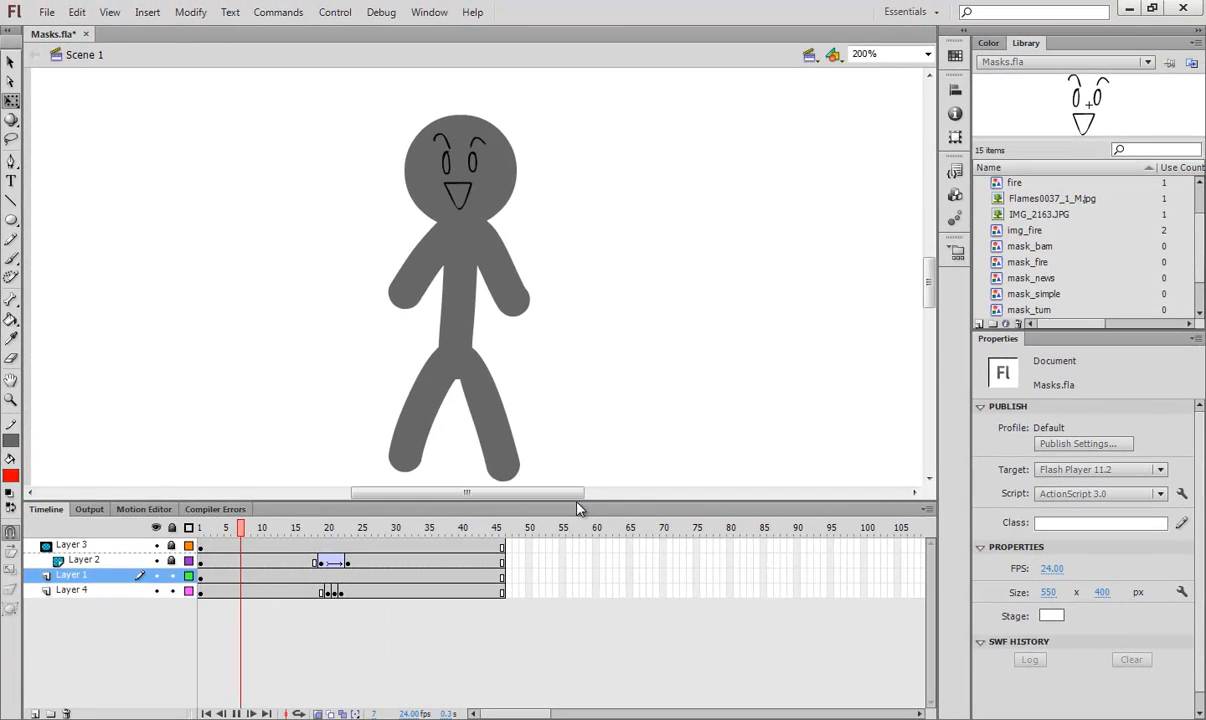
Reset to an empty single-layer timeline and preview the flame photo and fire symbol in the Library
click(400, 528)
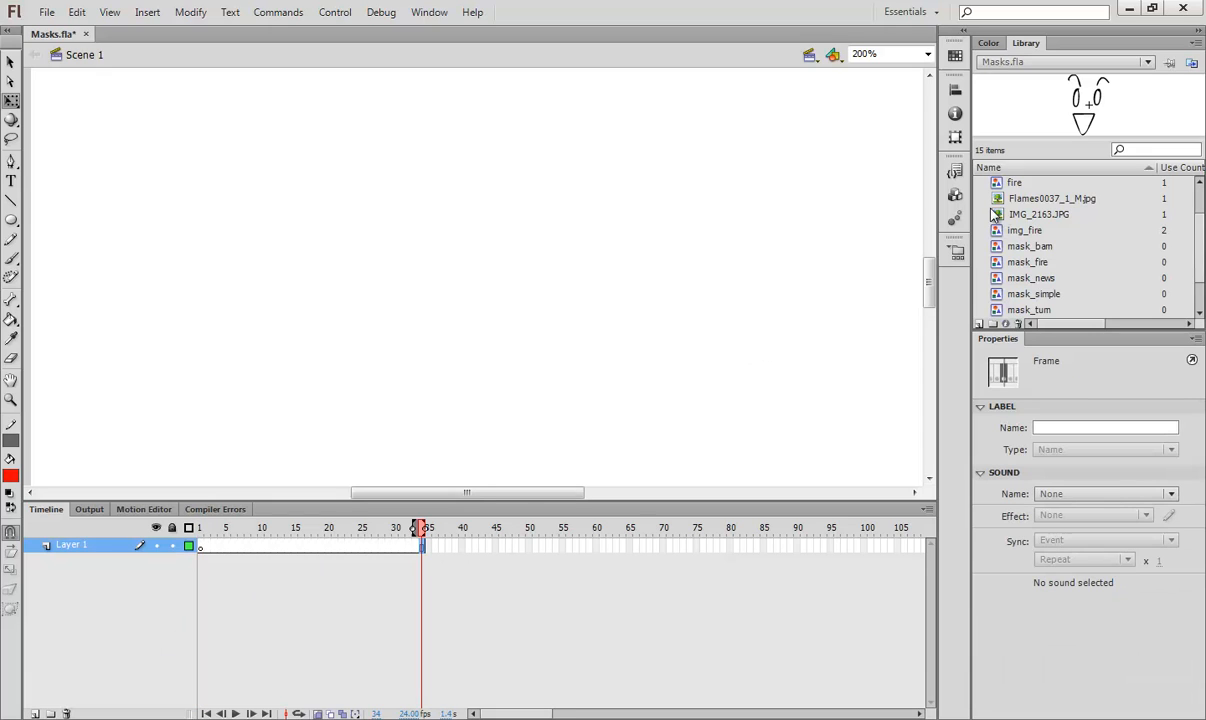
click(1052, 198)
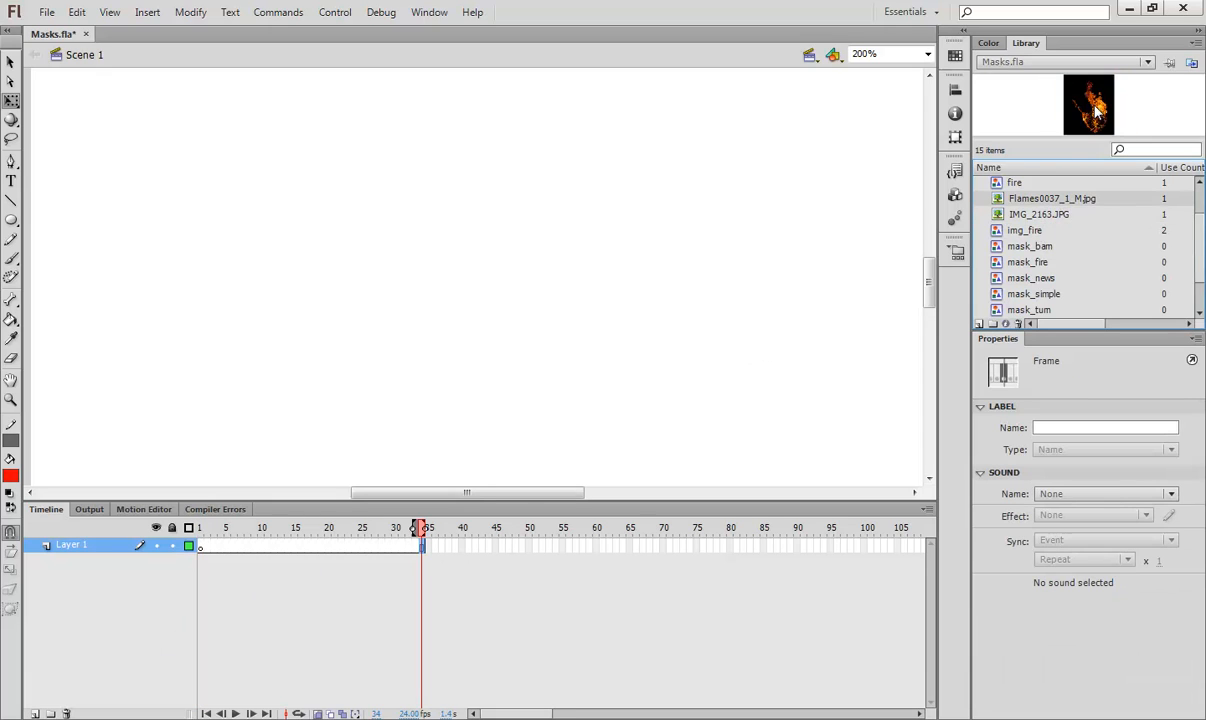
click(1052, 198)
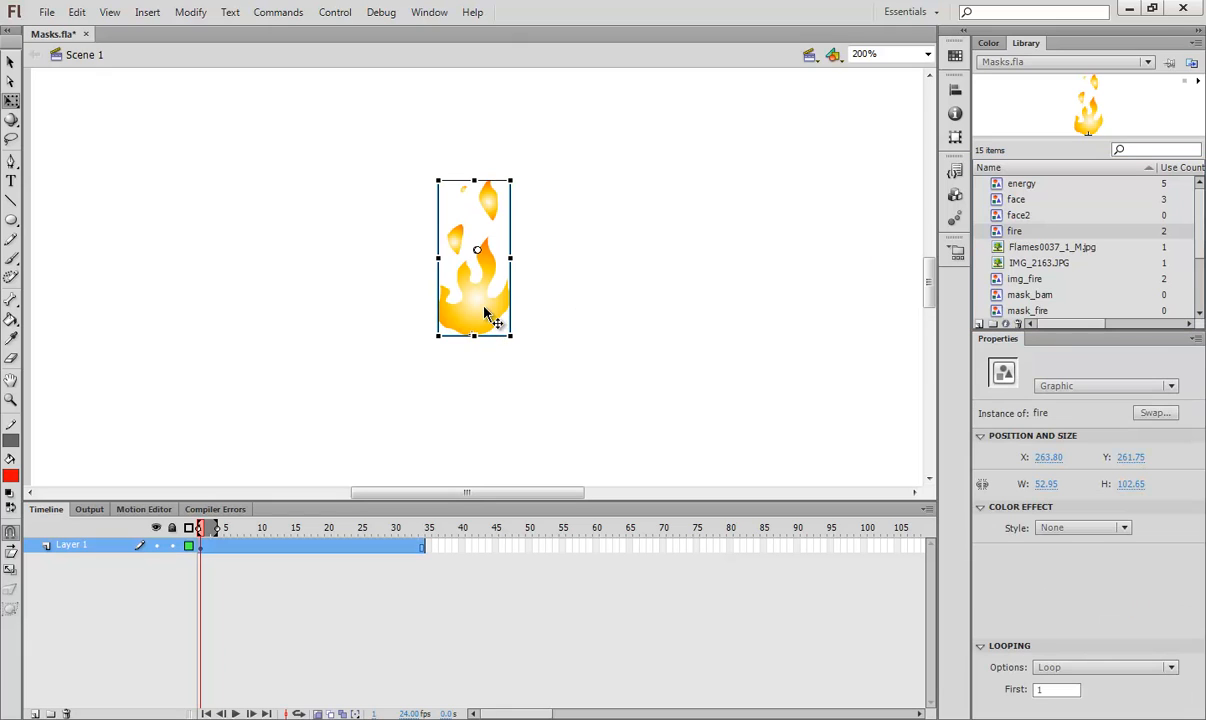
mouse_move(524, 368)
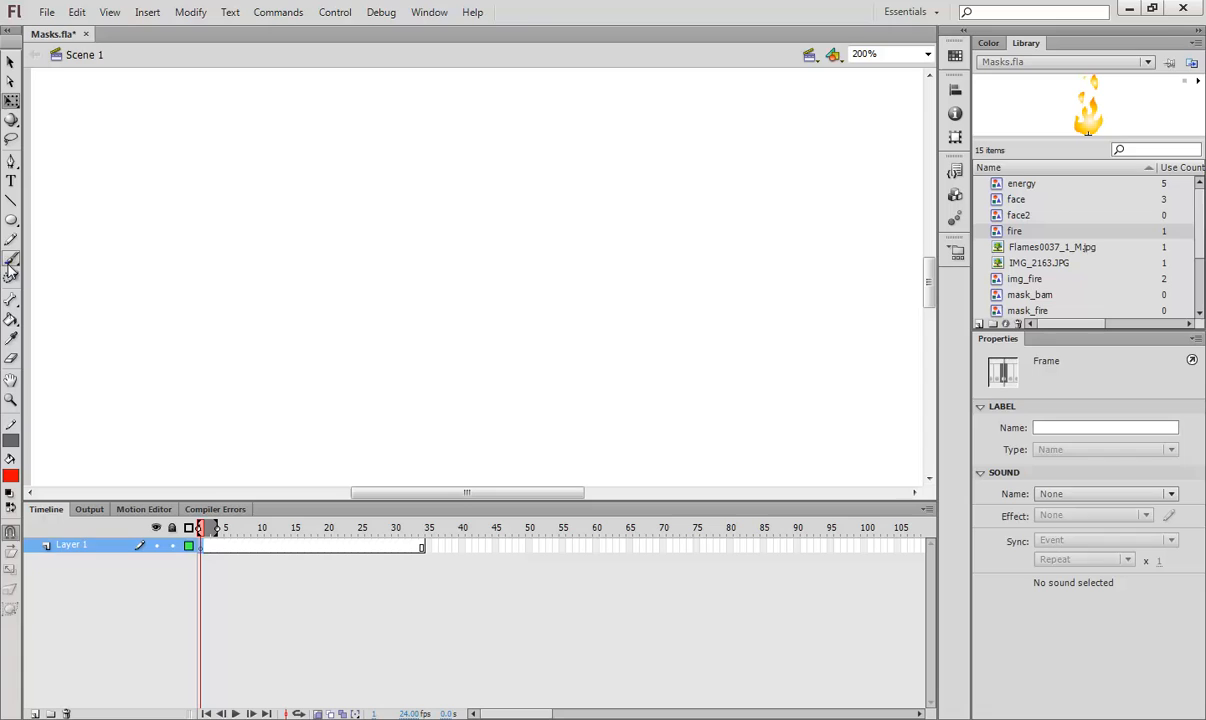
Draw a thin red pencil outline of a flame shape on the stage after a test dab
click(12, 272)
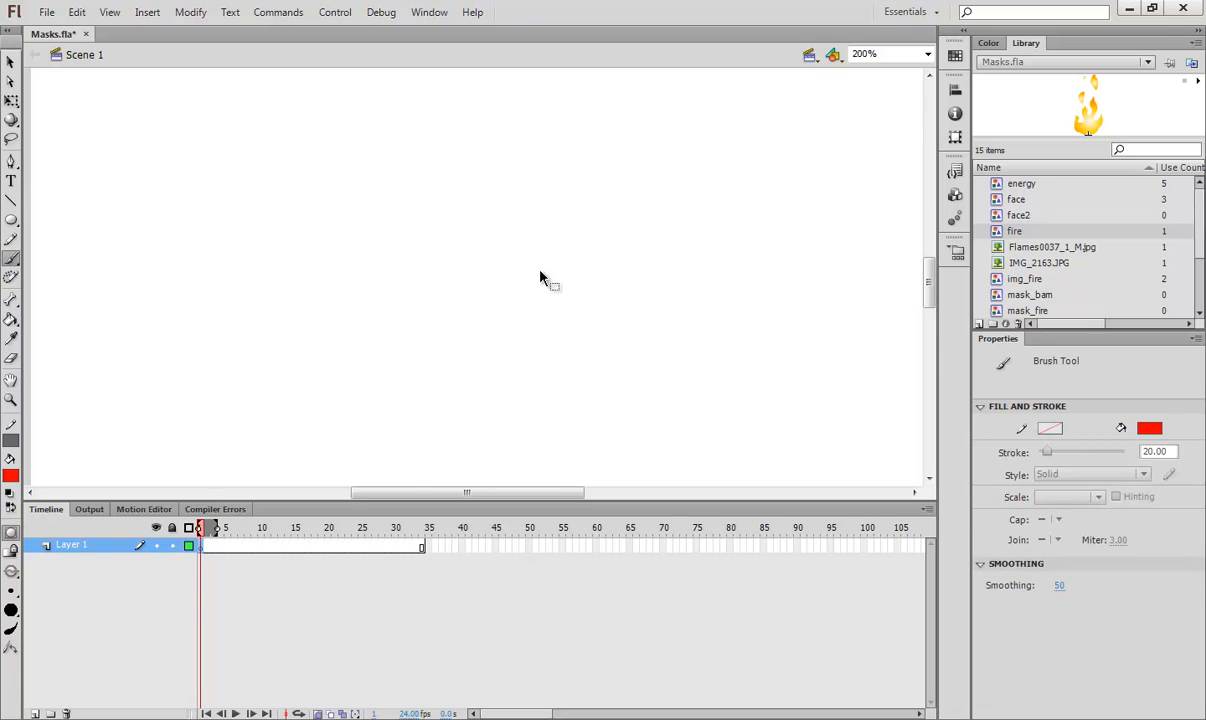
click(540, 296)
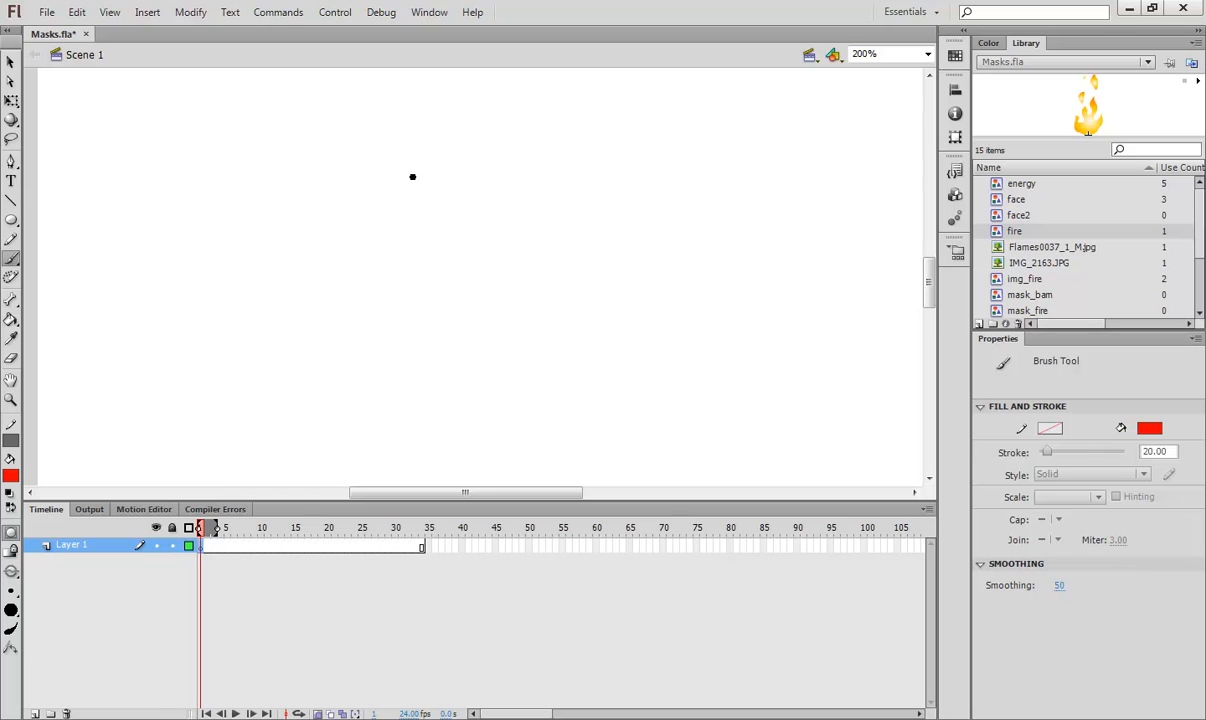
drag(412, 176, 496, 206)
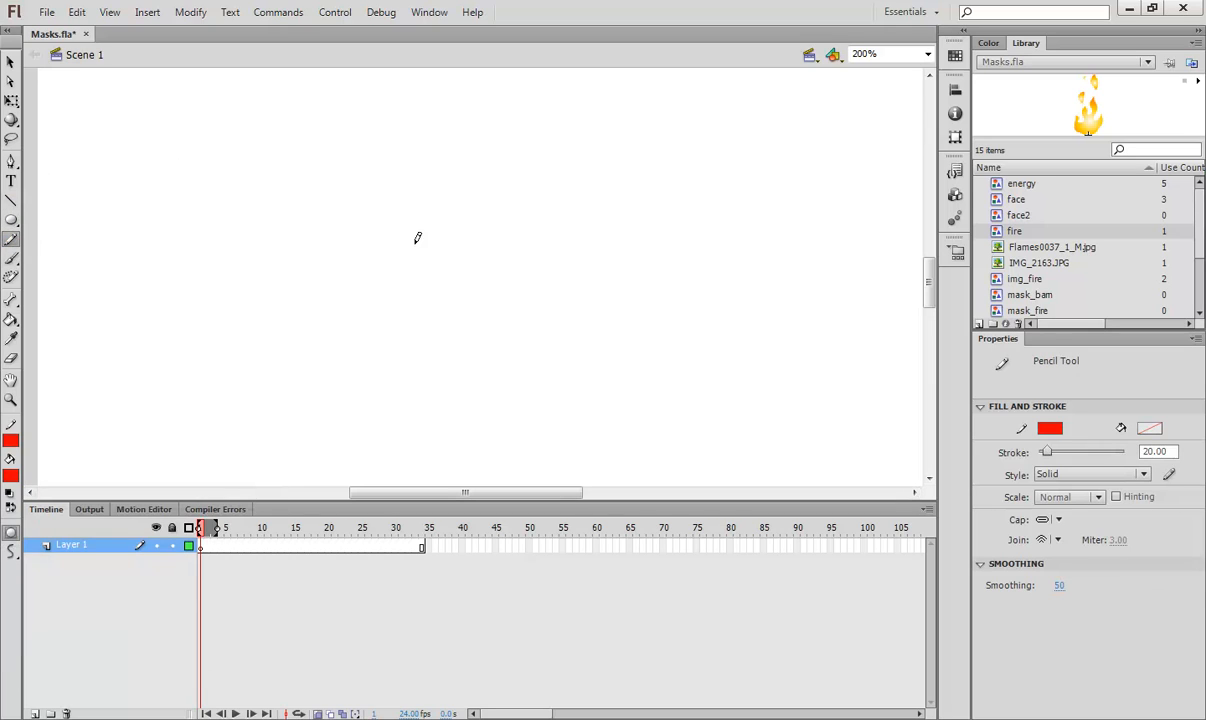
mouse_move(392, 156)
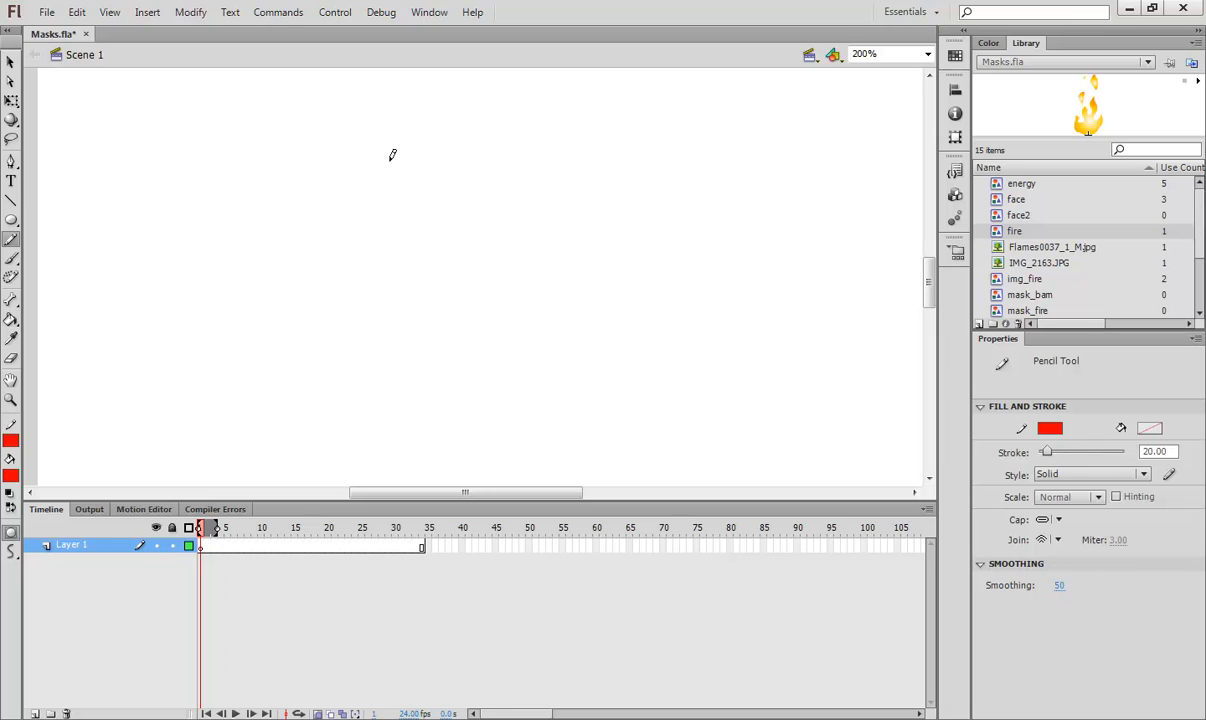
click(1160, 452)
text(1)
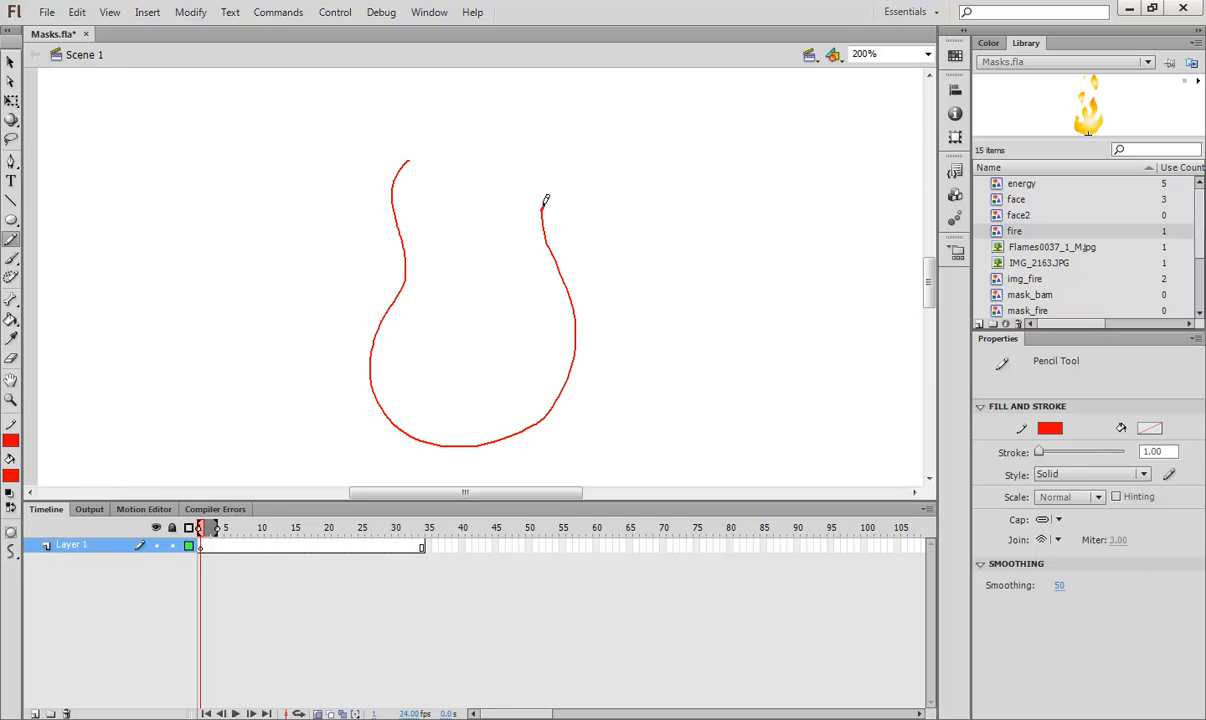
drag(544, 200, 416, 104)
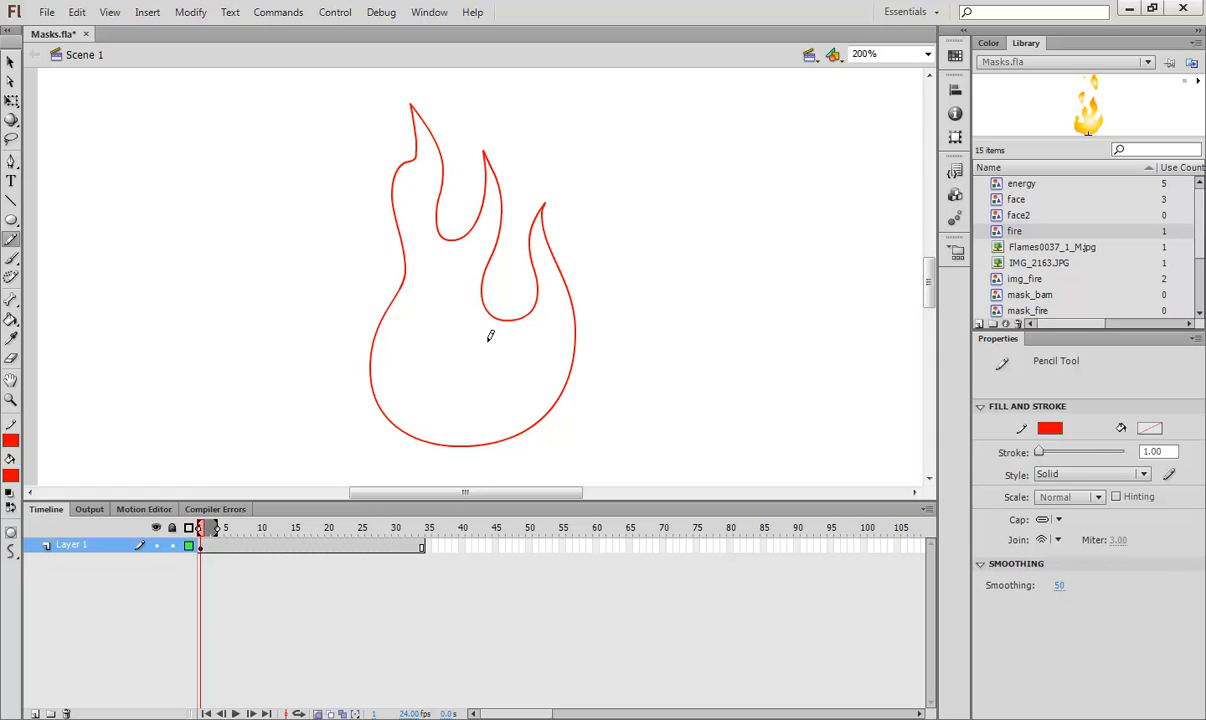
mouse_move(472, 348)
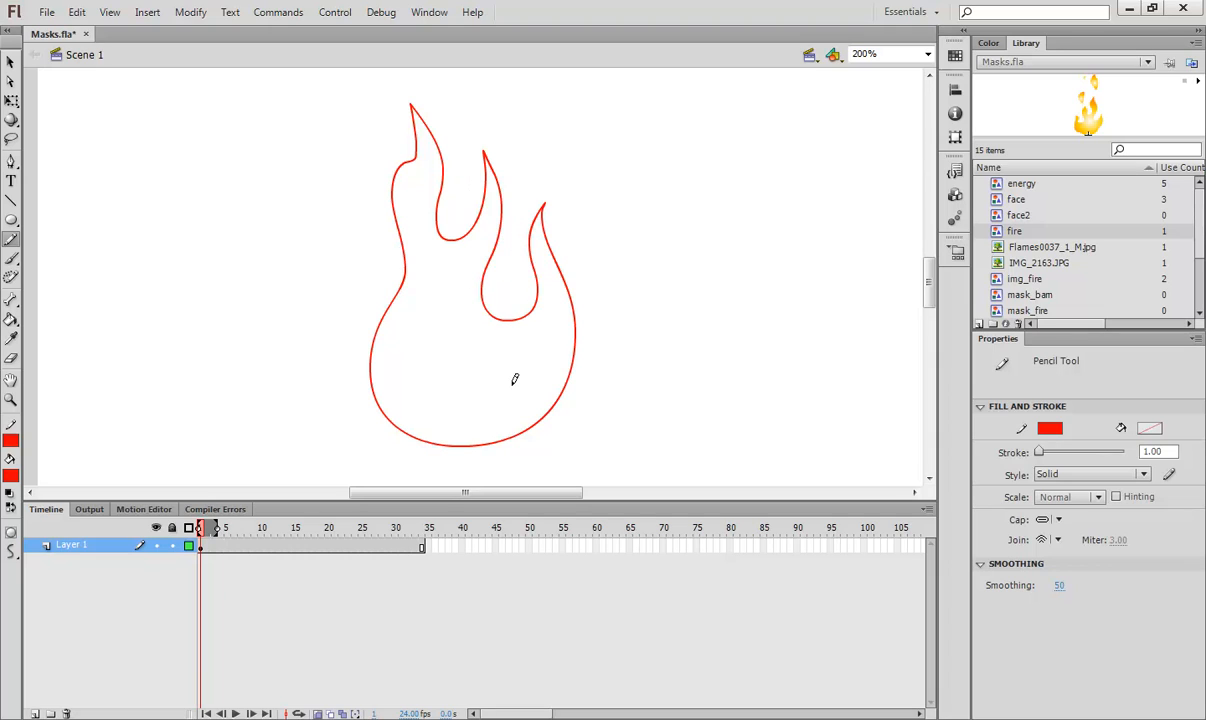
mouse_move(528, 348)
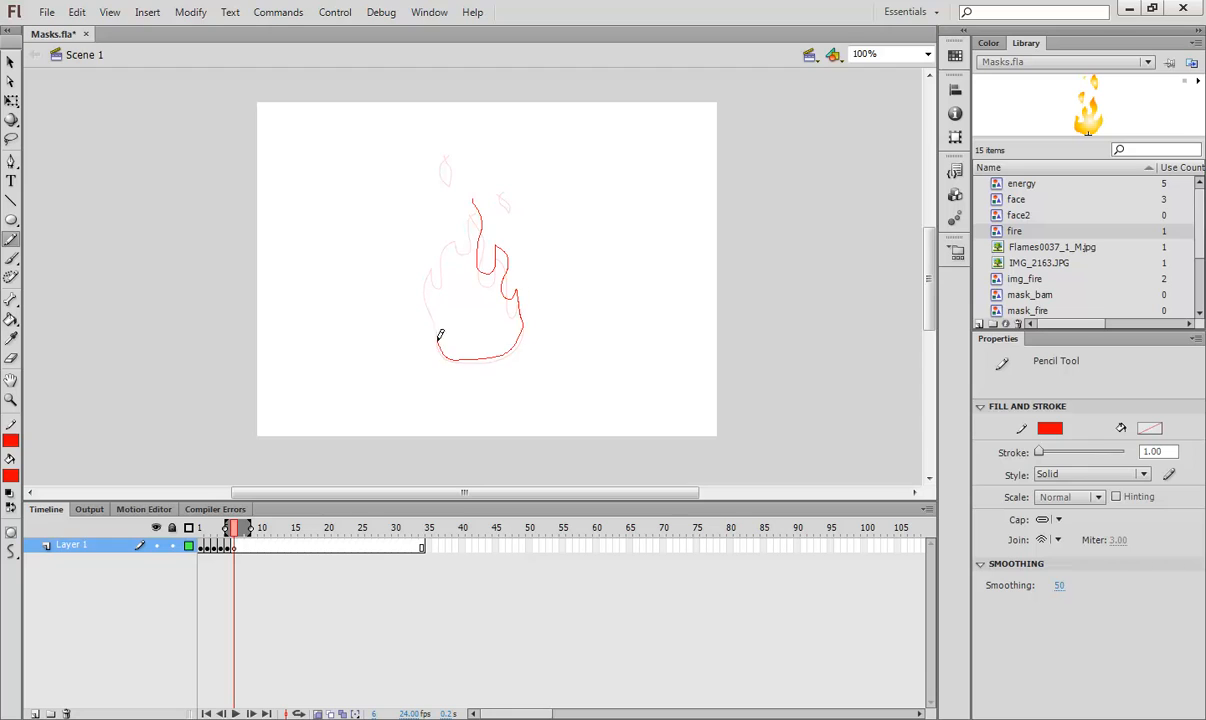
Step through the next frames to draw a varied flame outline on each
click(240, 528)
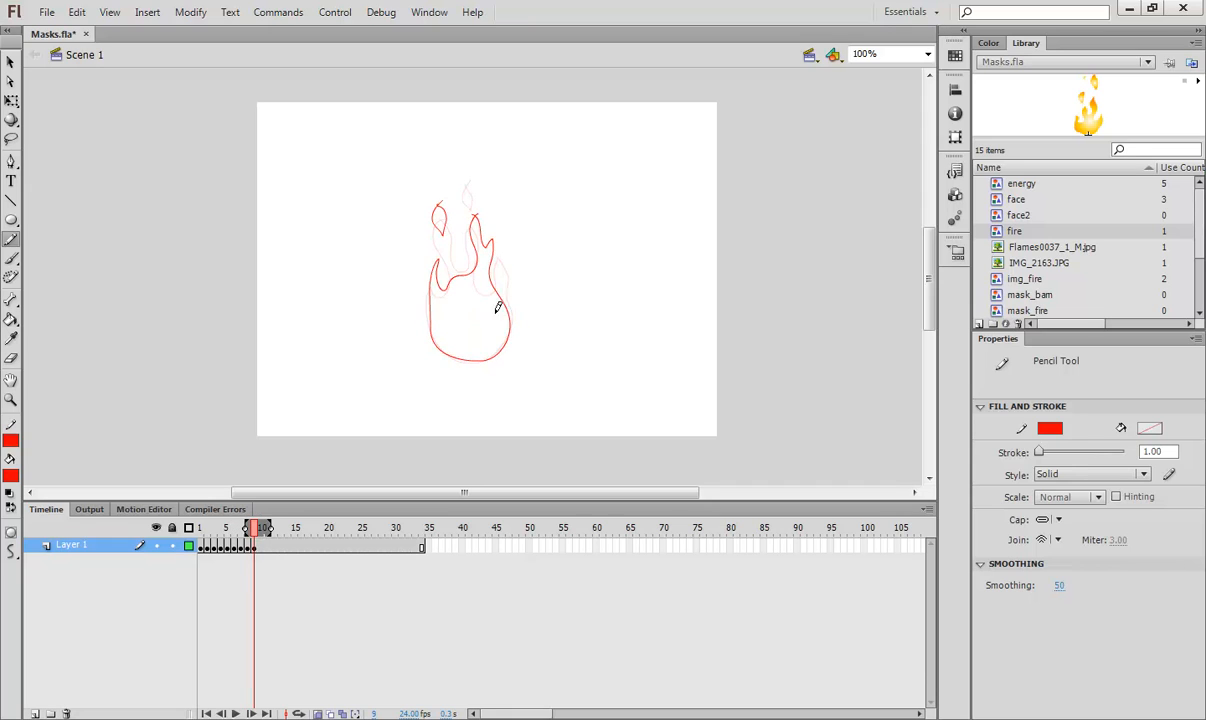
click(272, 528)
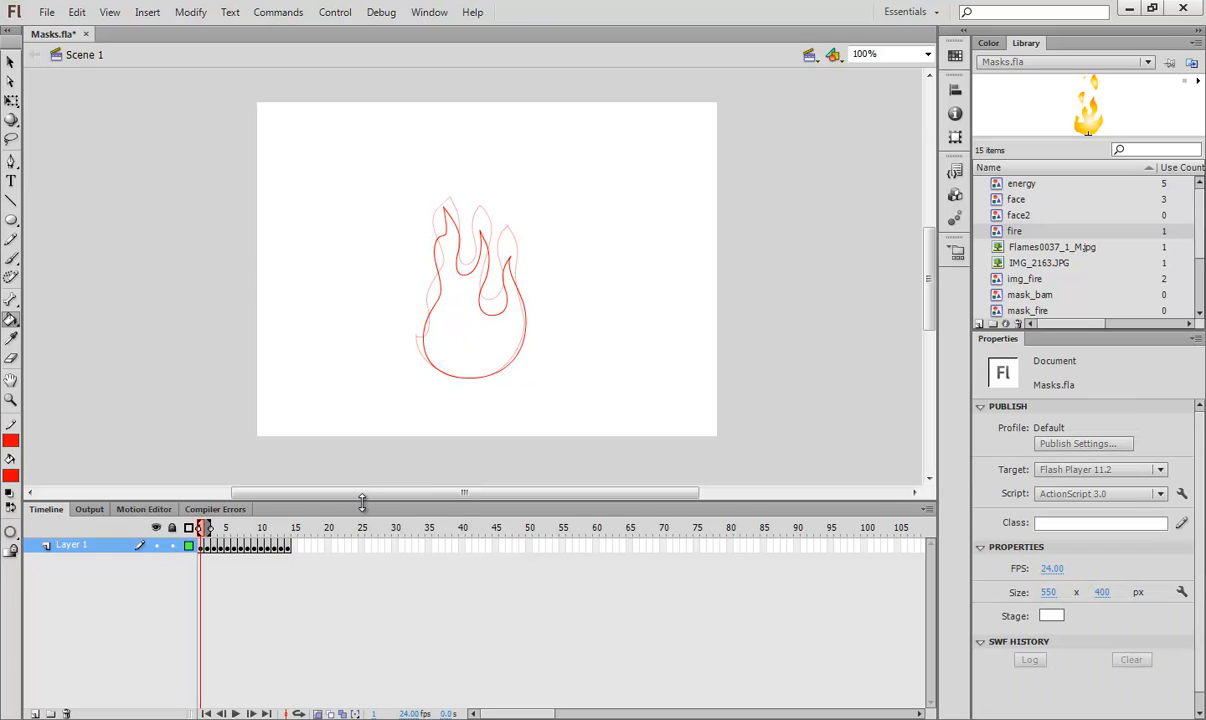
Fill the flame outline with solid red on each successive keyframe
click(448, 348)
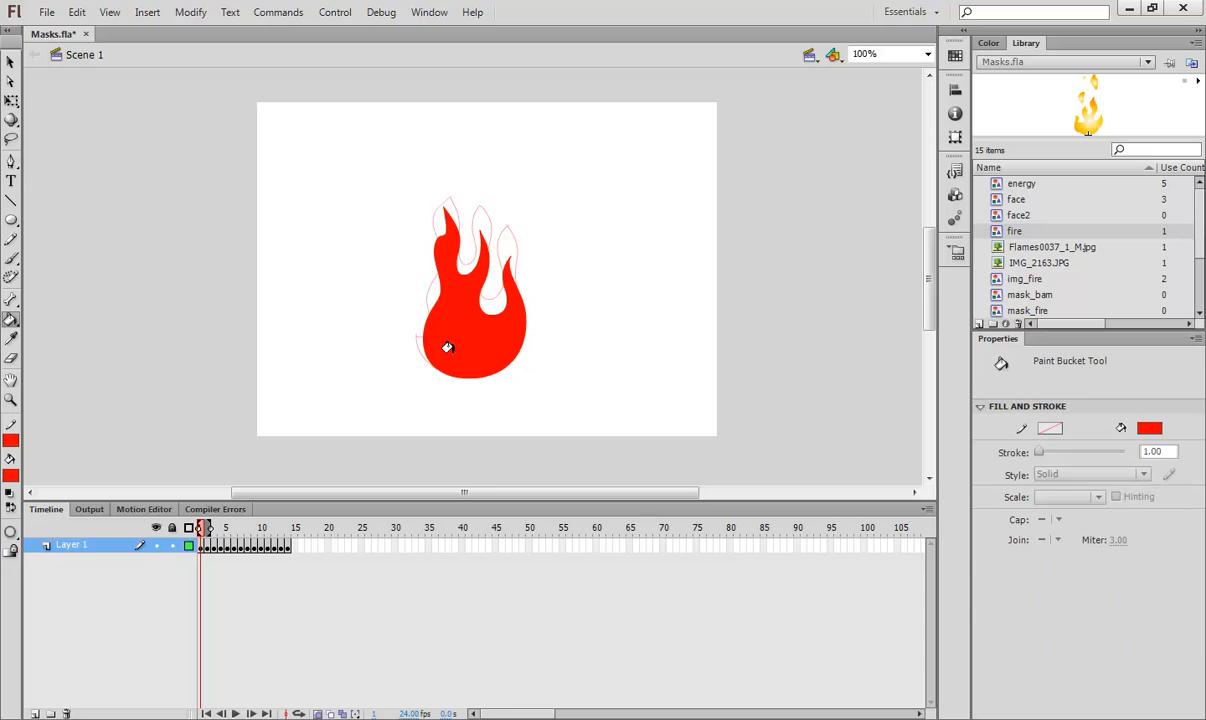
mouse_move(466, 316)
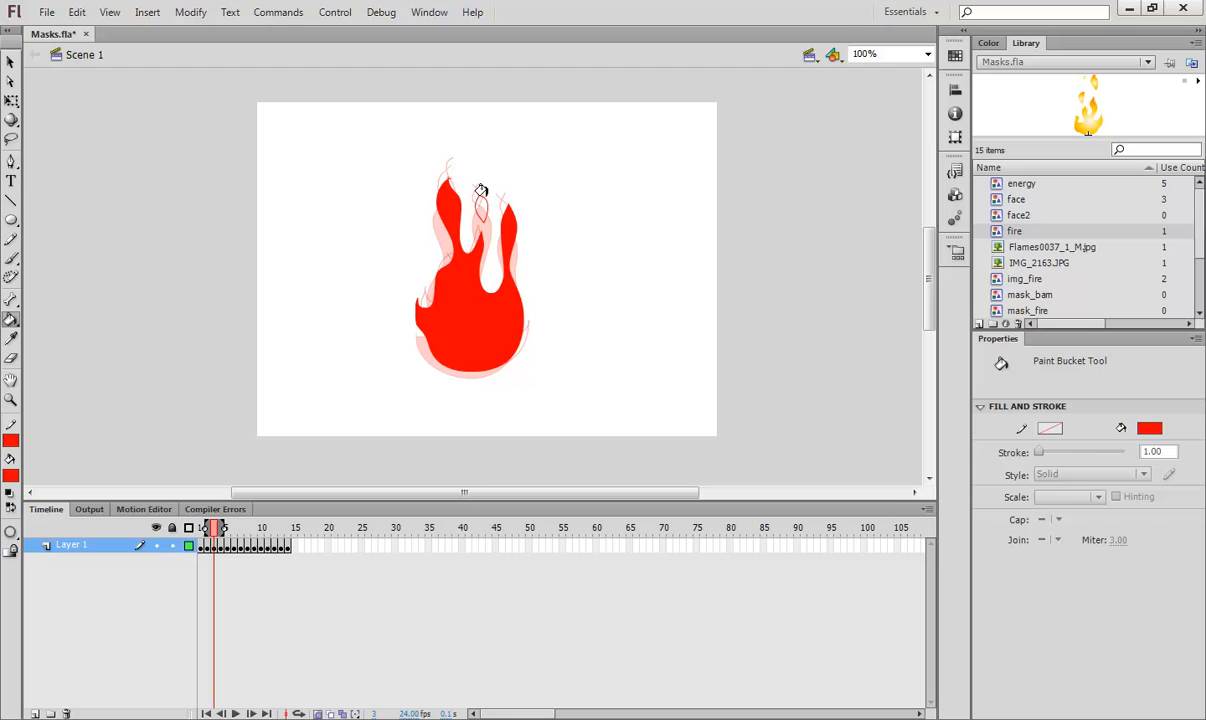
click(224, 548)
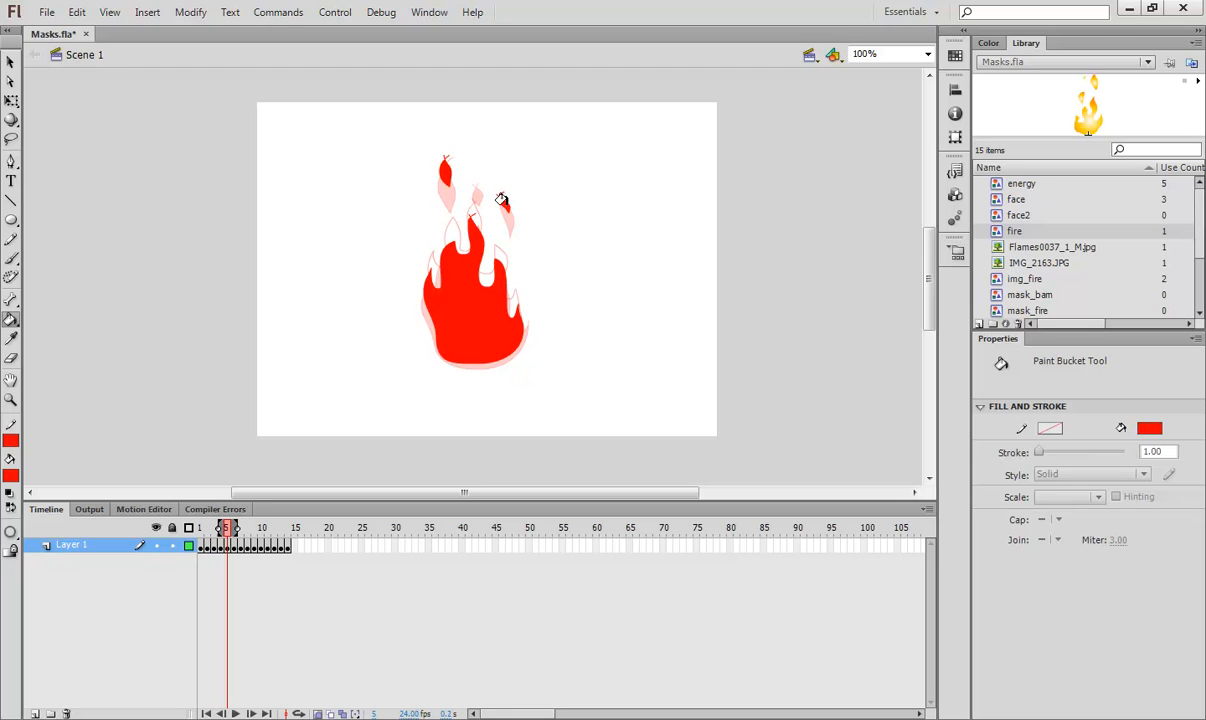
click(244, 528)
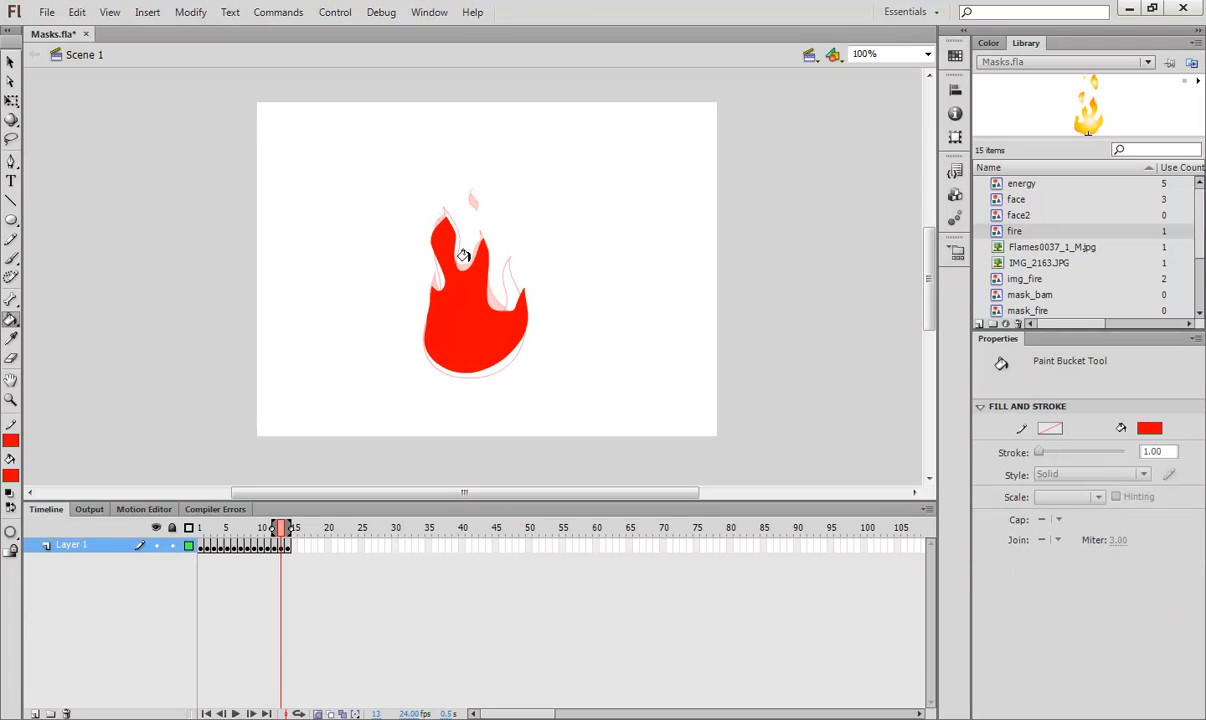
click(288, 530)
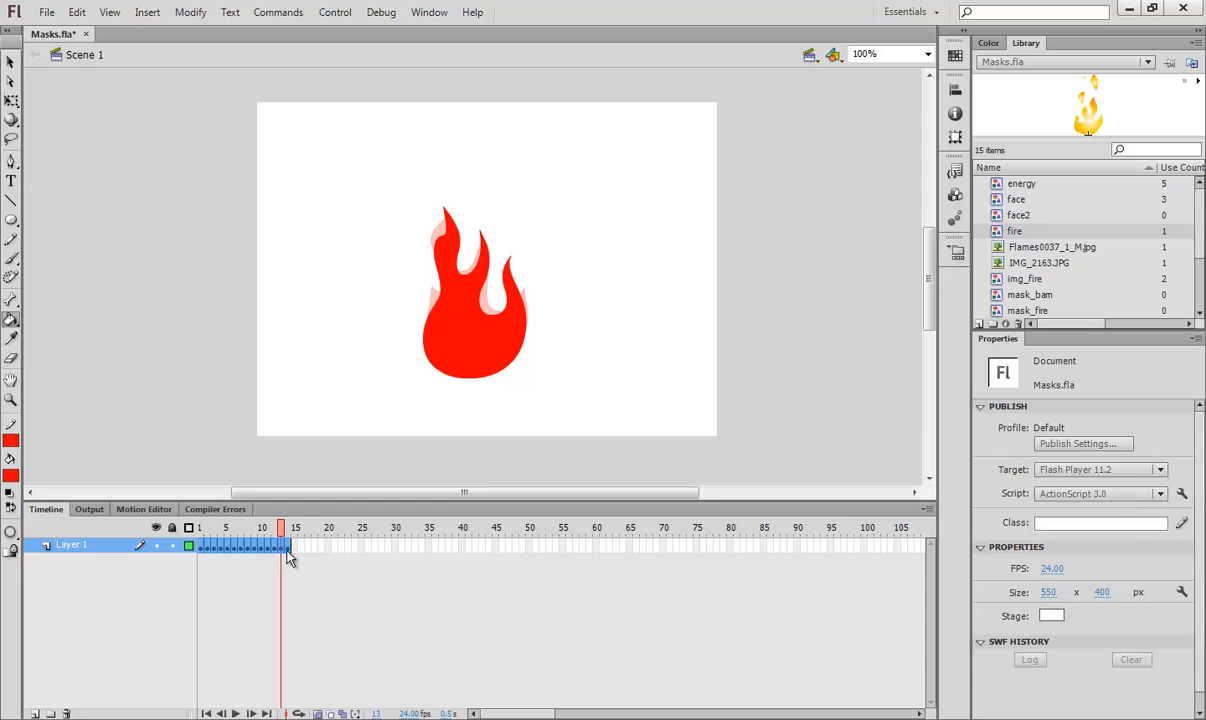
Copy the flame frames and create a new symbol named firefire, clearing the main timeline
right_click(288, 560)
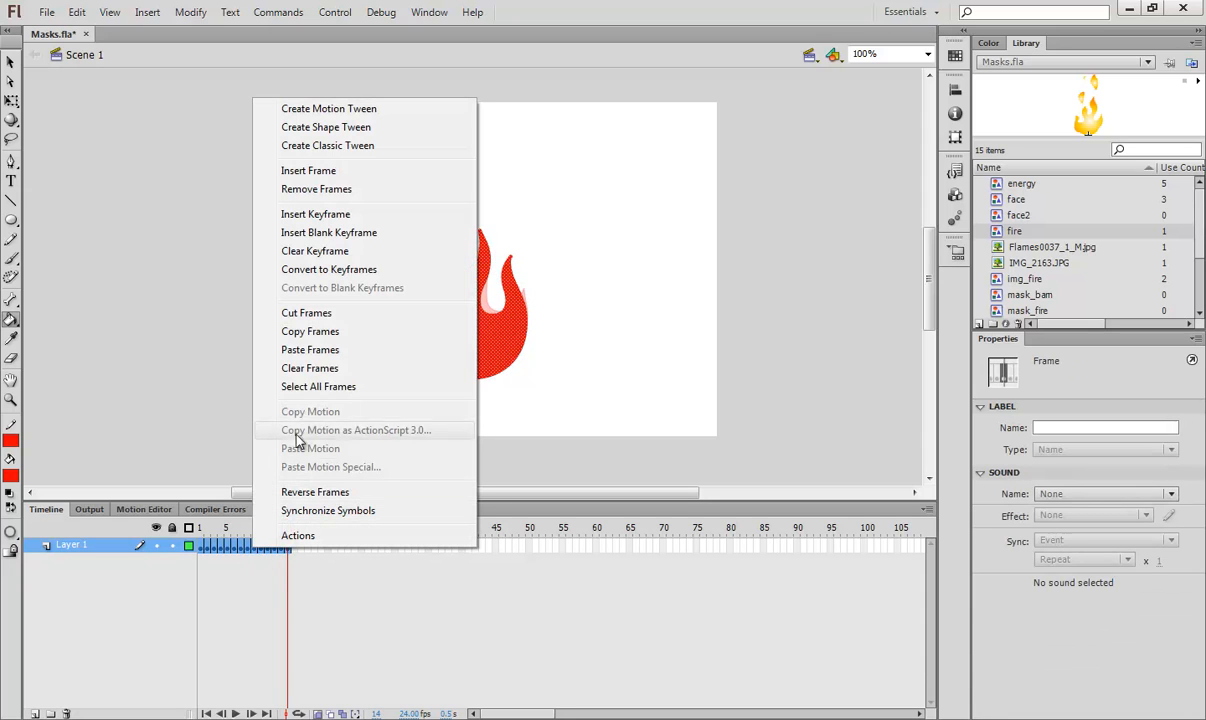
click(156, 14)
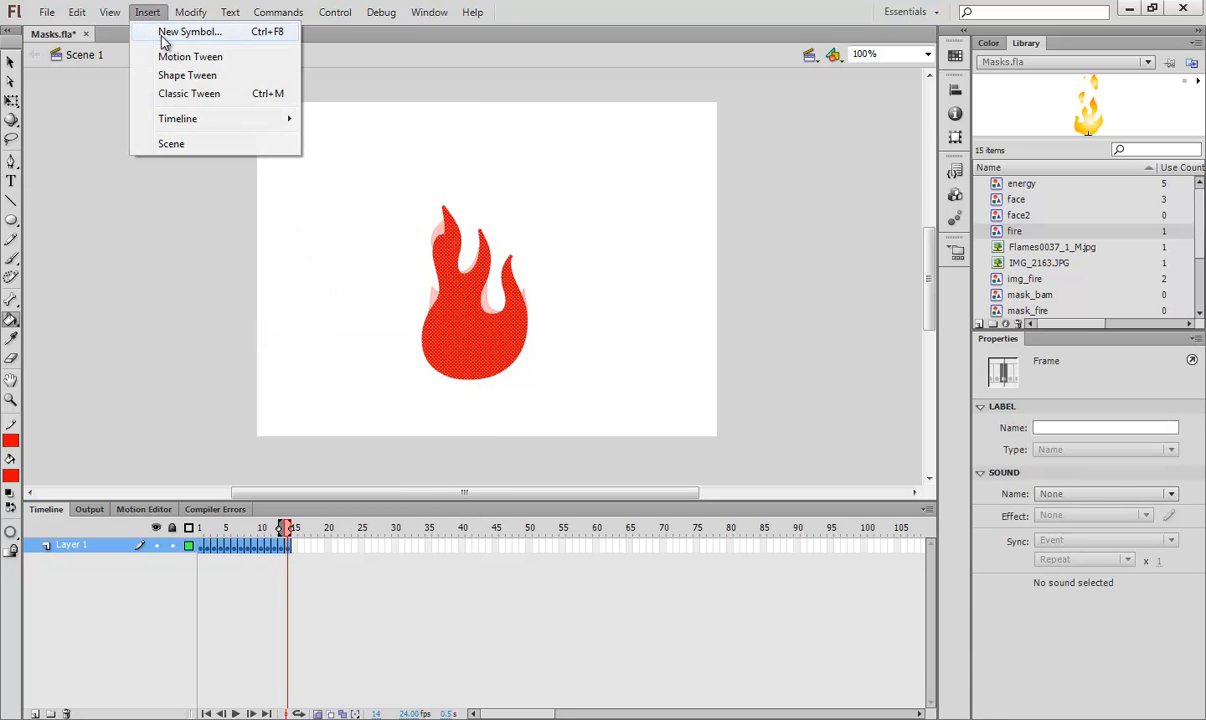
click(190, 38)
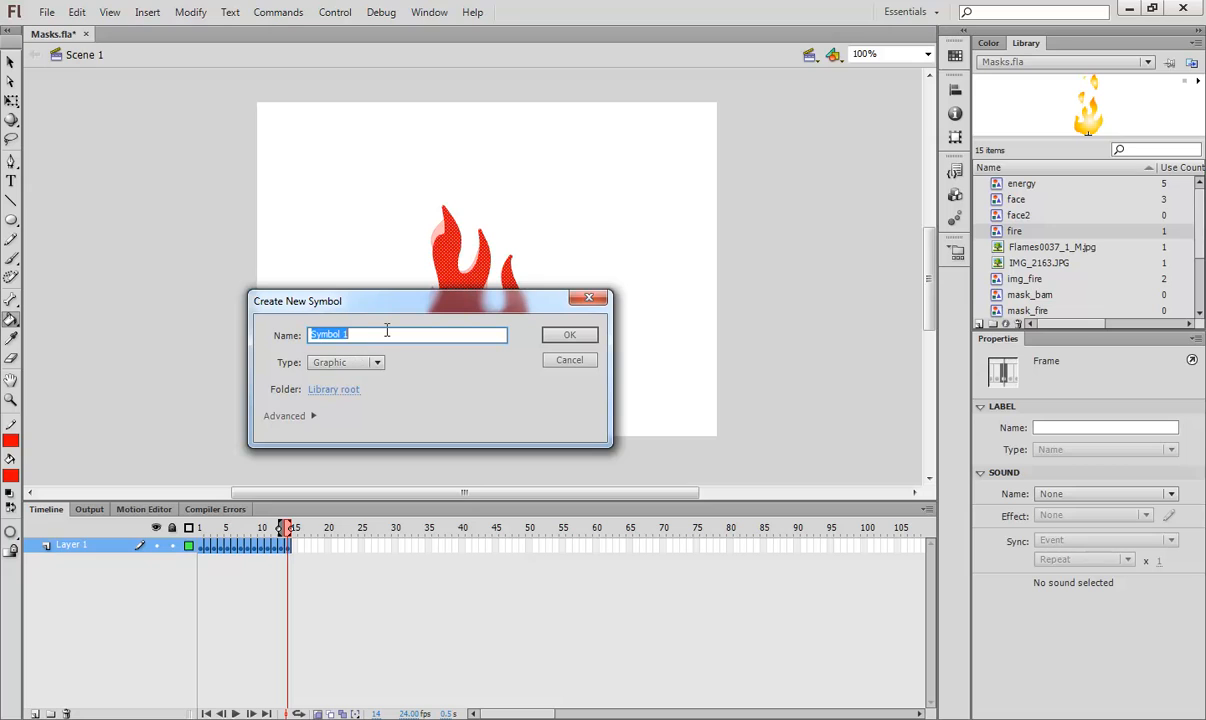
text(firefire)
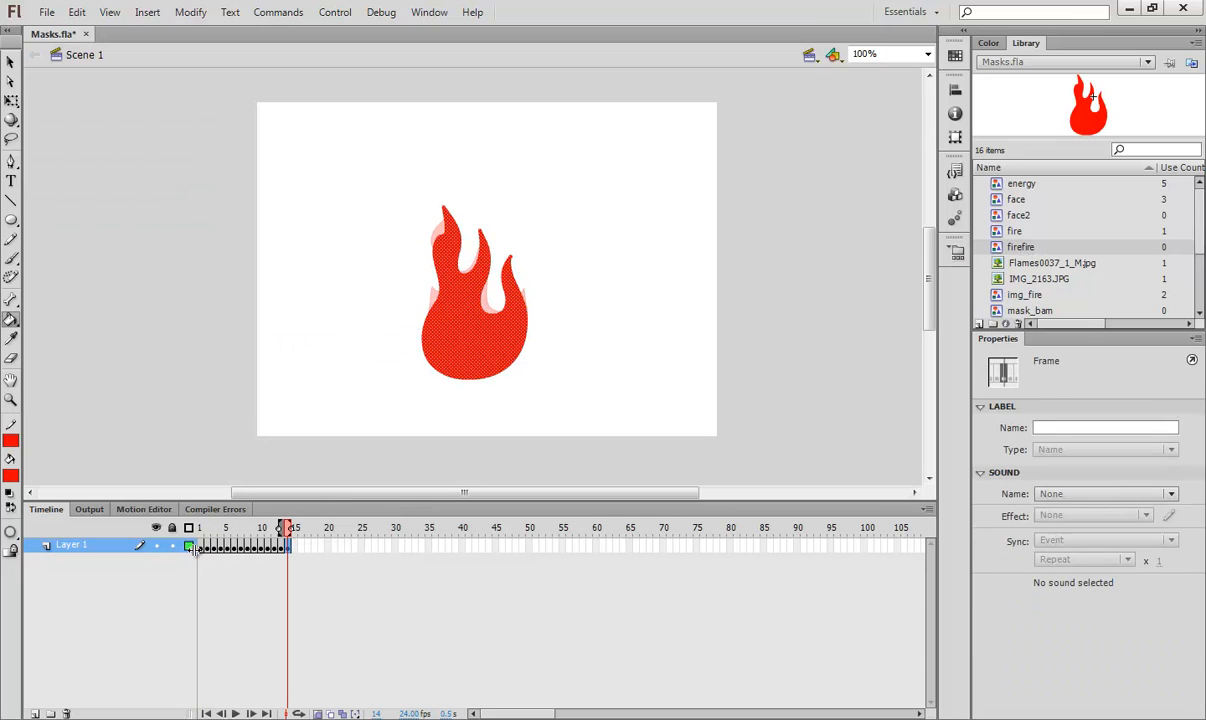
right_click(256, 564)
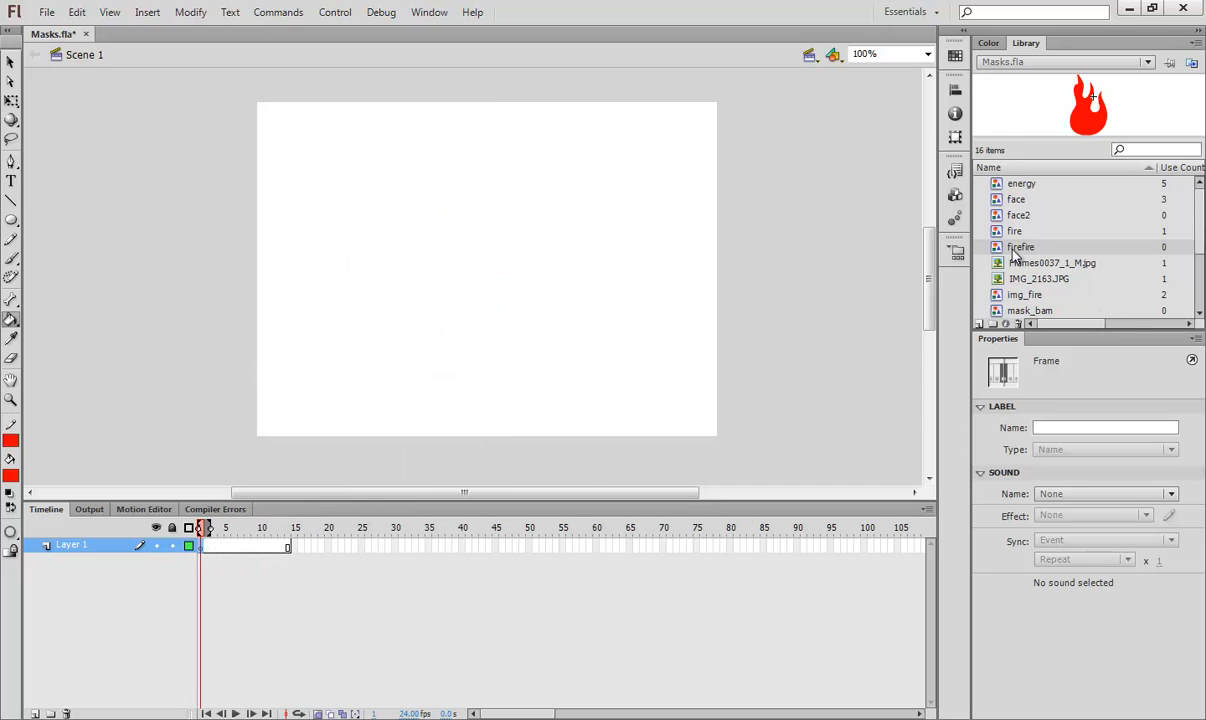
Place firefire on the stage, return to Scene 1 and add a second layer
drag(1020, 248, 462, 288)
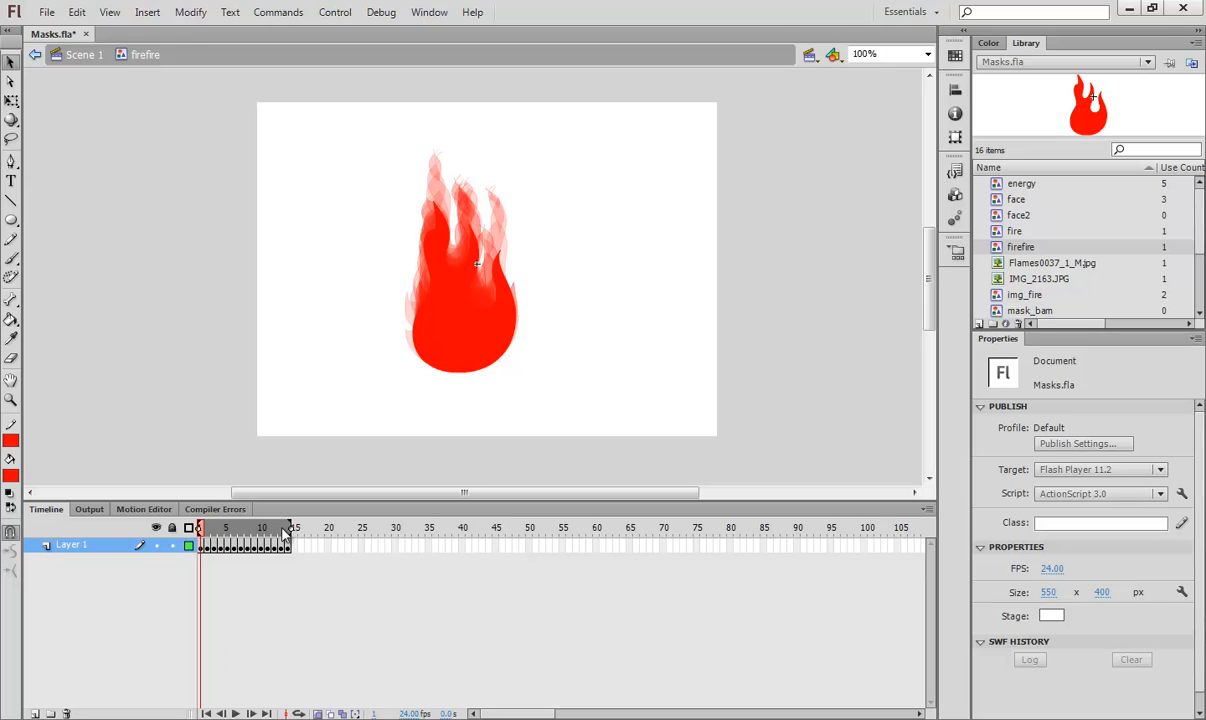
mouse_move(348, 714)
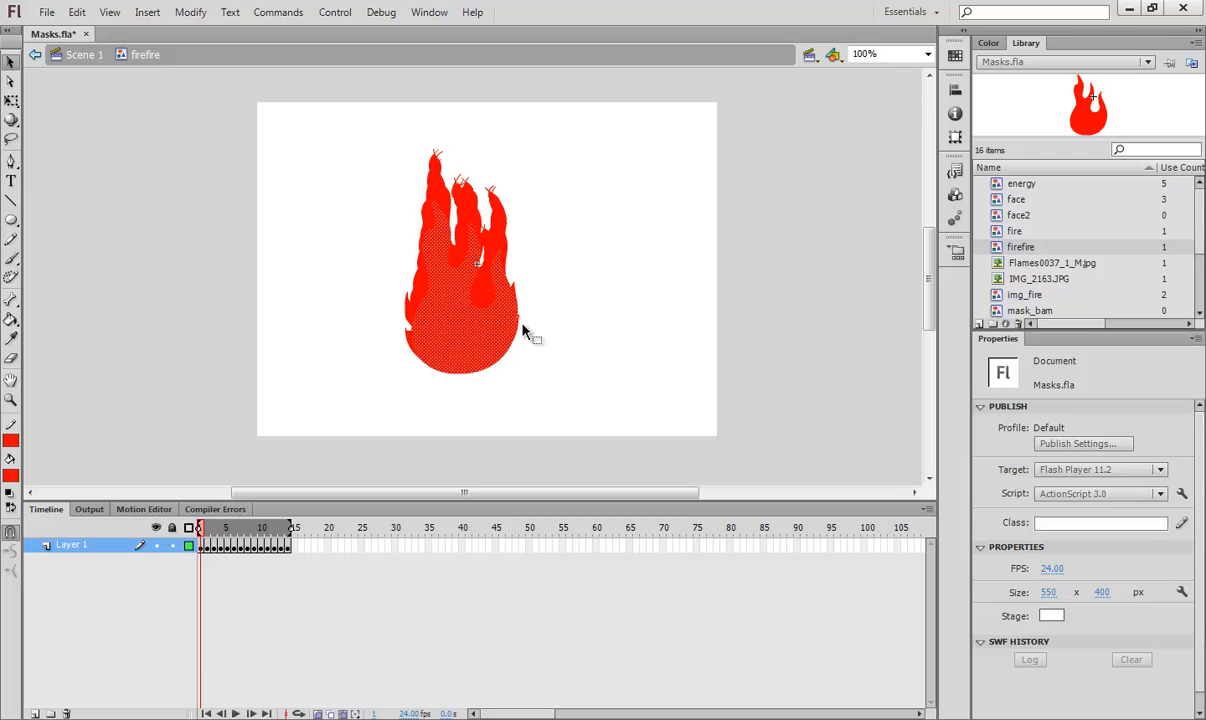
click(476, 264)
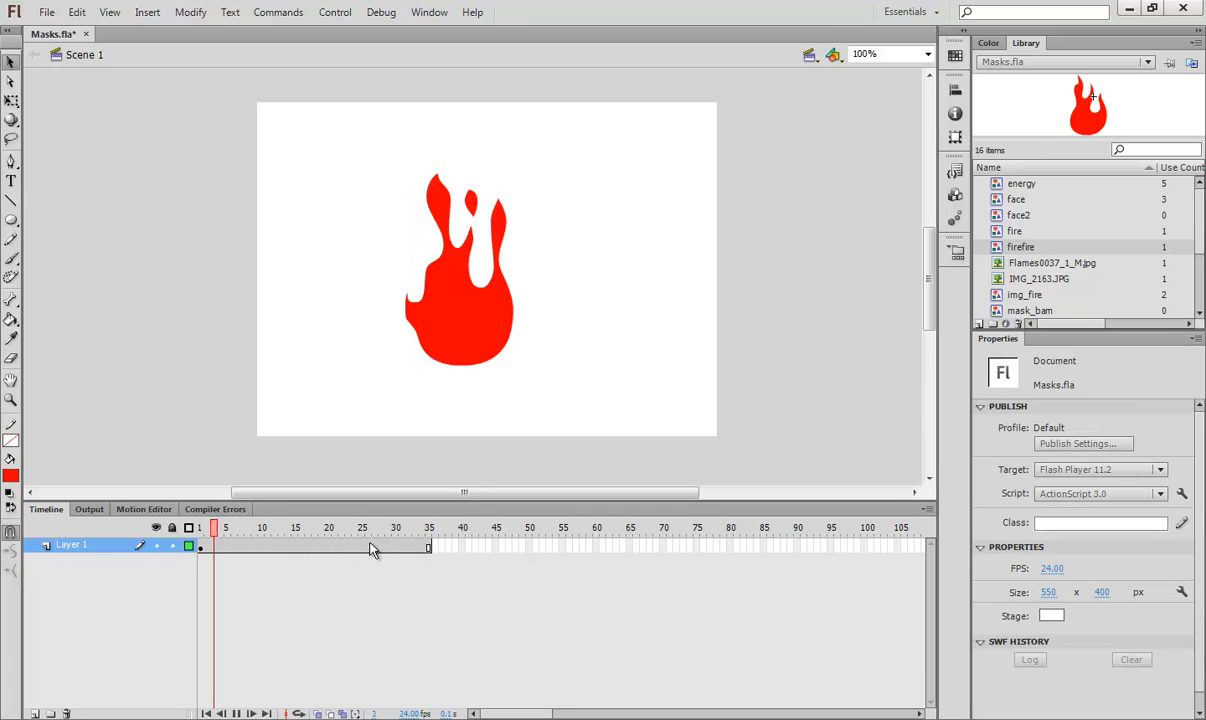
click(288, 528)
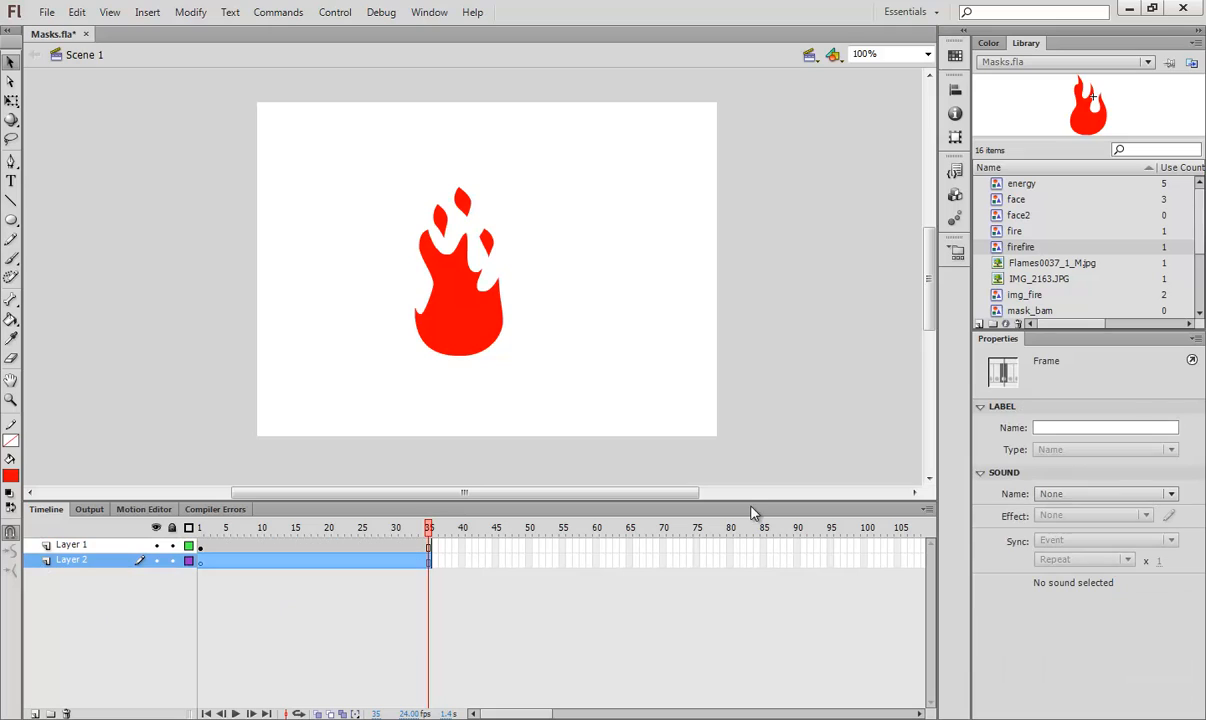
Pick the Flames0037 flame photo in the Library for the new layer
click(1052, 262)
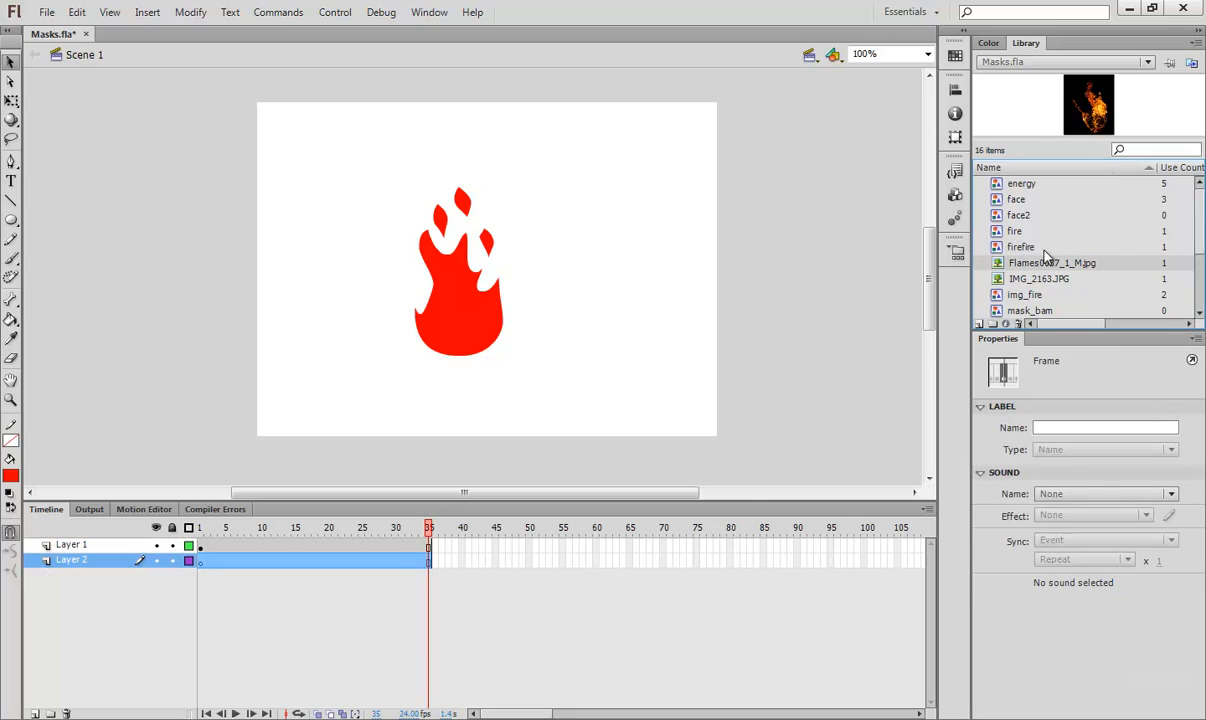
mouse_move(1030, 268)
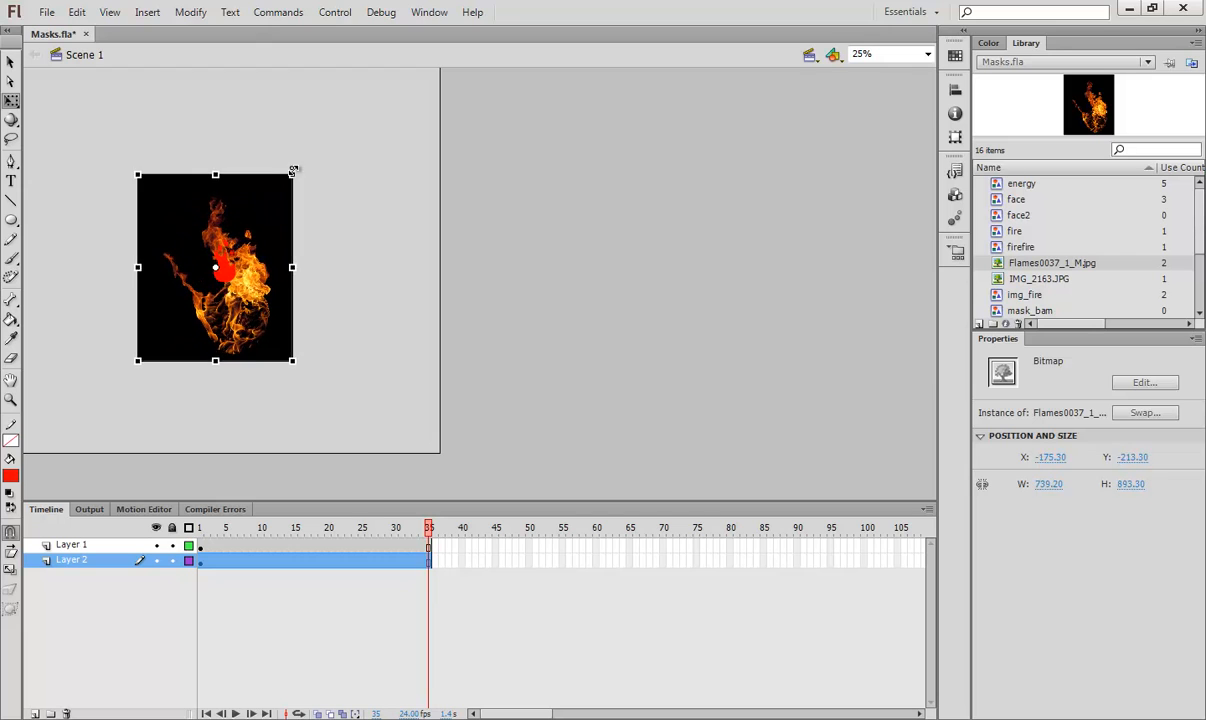
Enlarge the flame photo around the red flame and convert it to symbol img_fire2
drag(294, 168, 290, 176)
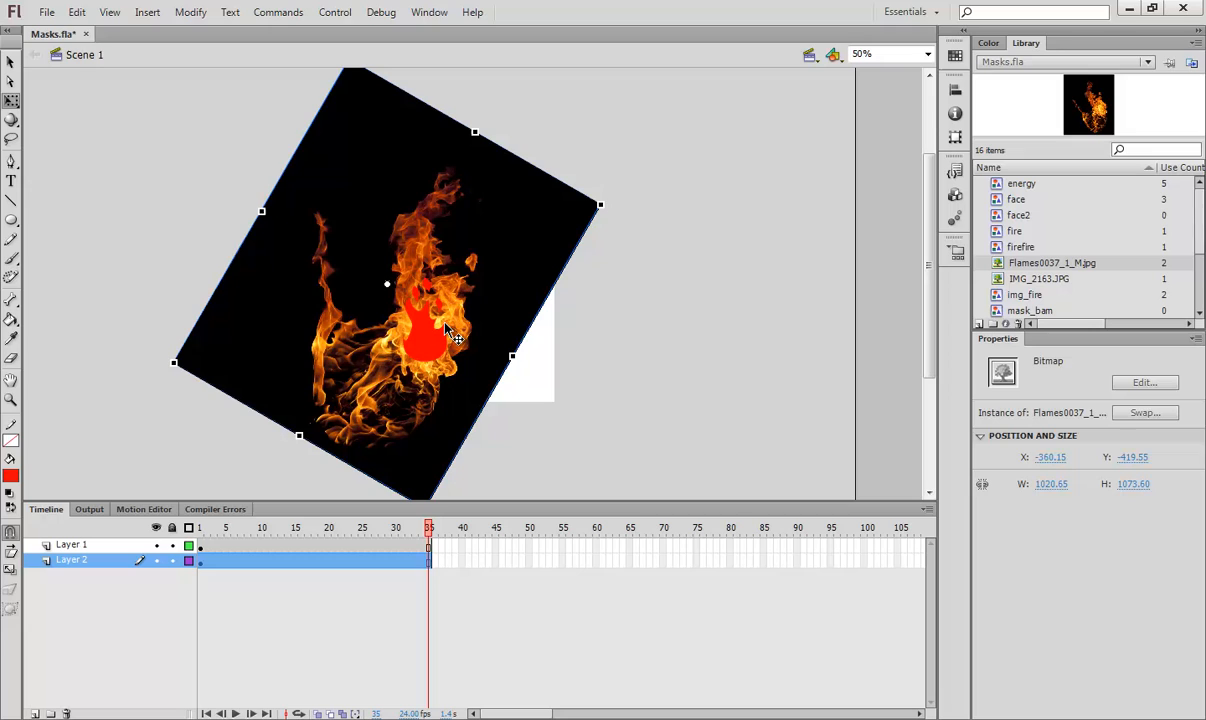
mouse_move(504, 268)
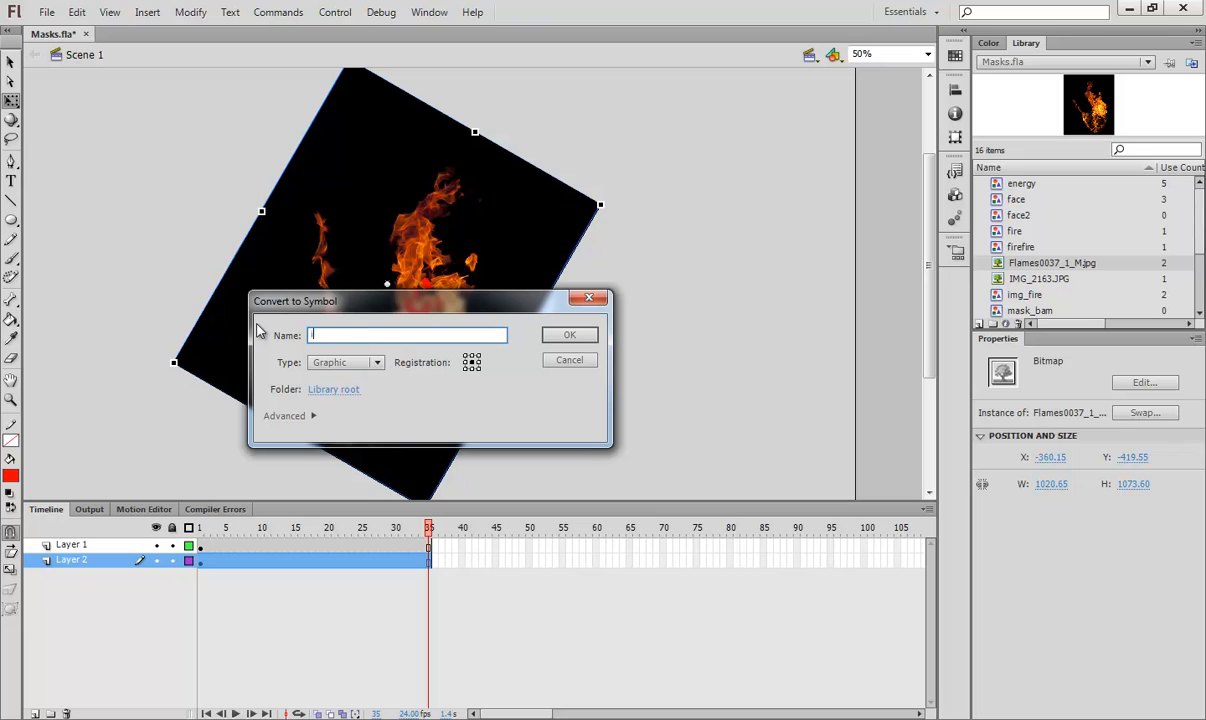
text(img_fire2)
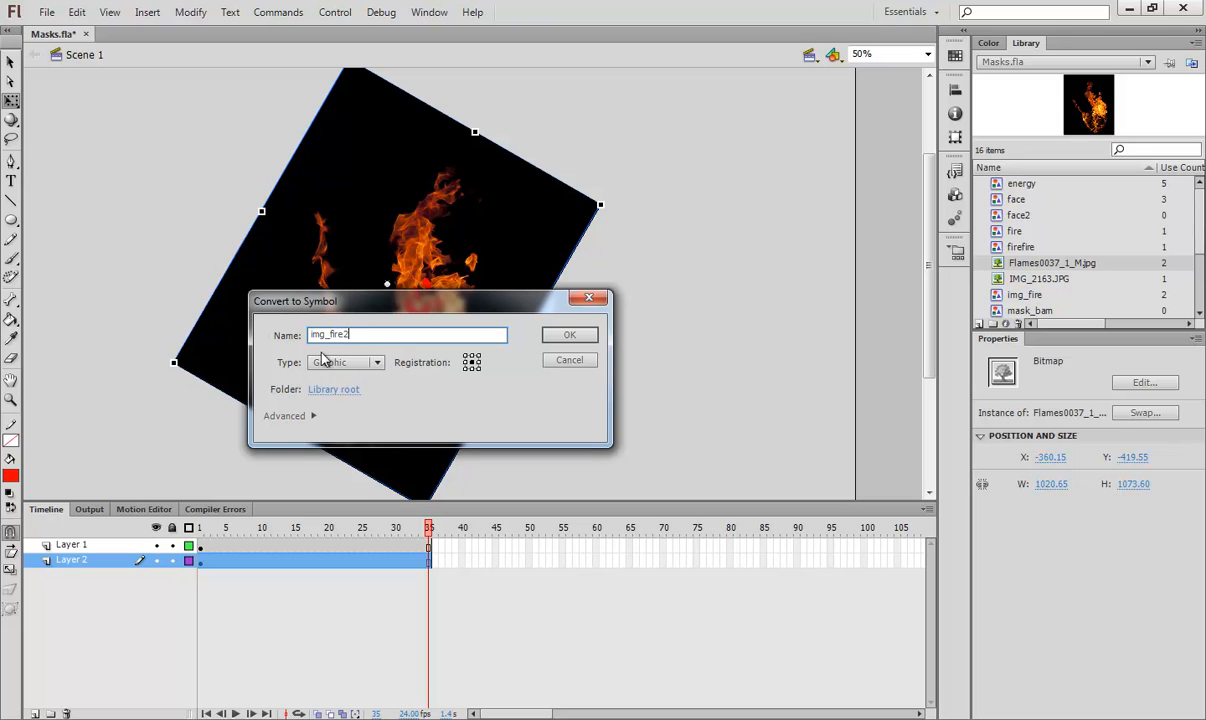
click(568, 334)
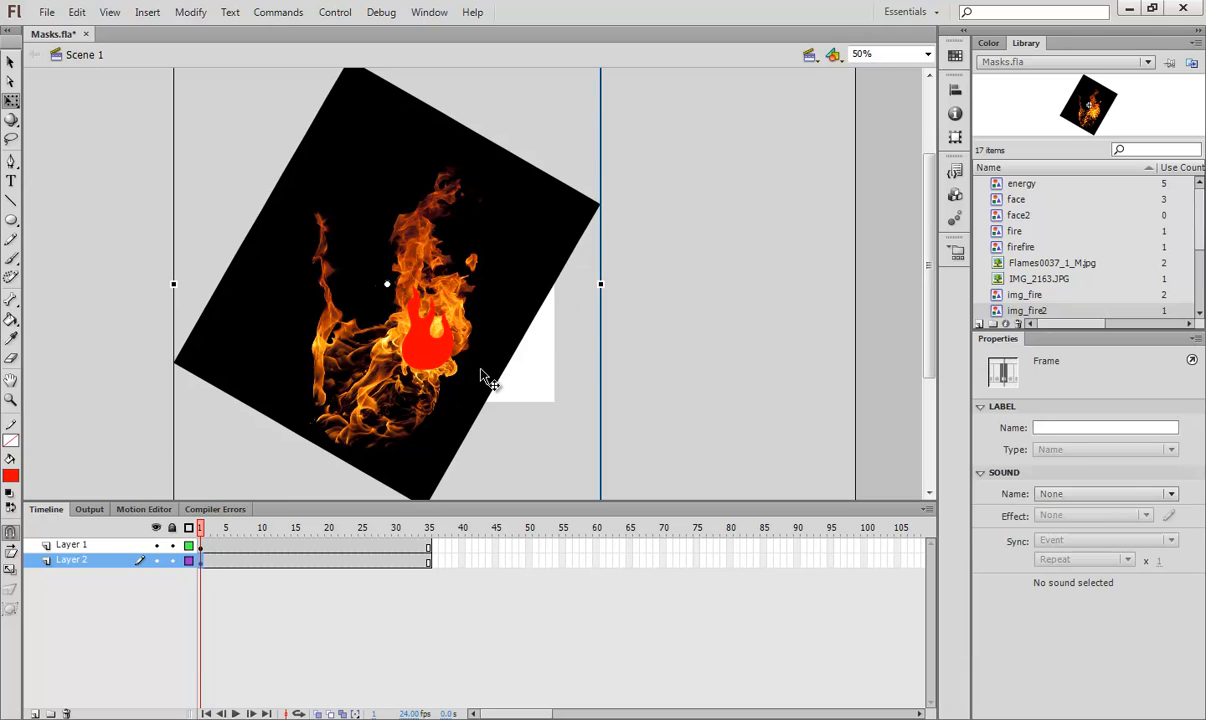
mouse_move(84, 548)
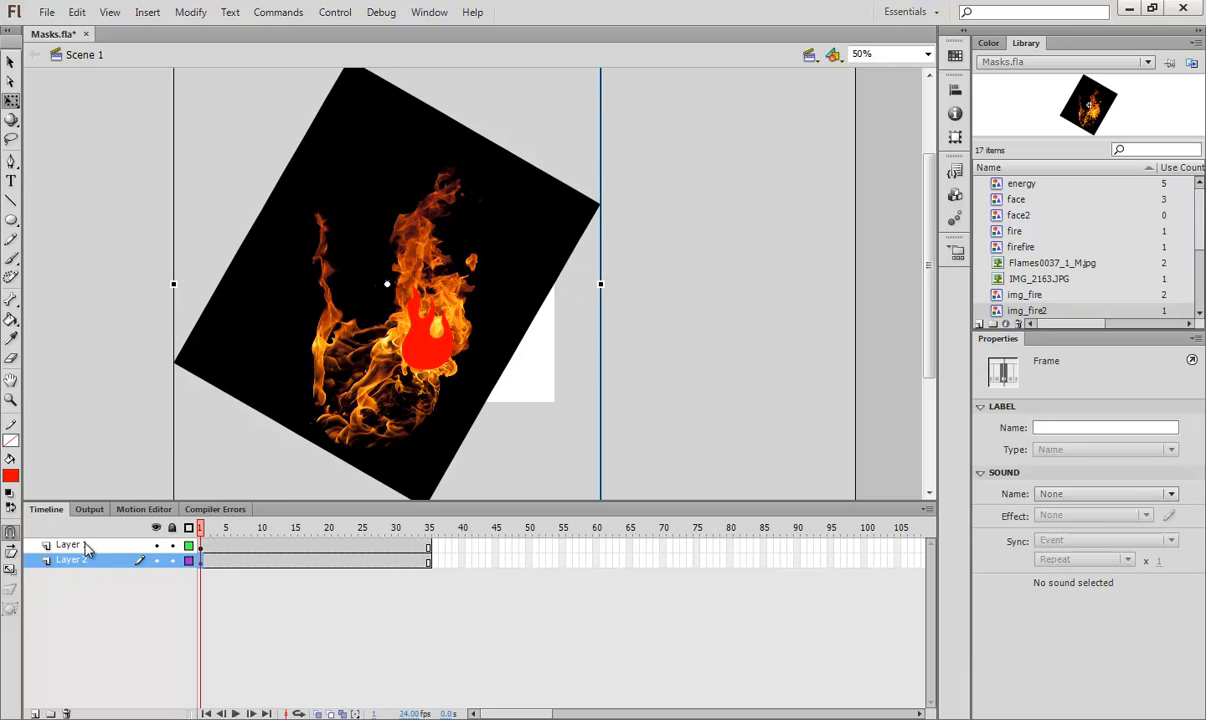
Set Layer 1's animated flame as a mask over the photo layer and unlock the layers
click(428, 324)
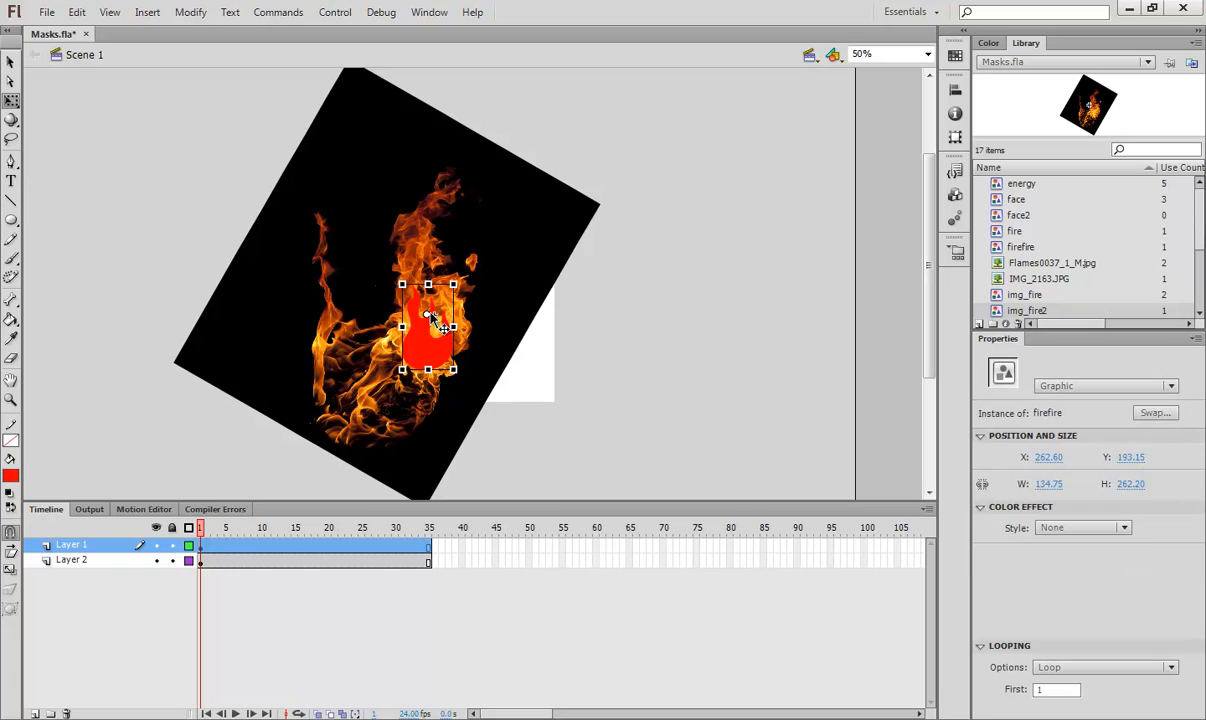
right_click(72, 544)
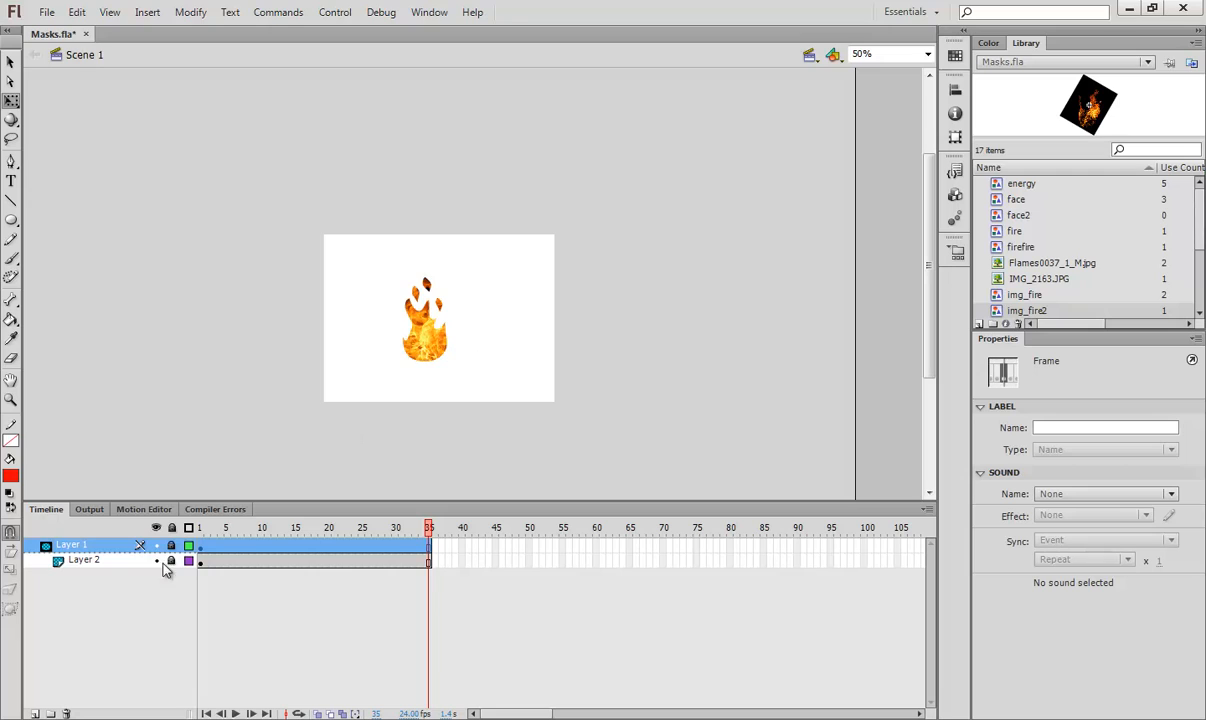
click(172, 562)
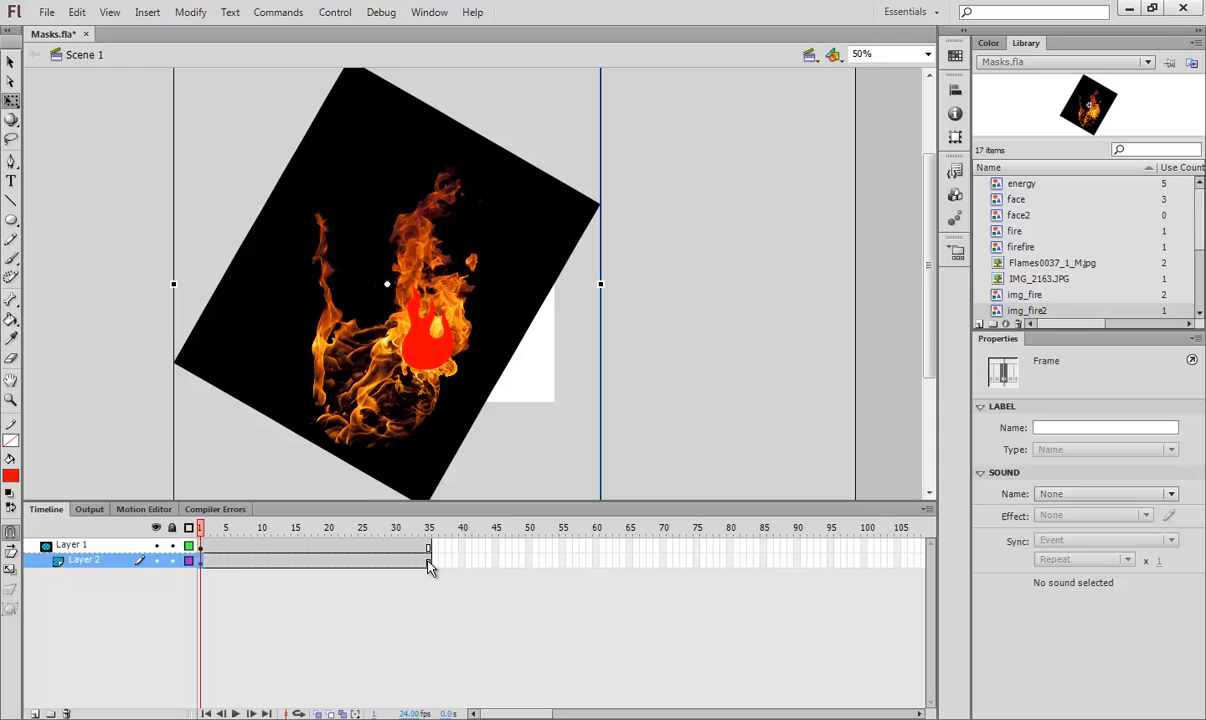
click(428, 548)
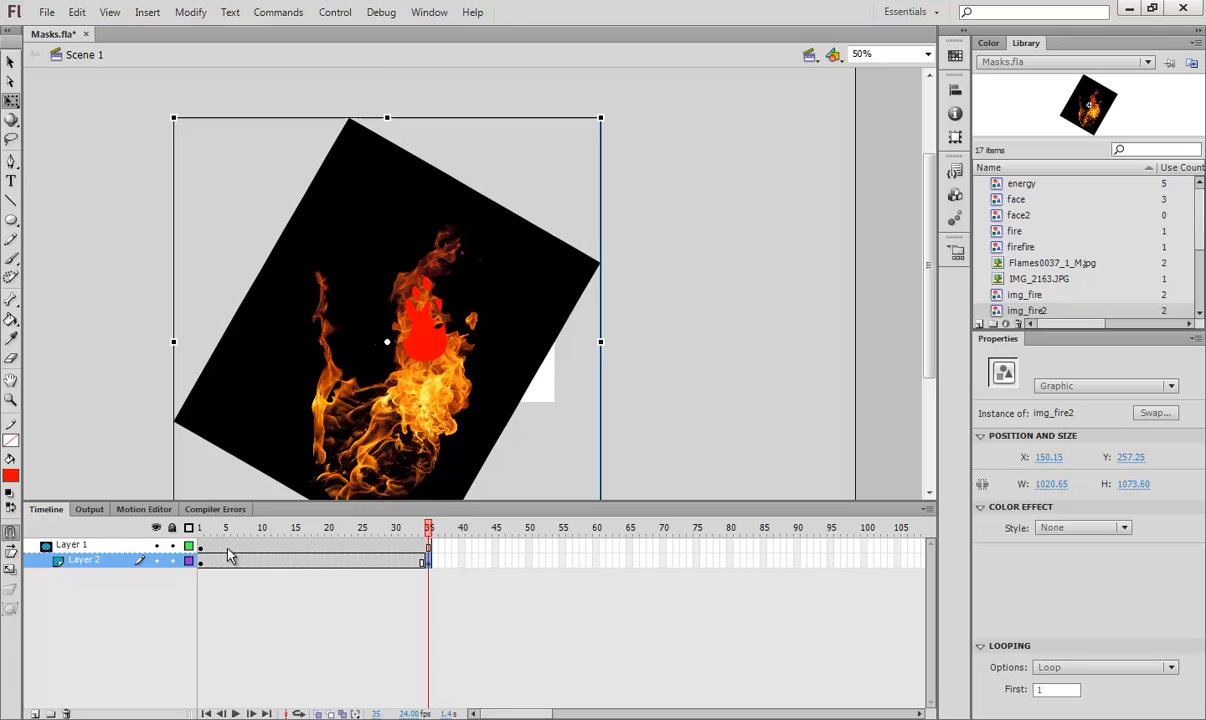
click(316, 574)
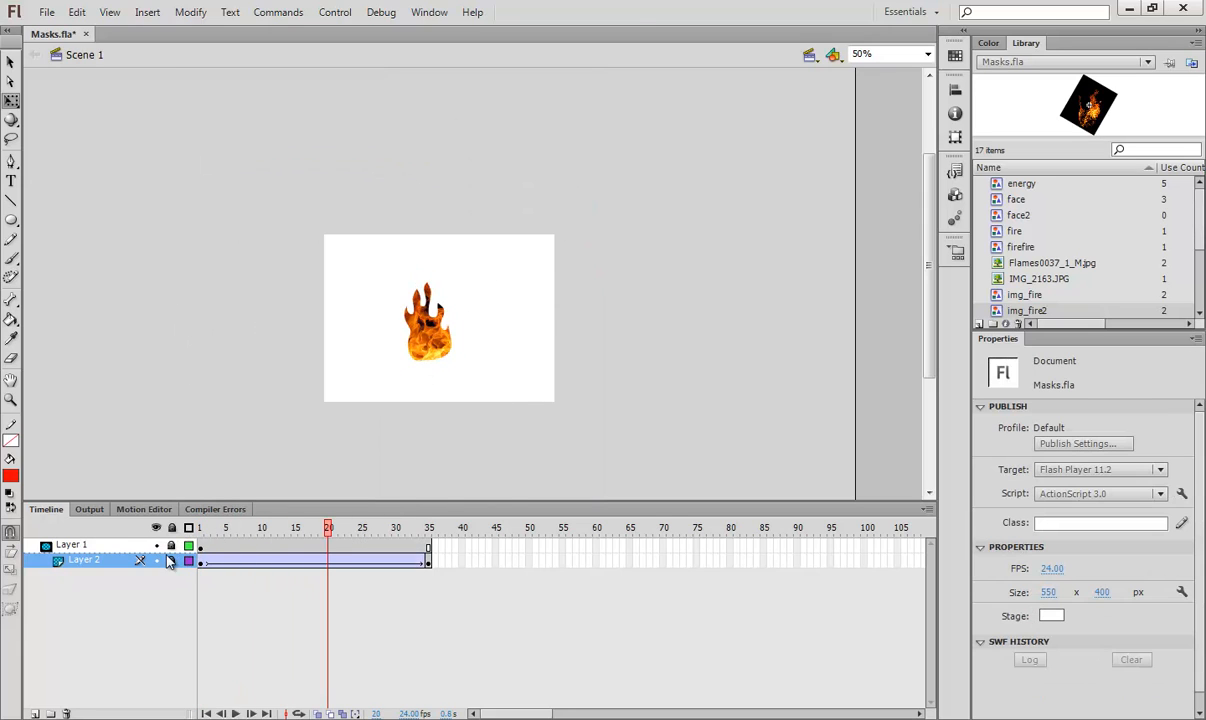
click(428, 528)
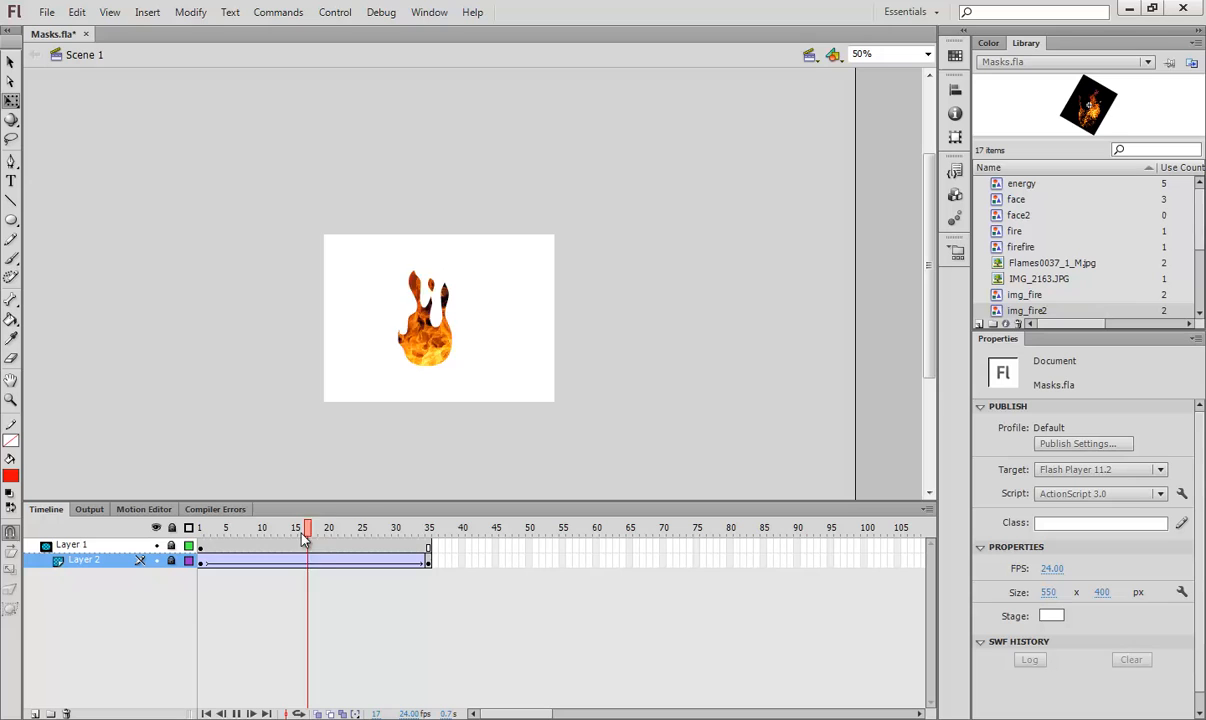
click(304, 528)
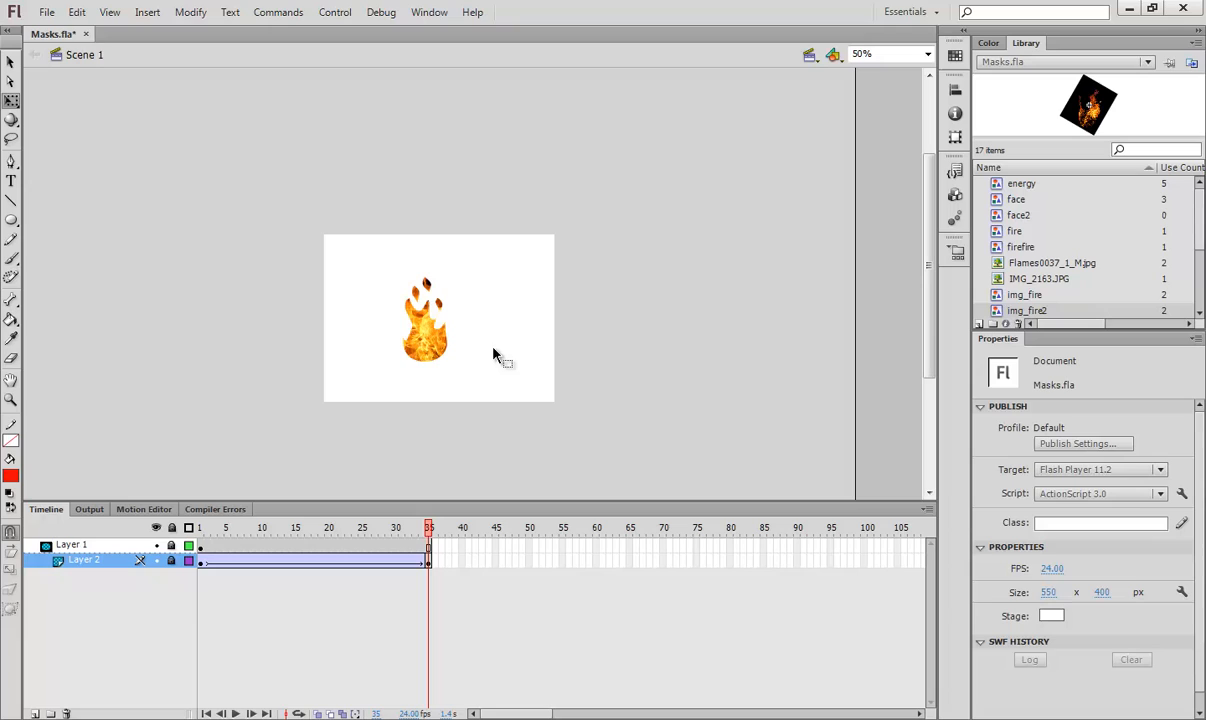
mouse_move(428, 356)
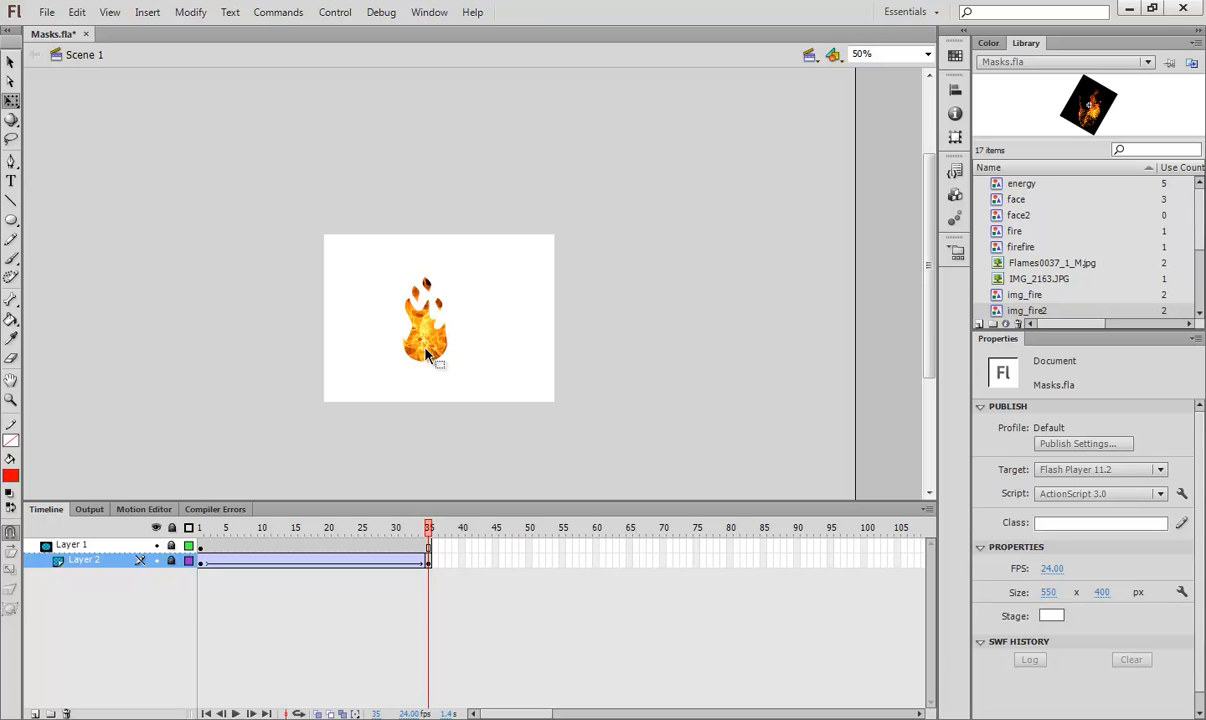
mouse_move(552, 322)
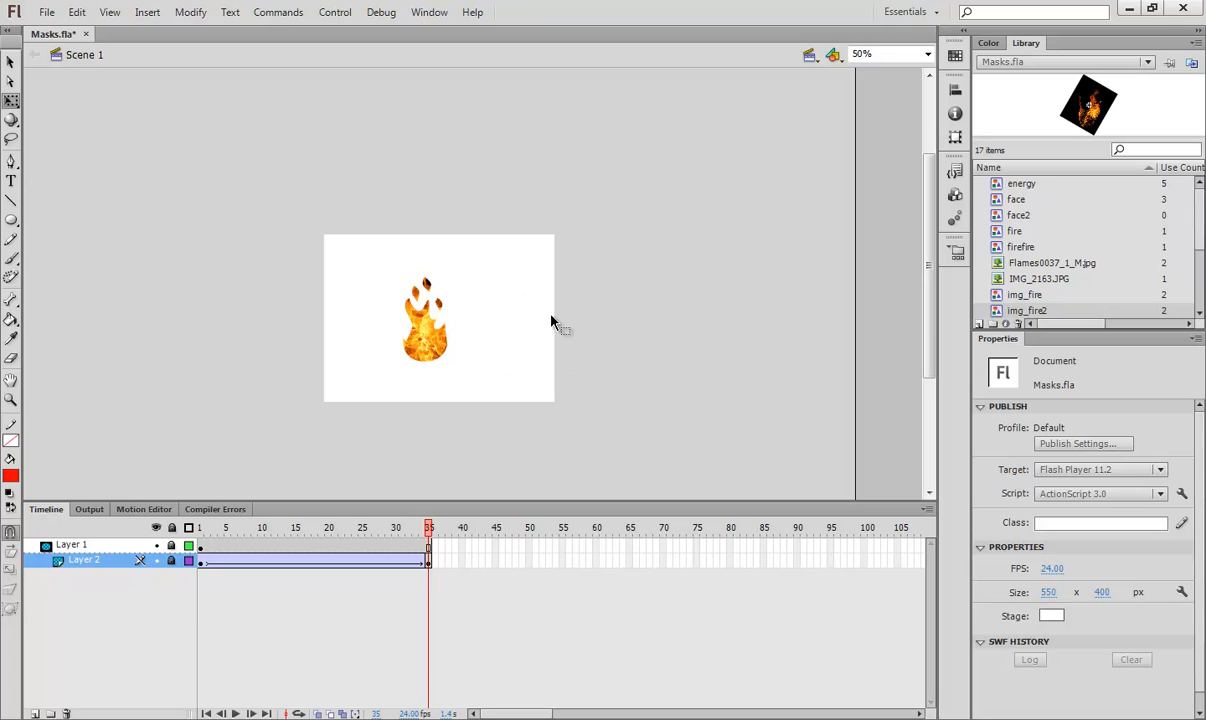
mouse_move(560, 382)
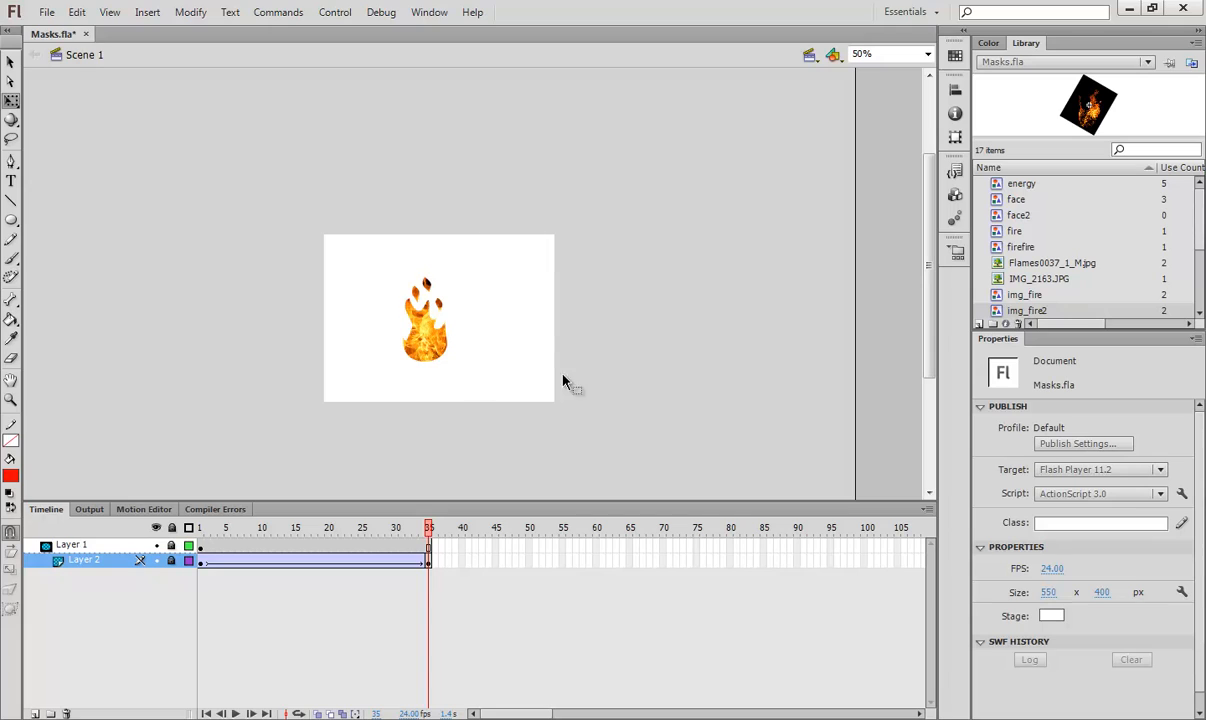
mouse_move(450, 392)
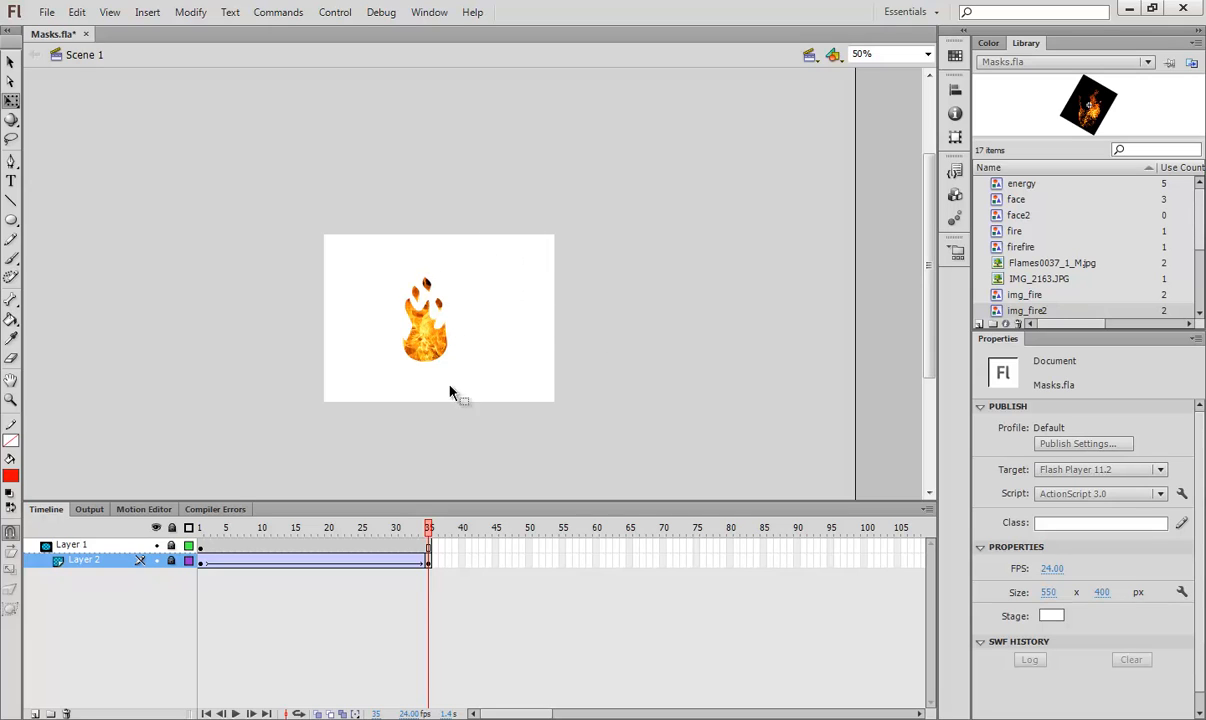
mouse_move(588, 318)
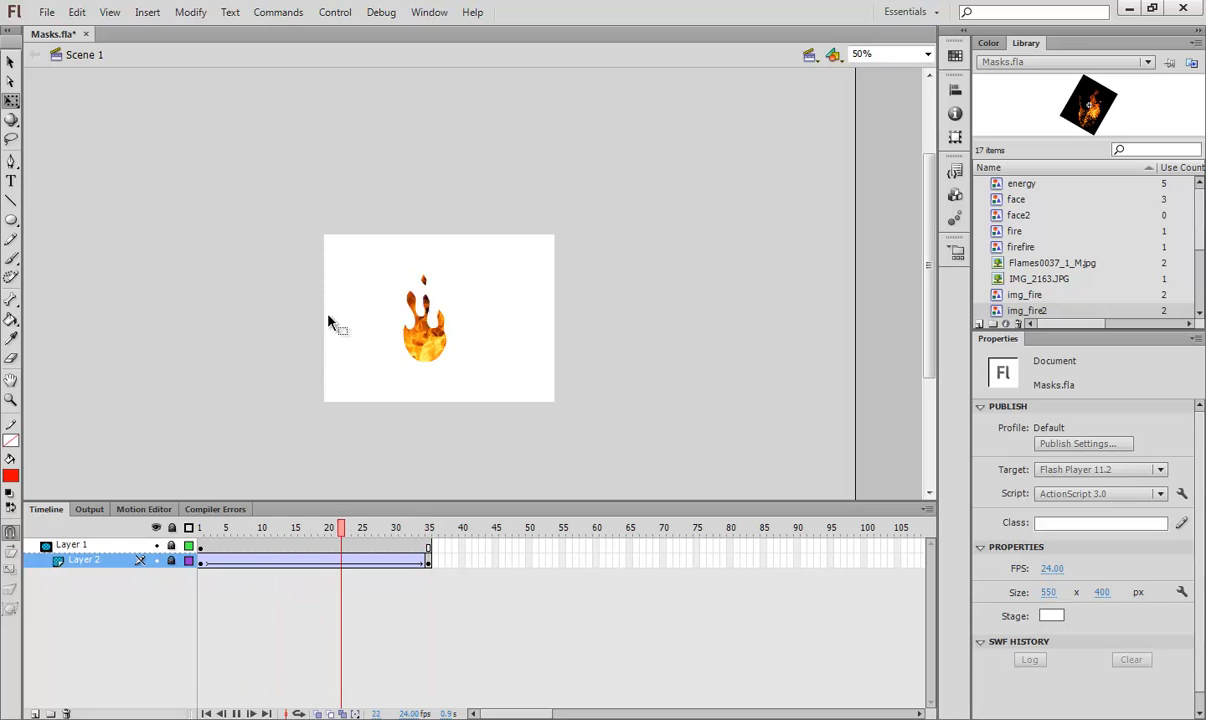
click(428, 528)
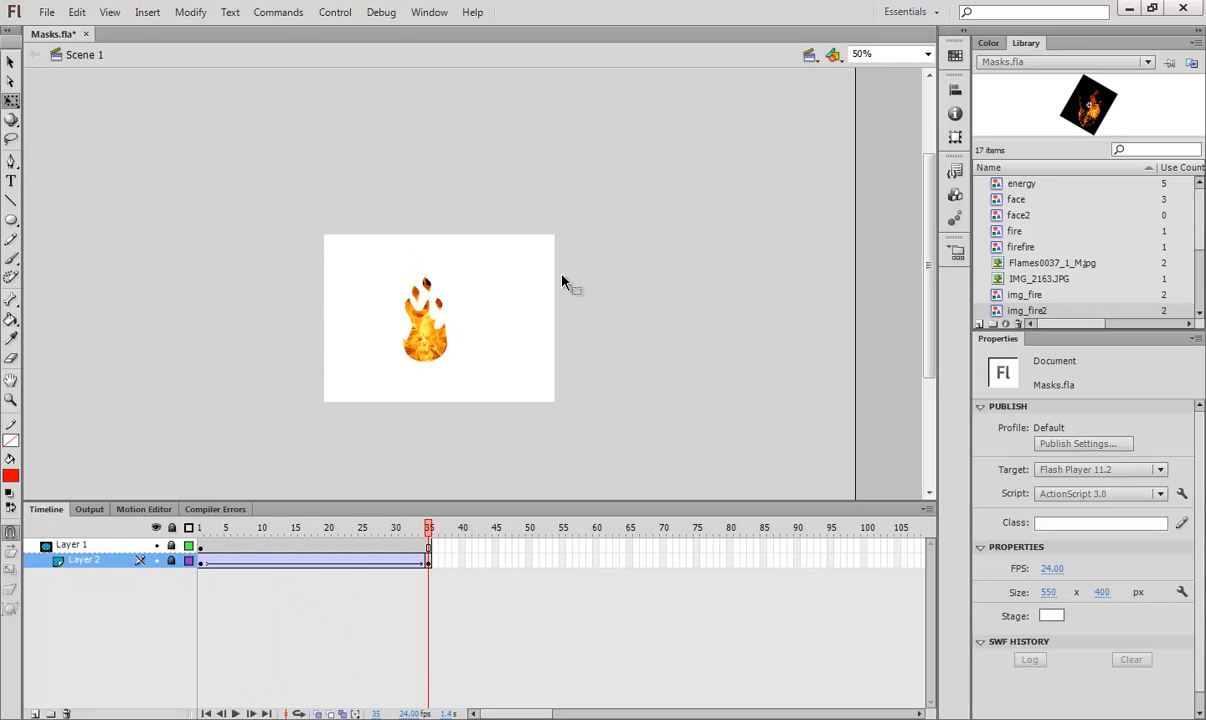
click(200, 544)
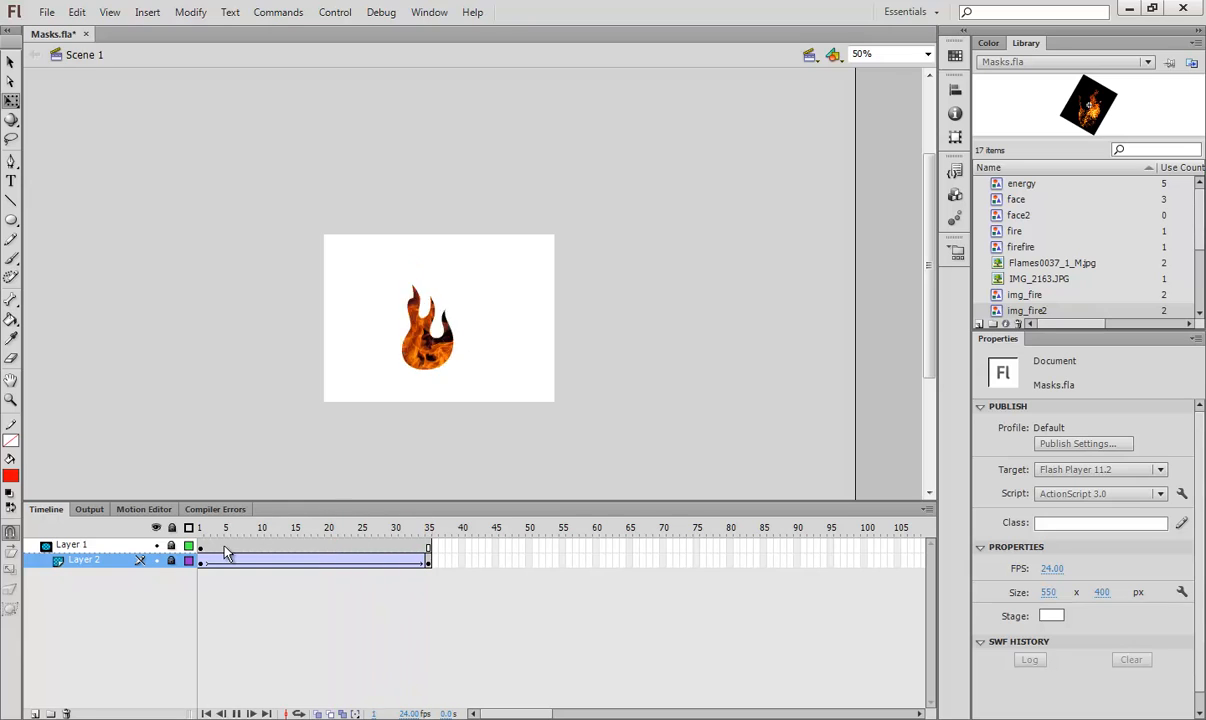
click(428, 528)
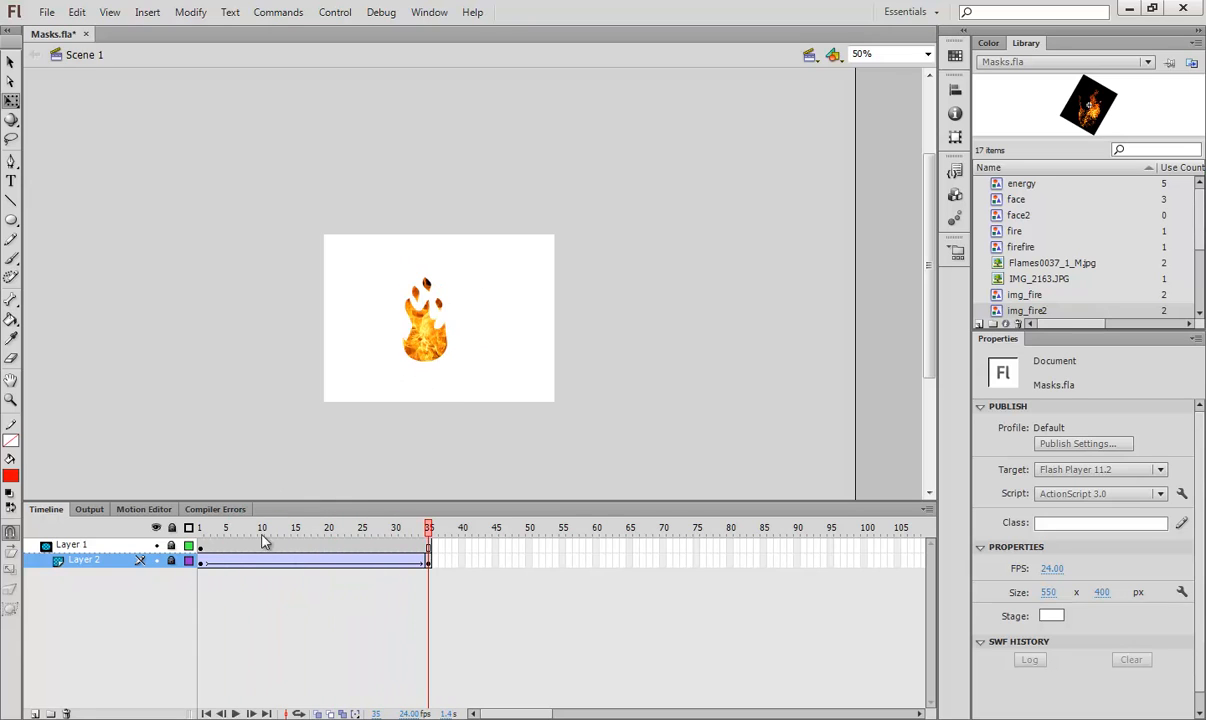
click(296, 528)
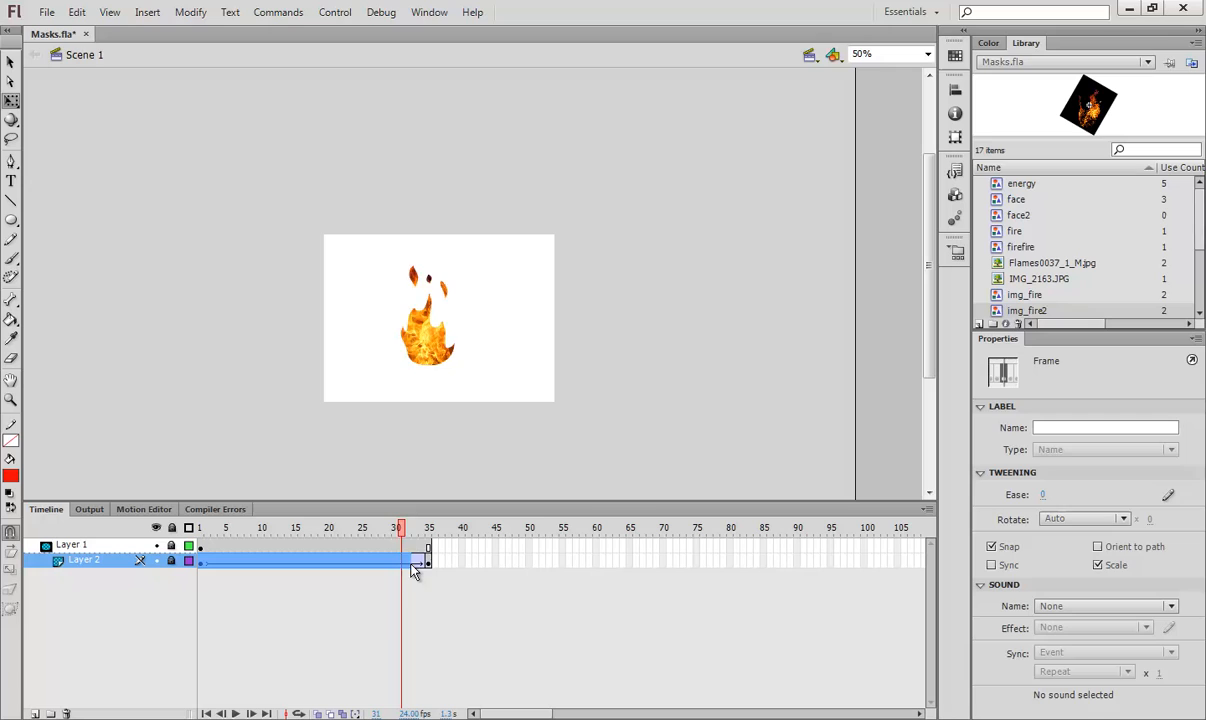
Copy Layer 2's flame-photo frames into the new layer and set the graphic's looping start frame
right_click(416, 564)
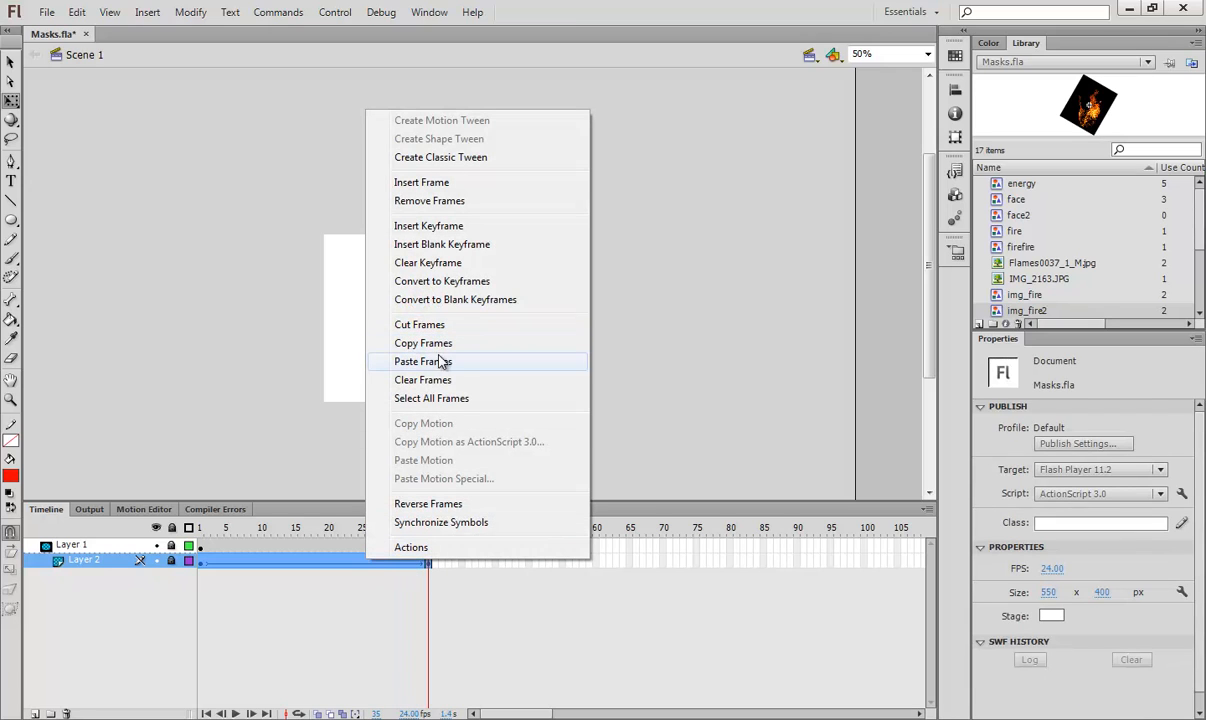
click(424, 360)
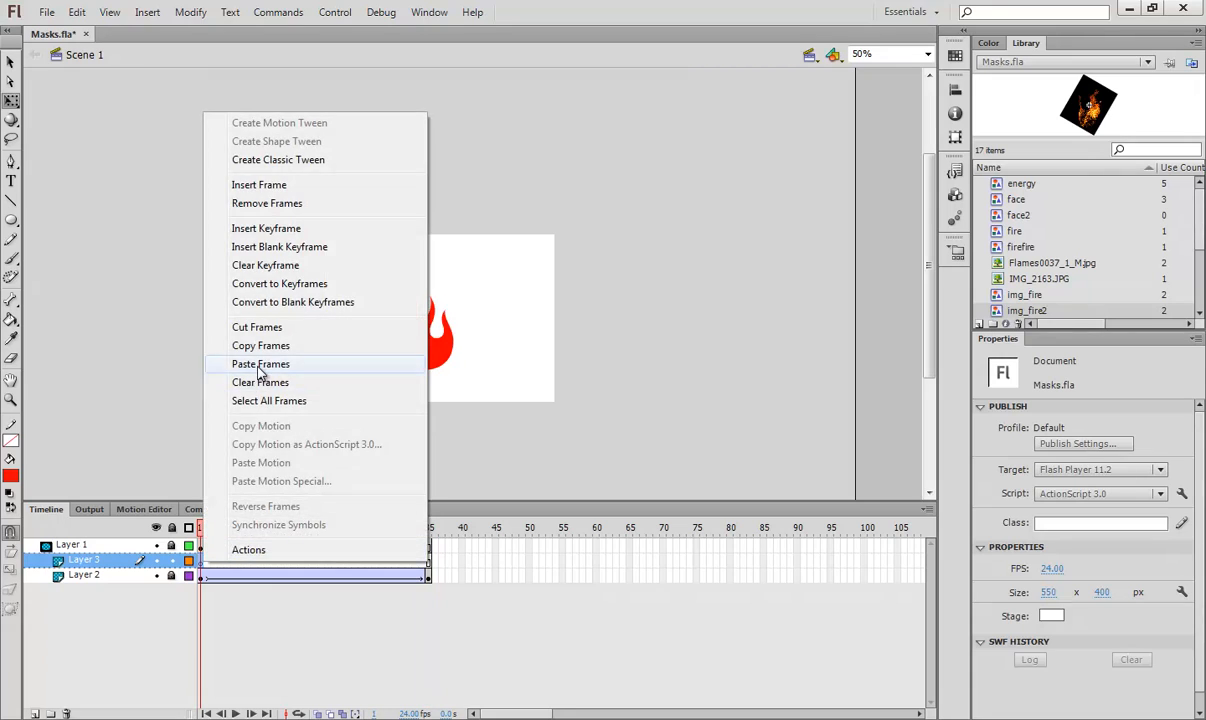
click(260, 364)
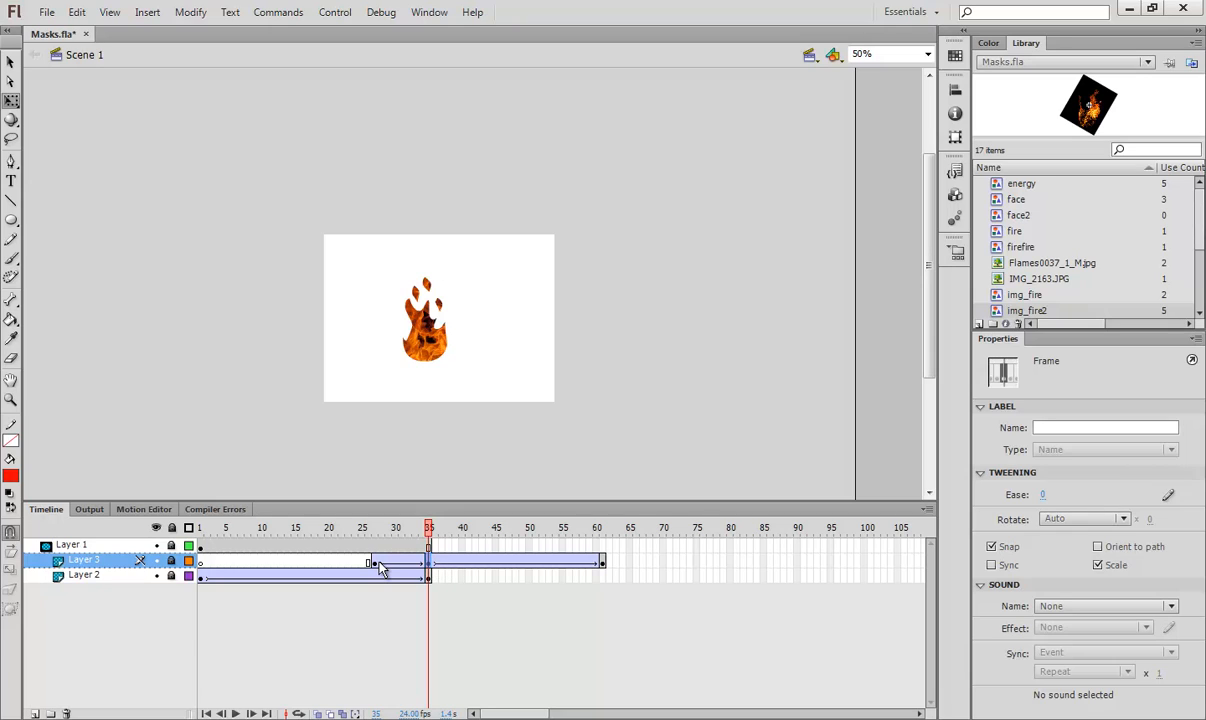
click(372, 528)
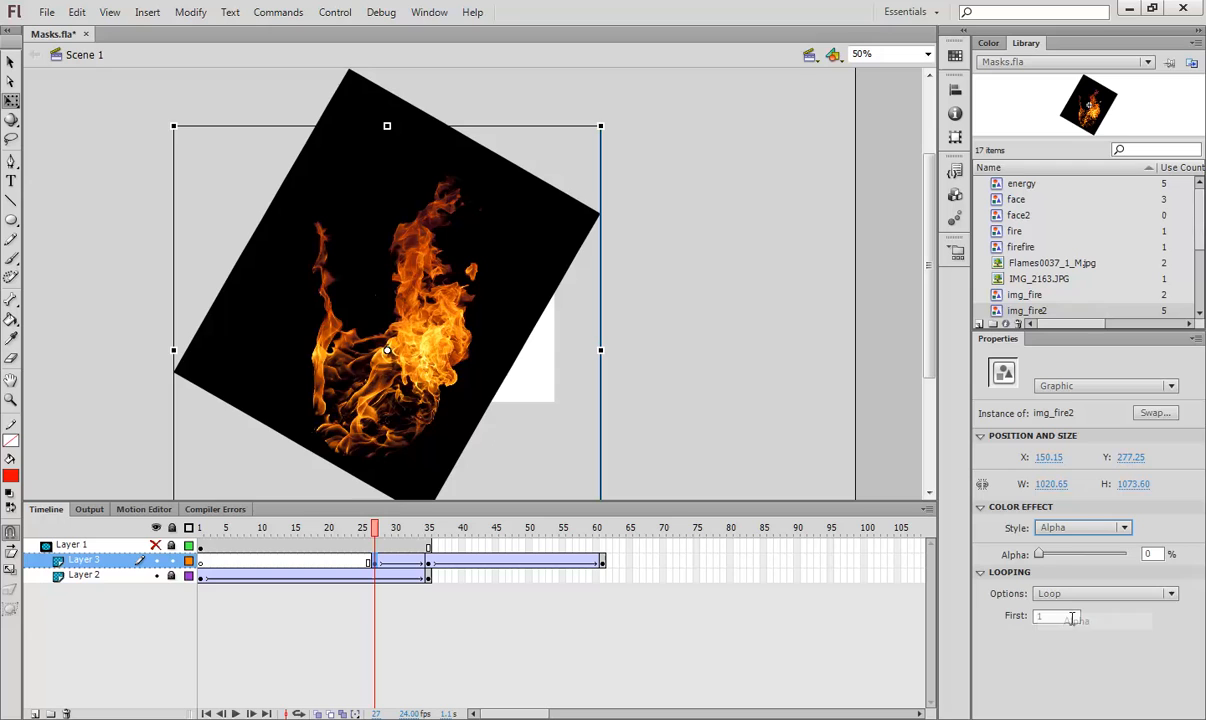
click(400, 528)
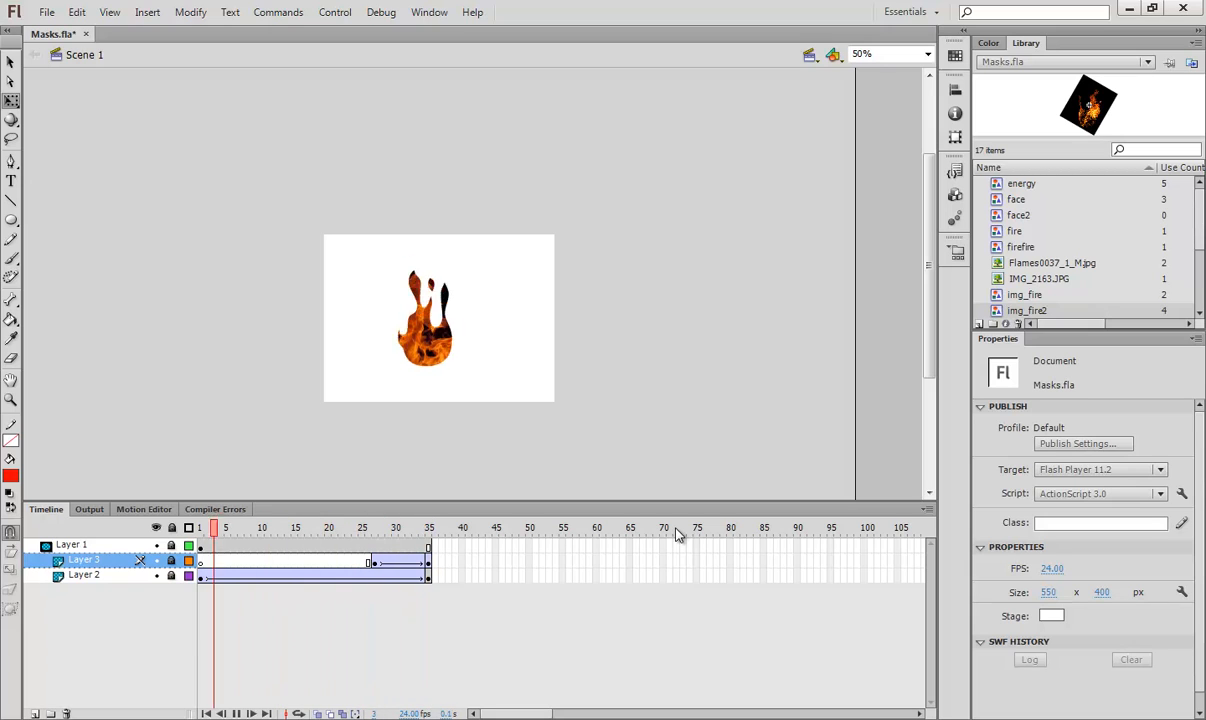
Trim the trailing frames so all three layers end around frame 25, then preview playback
click(428, 528)
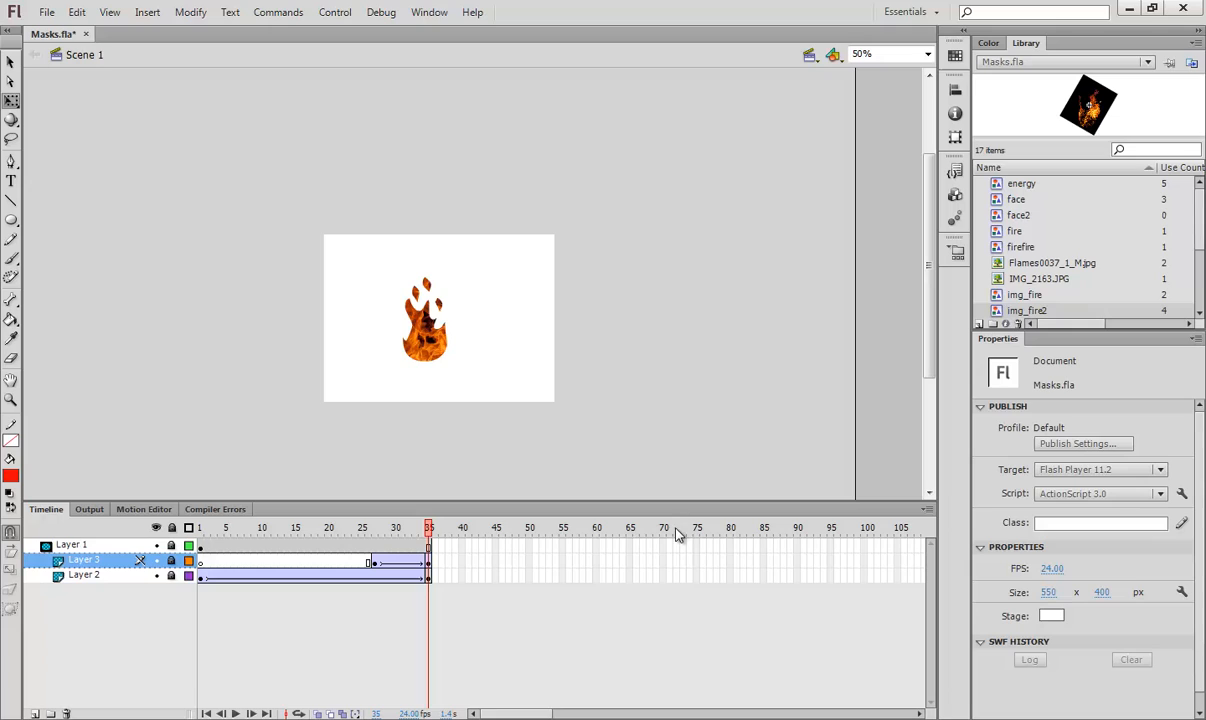
click(430, 578)
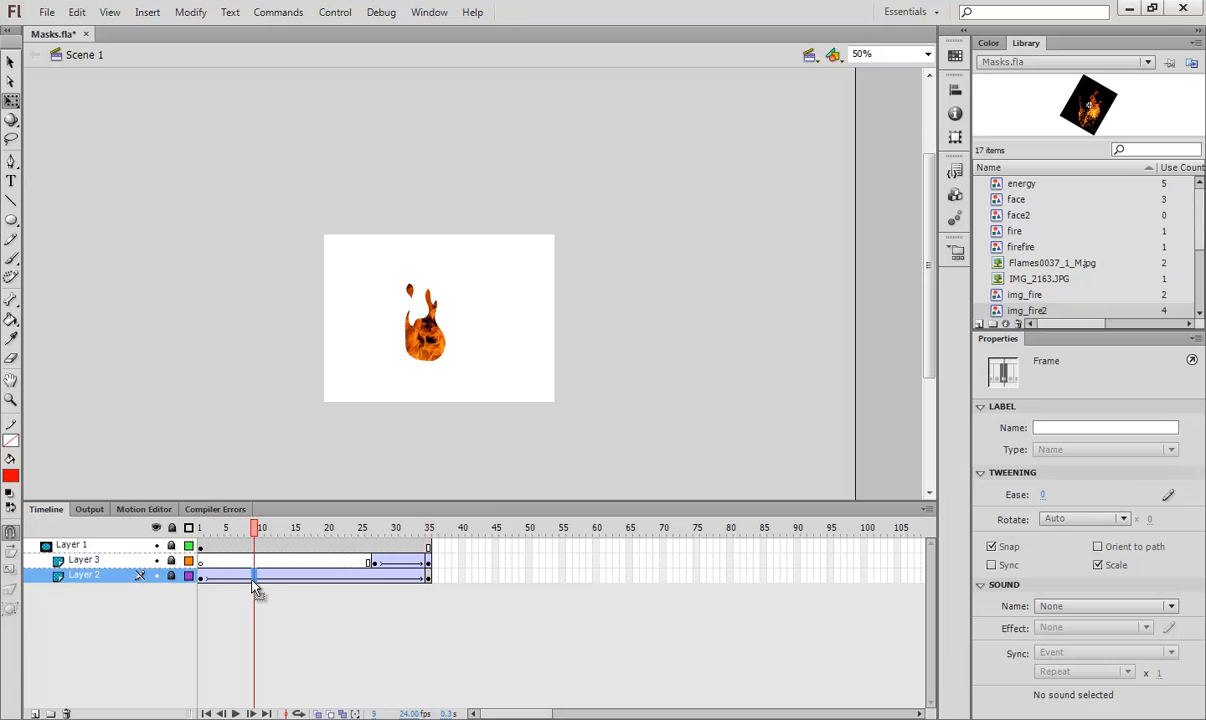
mouse_move(258, 582)
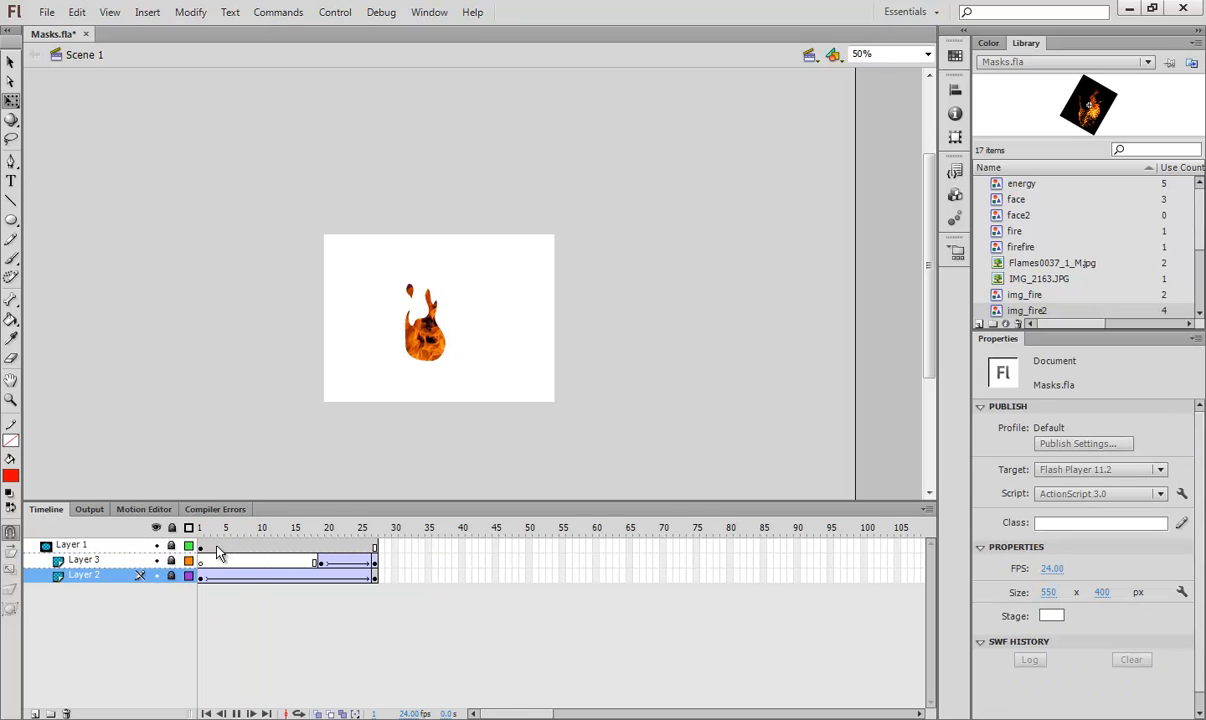
click(332, 12)
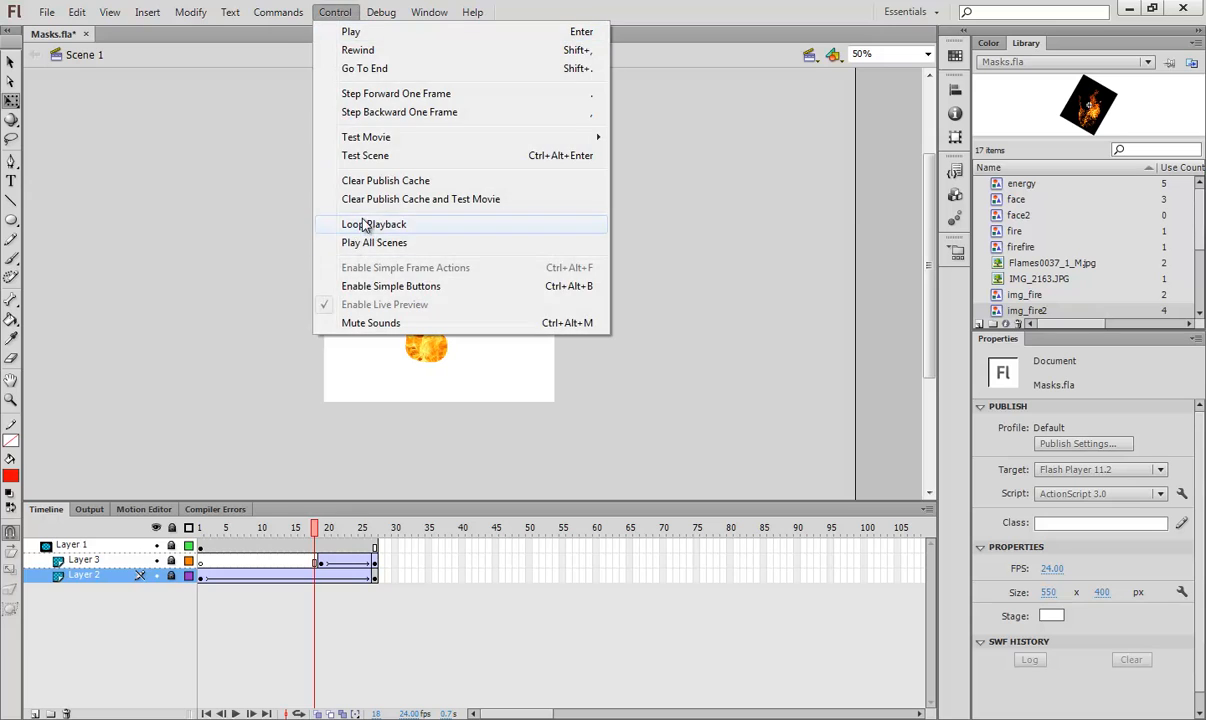
Enable Loop Playback and play, pause, then resume the 25-frame masked flame animation
click(372, 224)
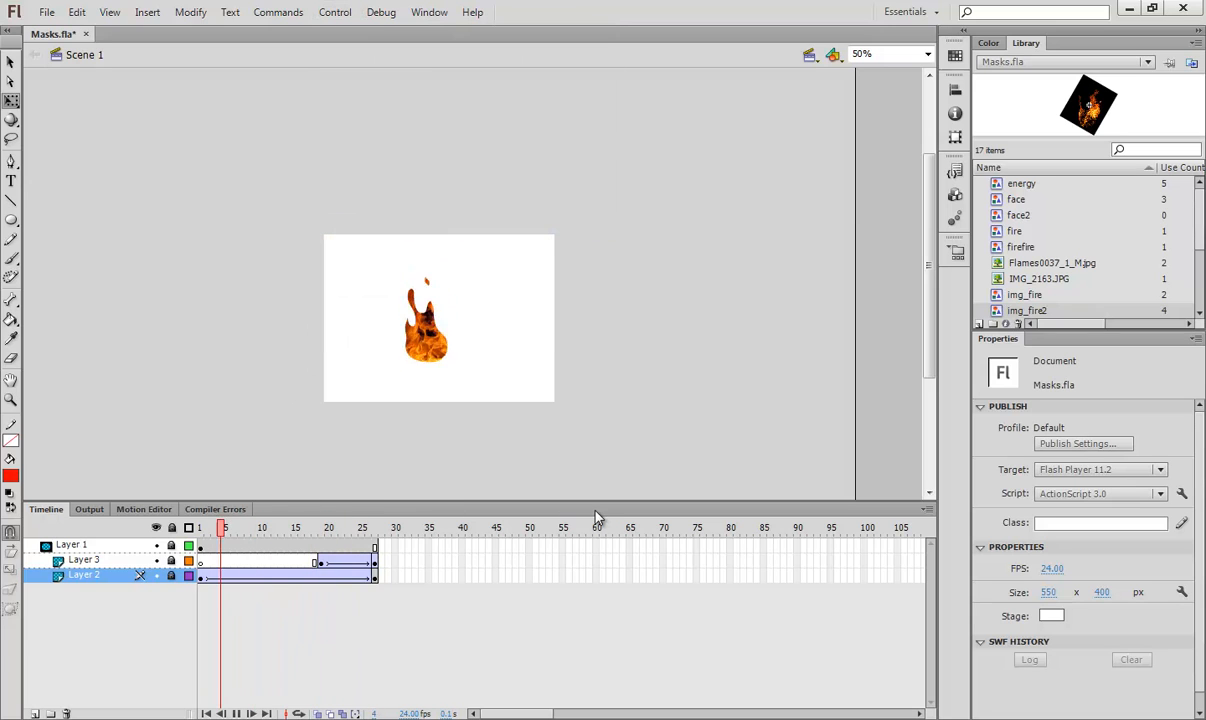
click(364, 528)
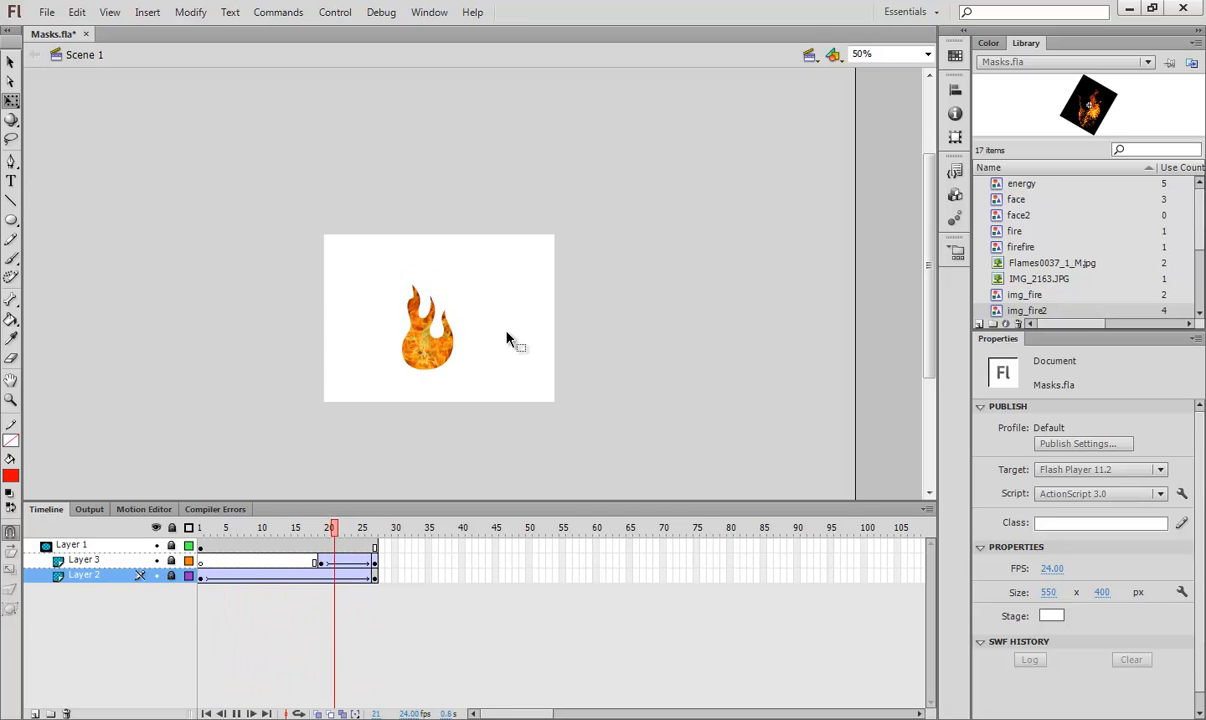
click(294, 528)
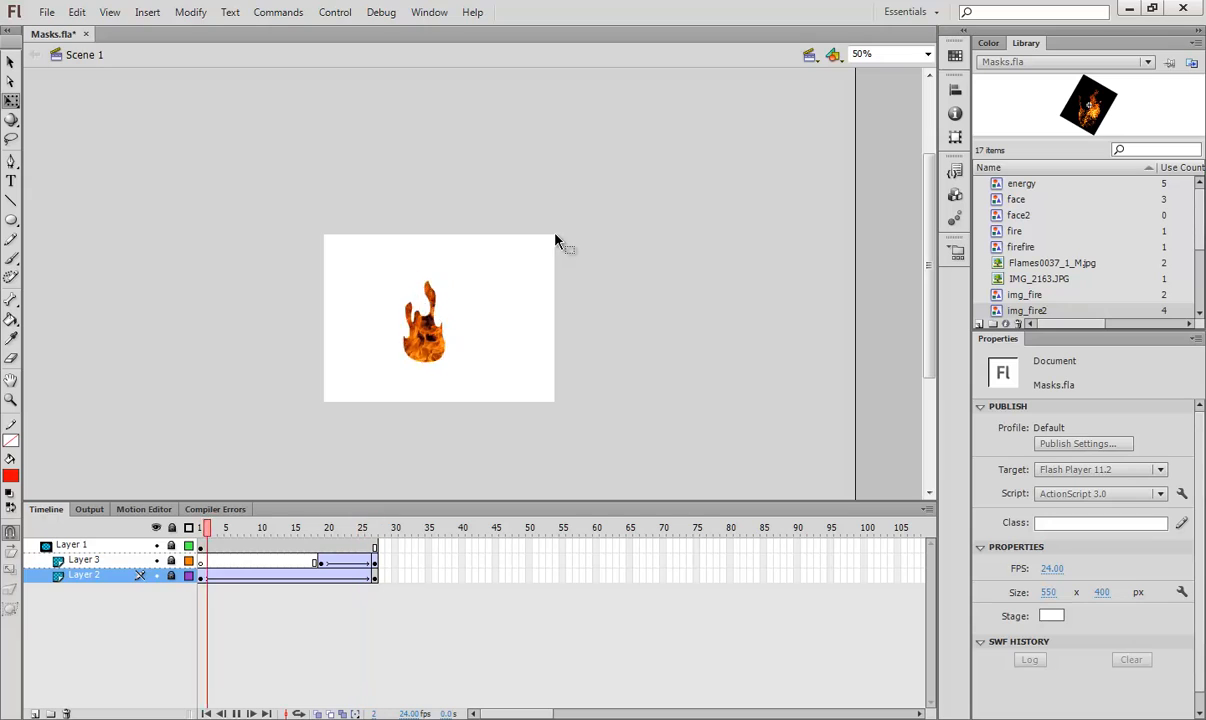
click(340, 528)
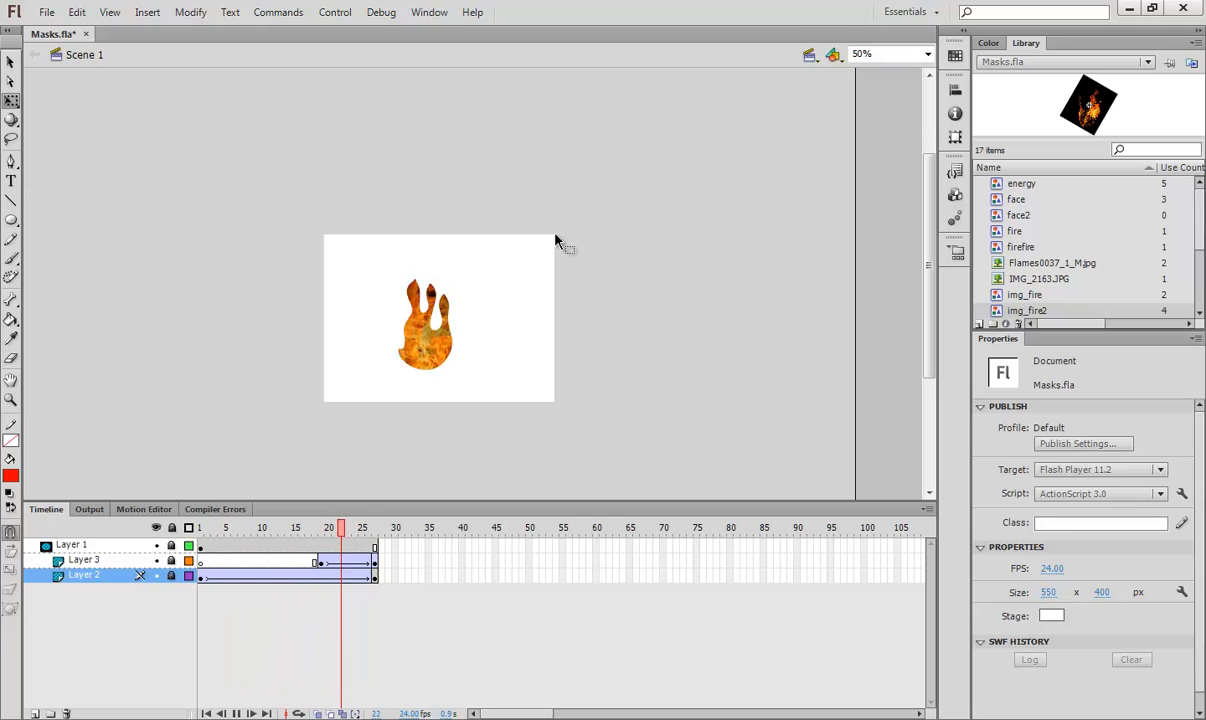